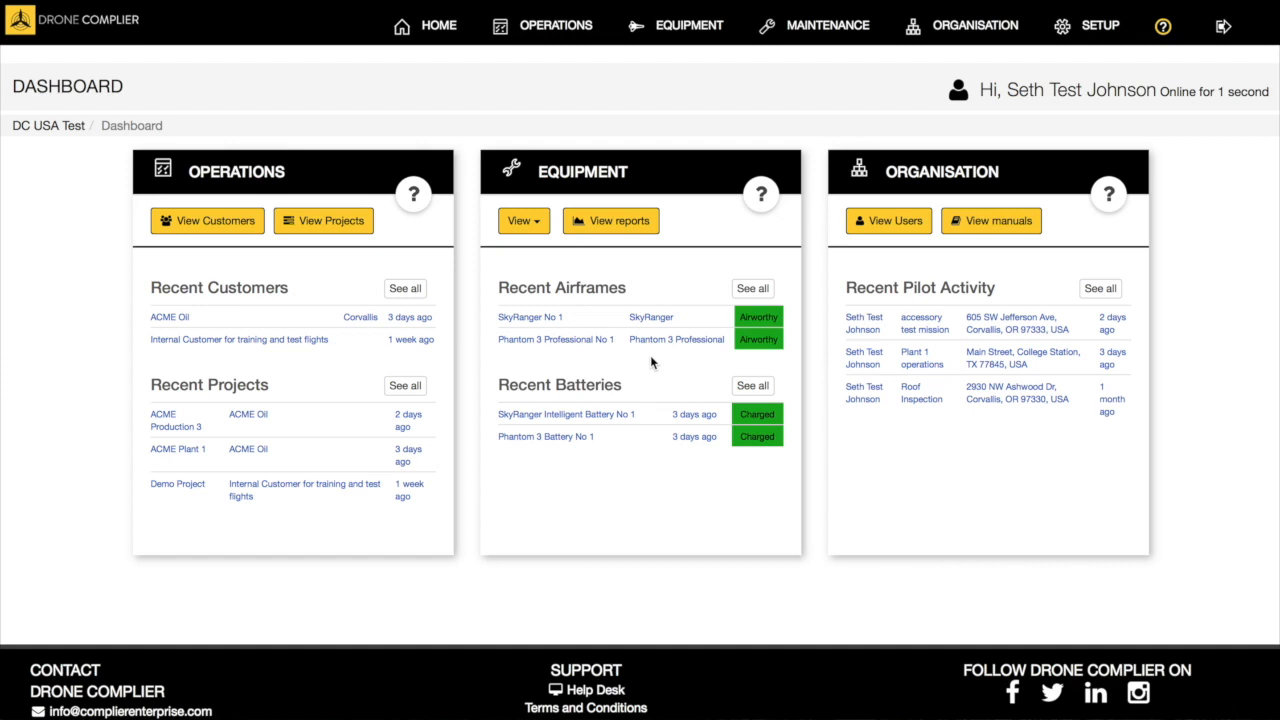
mouse_move(267, 201)
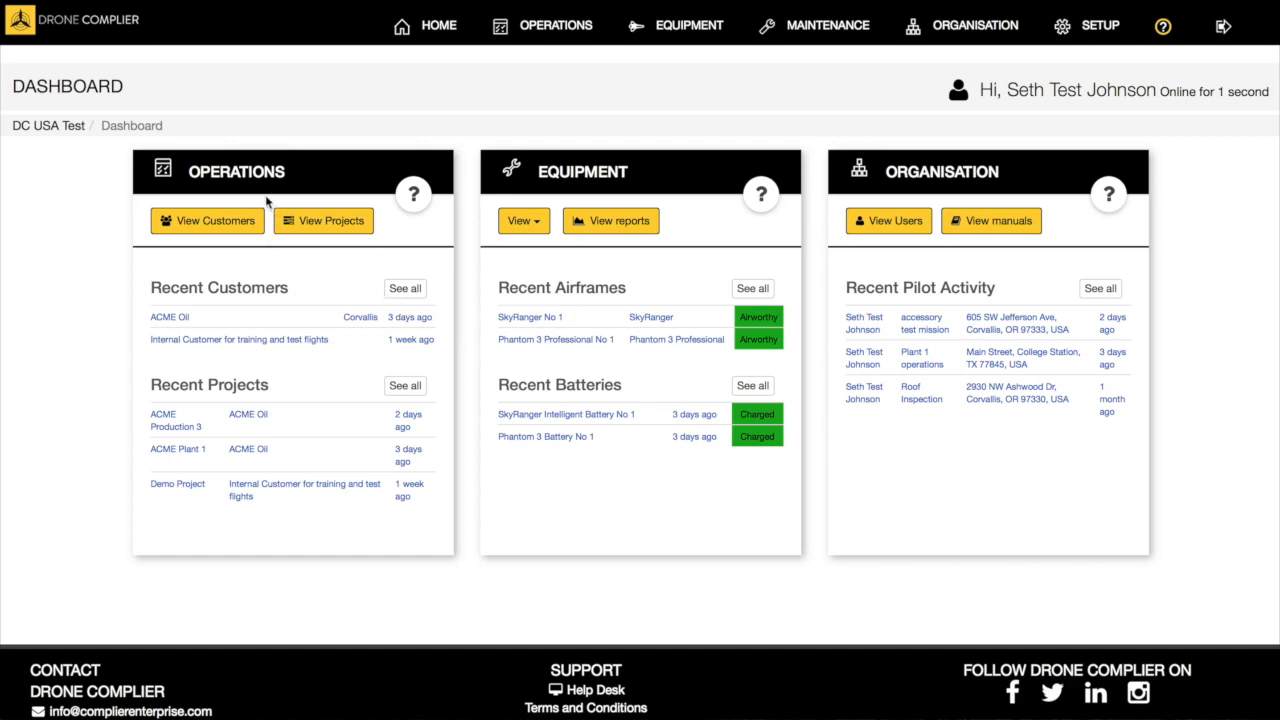
mouse_move(675, 210)
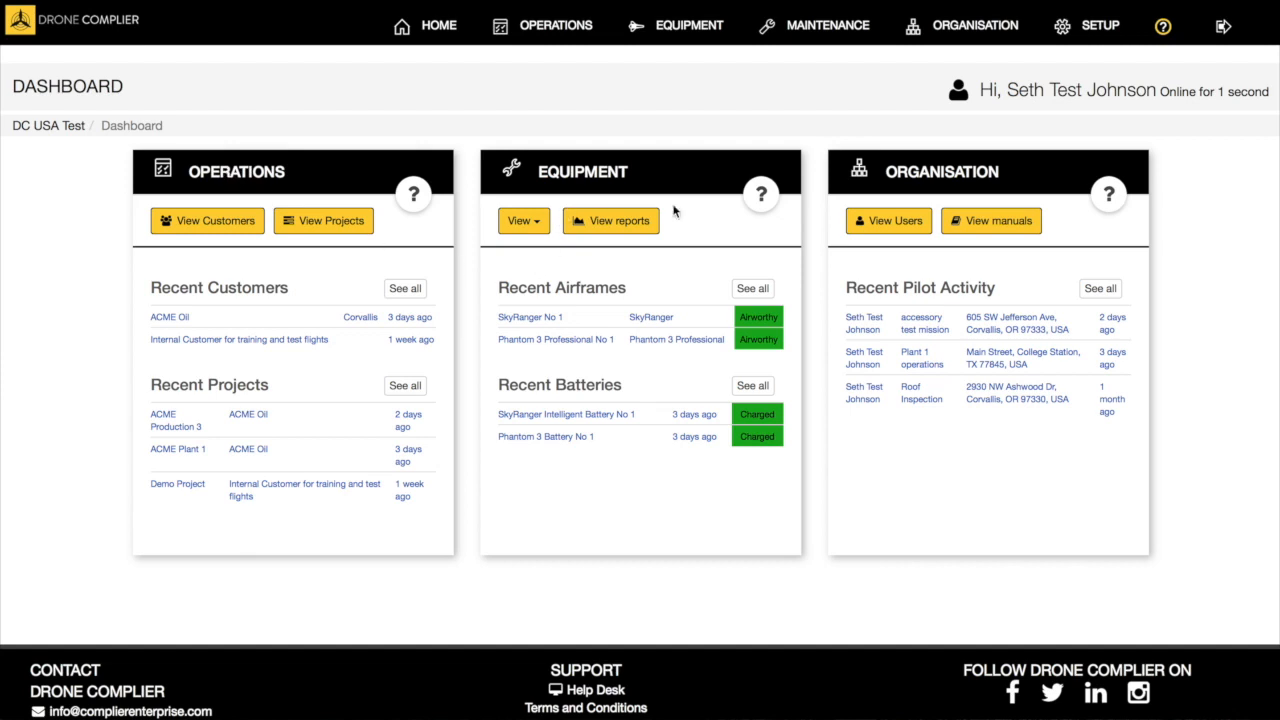
mouse_move(962, 341)
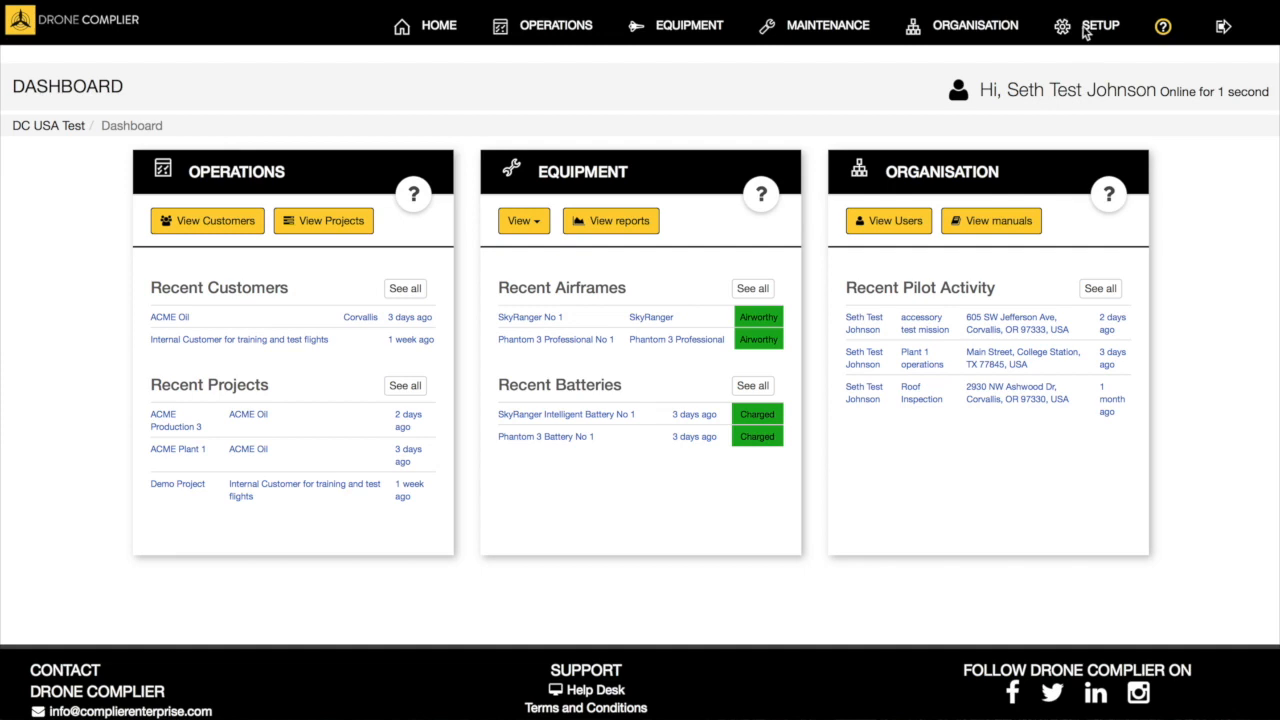
Open the SETUP dropdown in the dashboard's top navigation bar.
left_click(1098, 25)
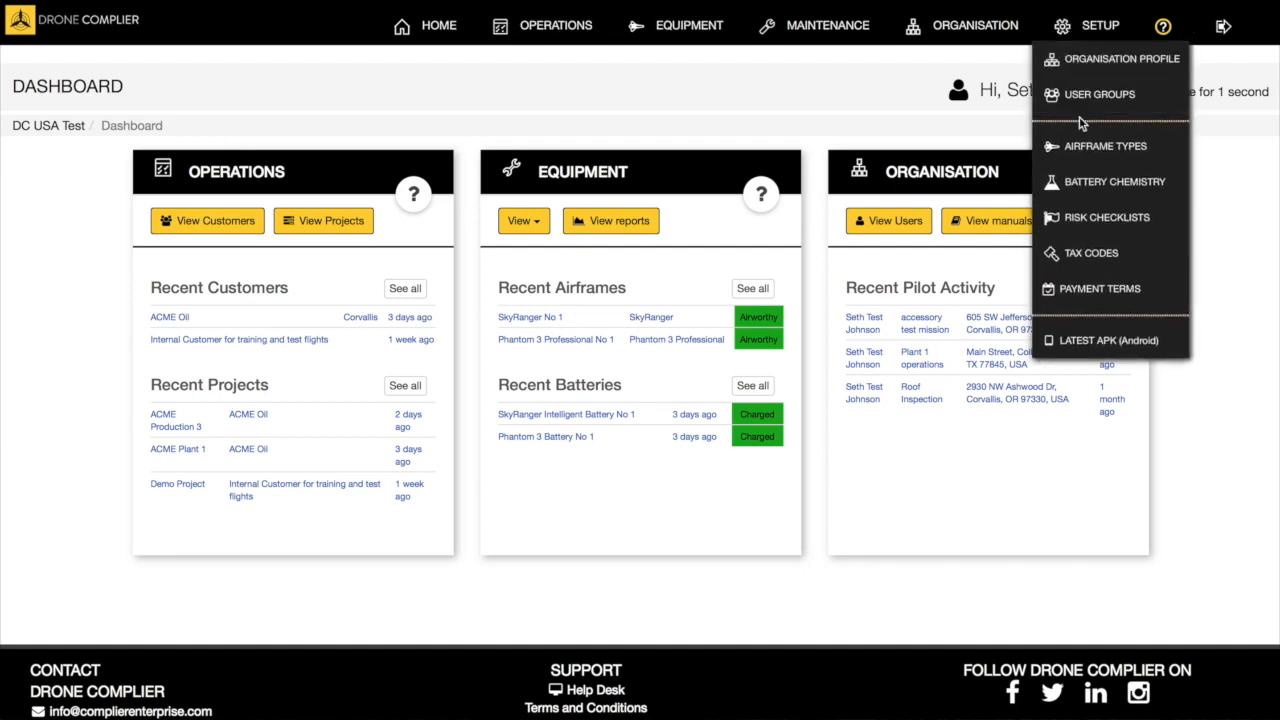
mouse_move(1105, 146)
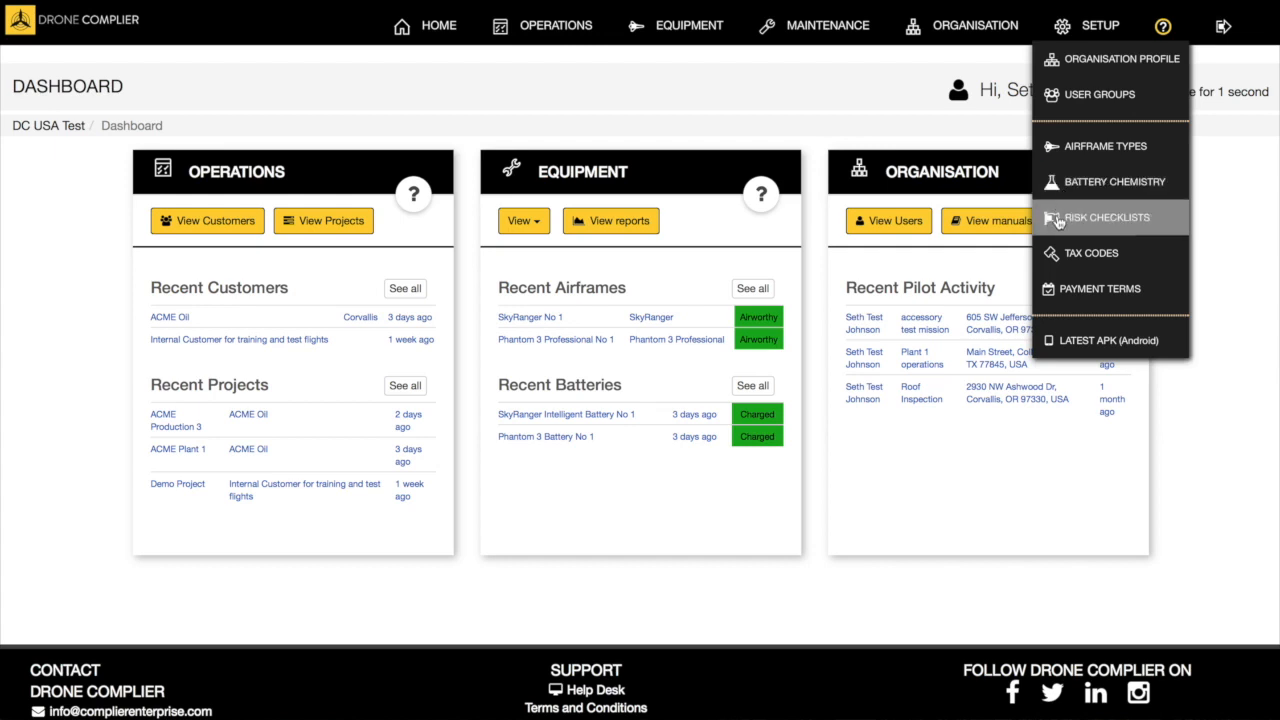
mouse_move(1100, 288)
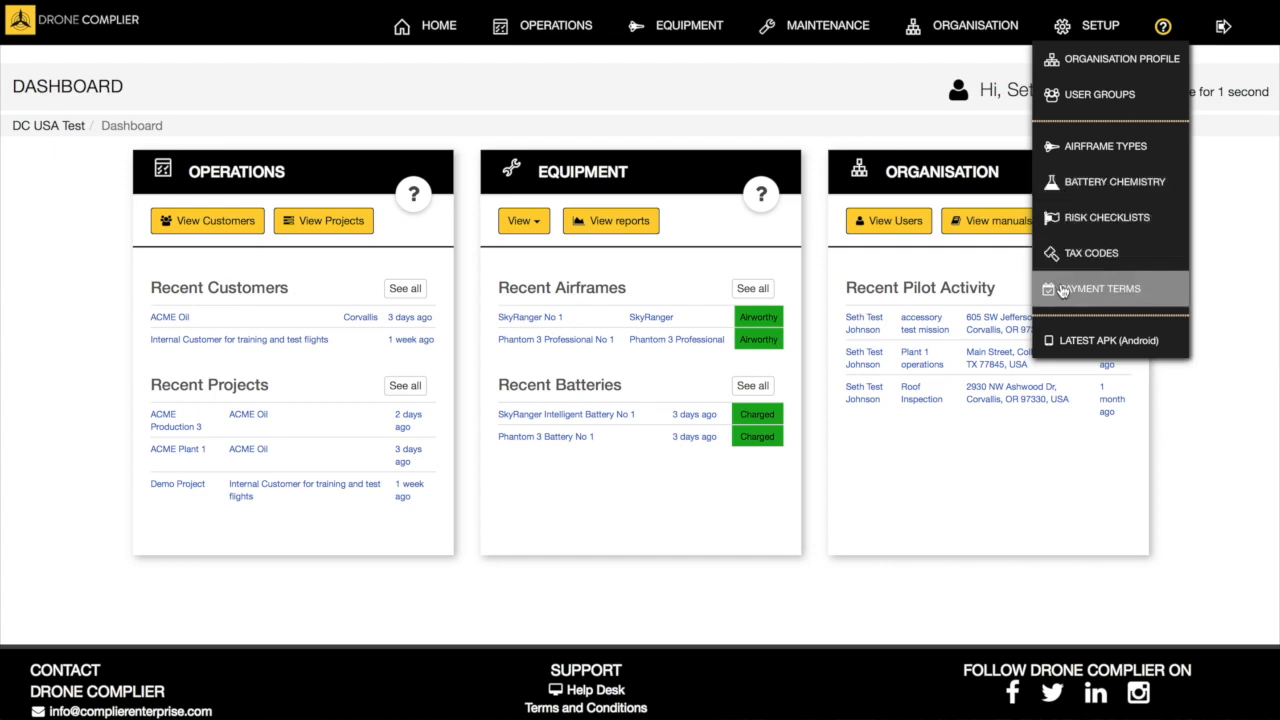
mouse_move(1100, 340)
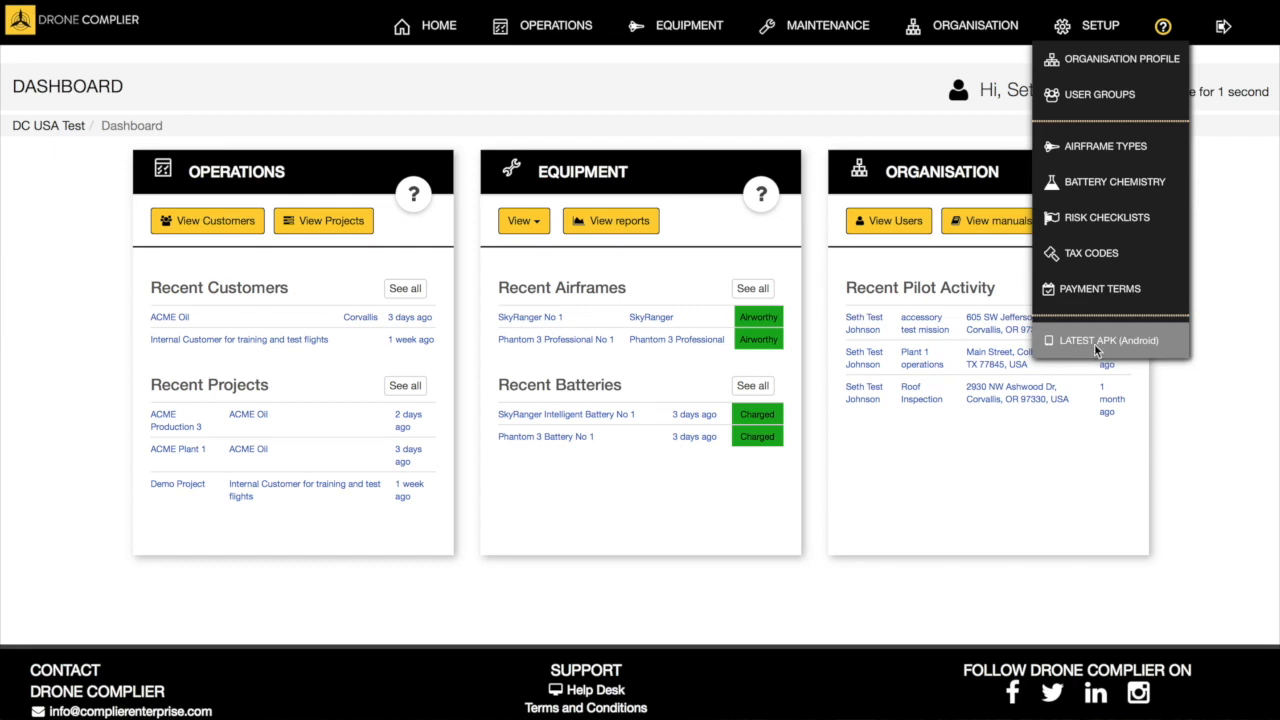
Open the Latest APK (Android) instructions, then browse the Setup, Maintenance and Operations menus.
left_click(1107, 340)
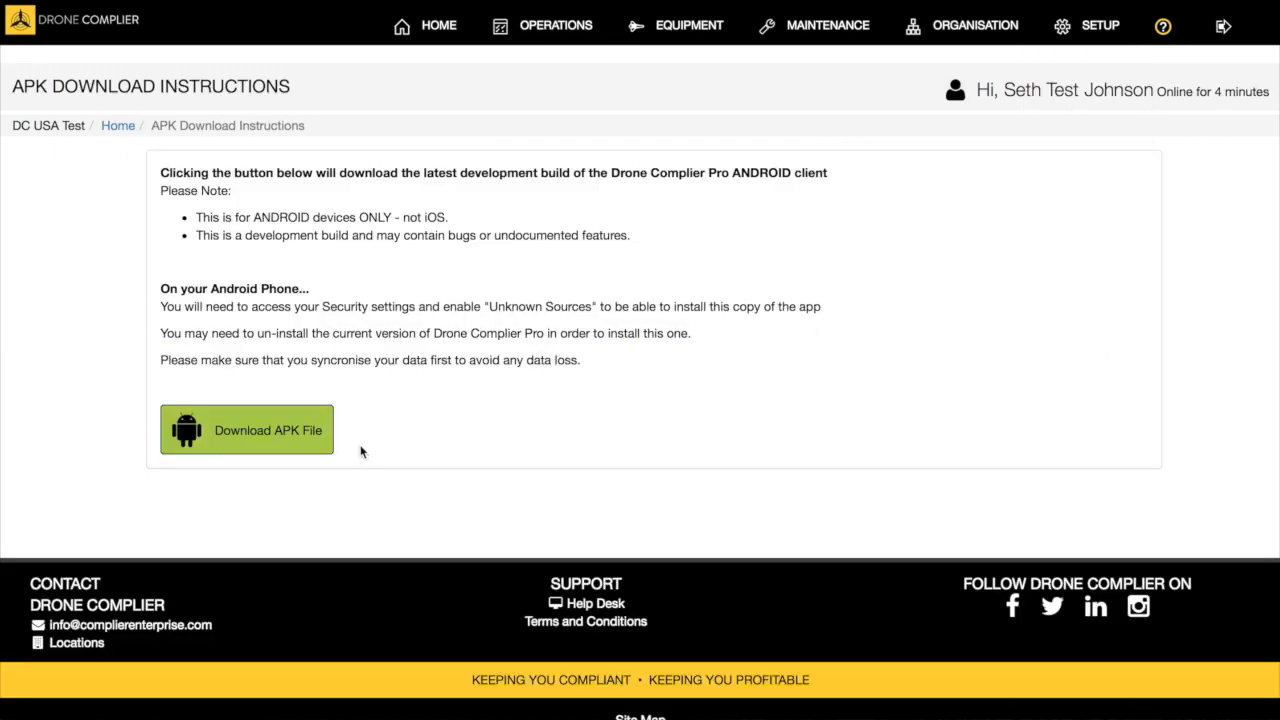
mouse_move(350, 453)
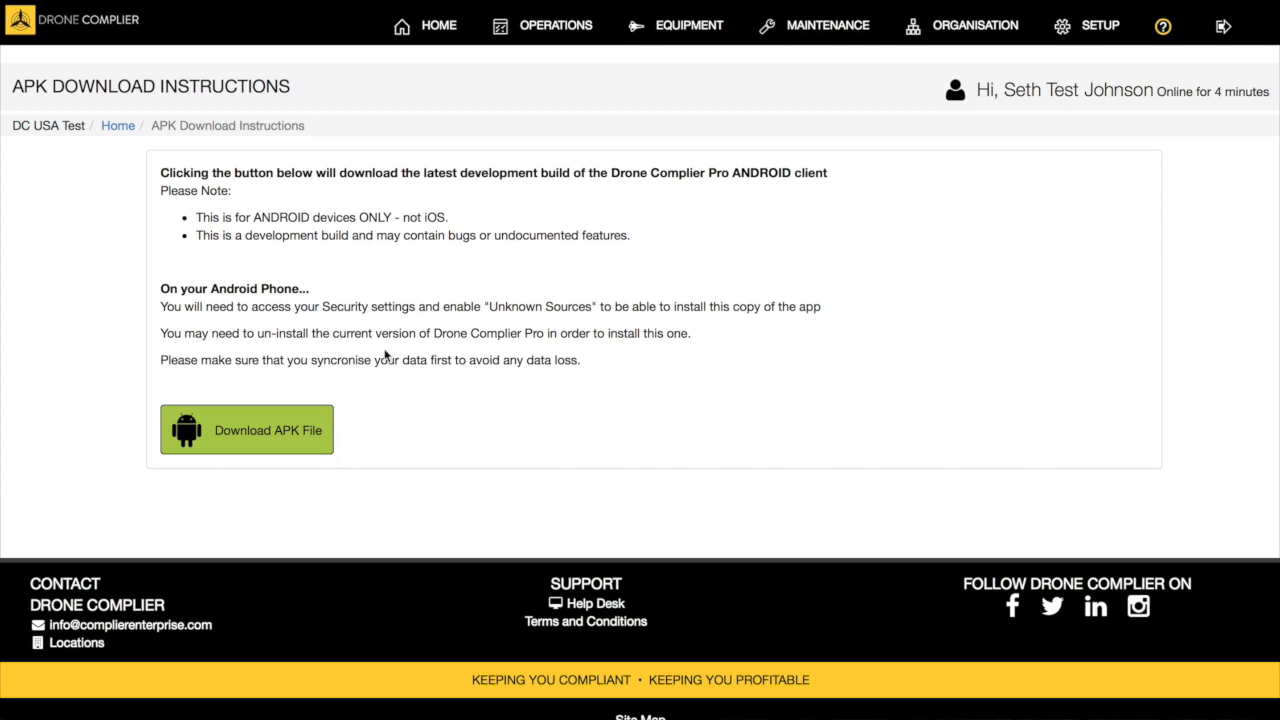
left_click(1099, 25)
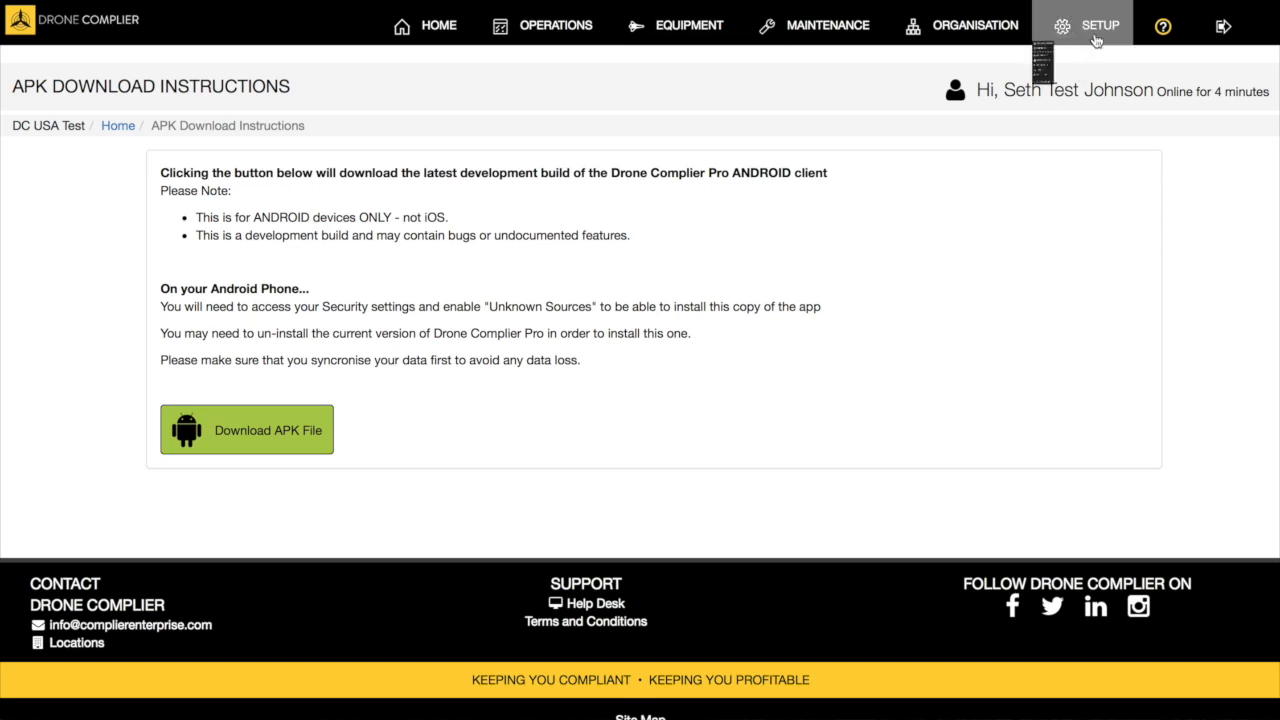
left_click(1100, 25)
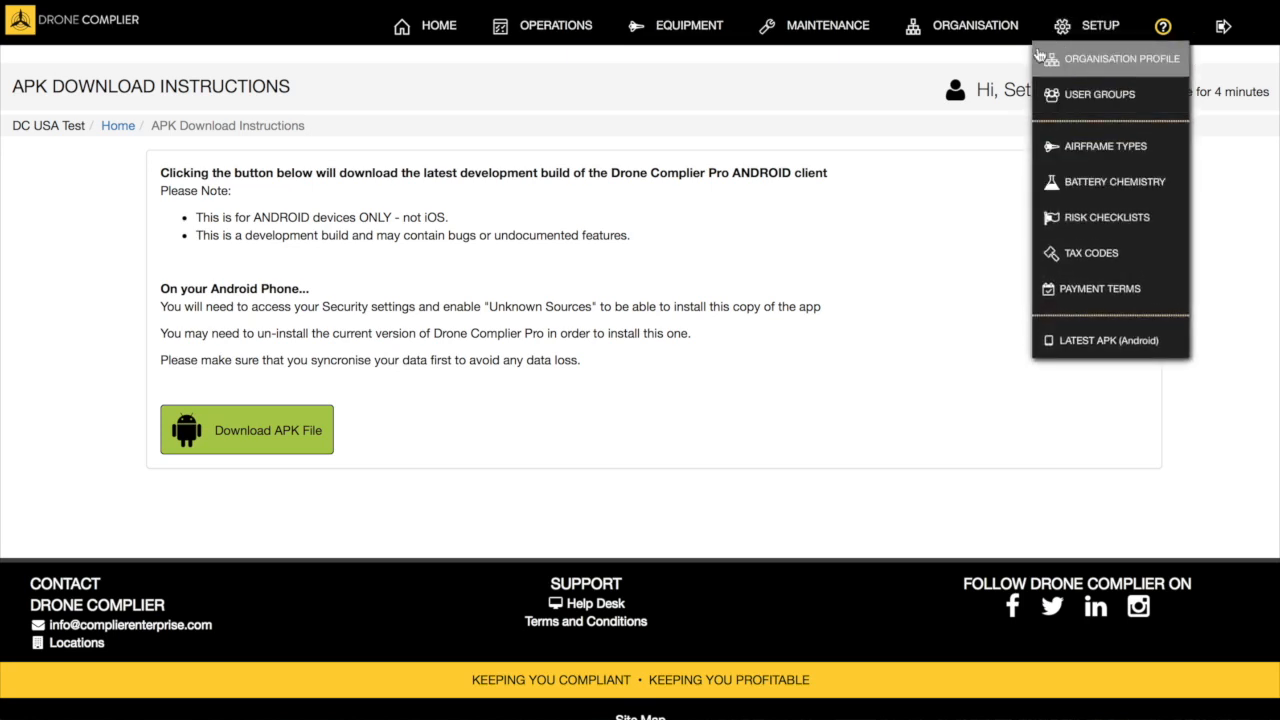
left_click(974, 25)
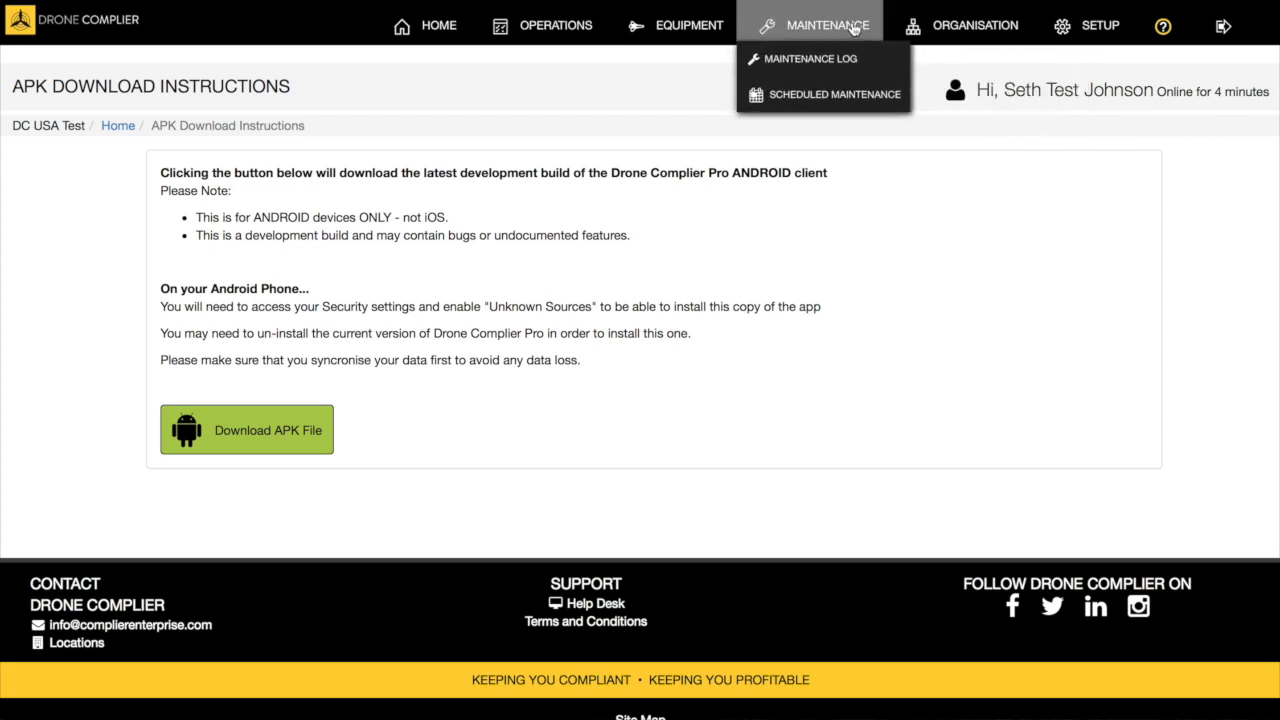
mouse_move(847, 38)
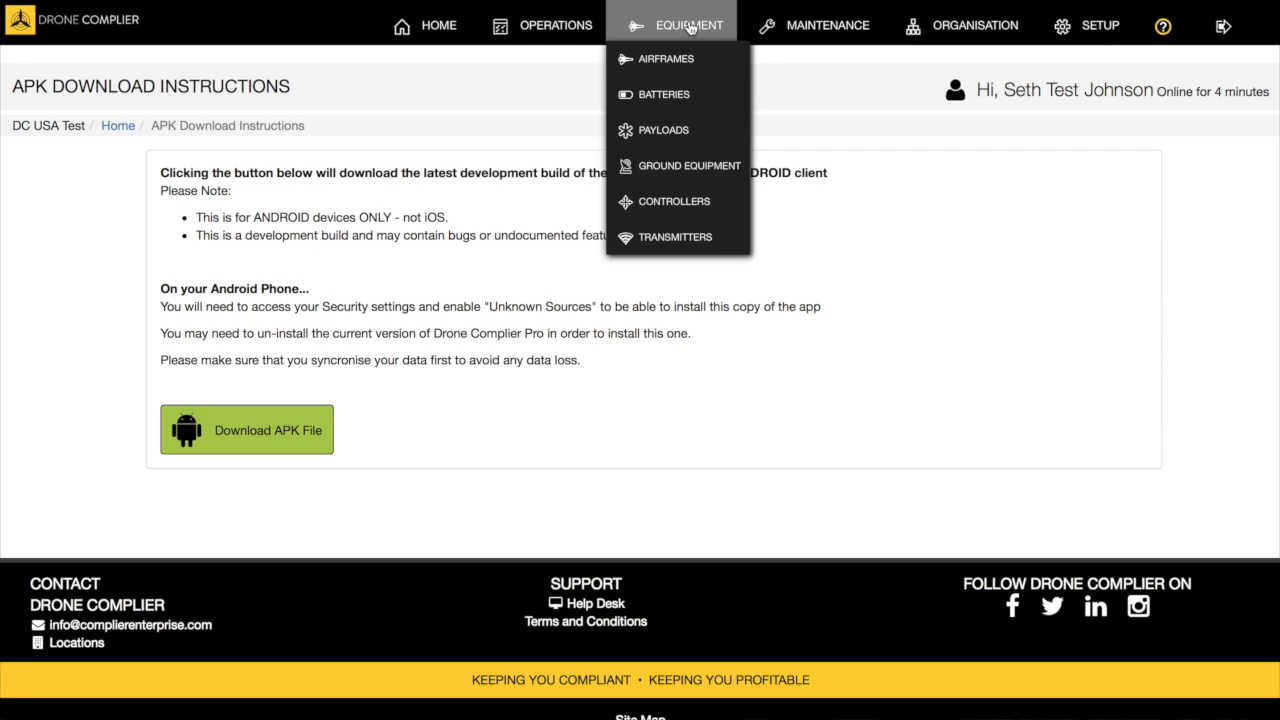
left_click(555, 25)
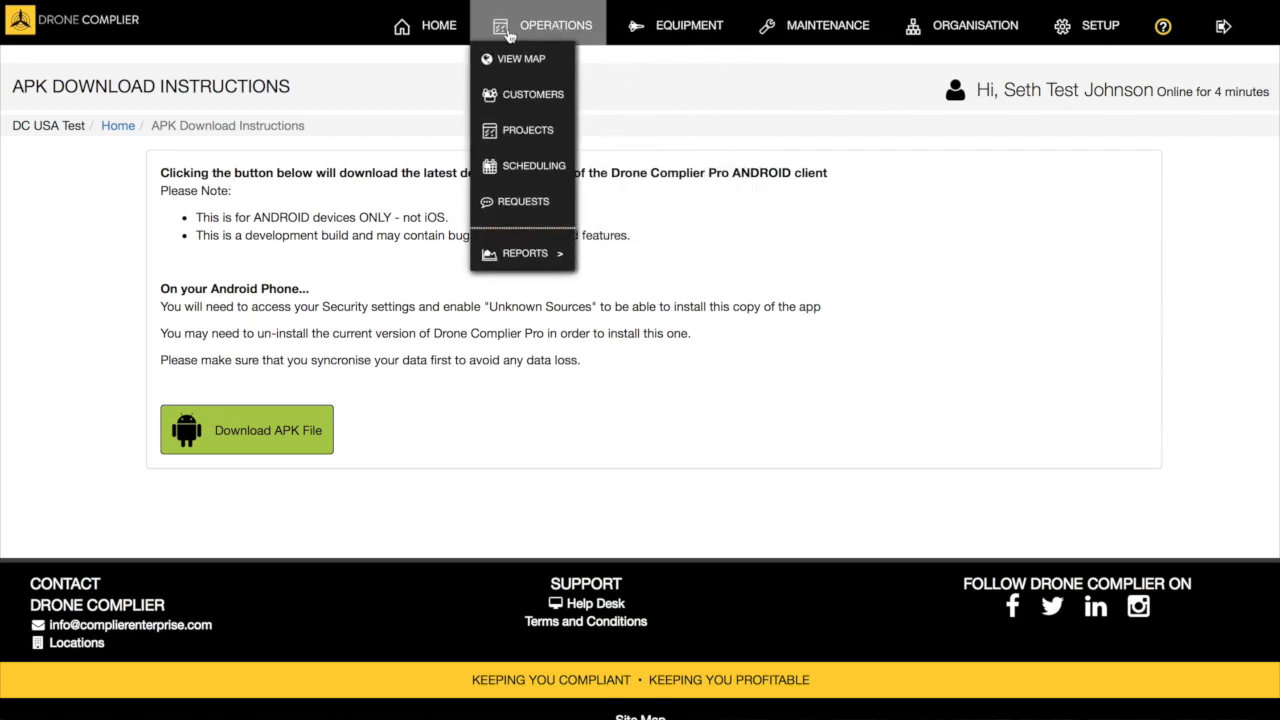
mouse_move(526, 130)
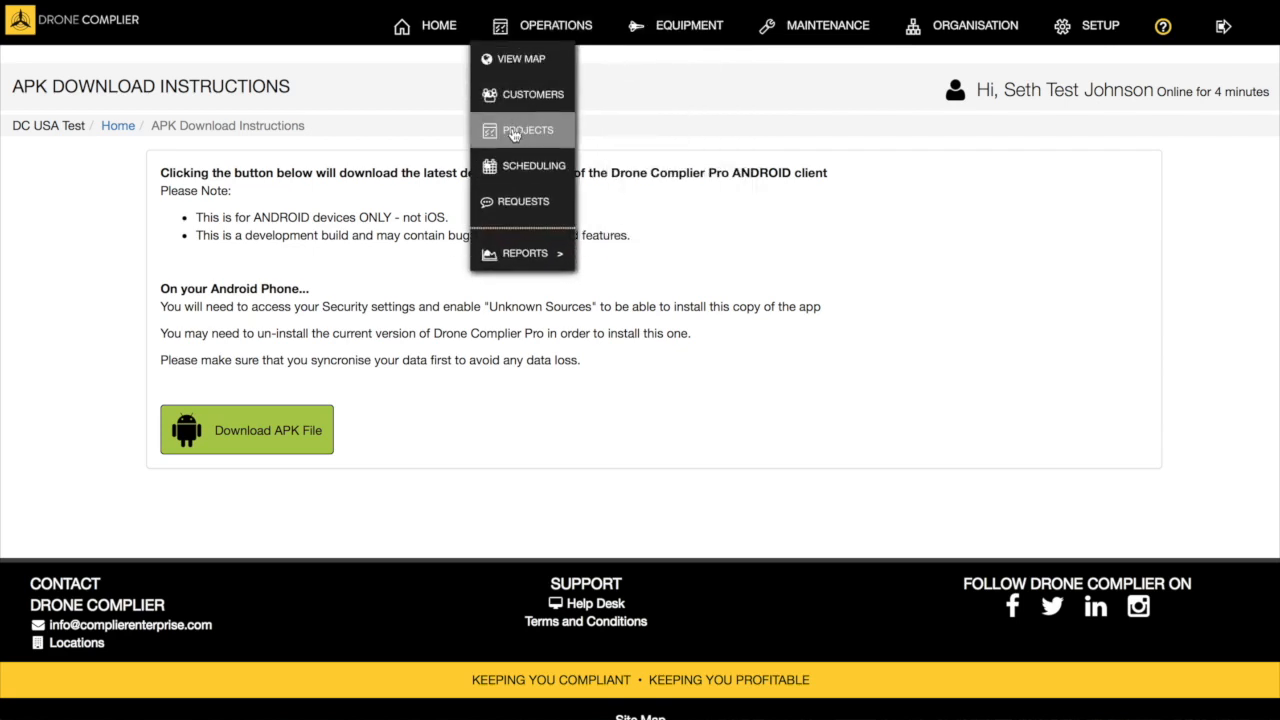
mouse_move(523, 201)
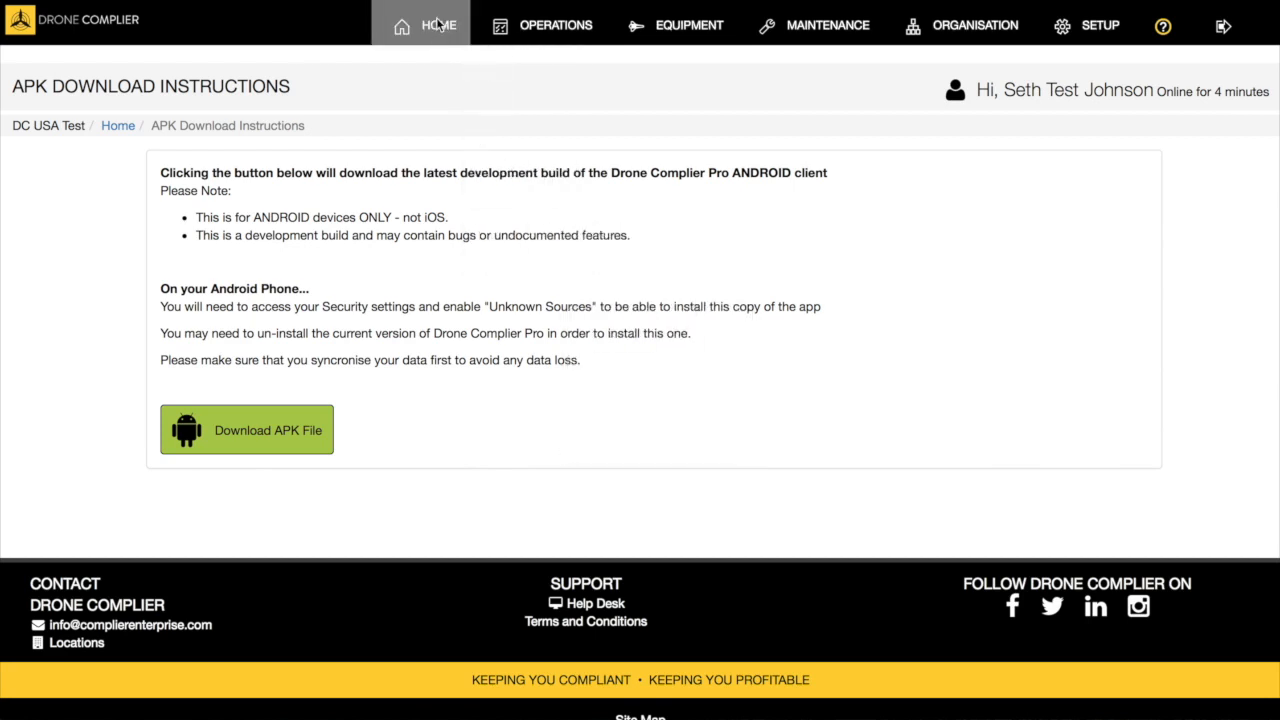
Return to the test organisation's dashboard via HOME.
left_click(438, 25)
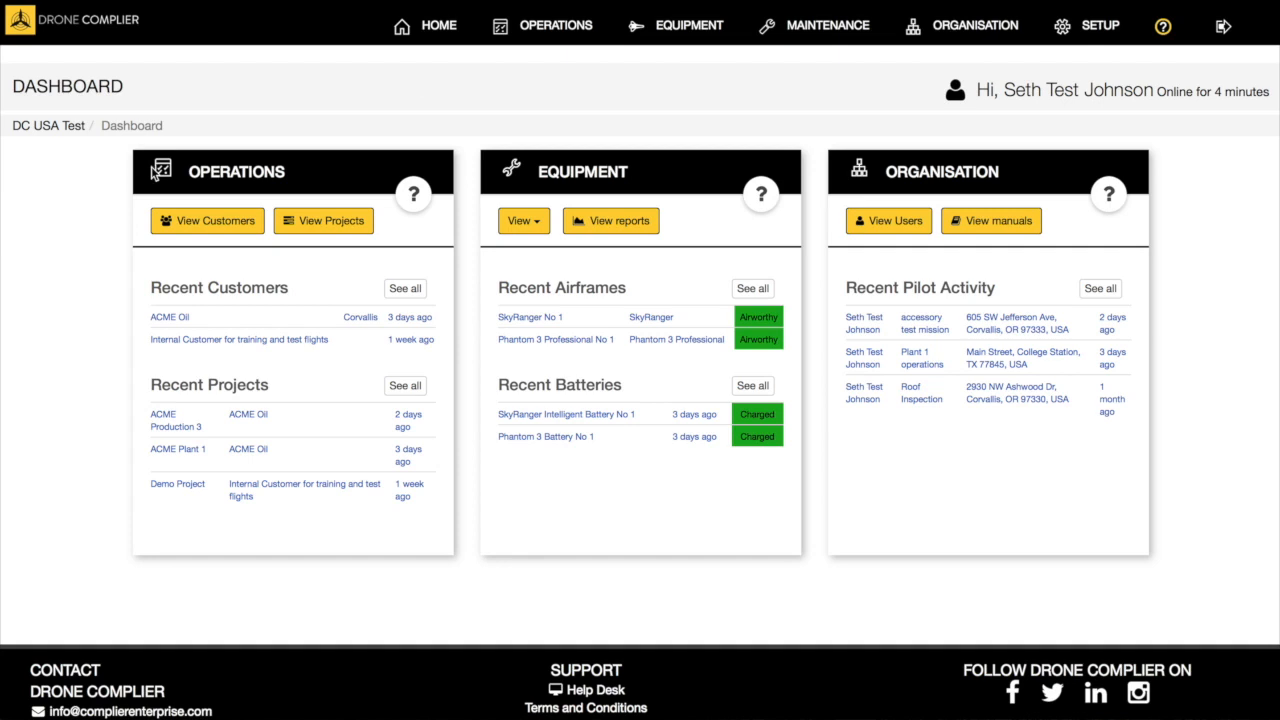
mouse_move(1025, 580)
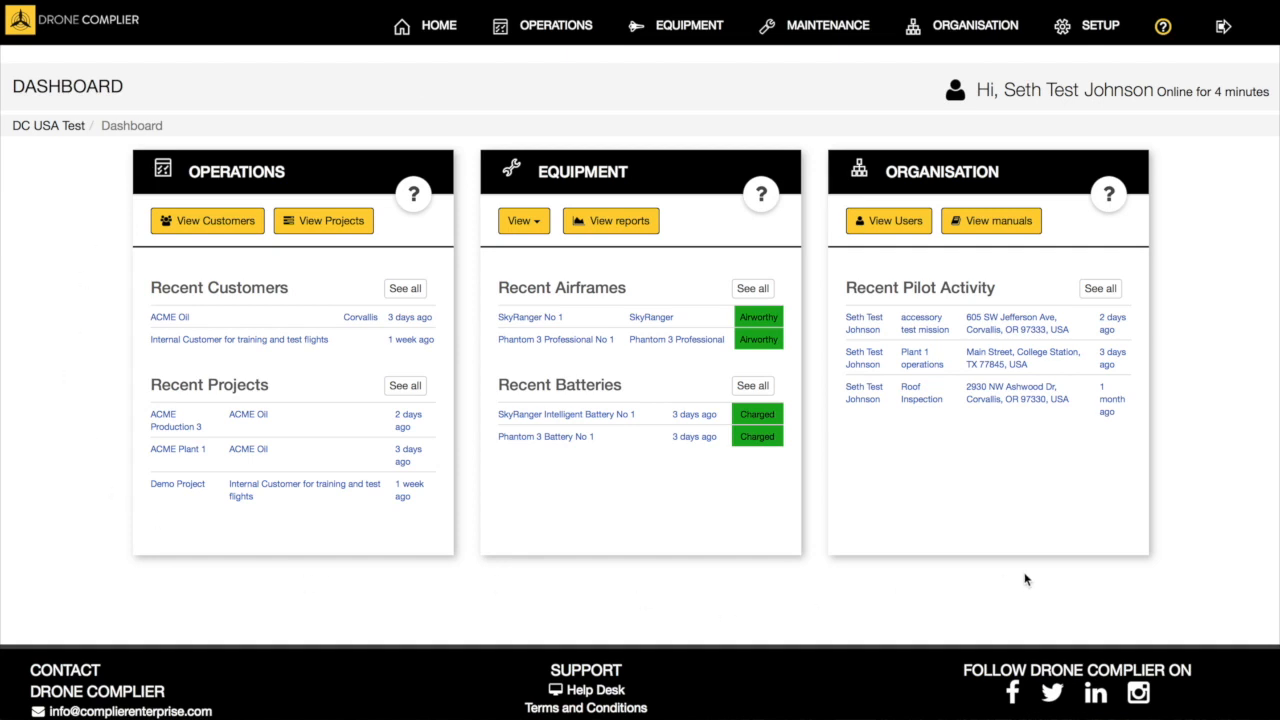
mouse_move(1059, 563)
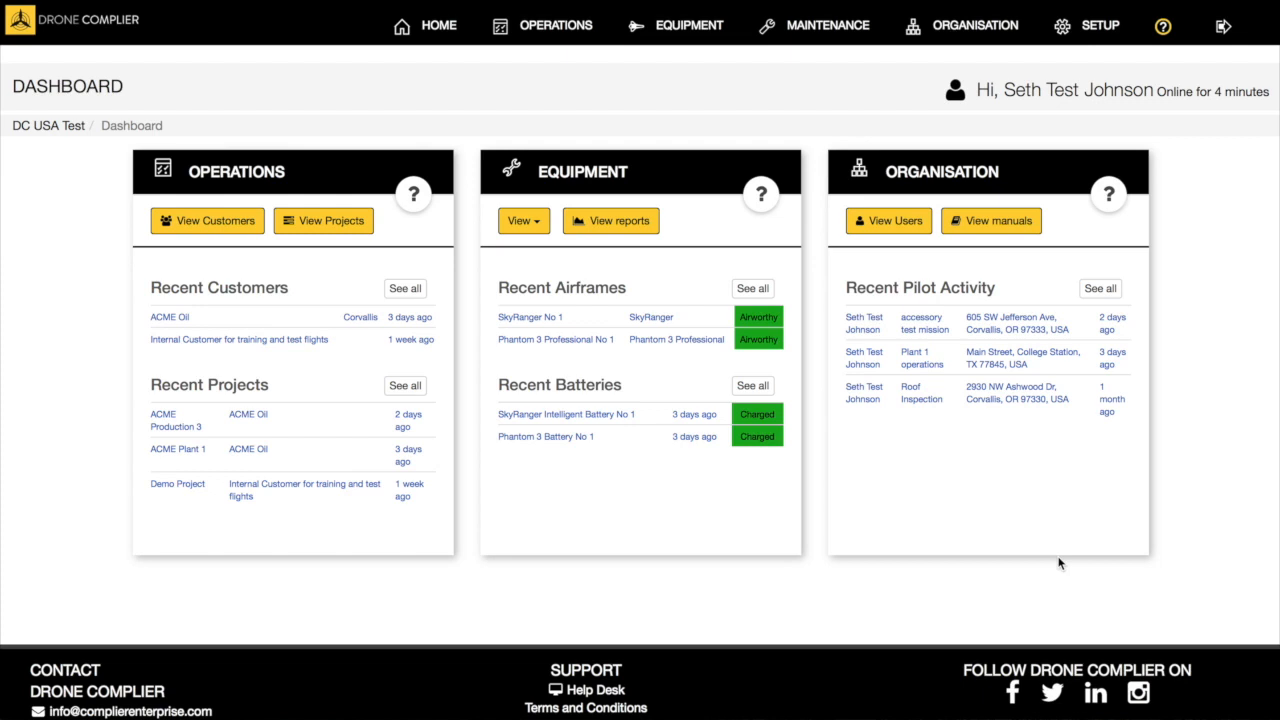
mouse_move(1059, 538)
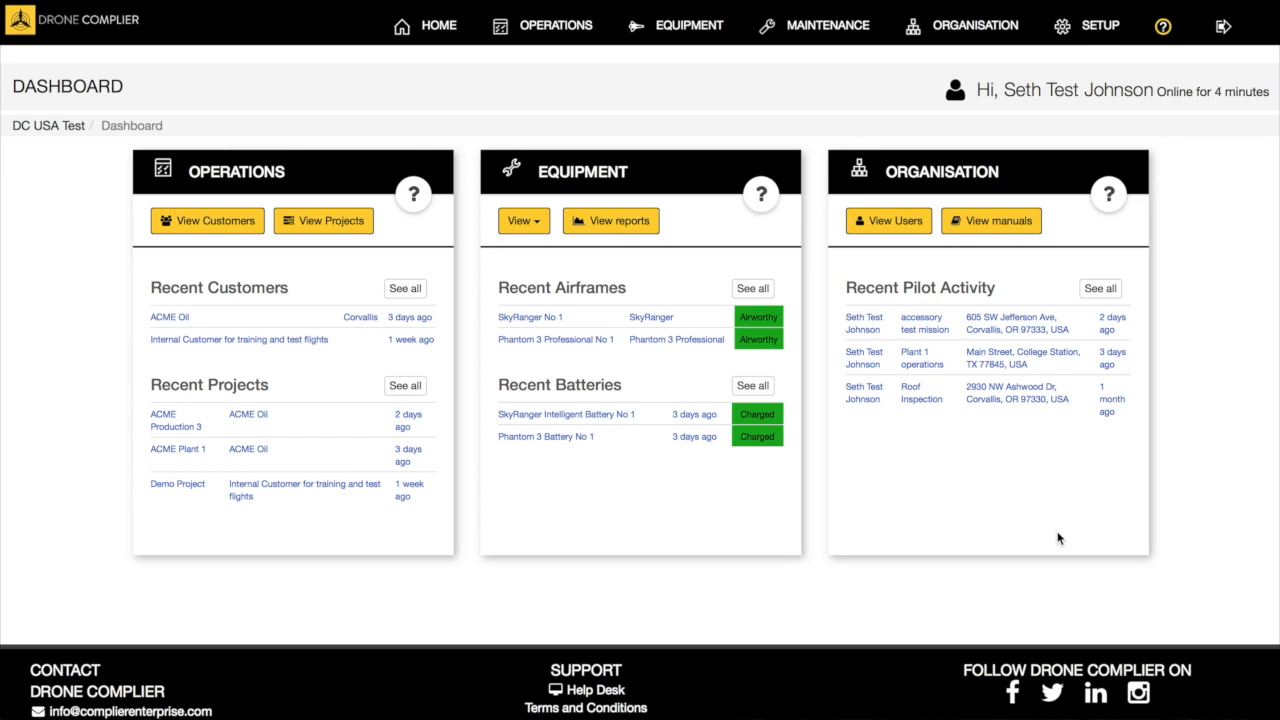
mouse_move(1053, 511)
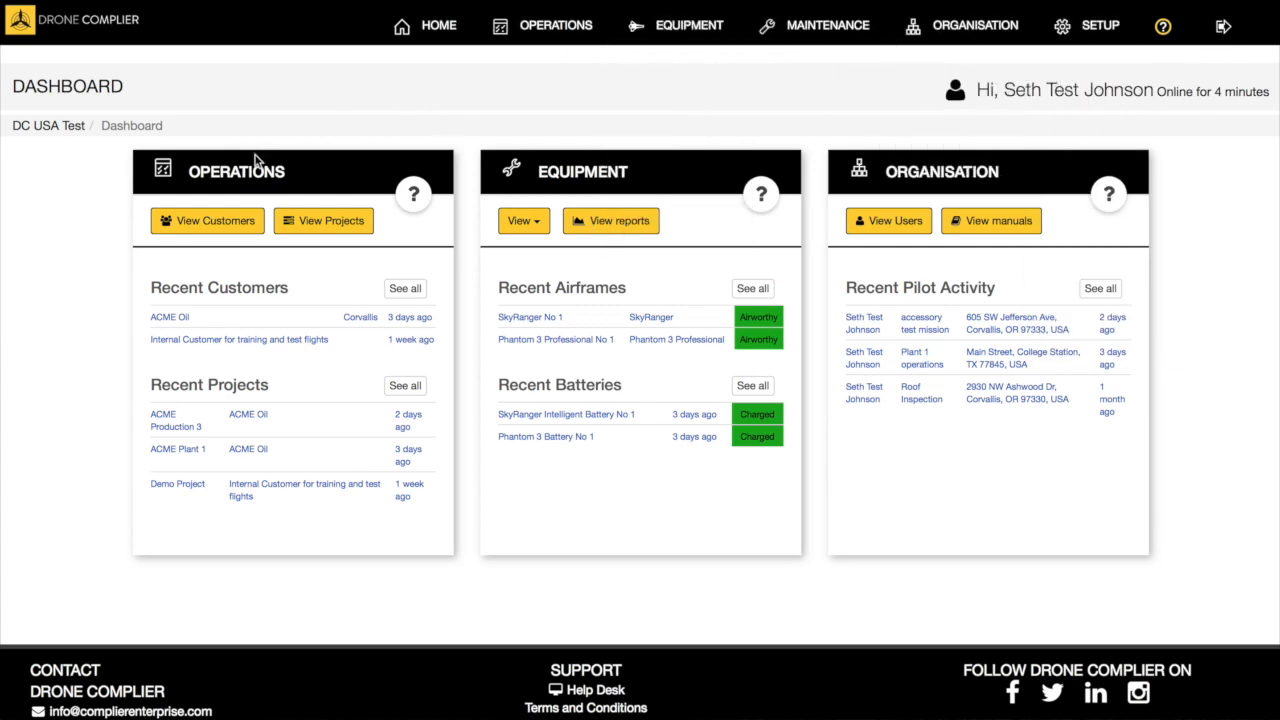
mouse_move(168, 320)
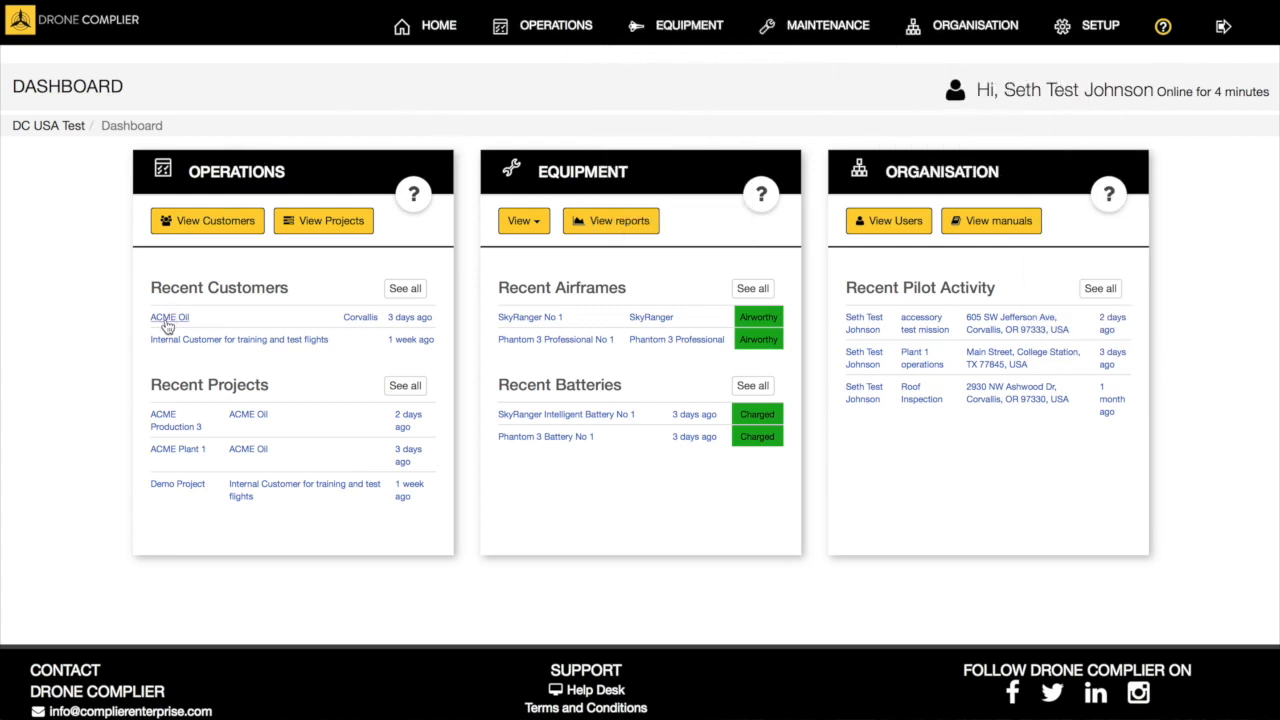
mouse_move(168, 335)
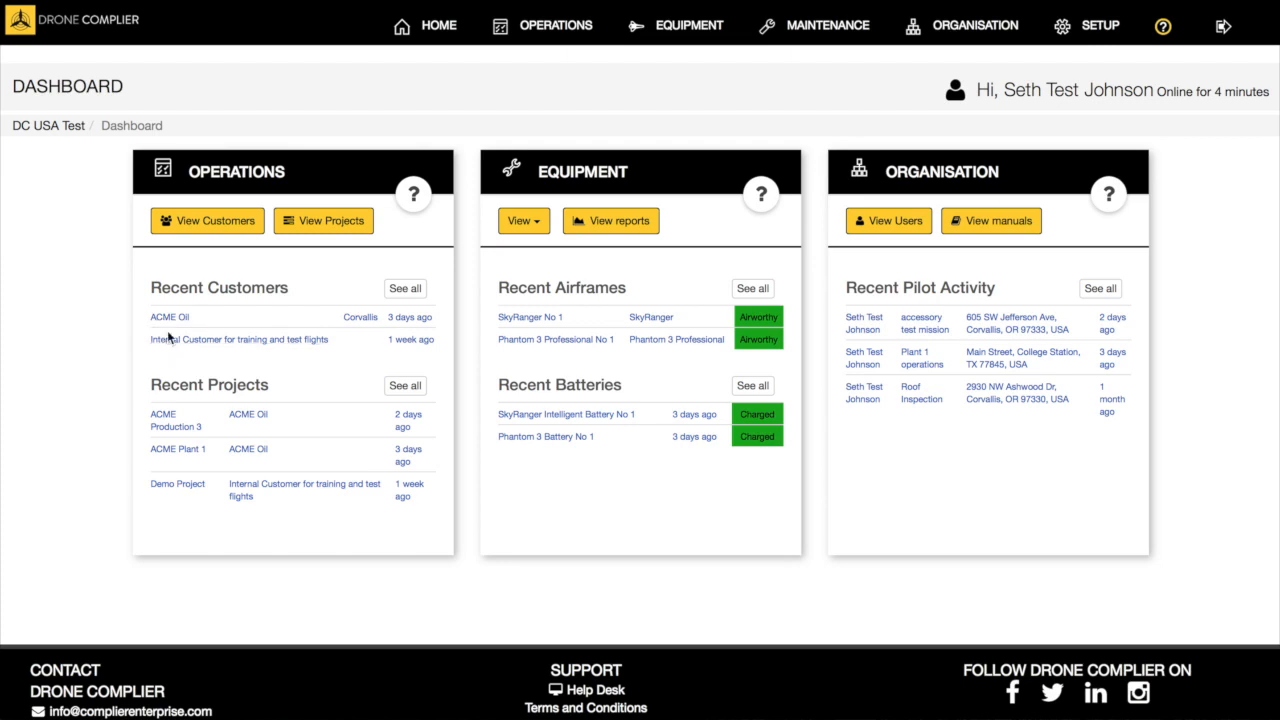
left_click(168, 316)
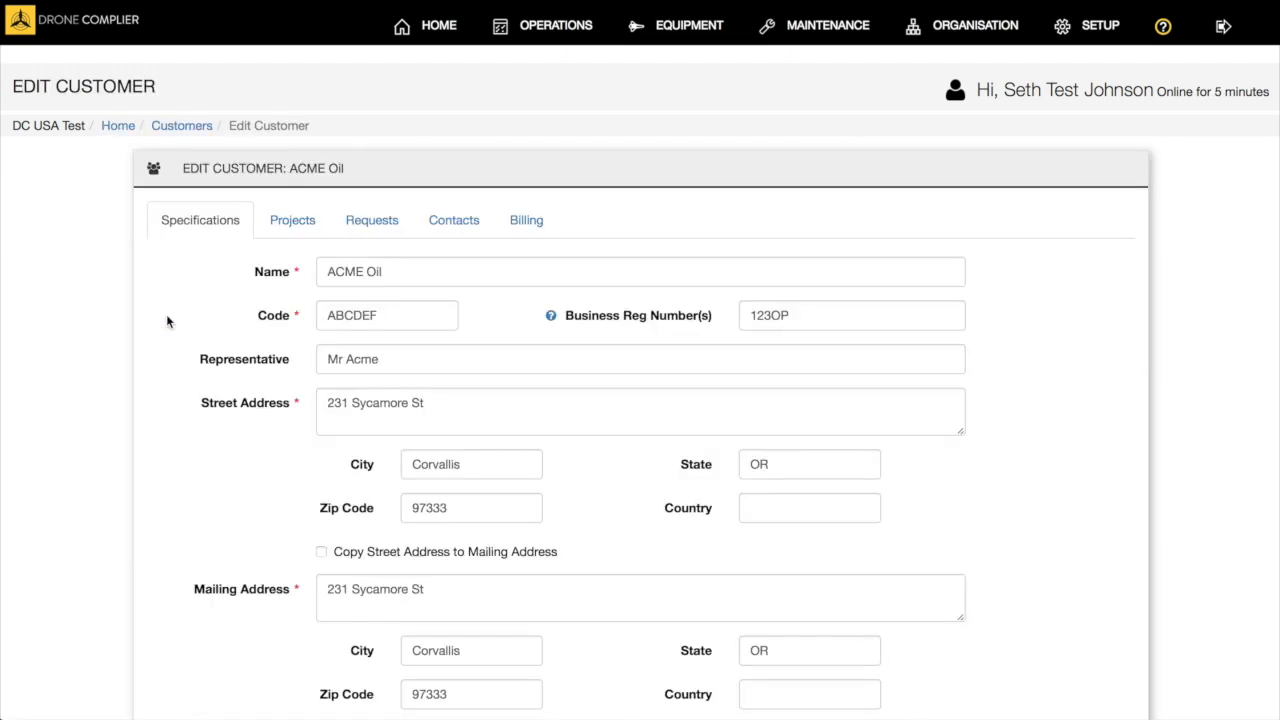
left_click(292, 220)
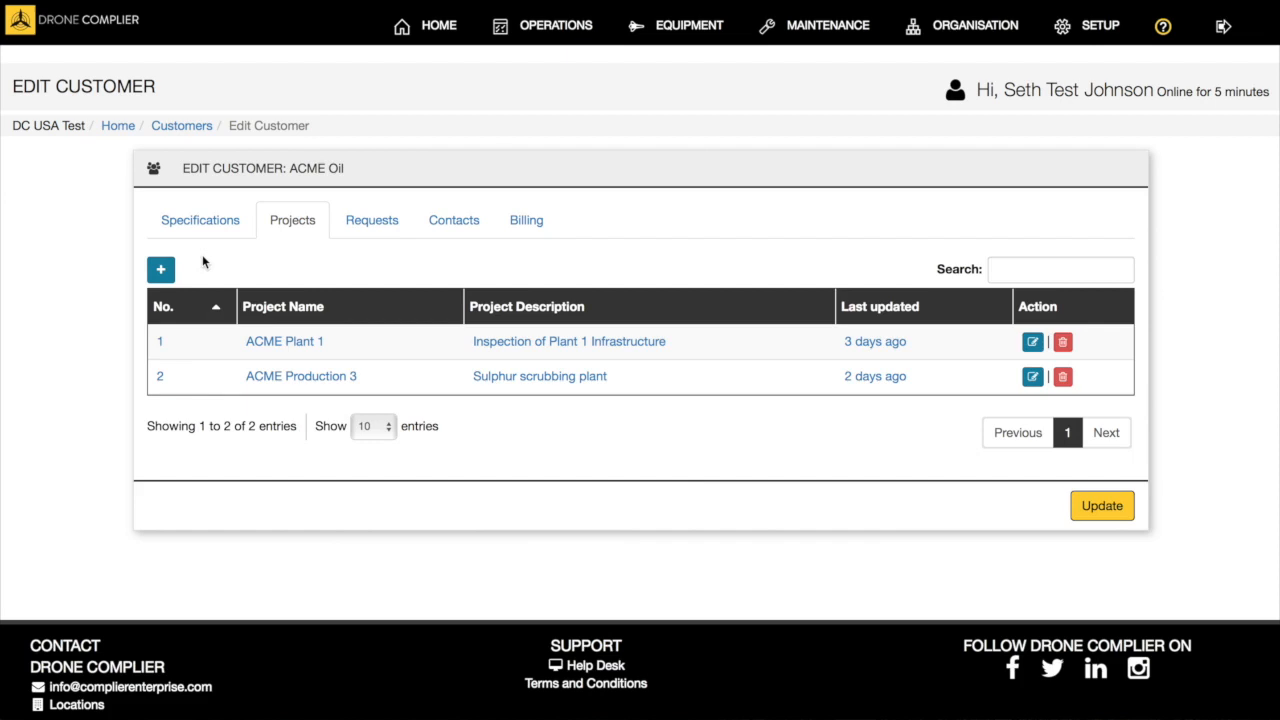
left_click(199, 220)
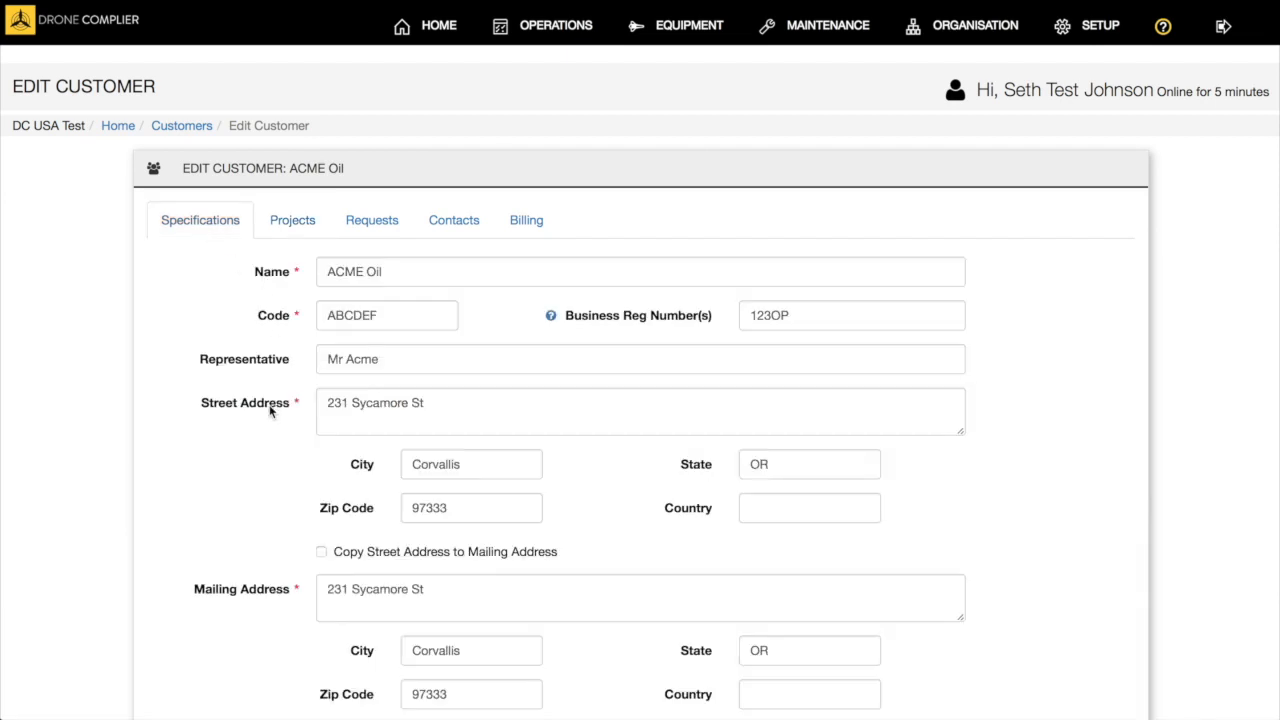
scroll("down", 3)
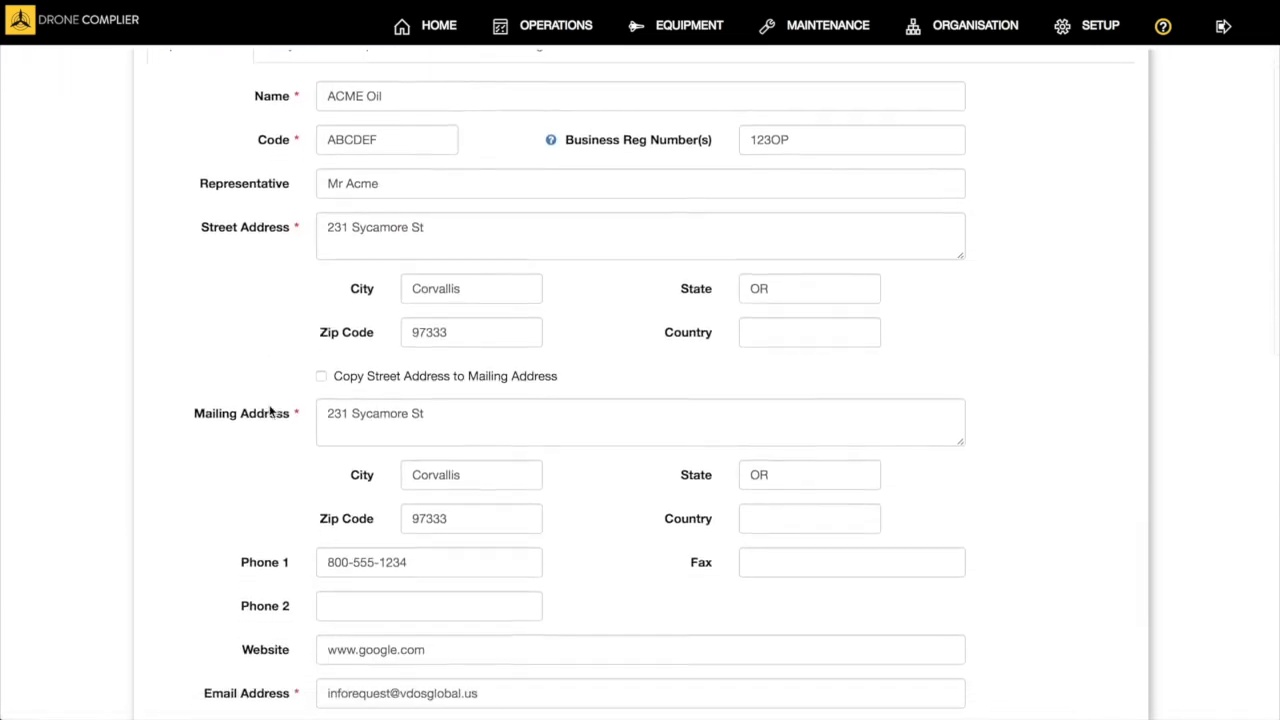
scroll("down", 3)
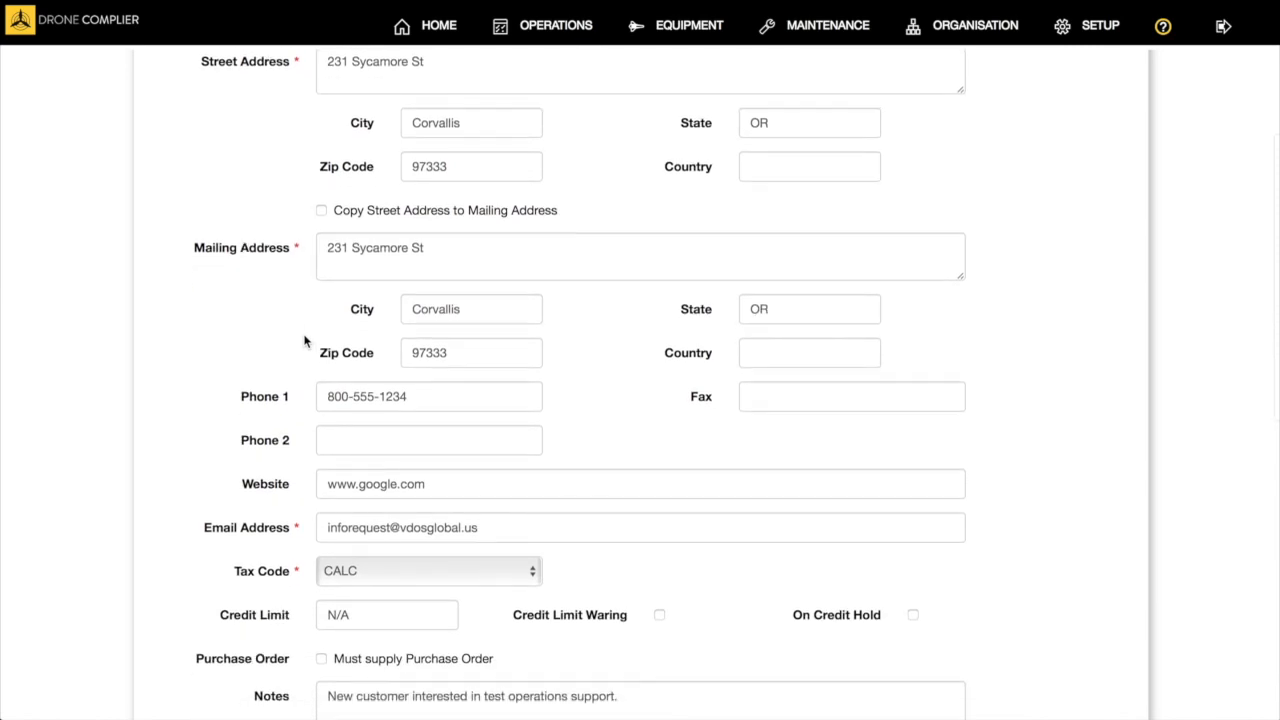
scroll("down", 3)
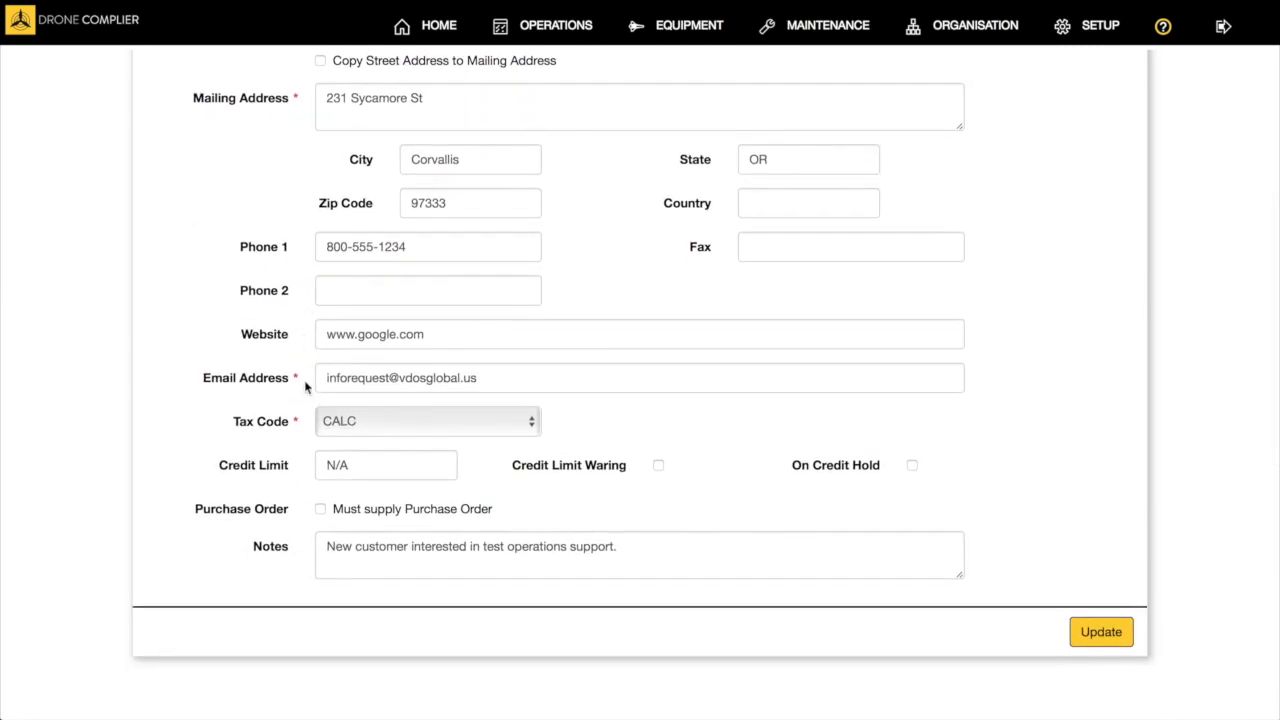
mouse_move(397, 435)
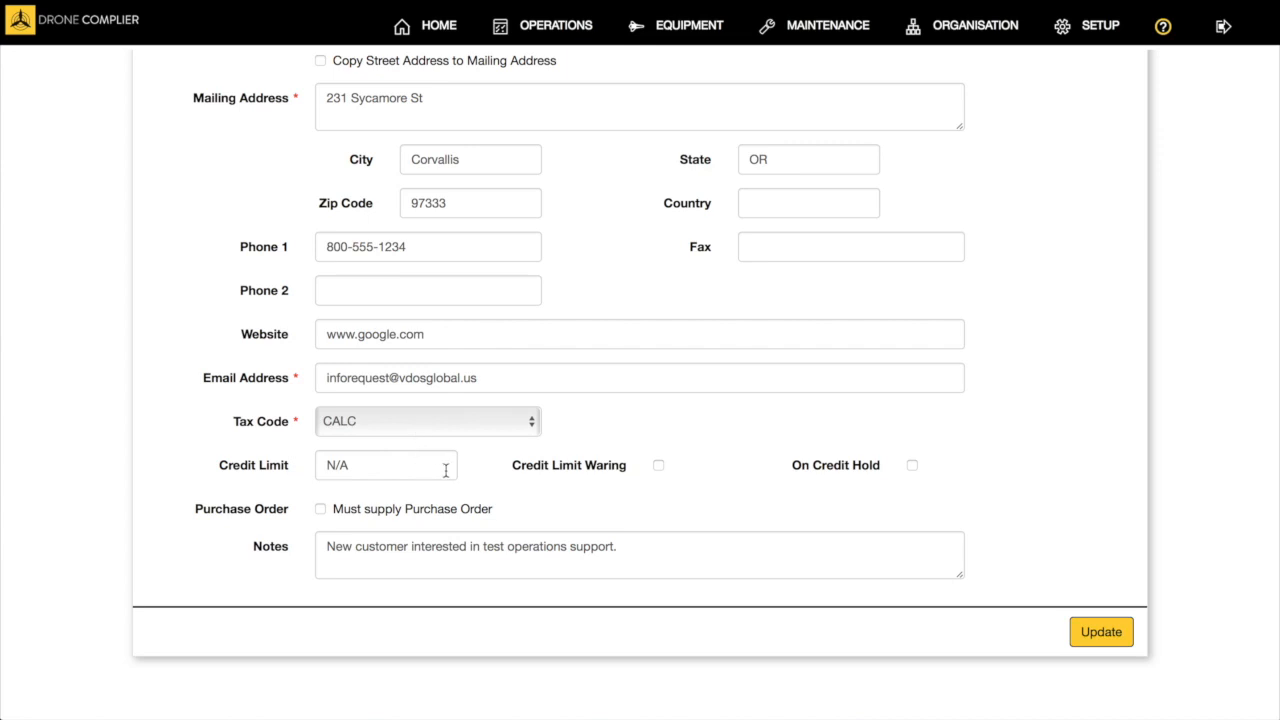
mouse_move(423, 510)
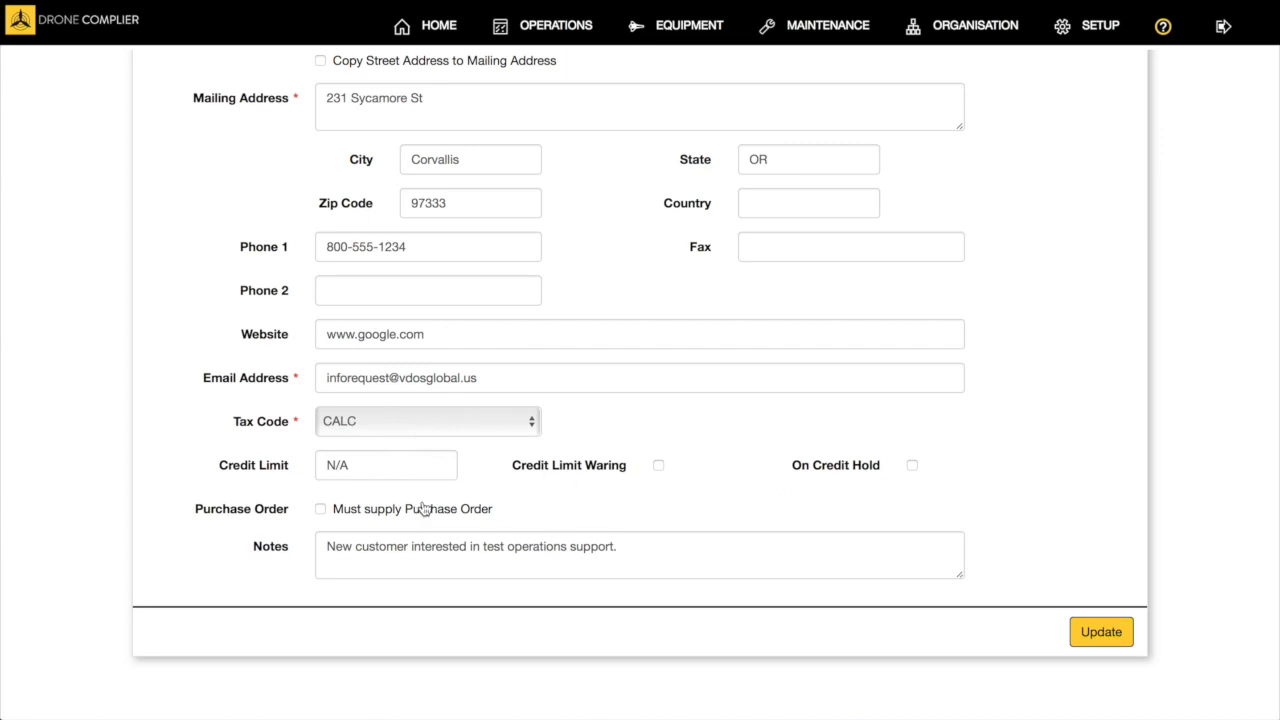
mouse_move(400, 520)
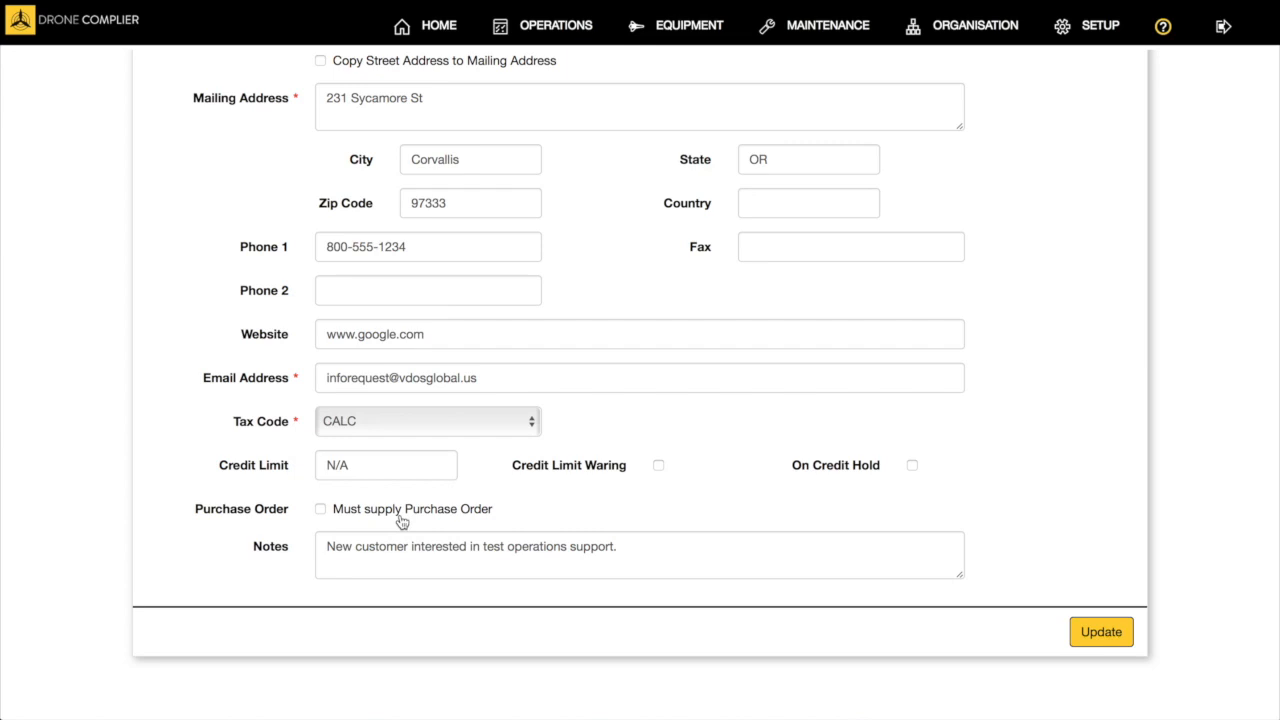
mouse_move(537, 550)
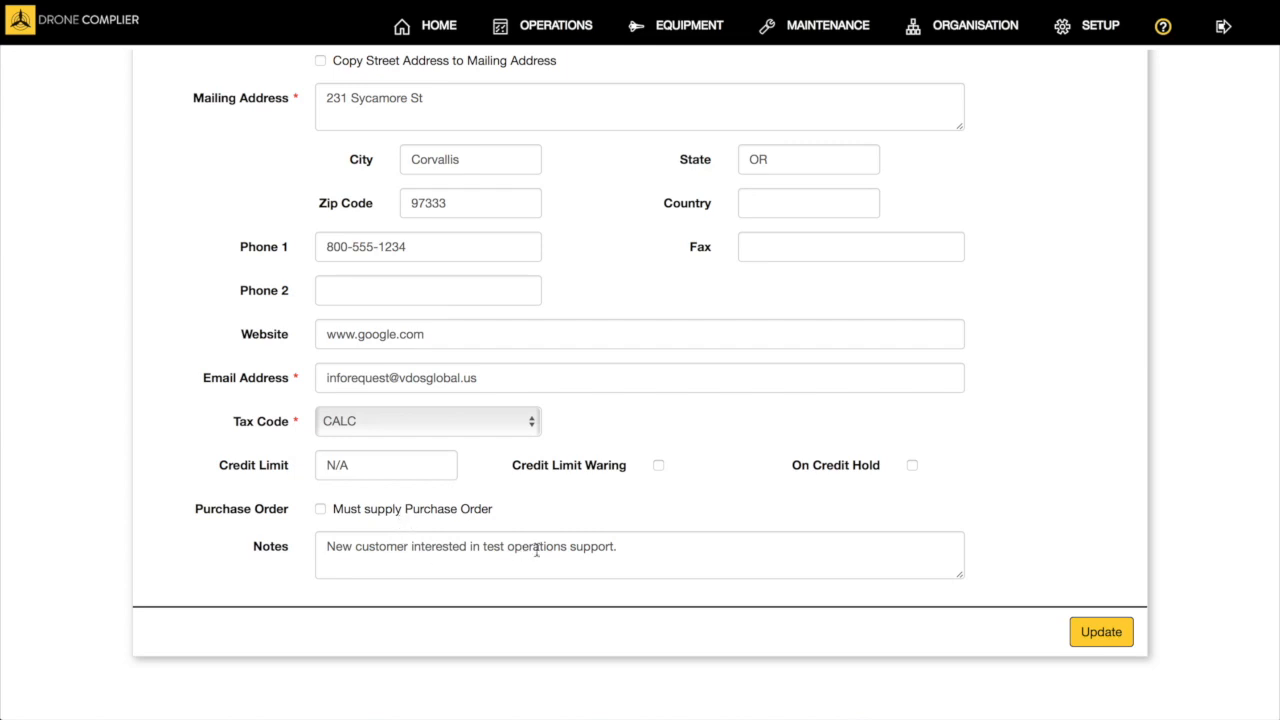
mouse_move(712, 489)
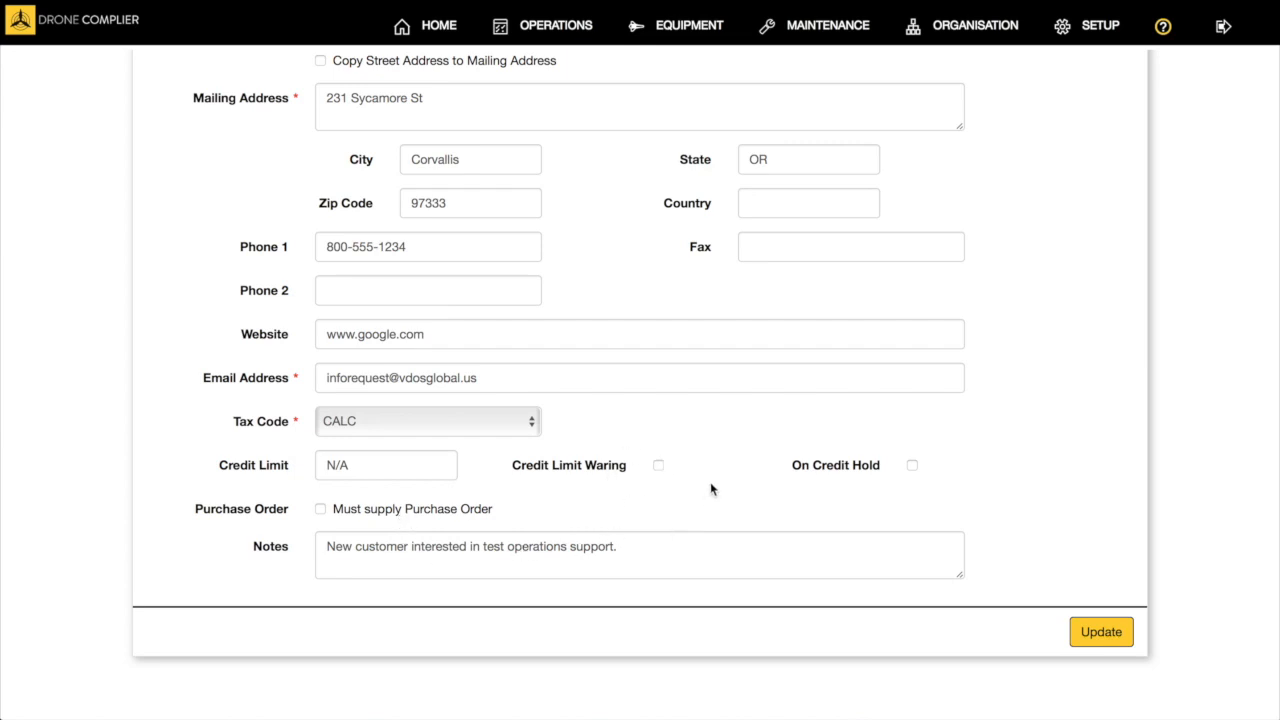
mouse_move(962, 475)
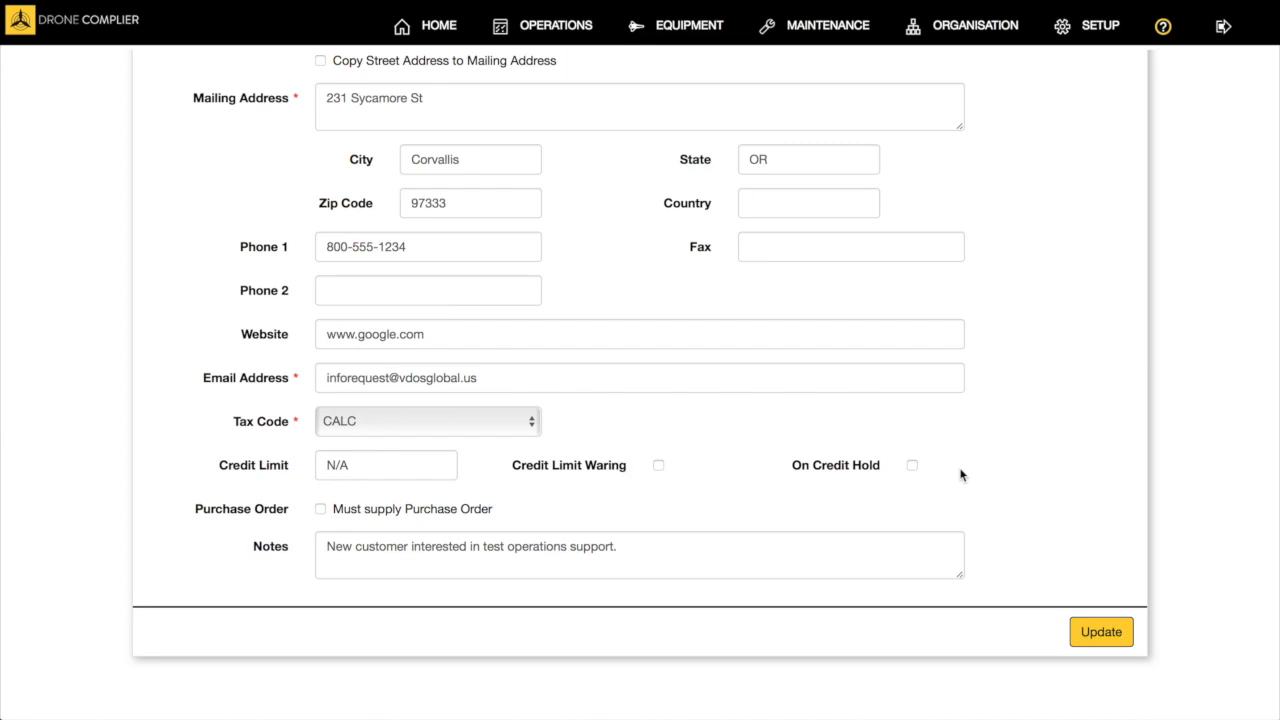
mouse_move(749, 422)
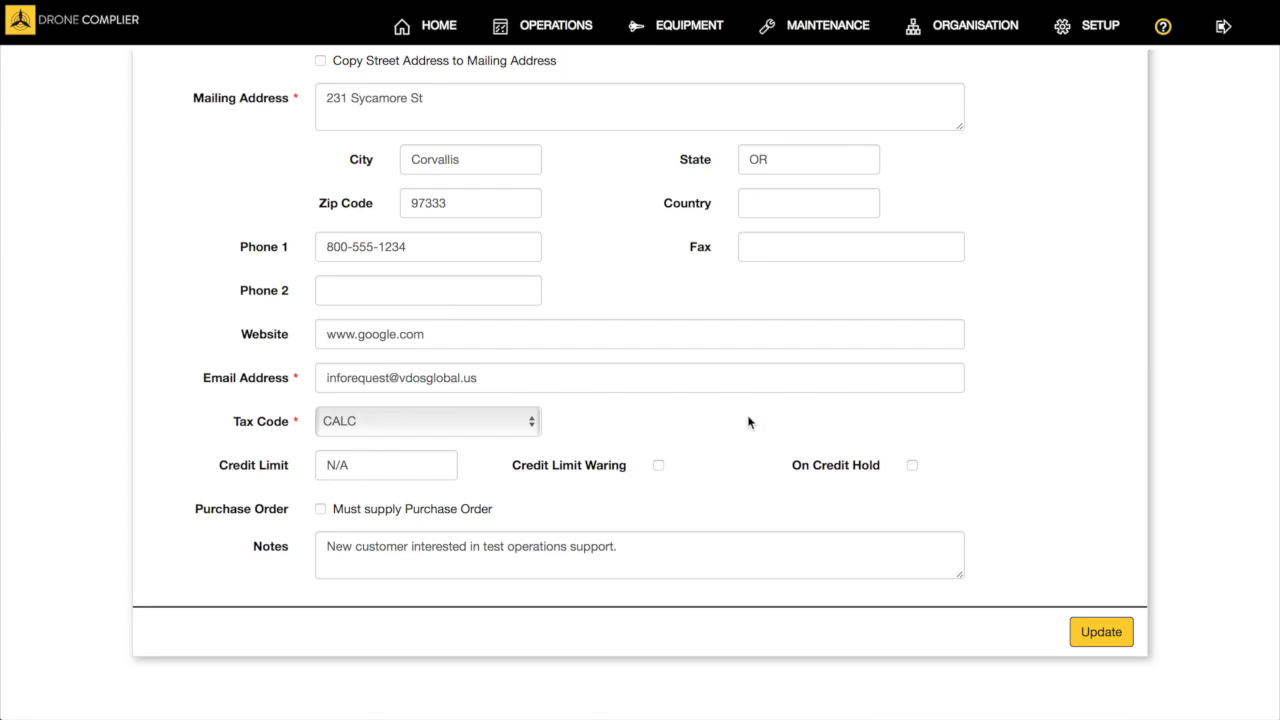
scroll("up", 3)
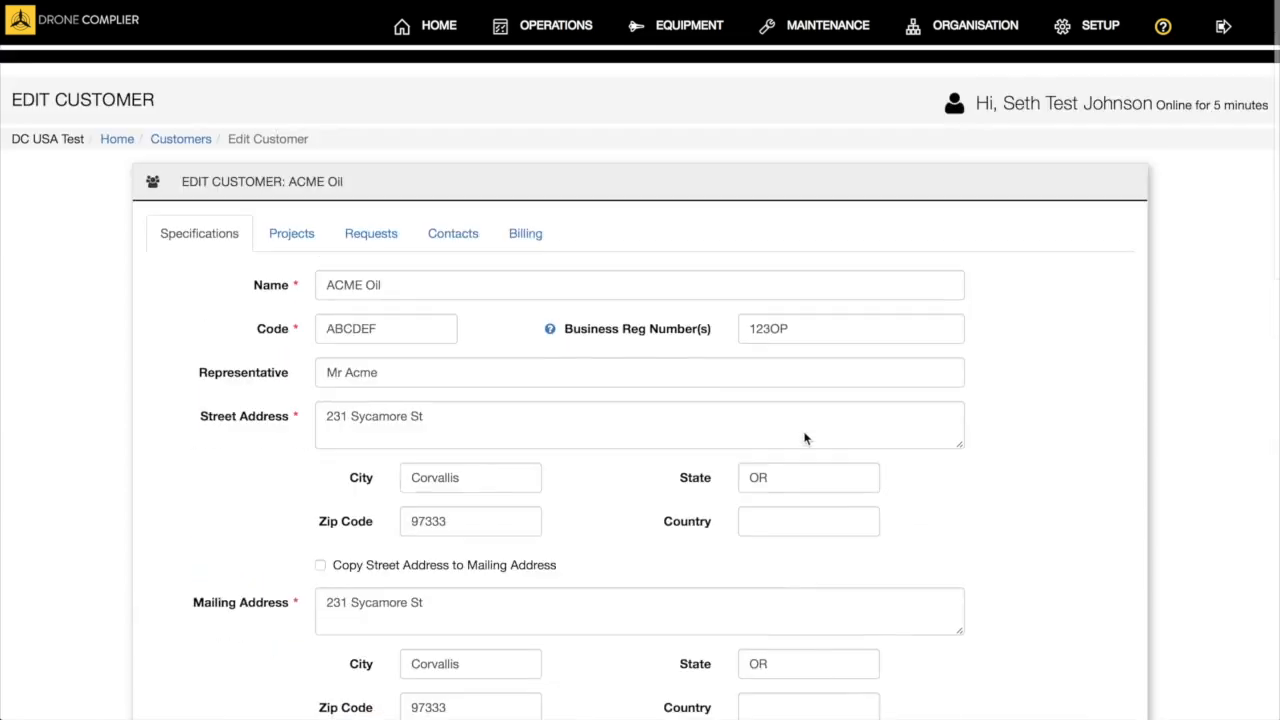
Browse ACME Oil's Projects, Requests, Contacts and Billing tabs.
left_click(291, 233)
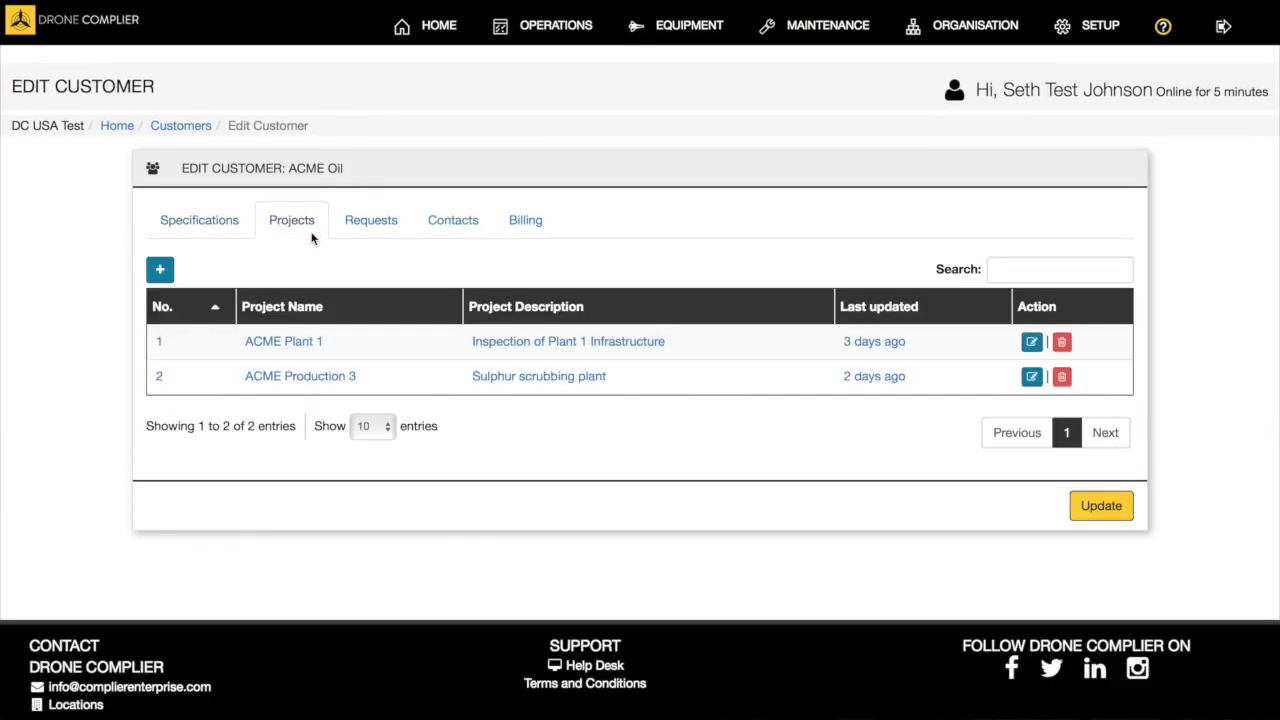
mouse_move(283, 341)
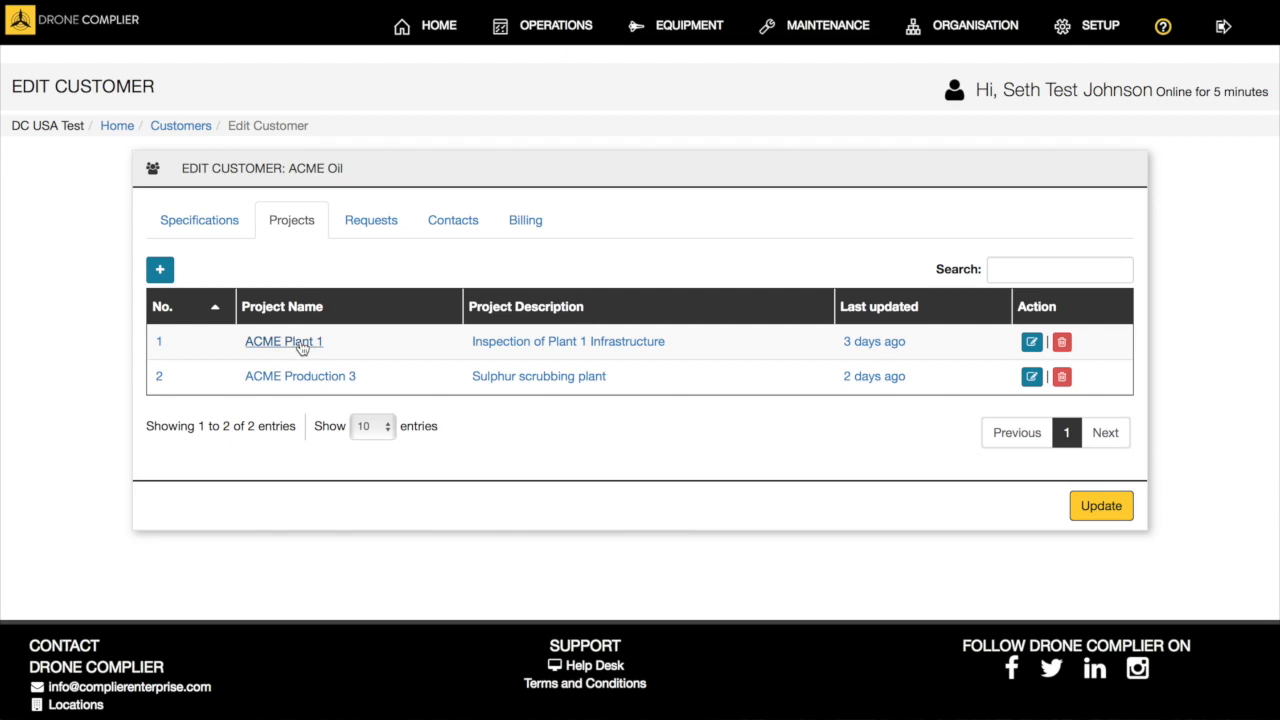
left_click(371, 220)
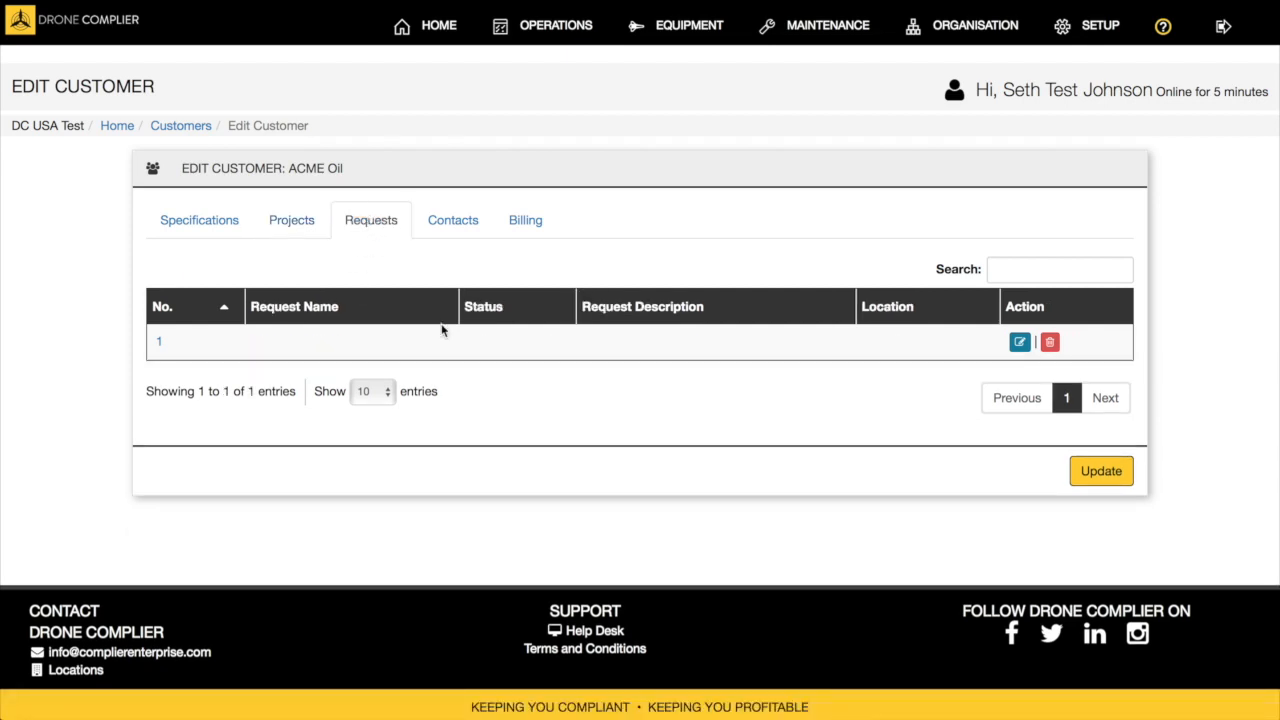
mouse_move(521, 345)
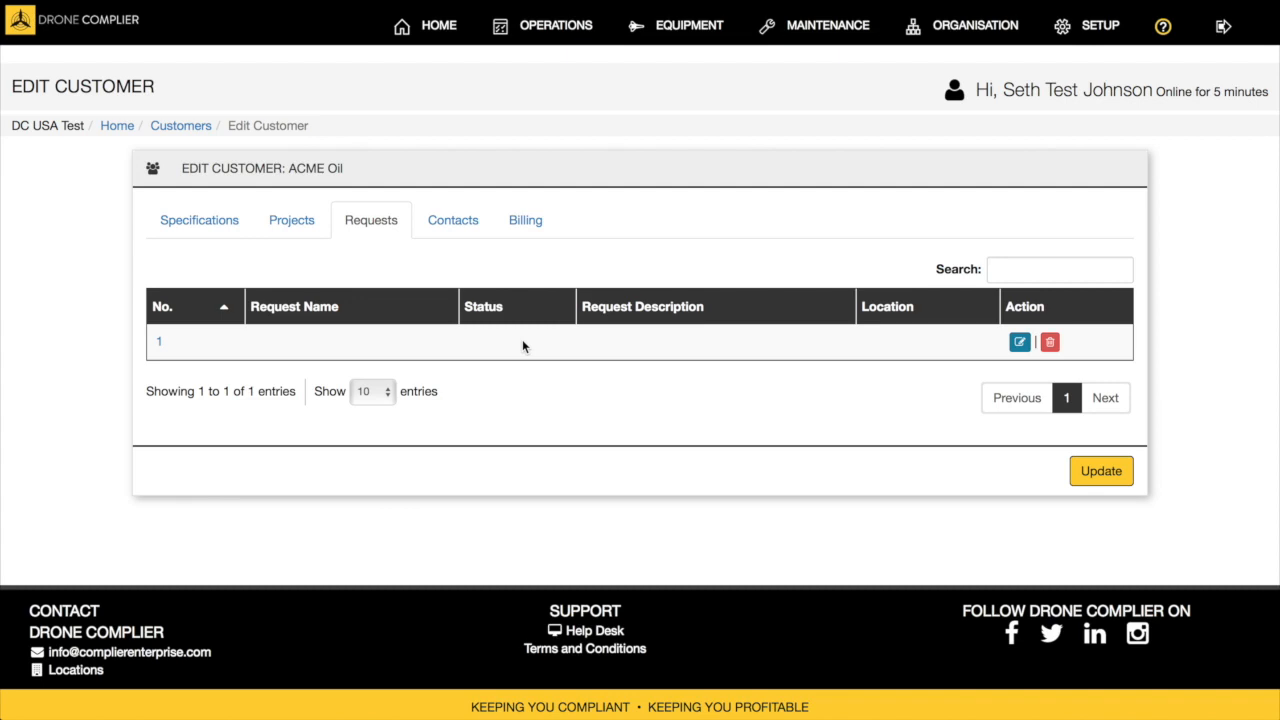
mouse_move(464, 266)
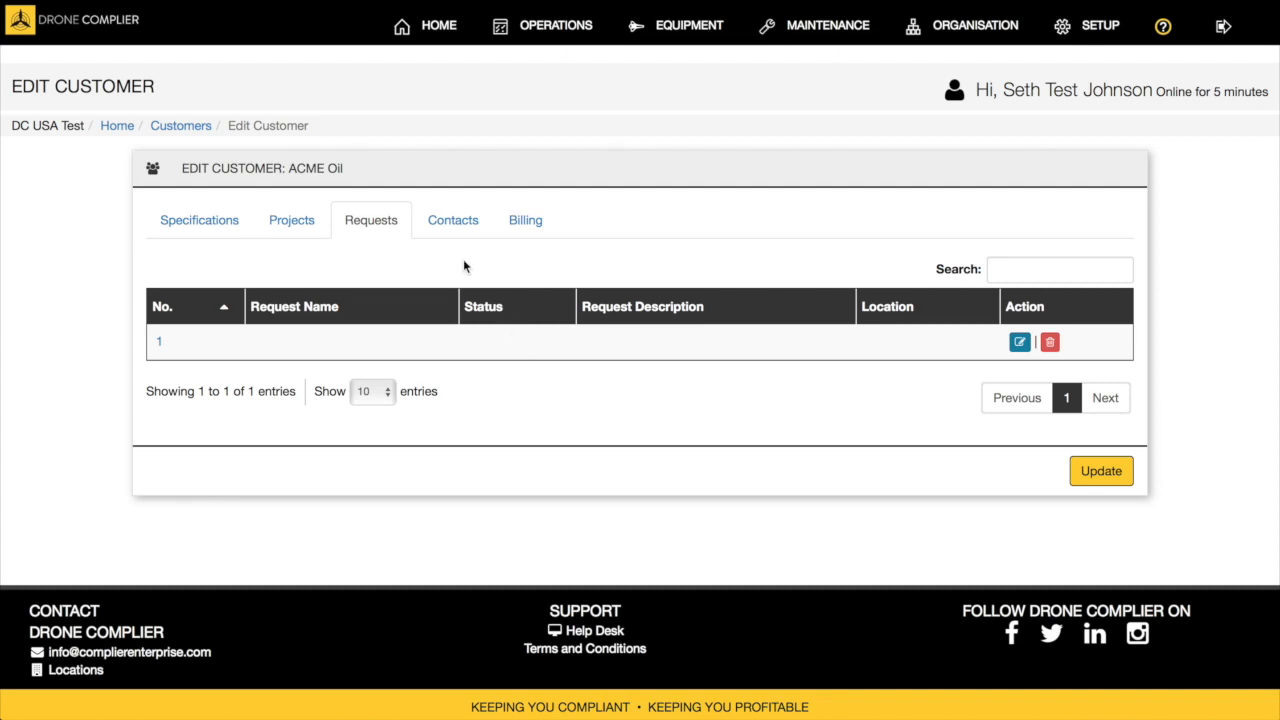
left_click(452, 220)
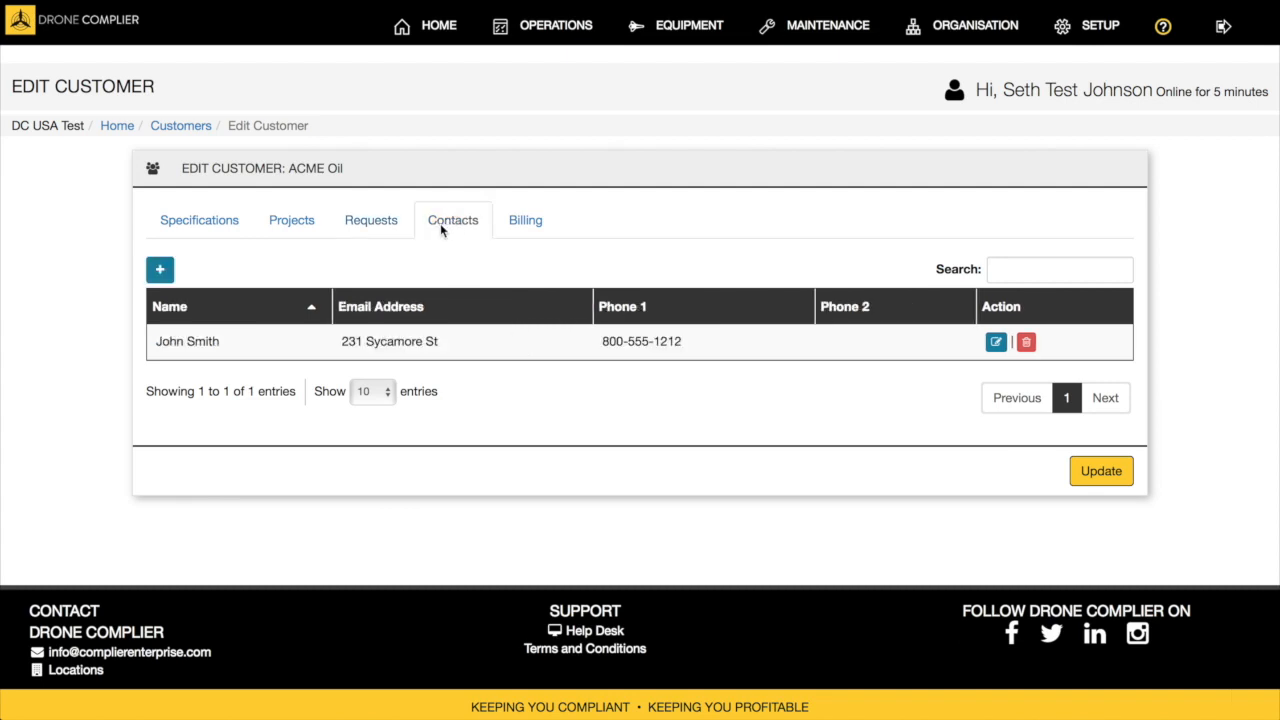
mouse_move(531, 360)
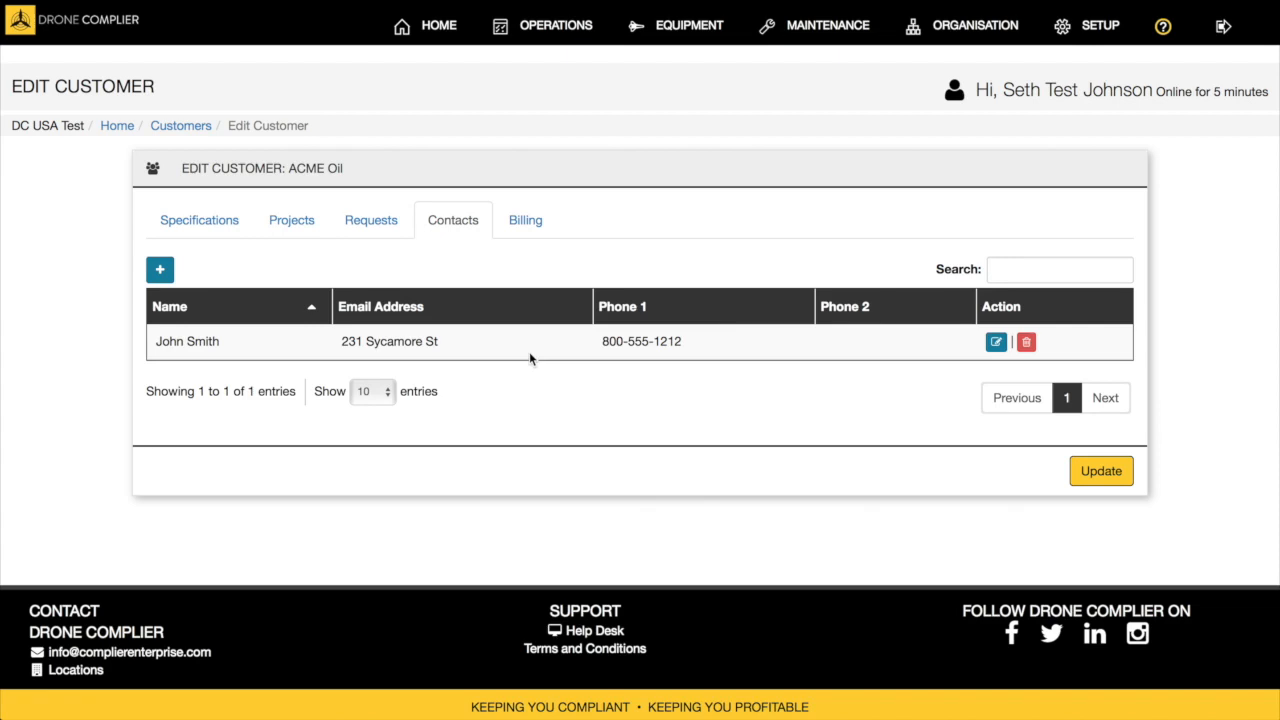
left_click(525, 219)
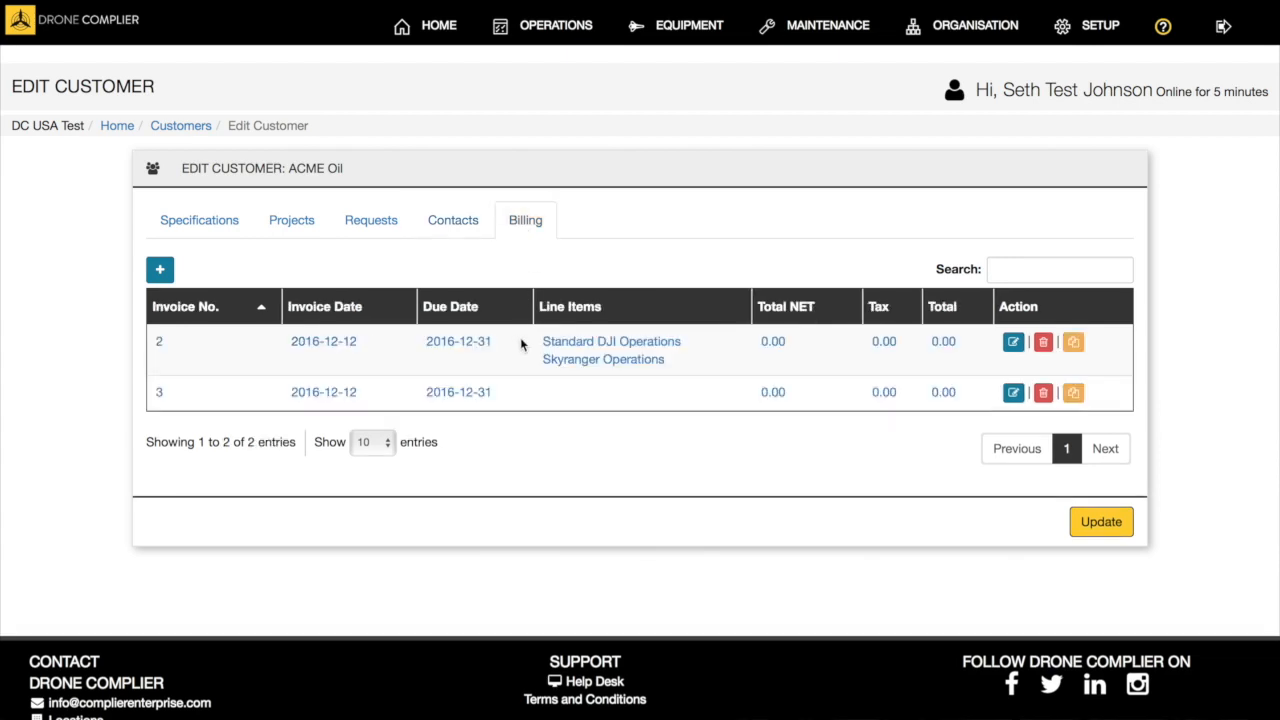
mouse_move(945, 348)
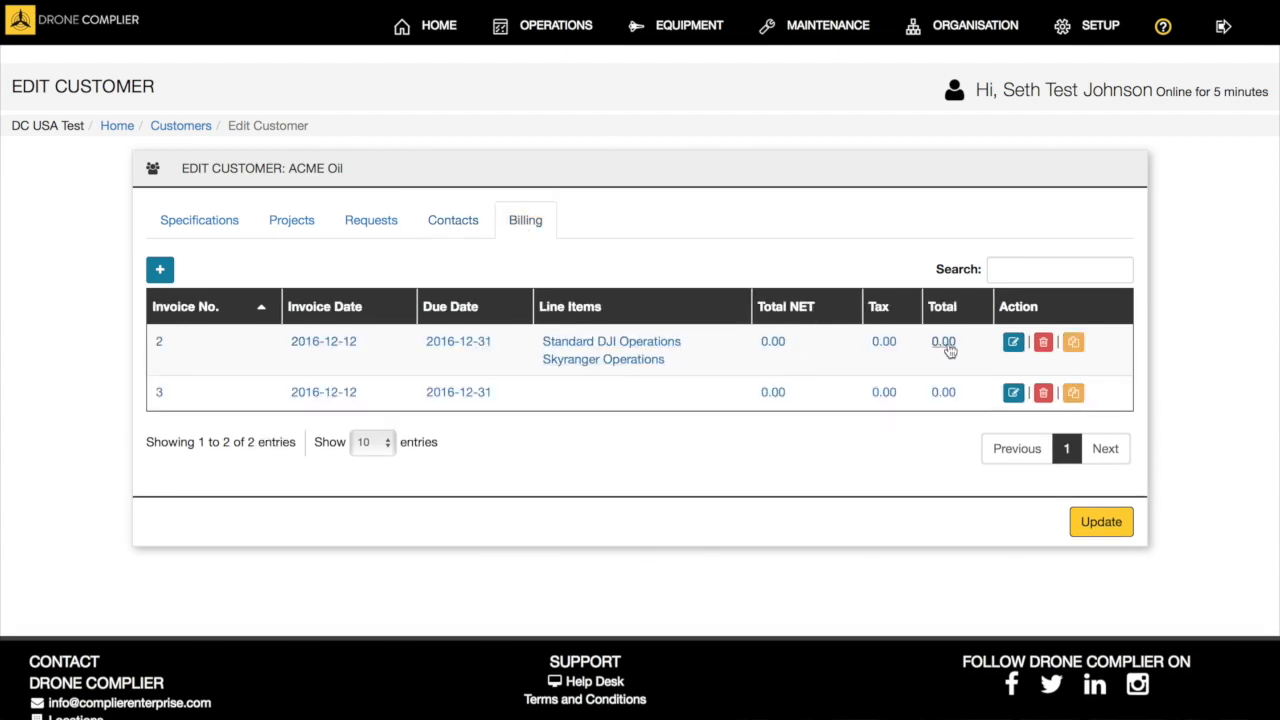
mouse_move(458, 341)
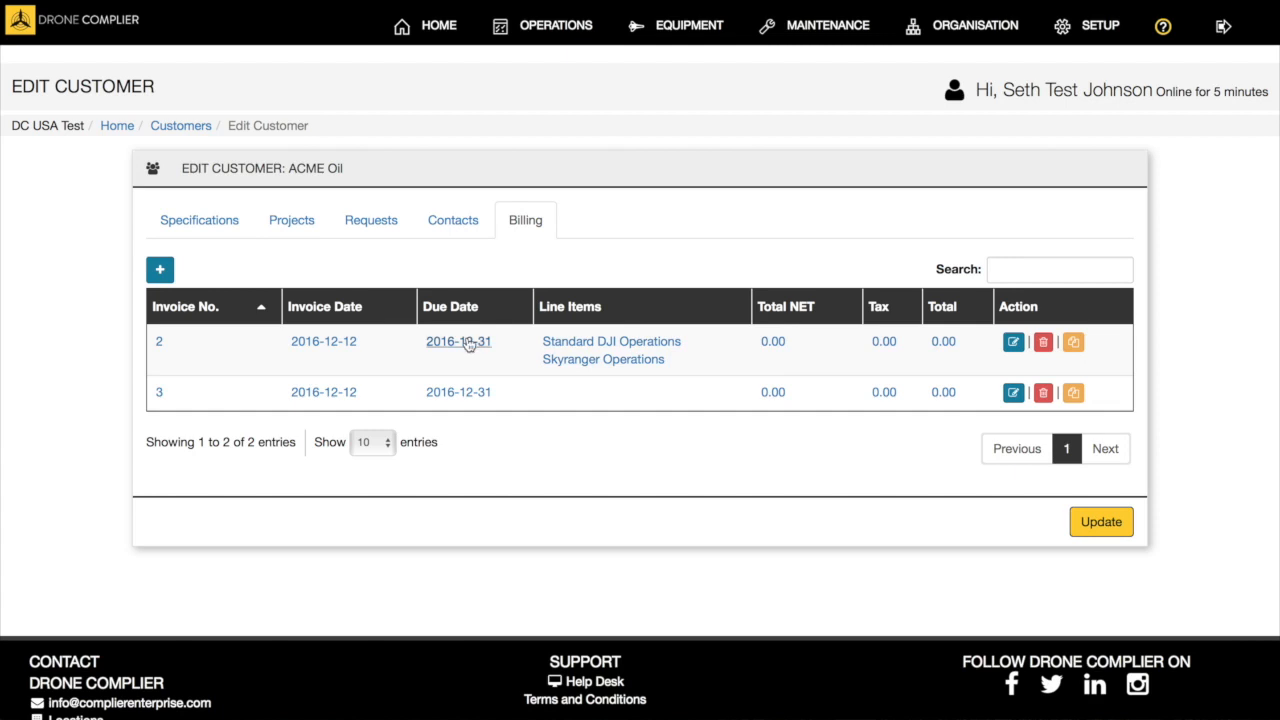
mouse_move(543, 421)
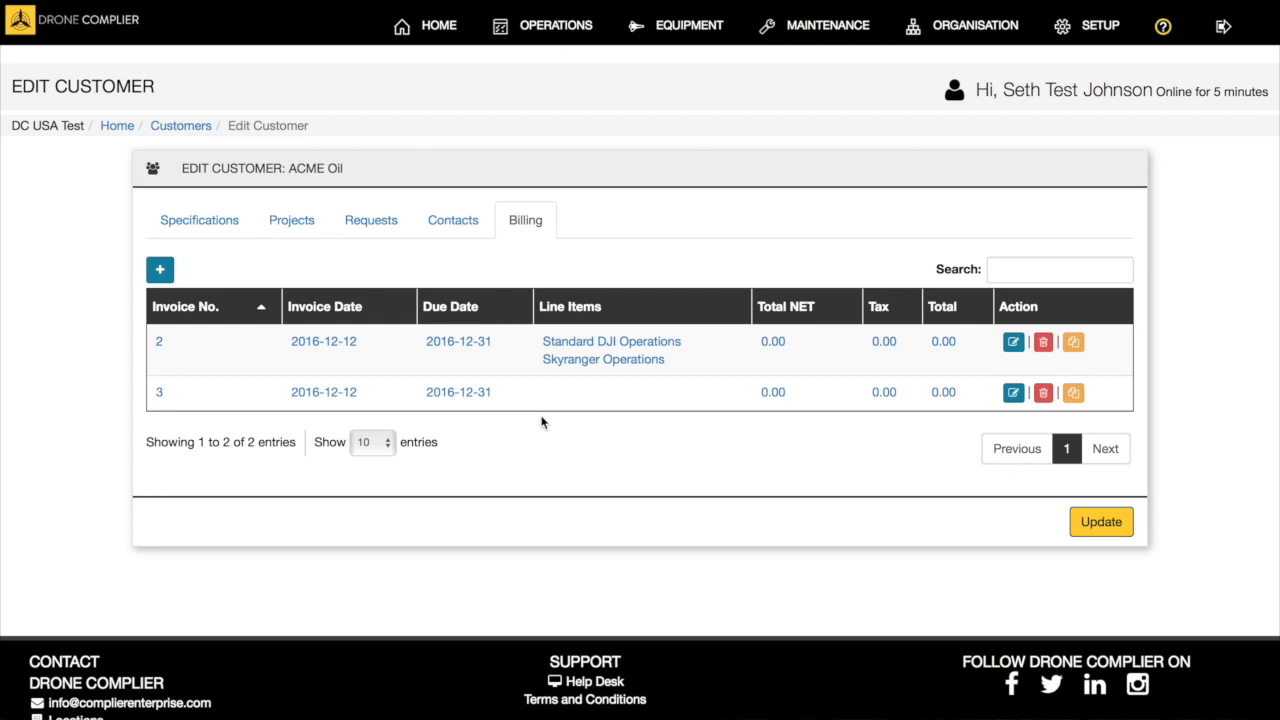
mouse_move(291, 220)
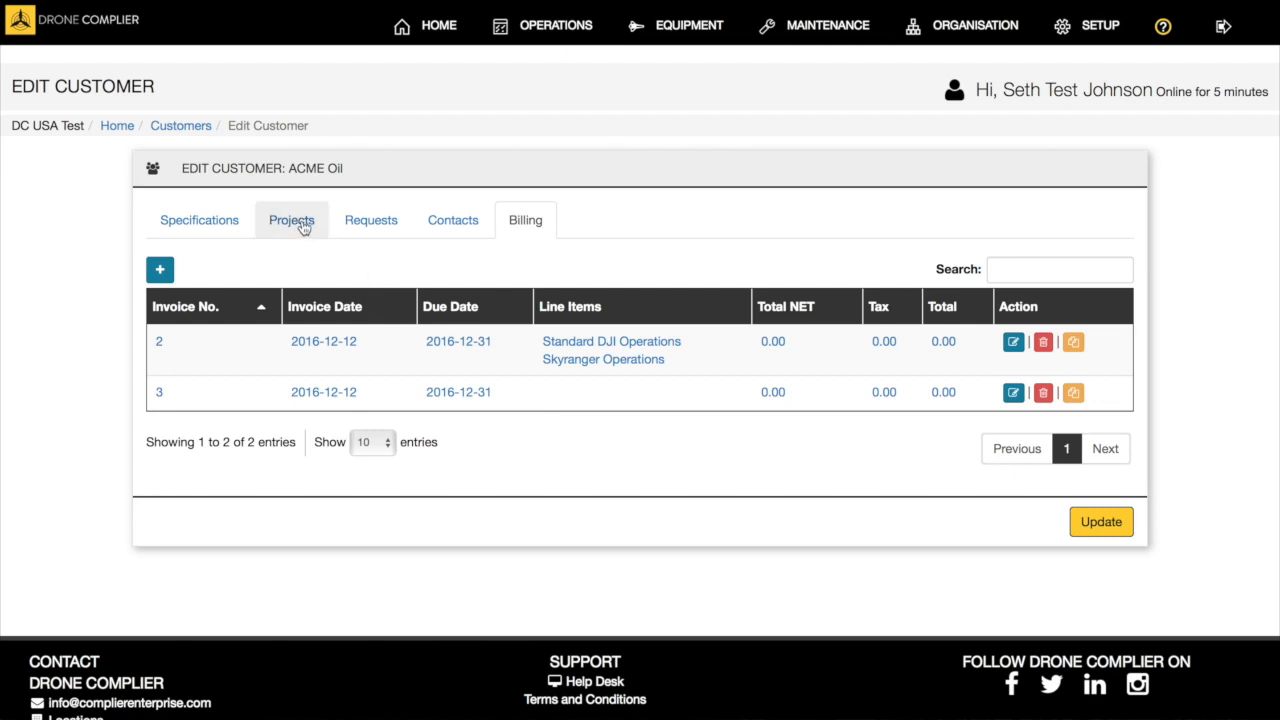
View ACME Plant 1's Statistics, Map and Billing tabs.
left_click(291, 220)
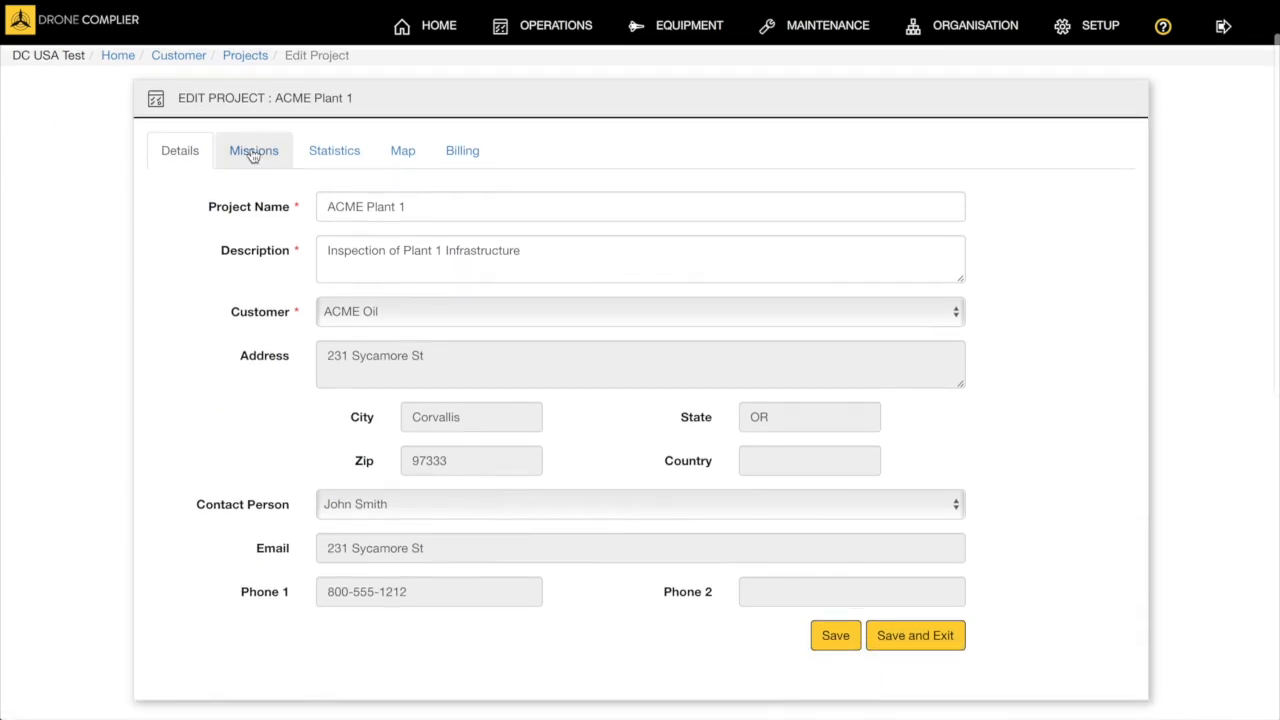
mouse_move(259, 230)
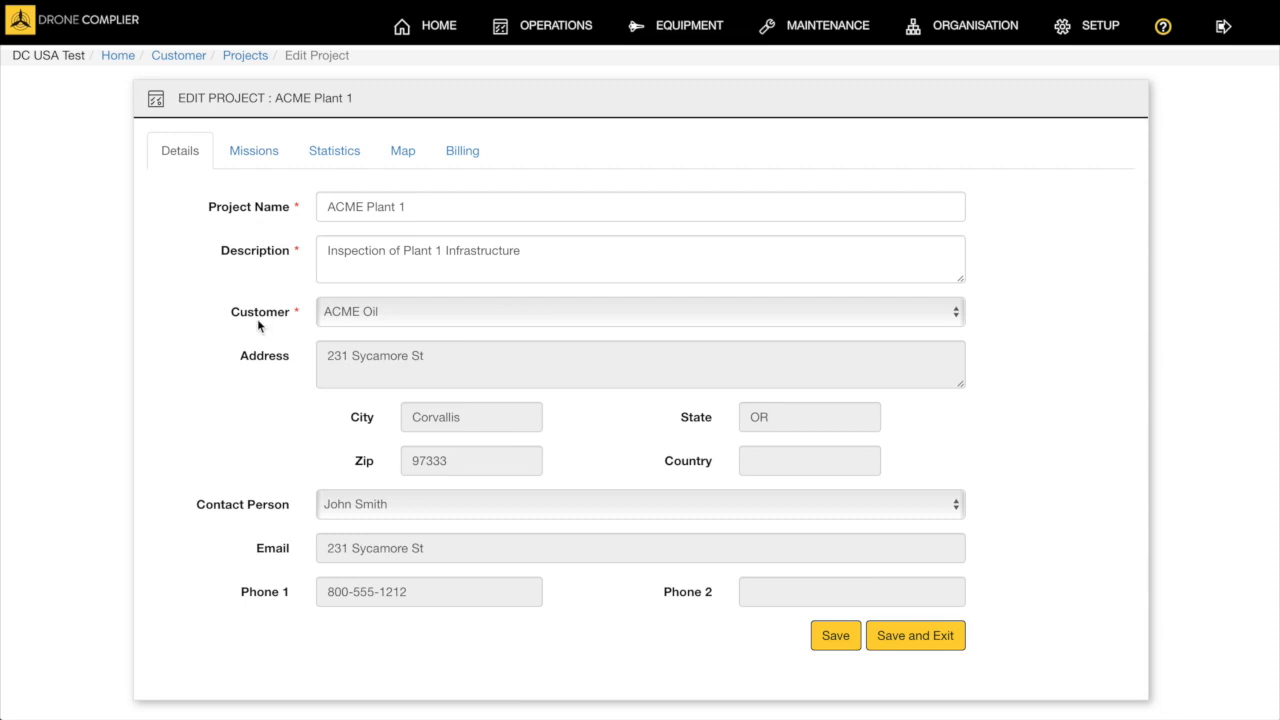
mouse_move(409, 315)
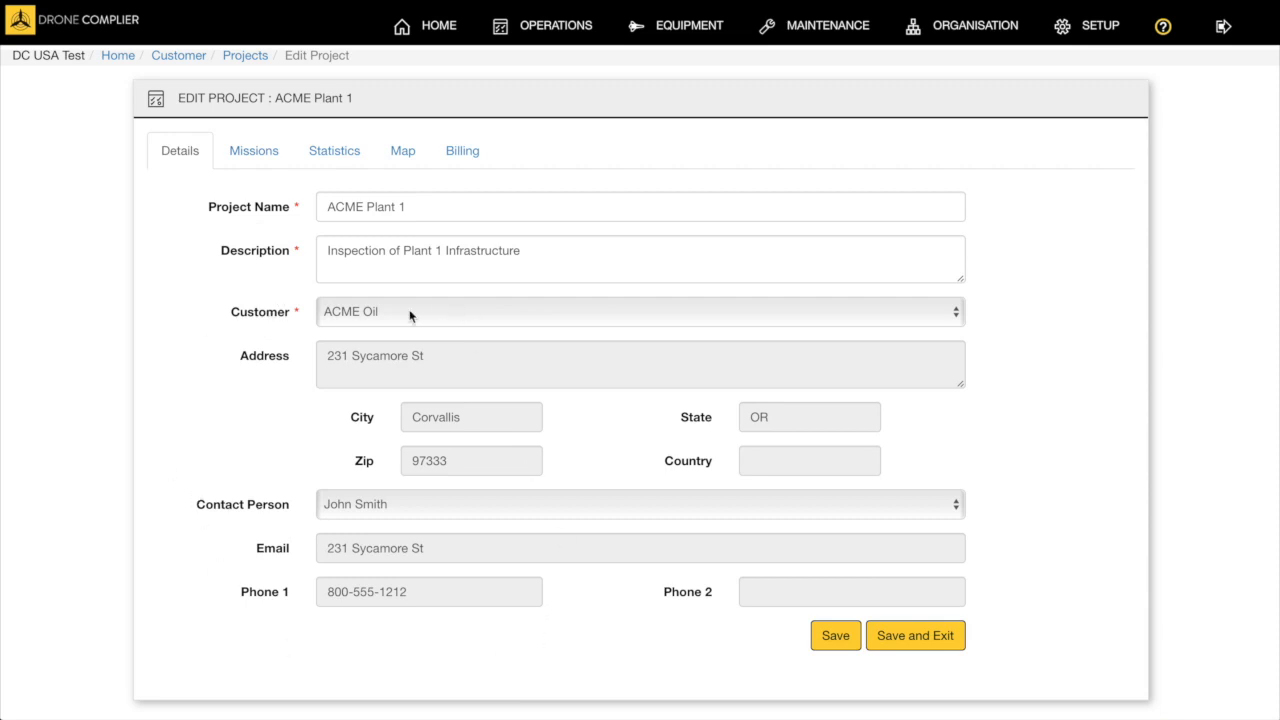
left_click(334, 150)
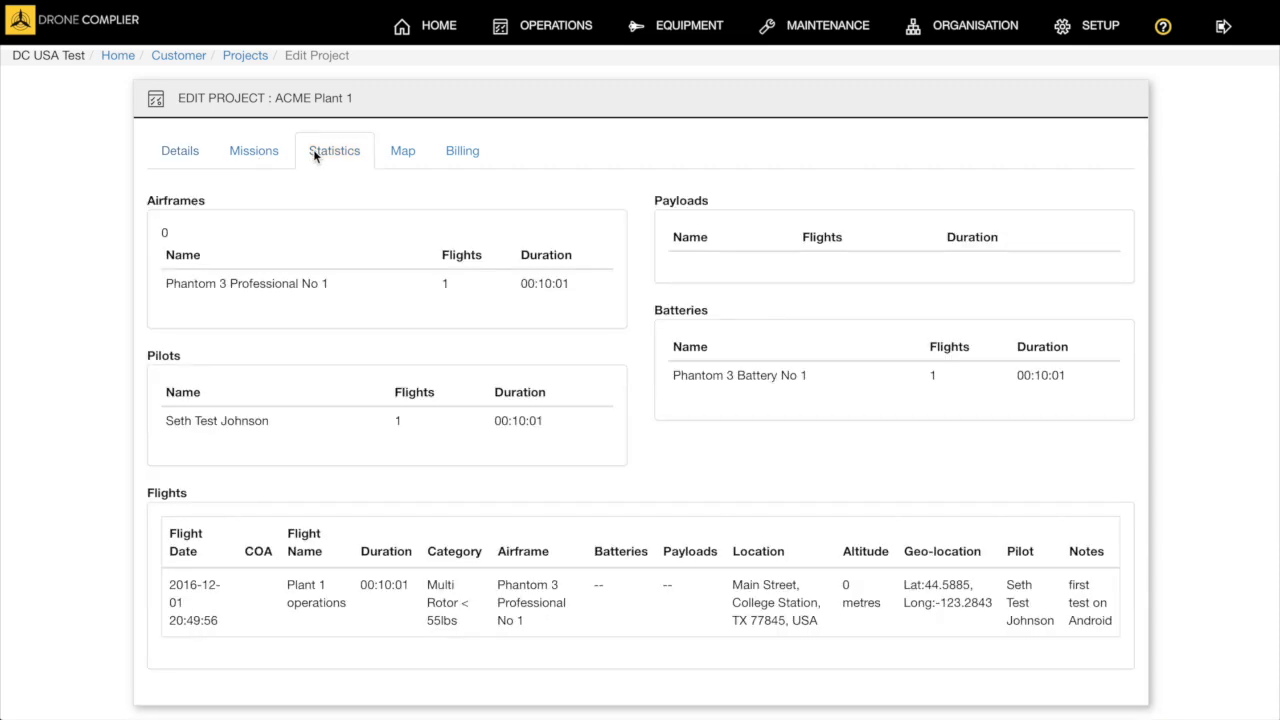
mouse_move(350, 304)
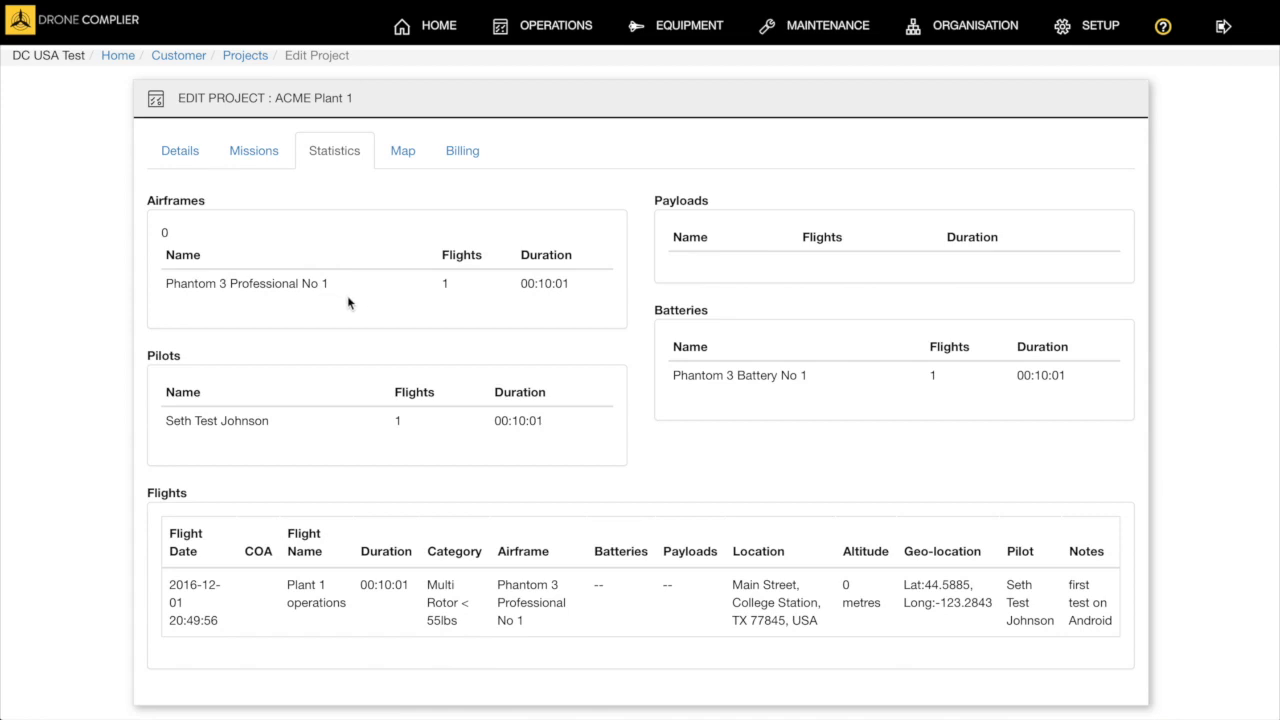
mouse_move(575, 303)
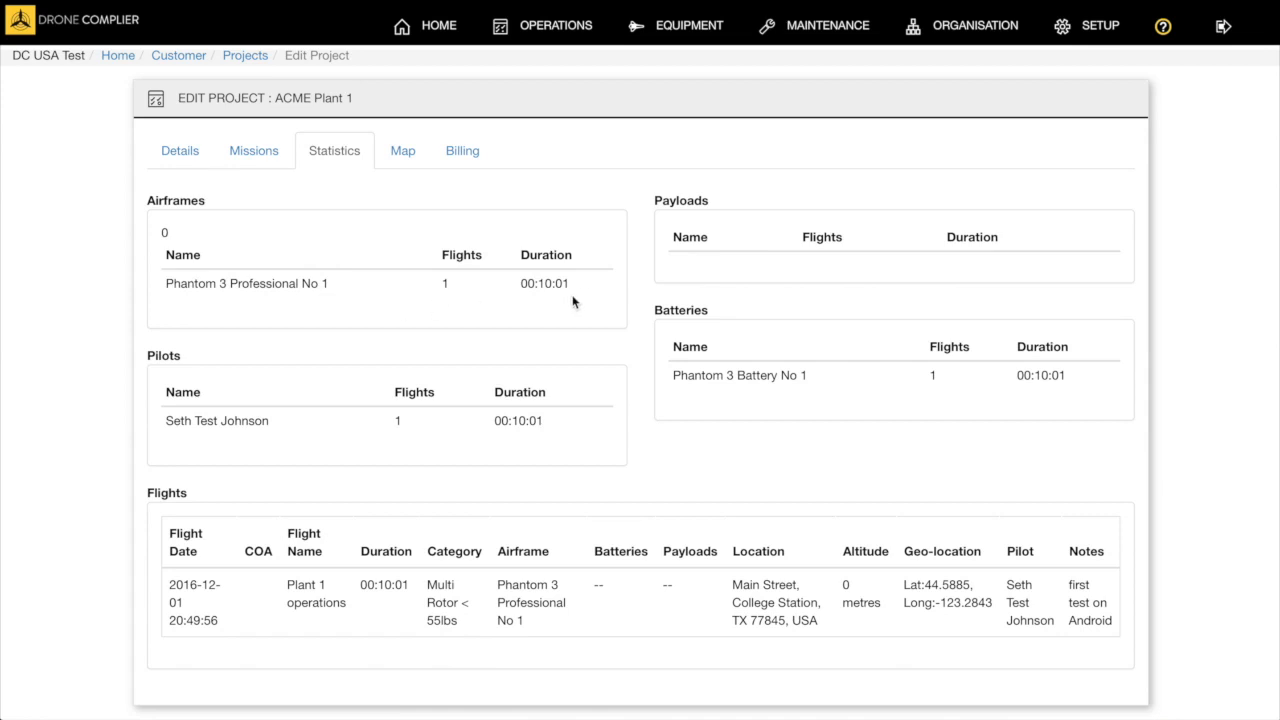
mouse_move(575, 592)
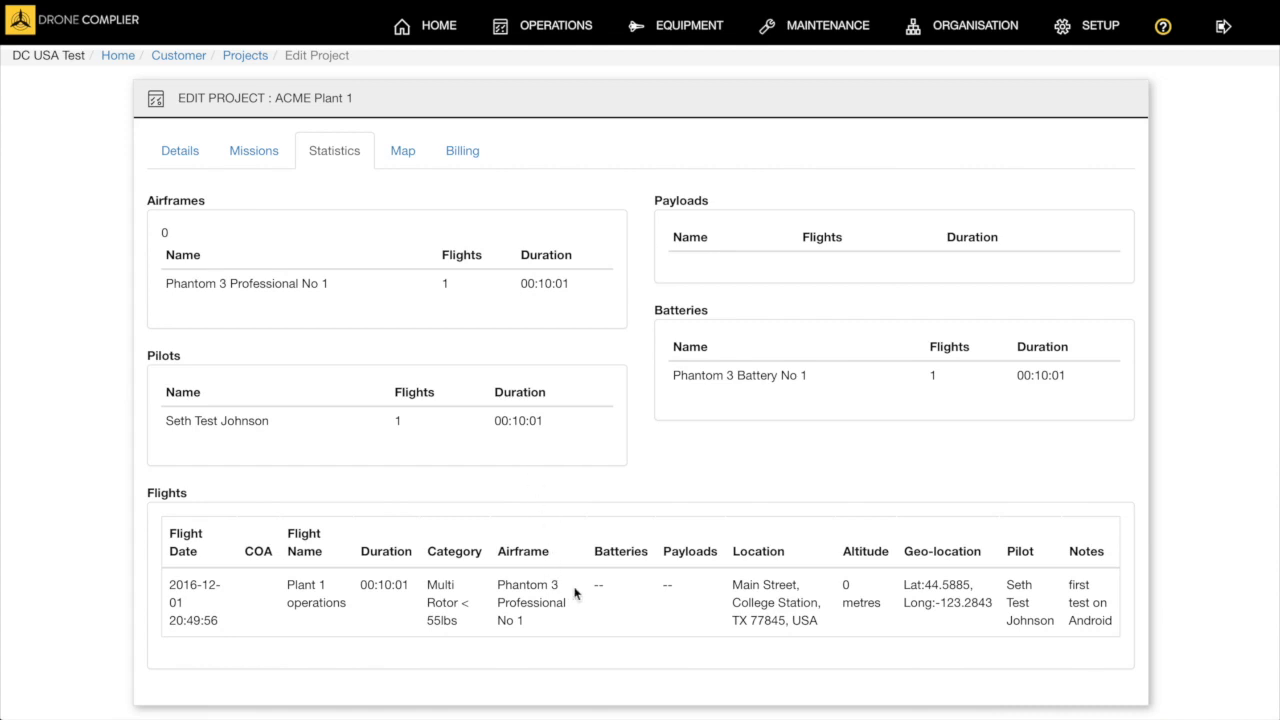
mouse_move(884, 610)
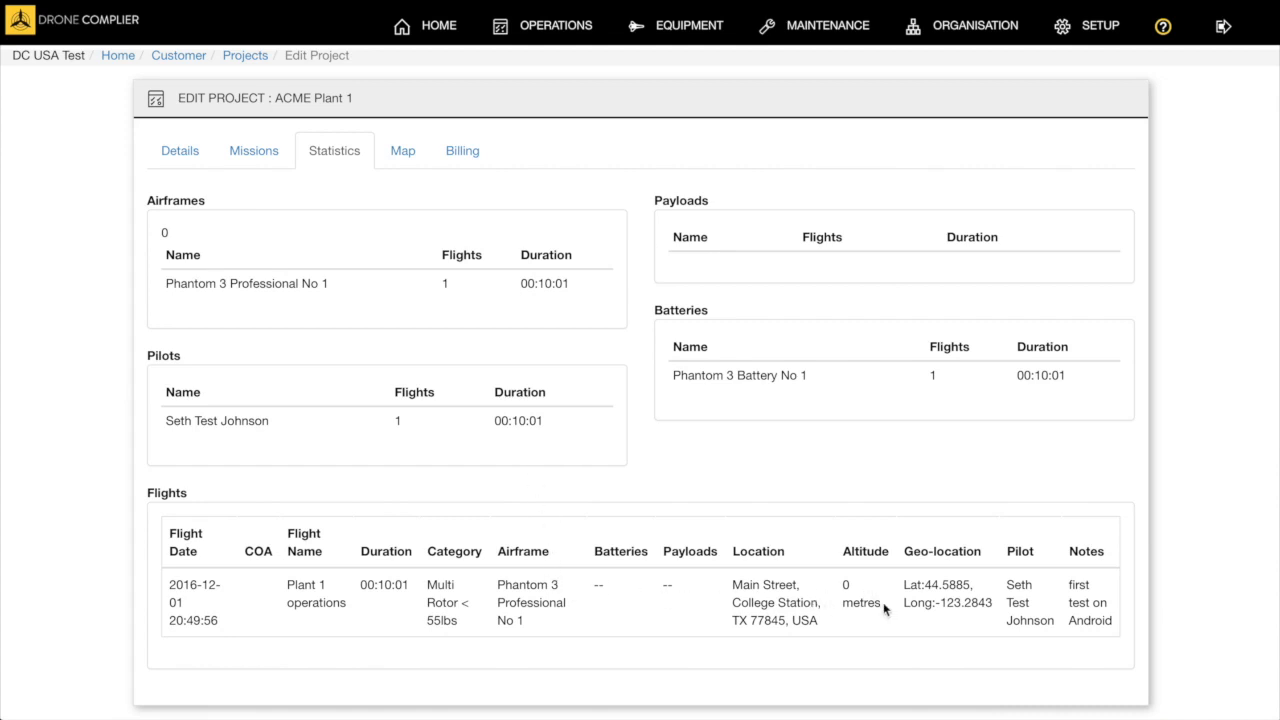
mouse_move(525, 272)
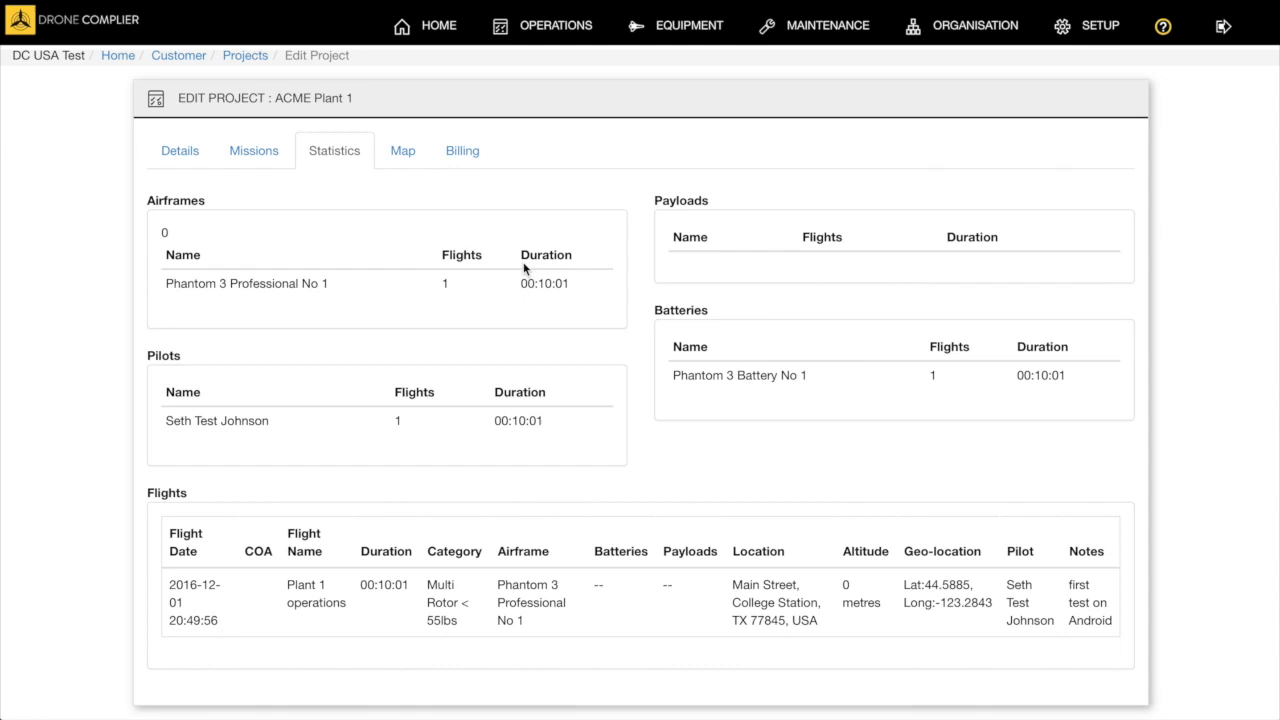
mouse_move(402, 155)
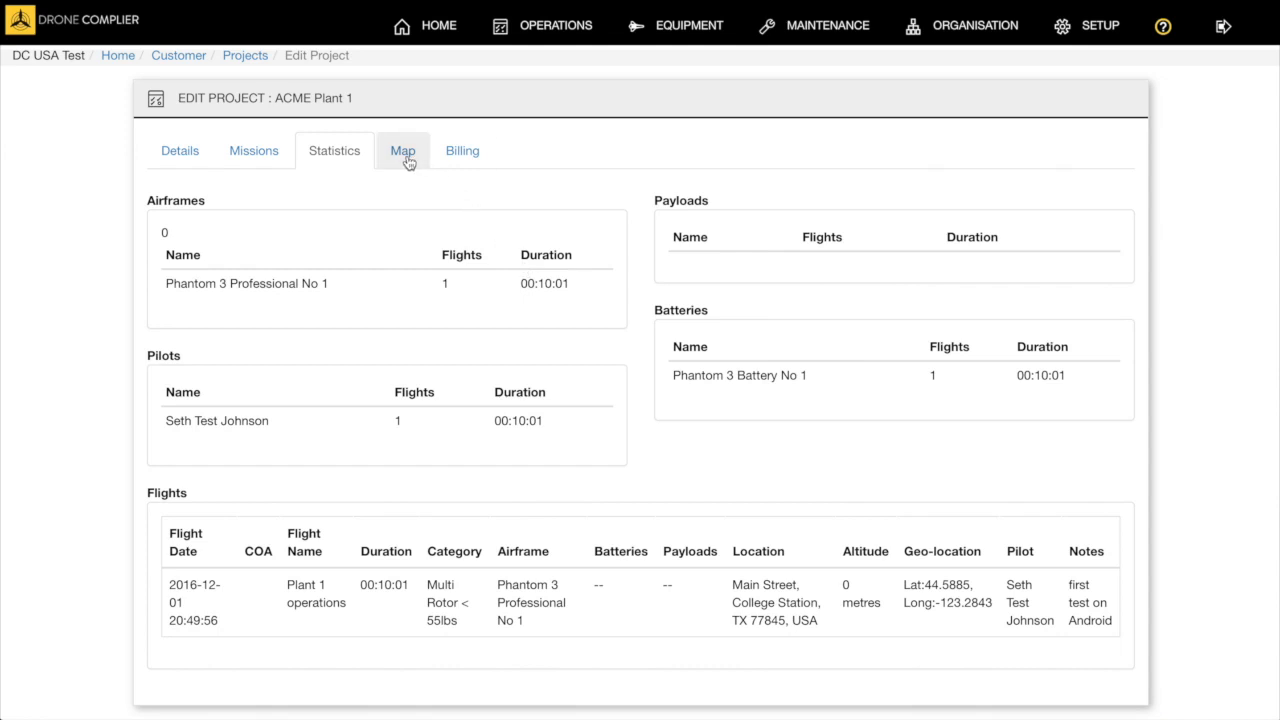
left_click(402, 150)
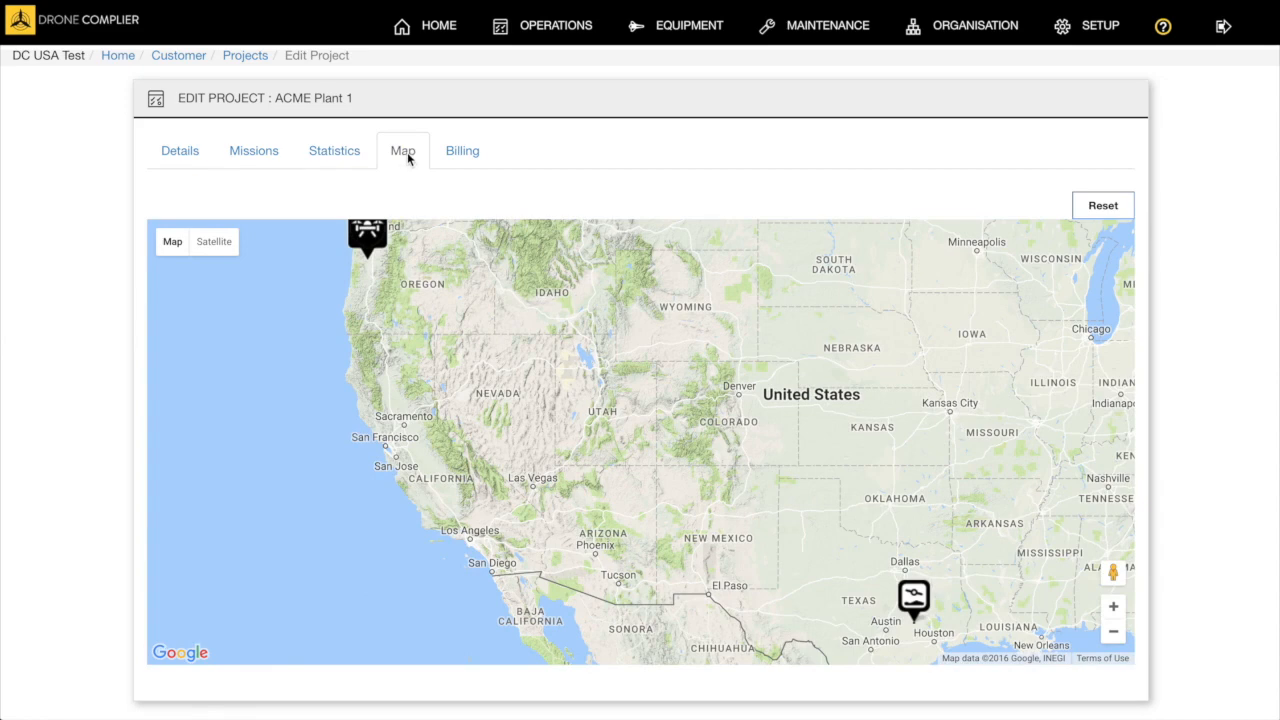
left_click(462, 150)
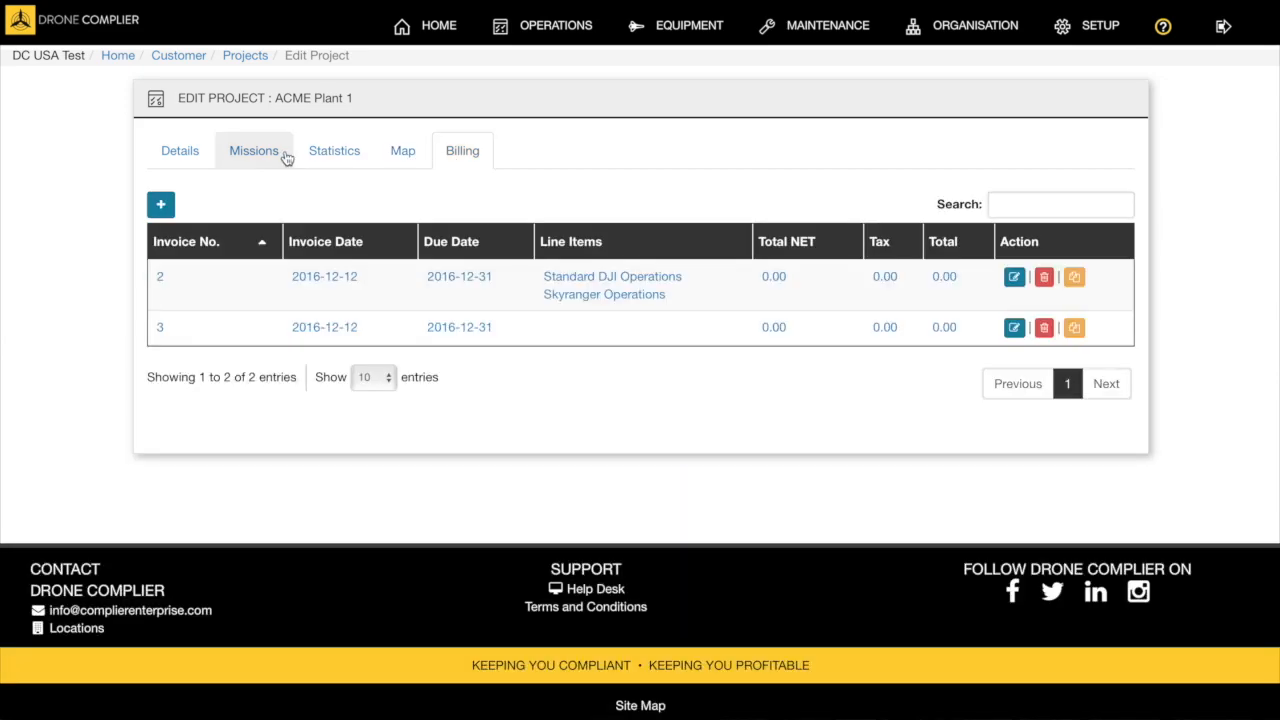
Open the Plant 1 Part 107 mission and scroll through its planning checklist.
left_click(253, 150)
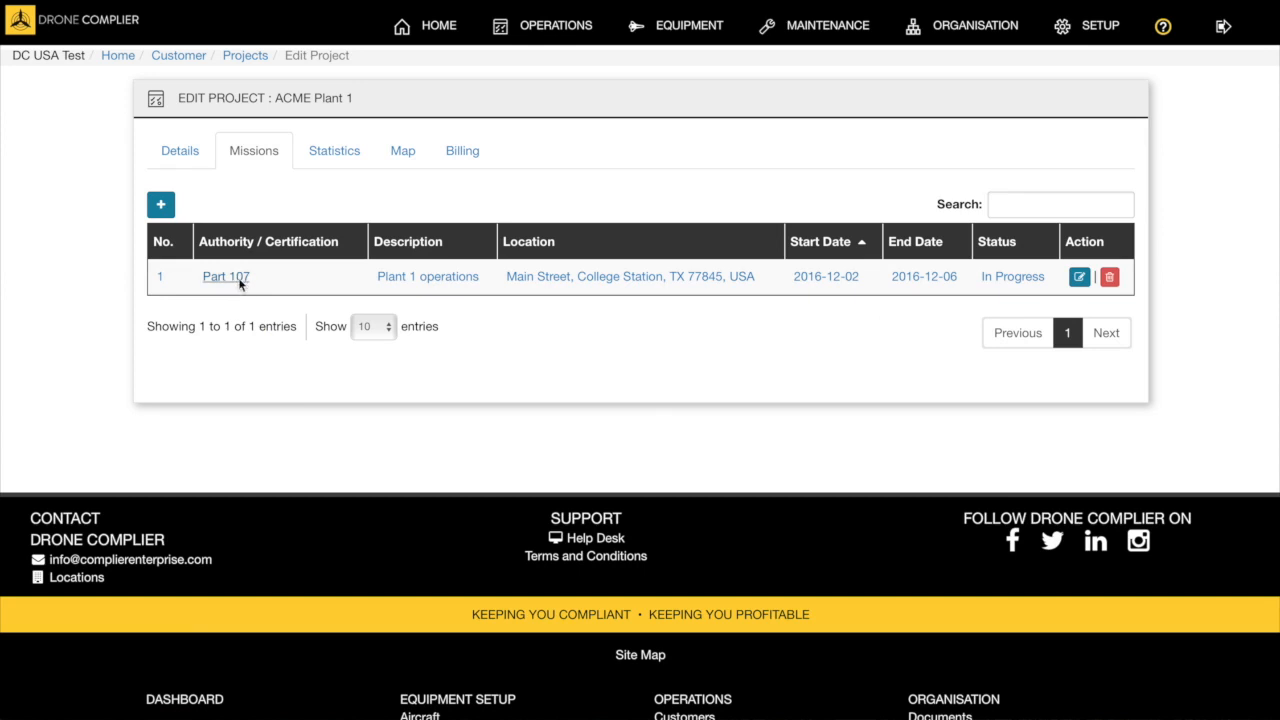
mouse_move(253, 287)
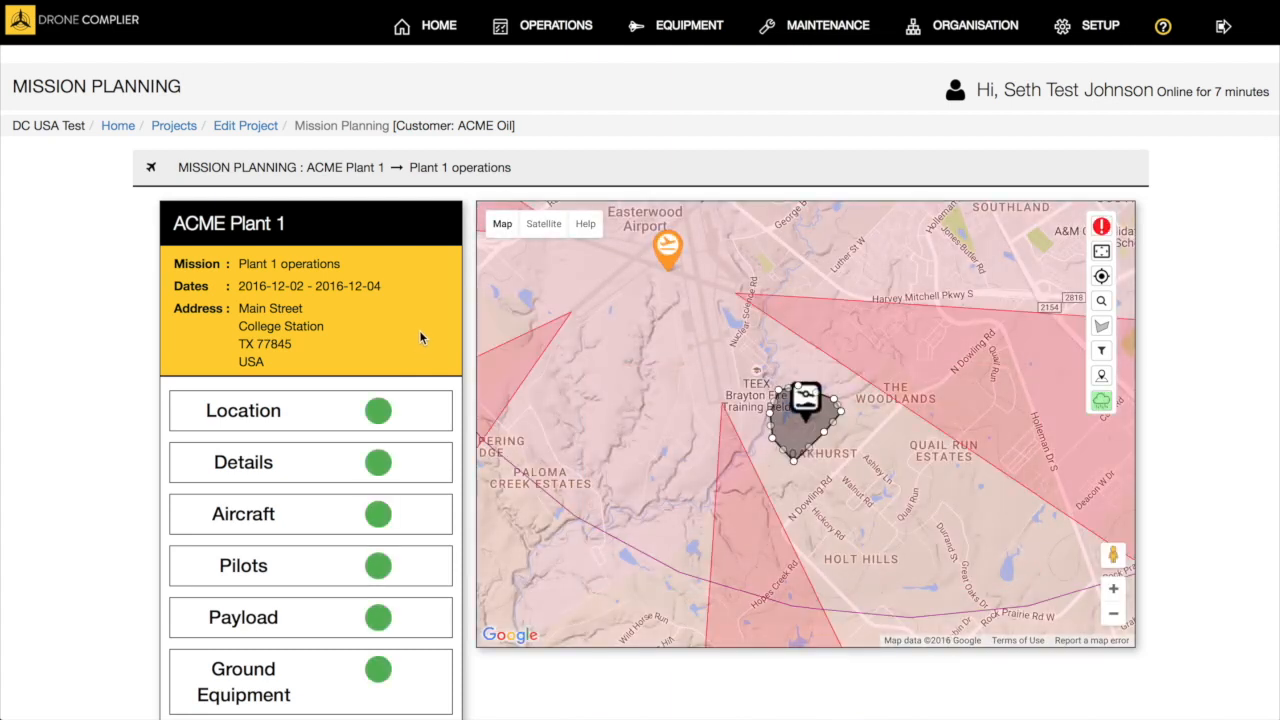
scroll("down", 3)
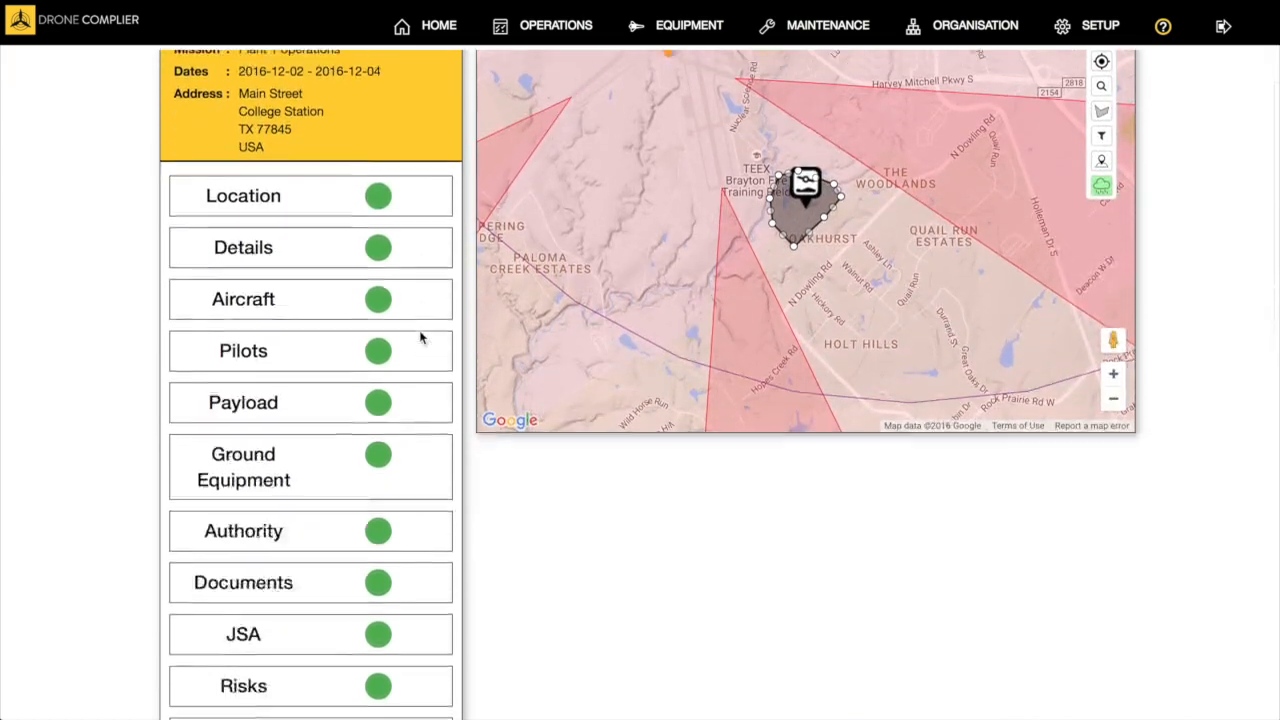
scroll("down", 3)
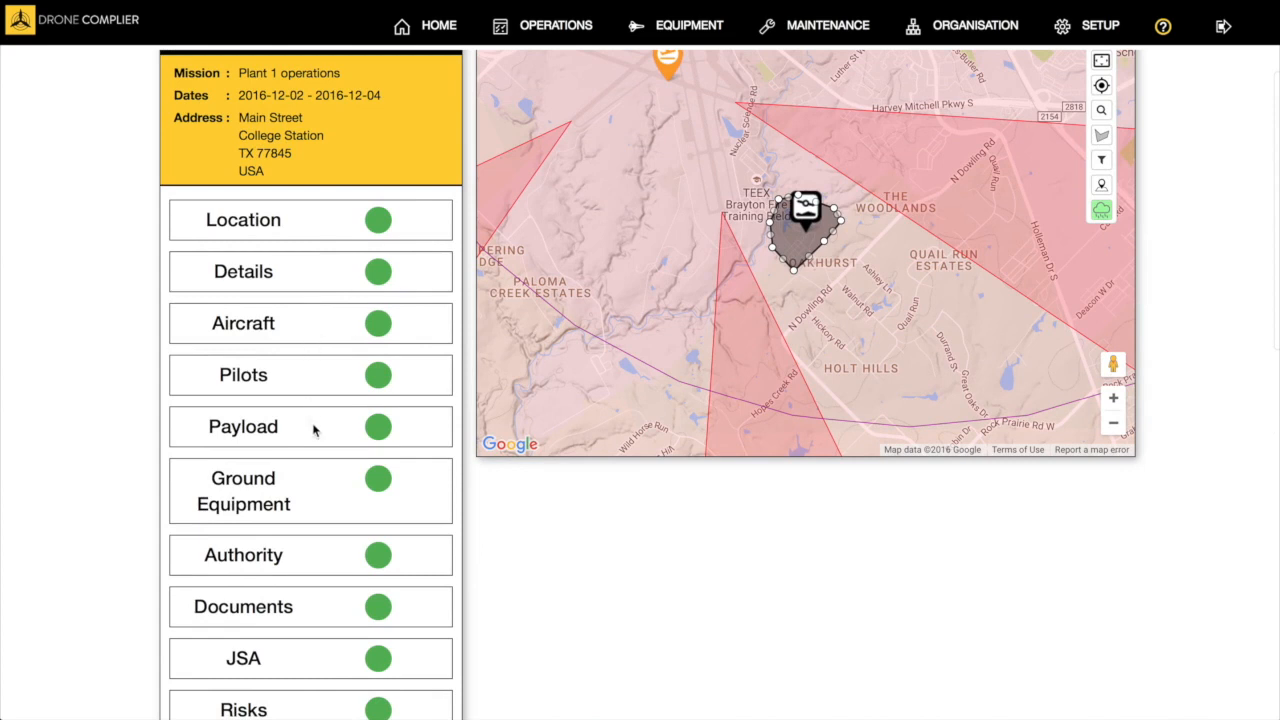
scroll("down", 3)
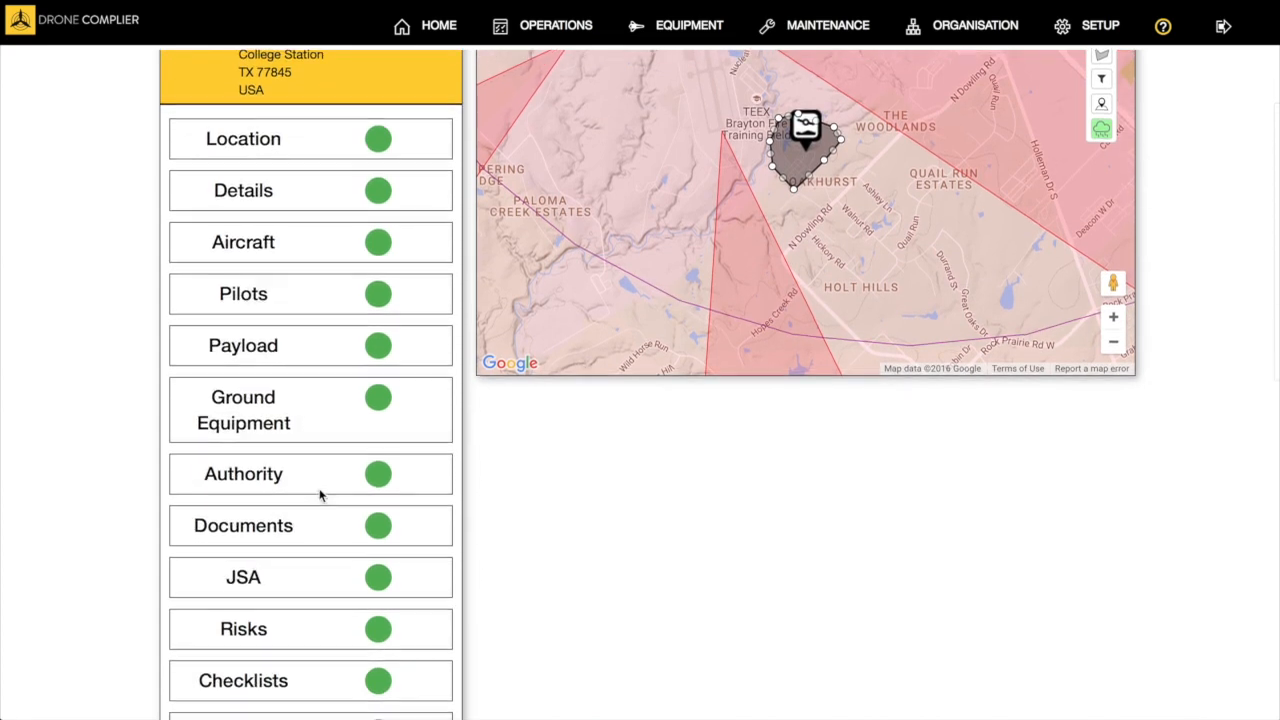
scroll("down", 3)
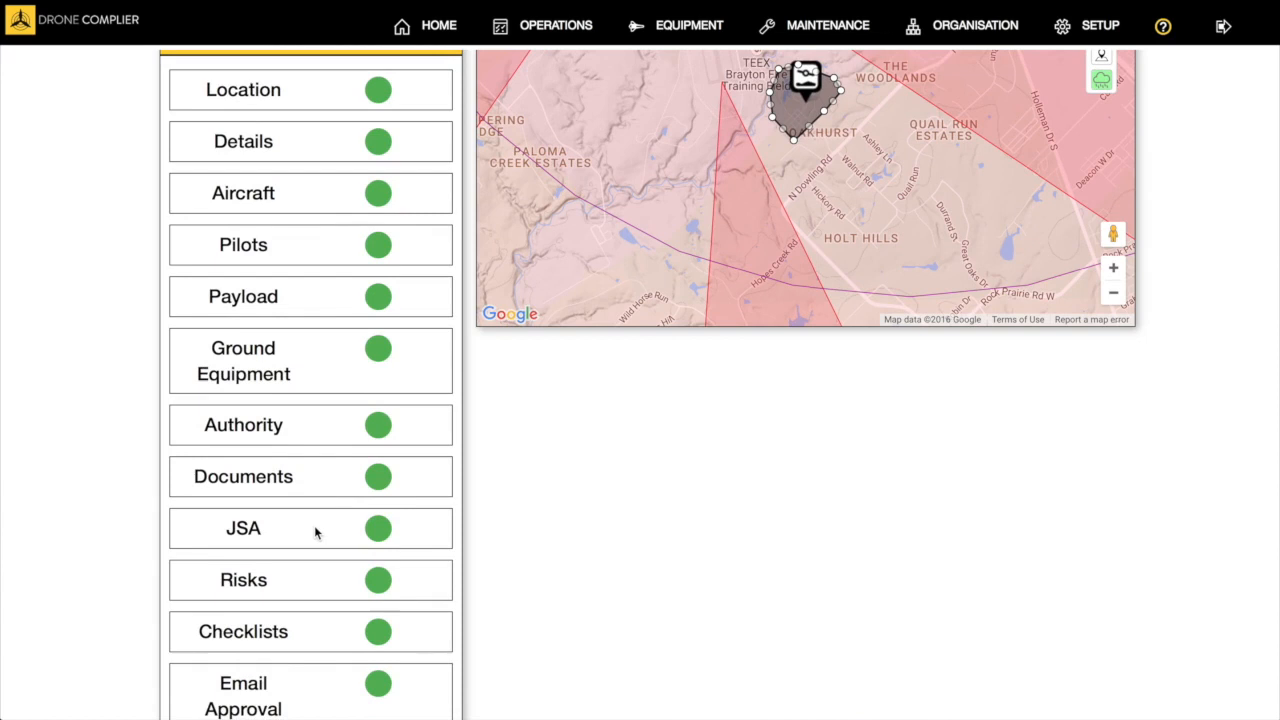
scroll("down", 3)
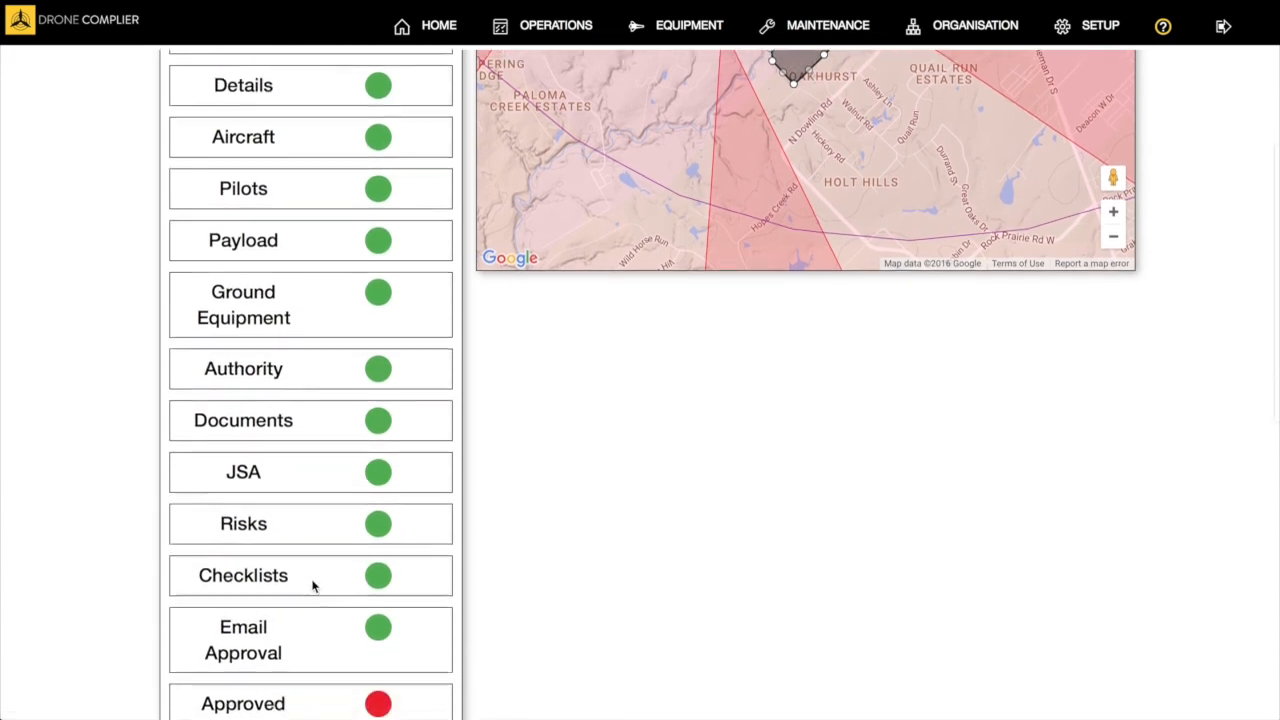
scroll("down", 3)
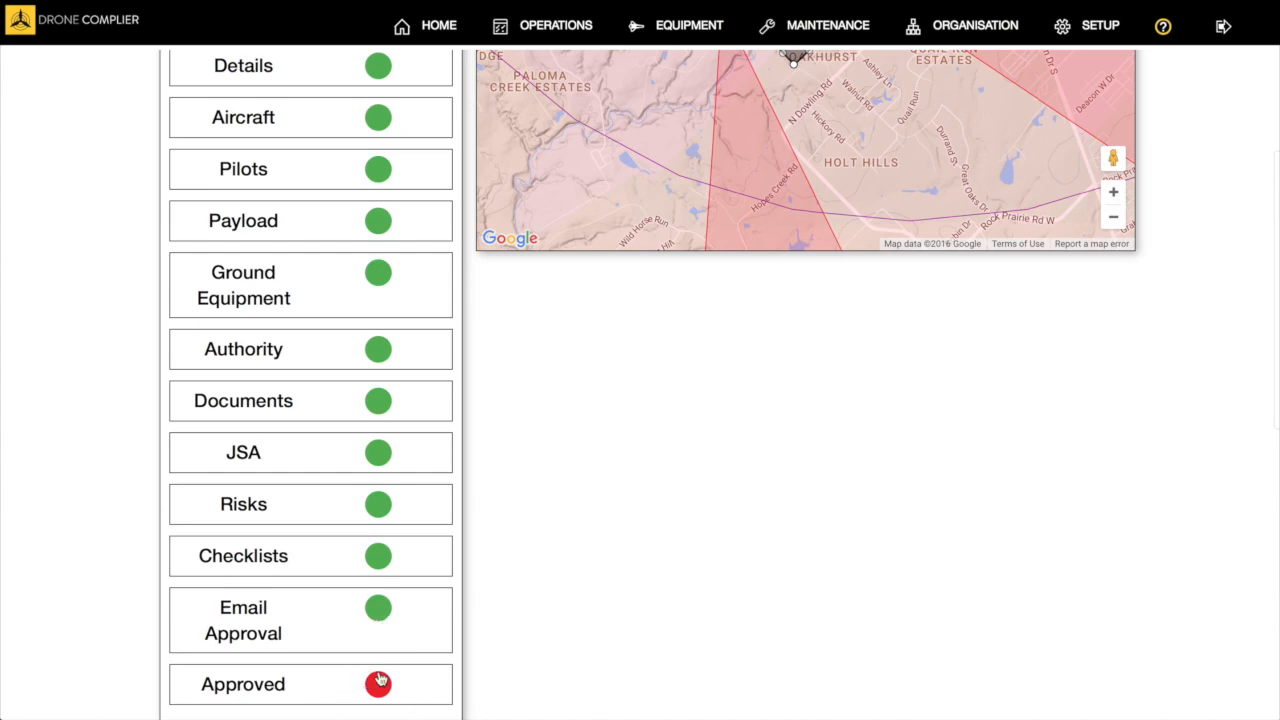
scroll("up", 3)
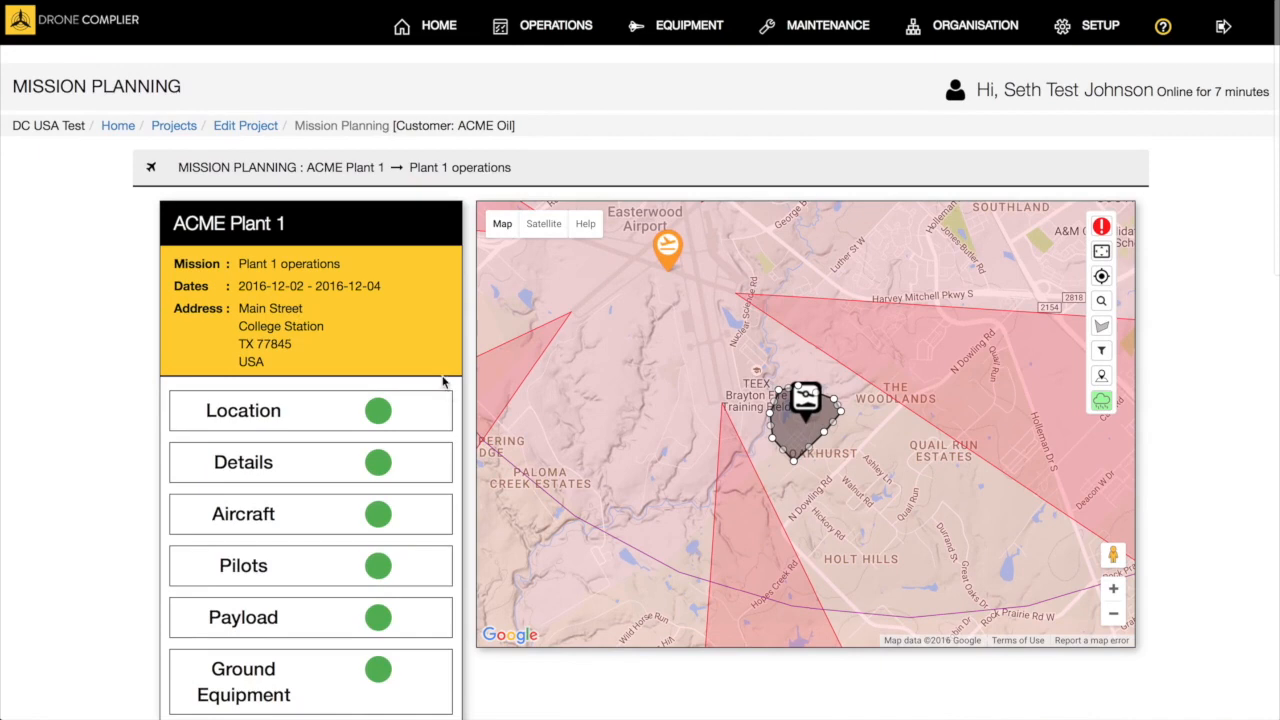
mouse_move(866, 484)
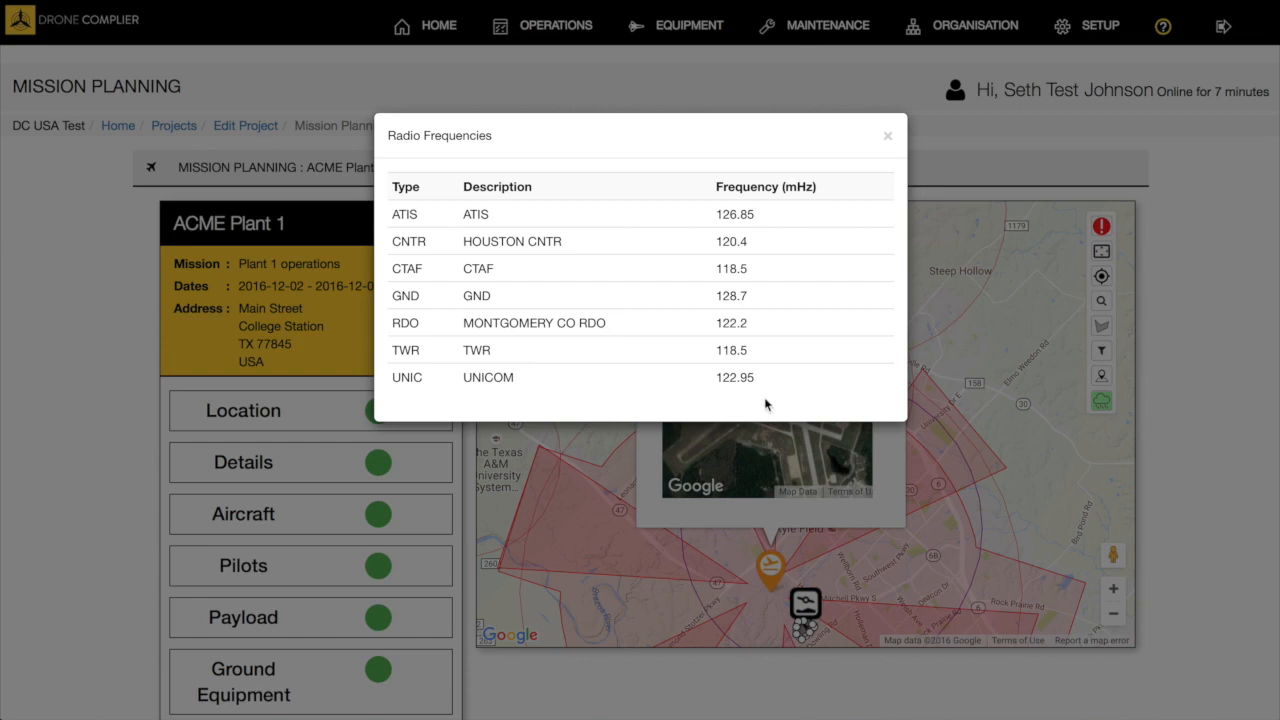
mouse_move(669, 238)
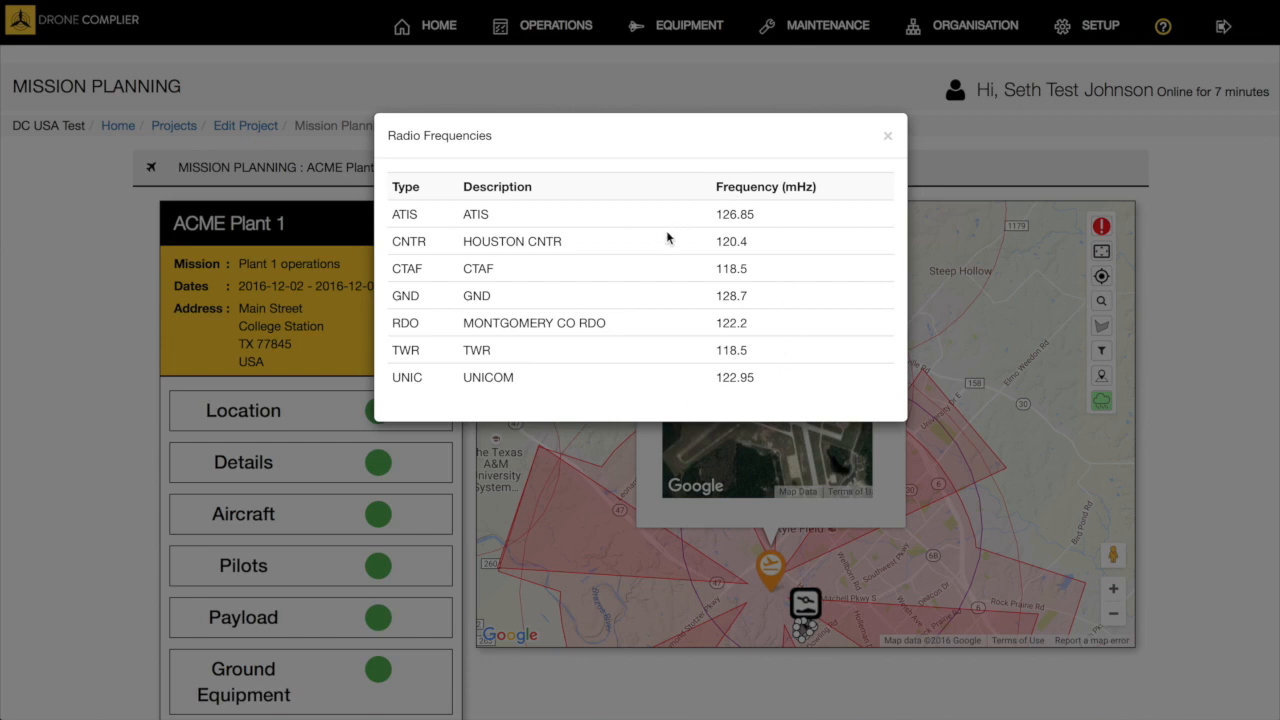
mouse_move(888, 140)
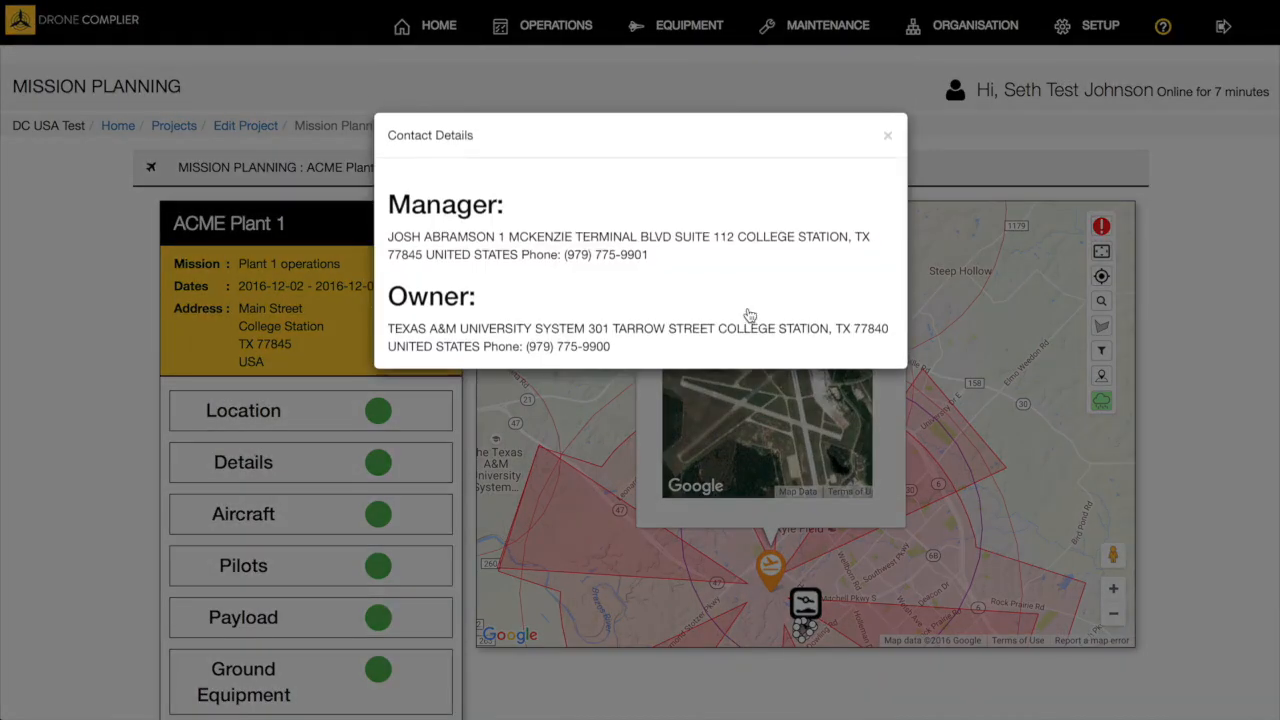
mouse_move(660, 221)
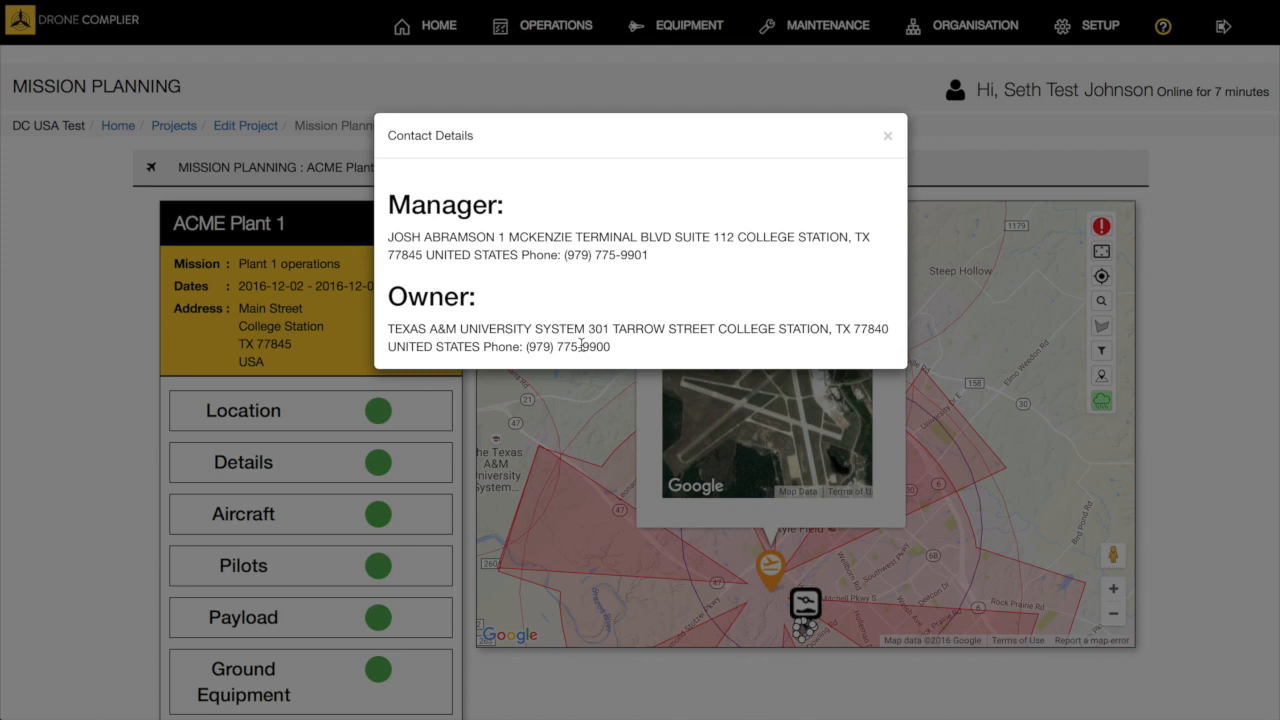
mouse_move(645, 351)
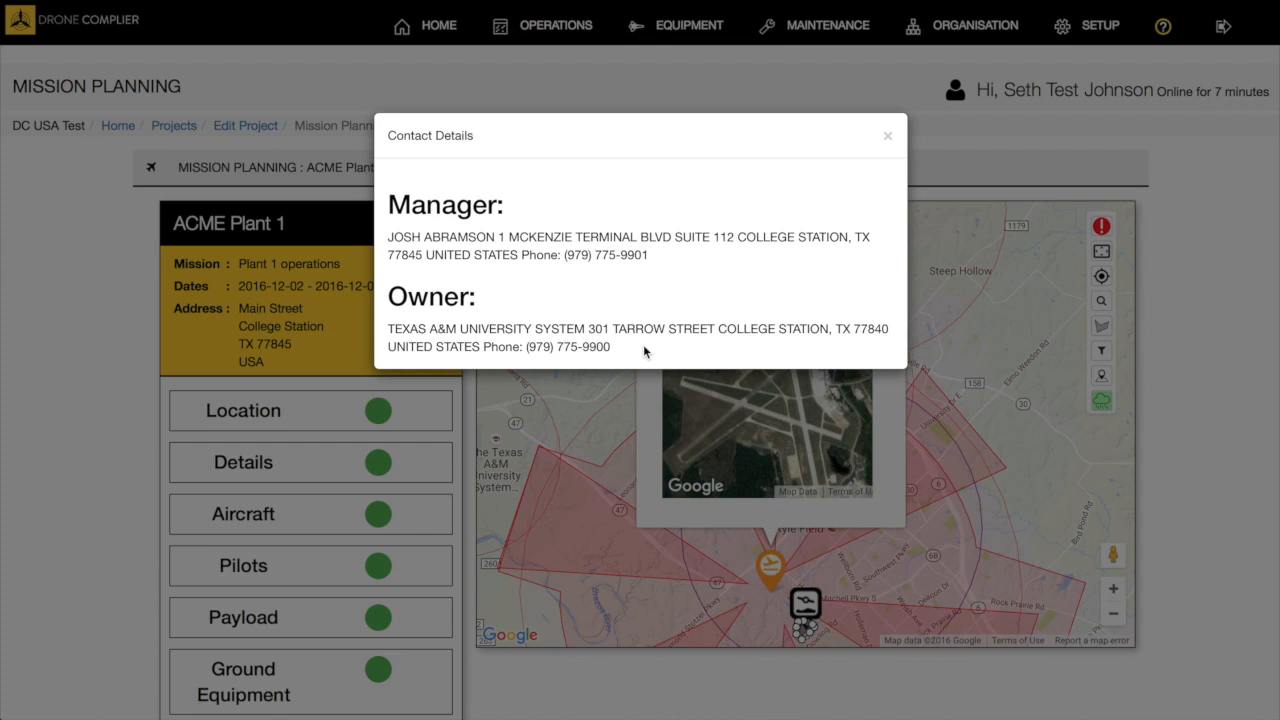
mouse_move(658, 331)
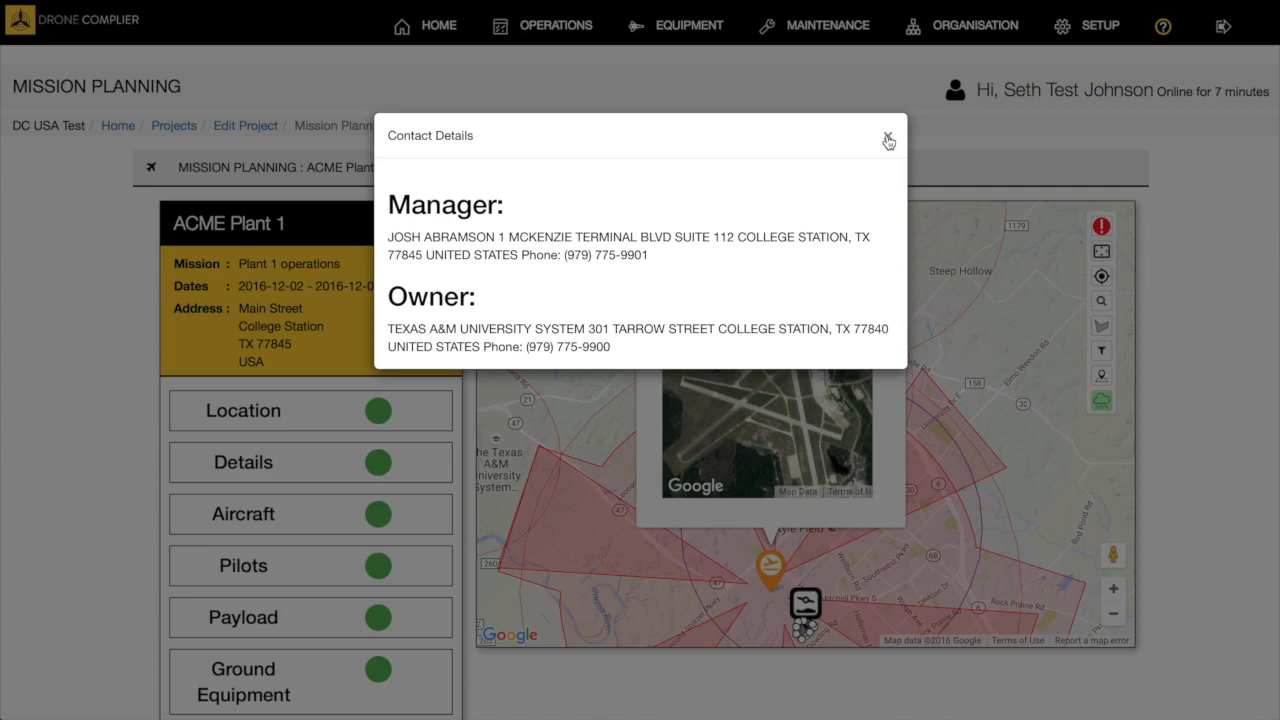
Close the Easterwood Field contact details popup on the mission map.
left_click(888, 138)
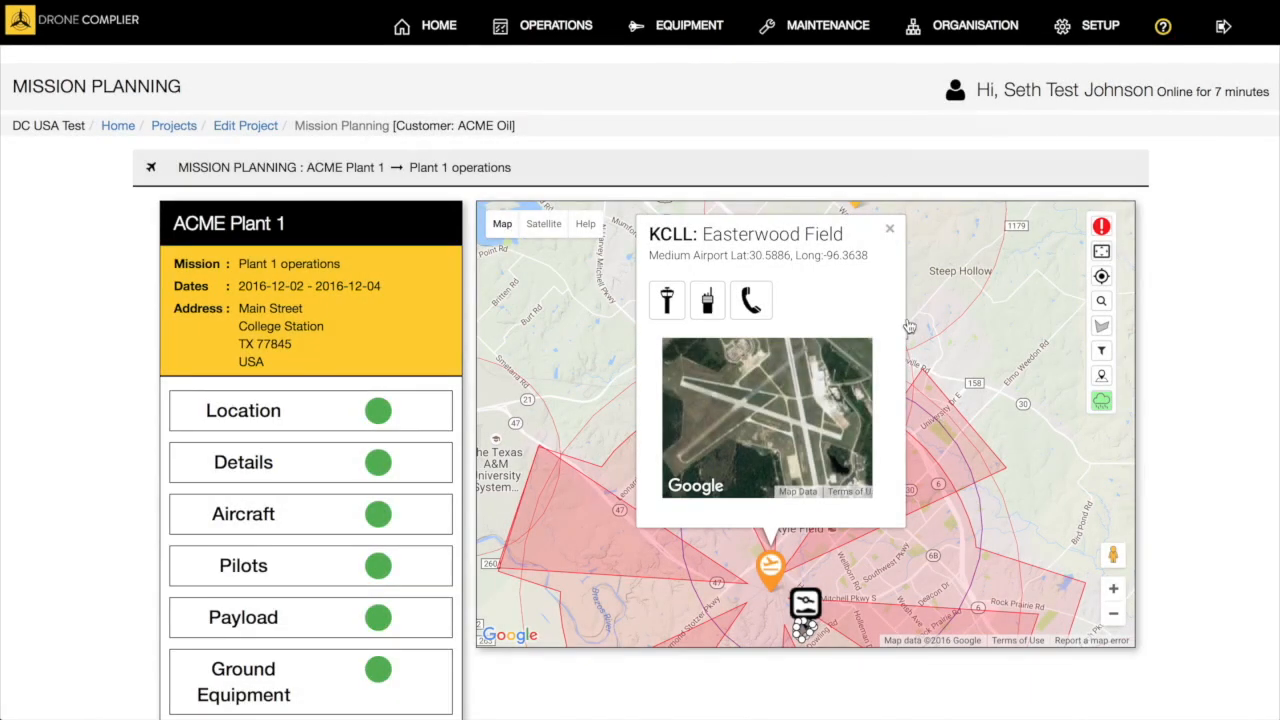
Open Kyle Field's details and follow its 'here' event usage link.
left_click(889, 228)
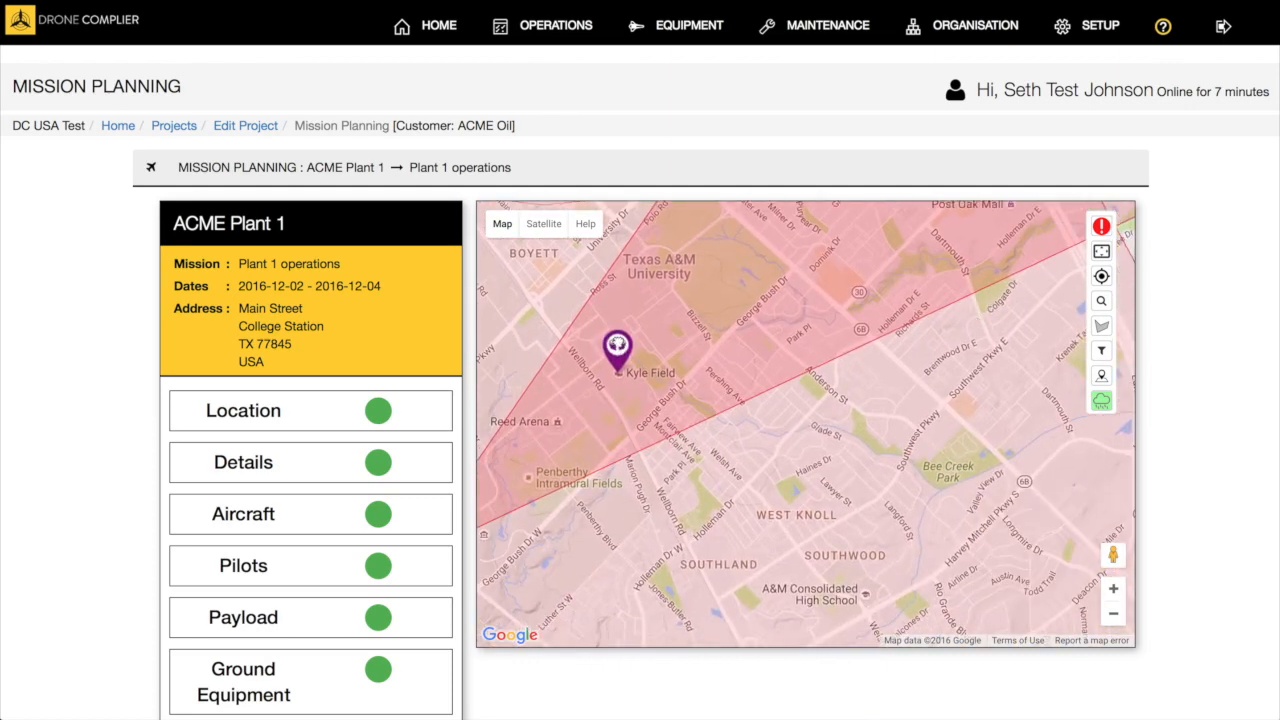
left_click(617, 348)
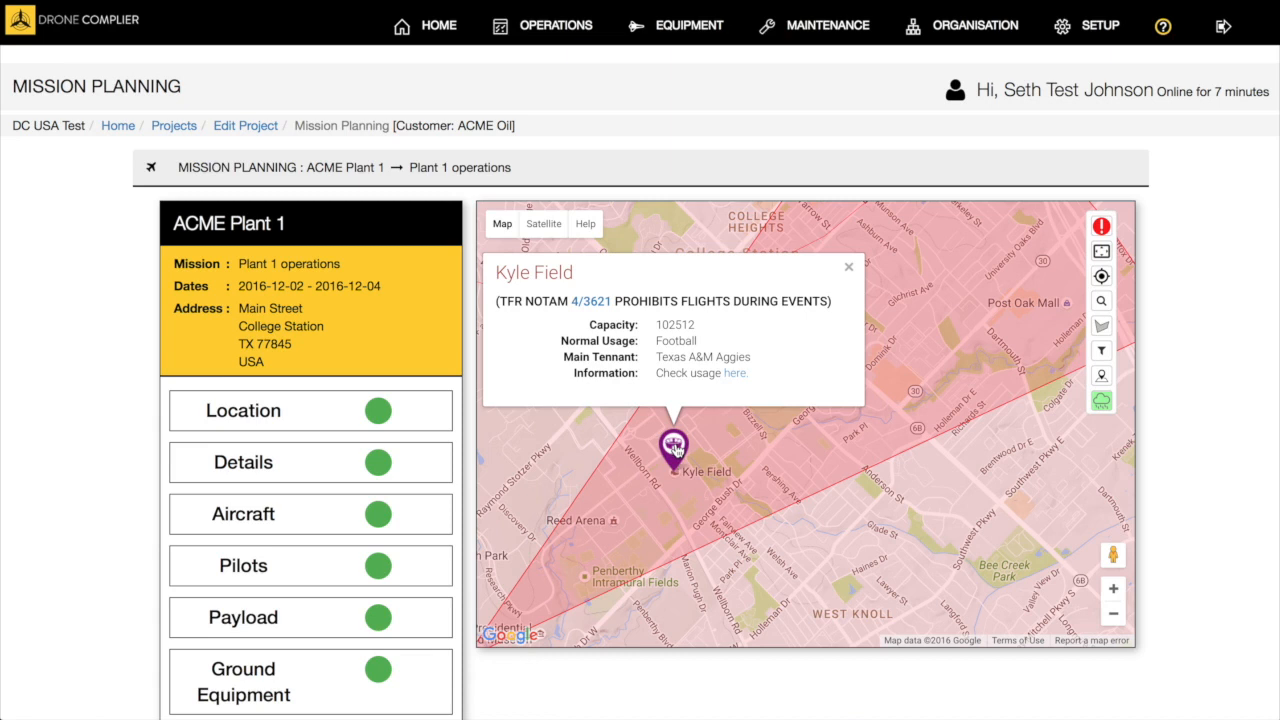
mouse_move(640, 315)
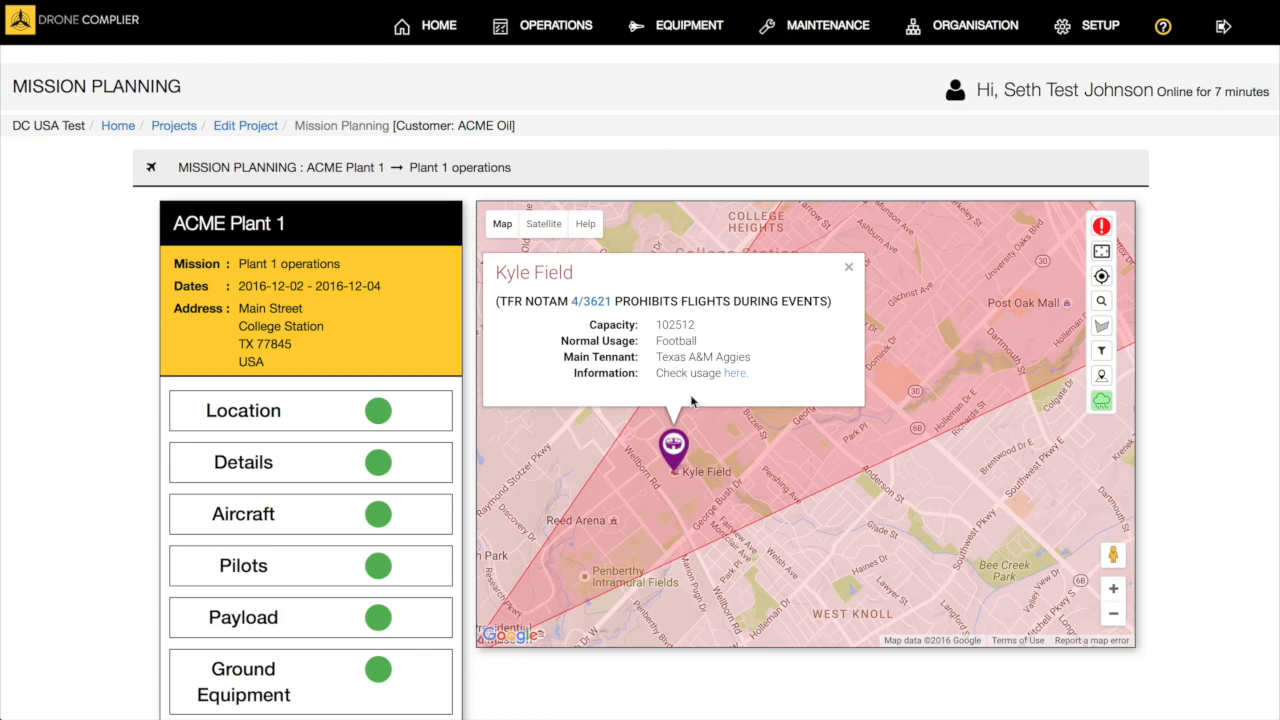
left_click(1113, 613)
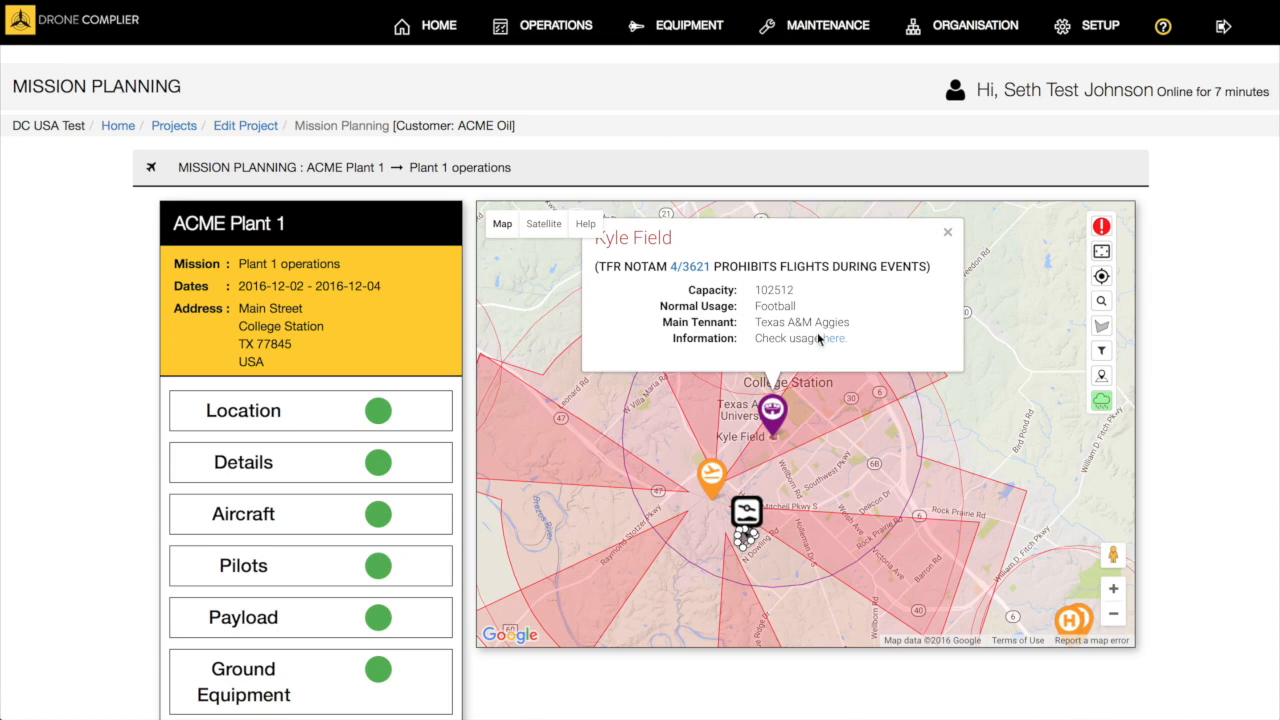
mouse_move(833, 343)
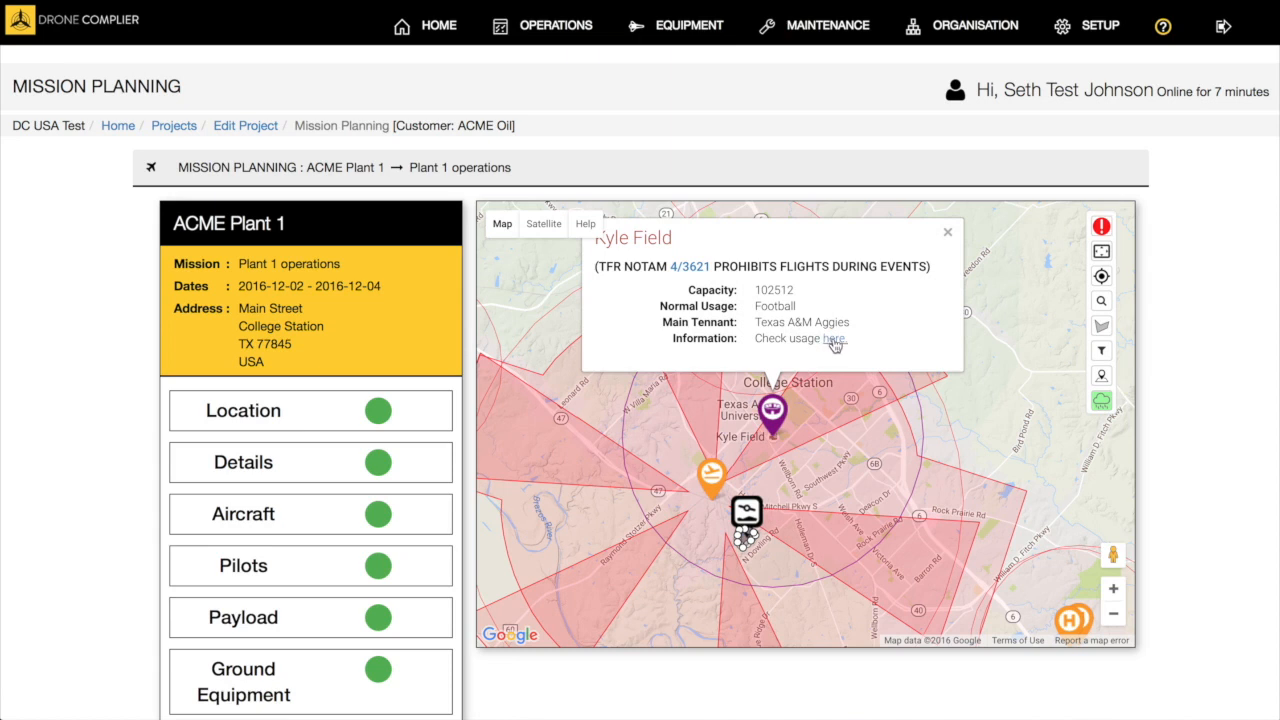
left_click(809, 338)
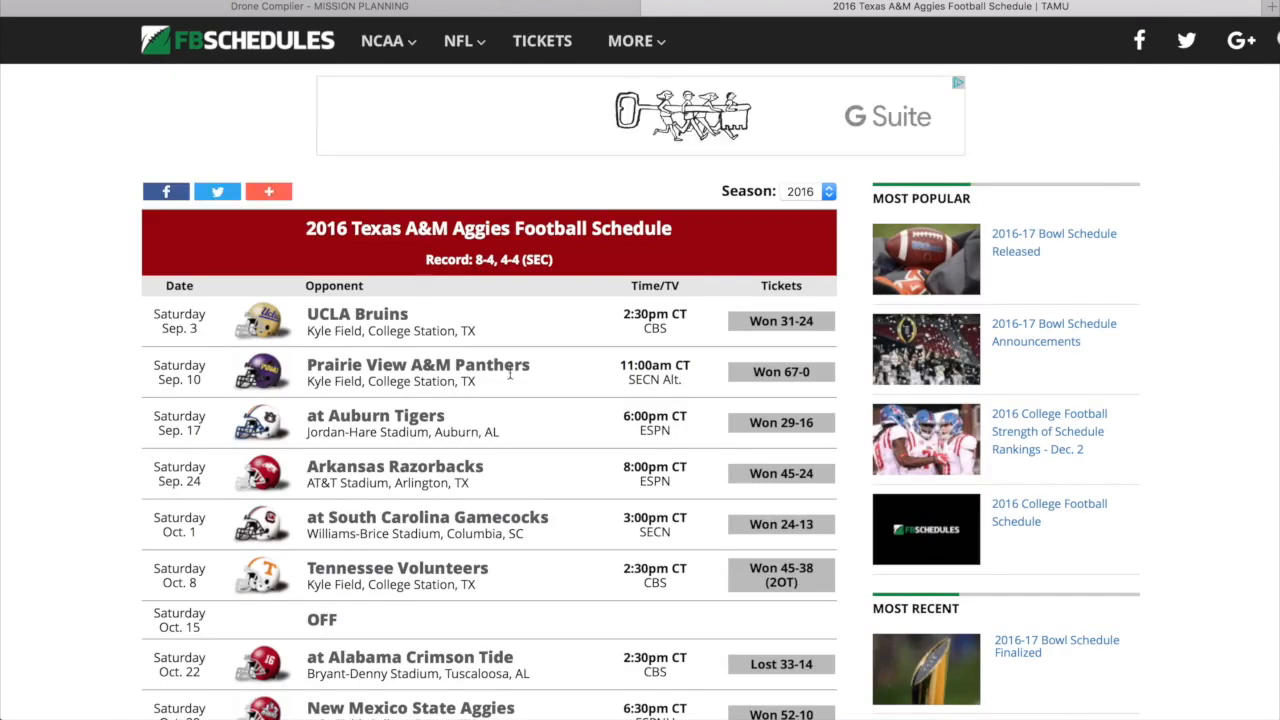
Scroll the 2016 Texas A&M schedule, then return to the Drone Complier tab.
scroll("down", 3)
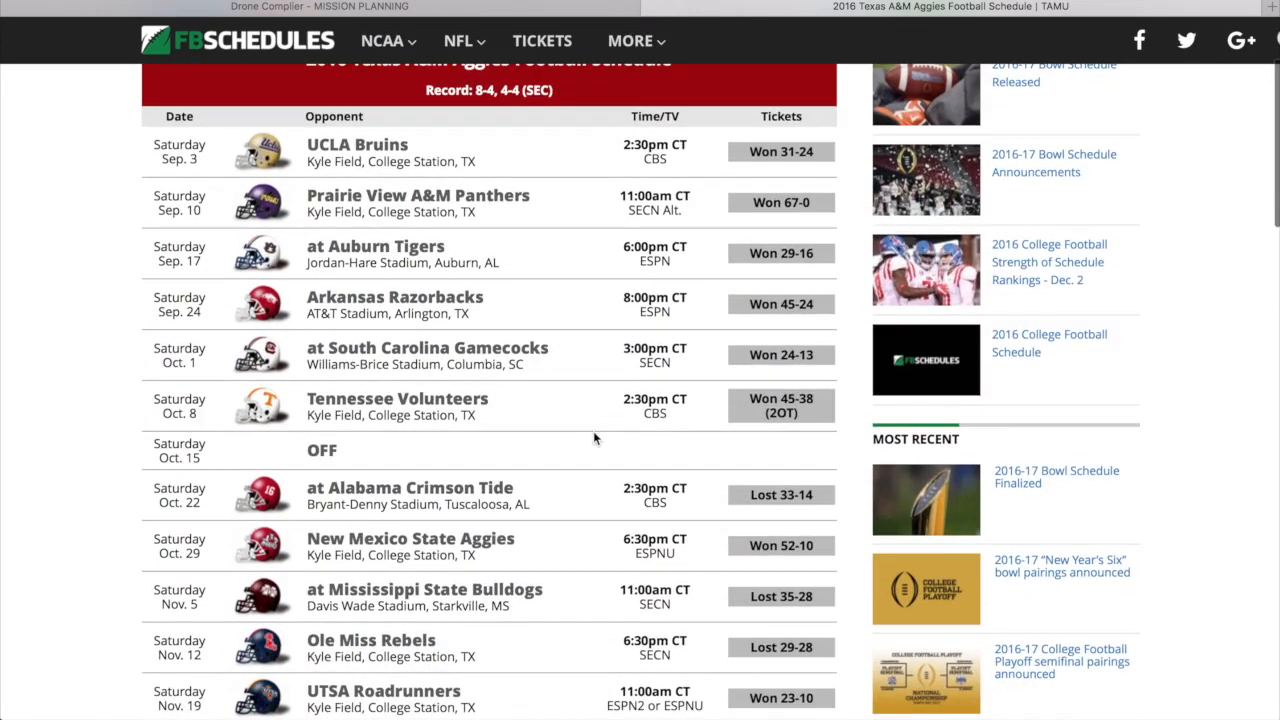
scroll("down", 3)
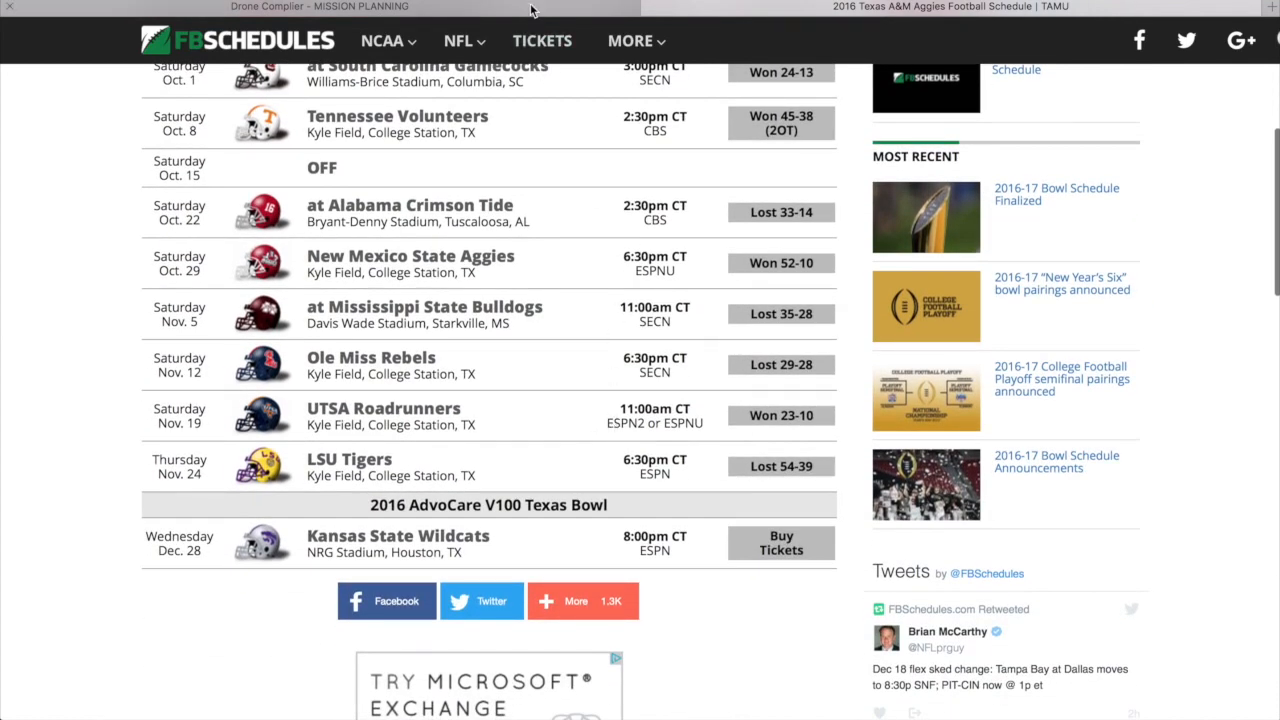
left_click(318, 6)
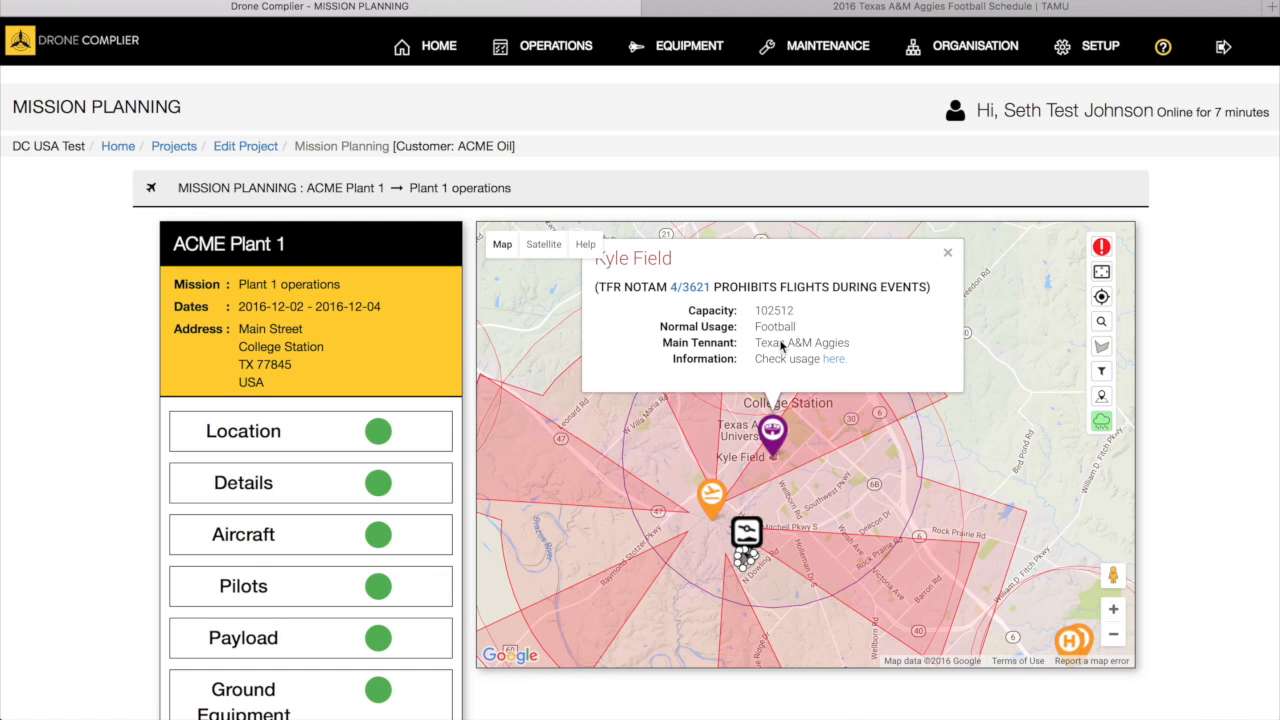
Inspect the heliport, Class D airspace and Easterwood Field popups, then zoom in.
left_click(947, 252)
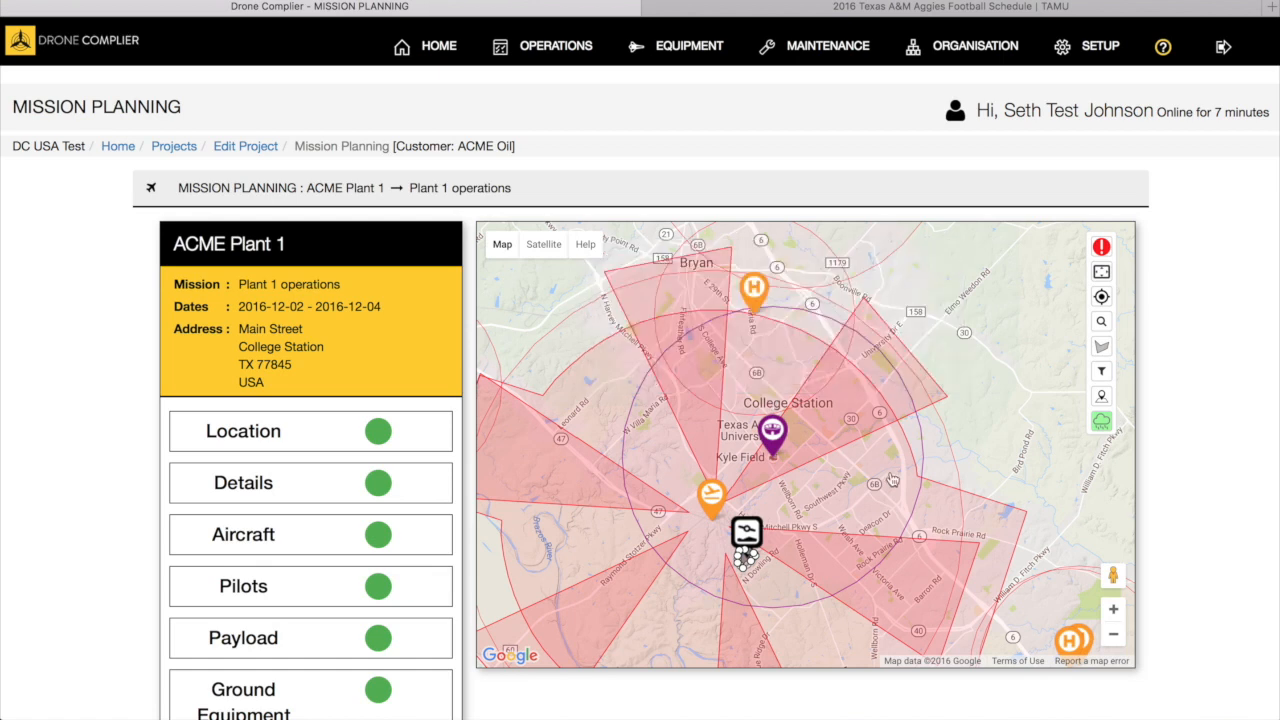
mouse_move(861, 504)
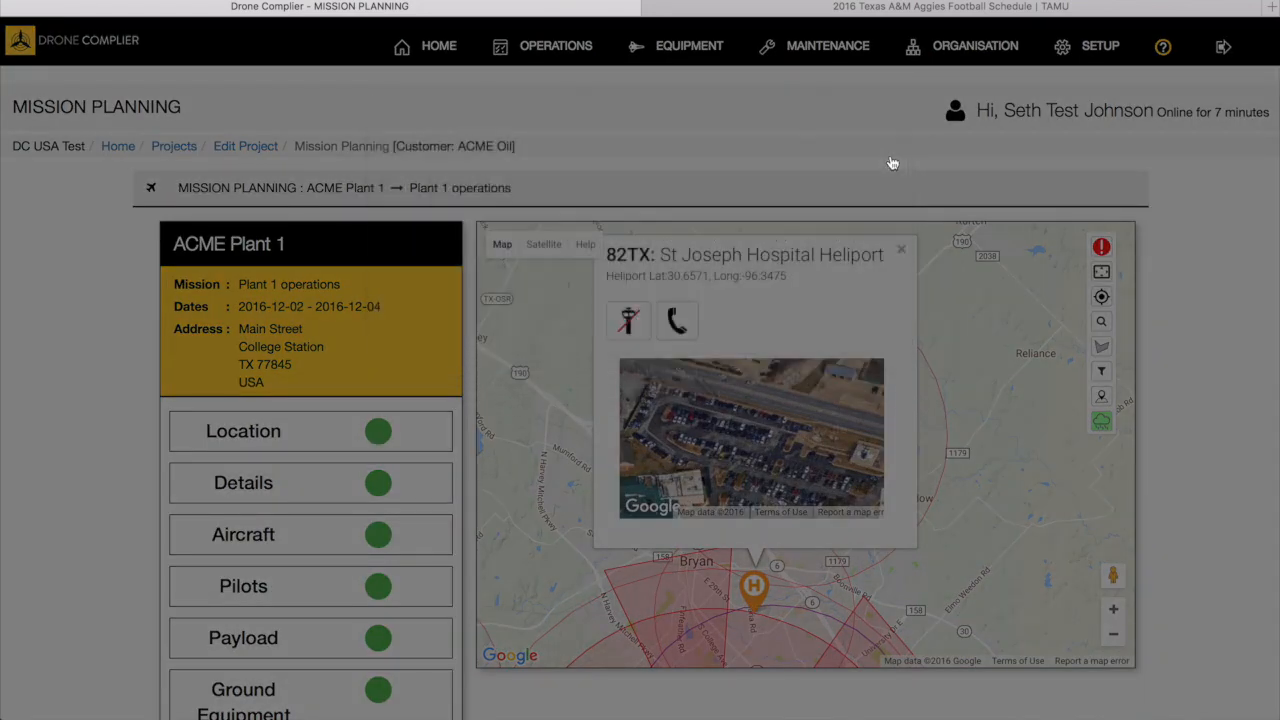
left_click(901, 249)
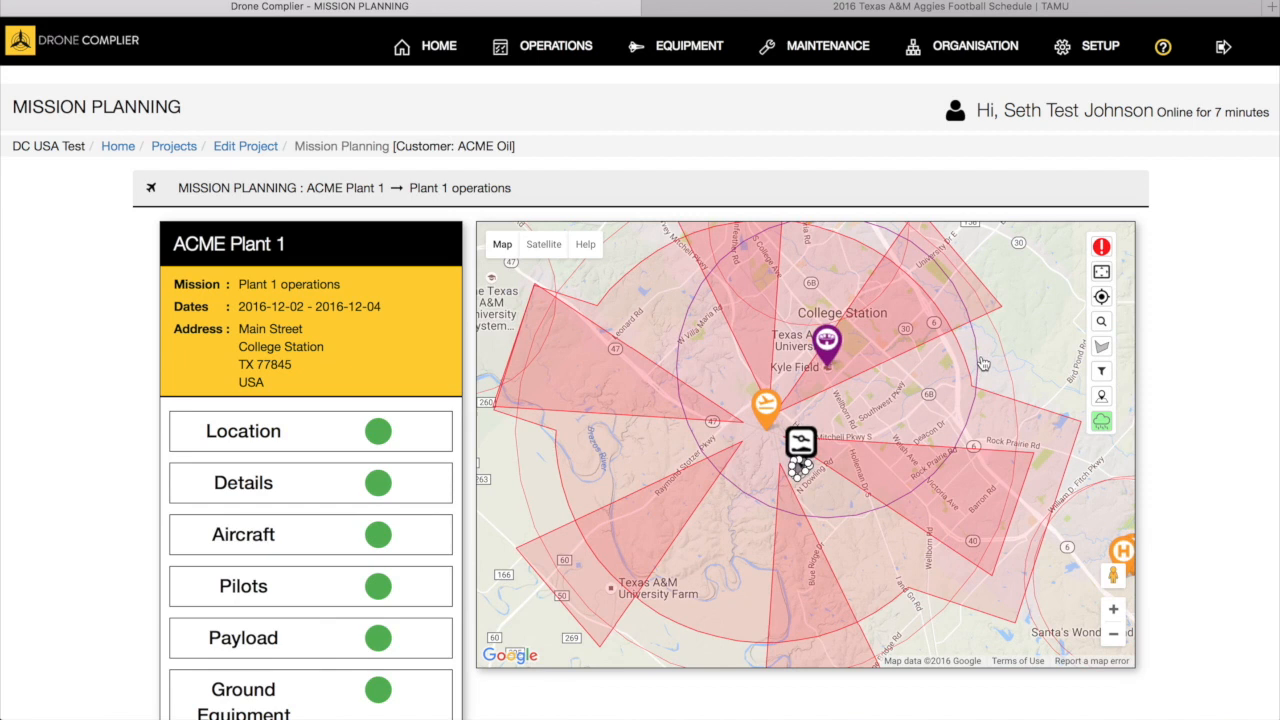
mouse_move(909, 585)
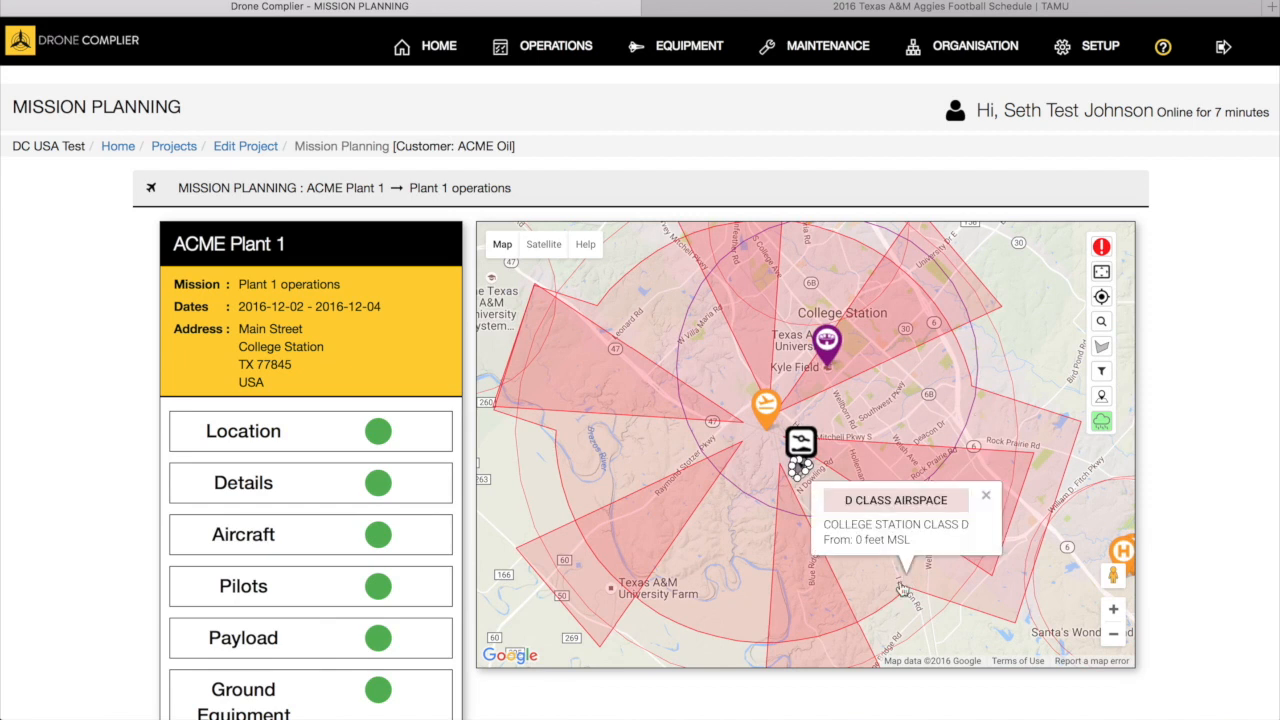
left_click(800, 443)
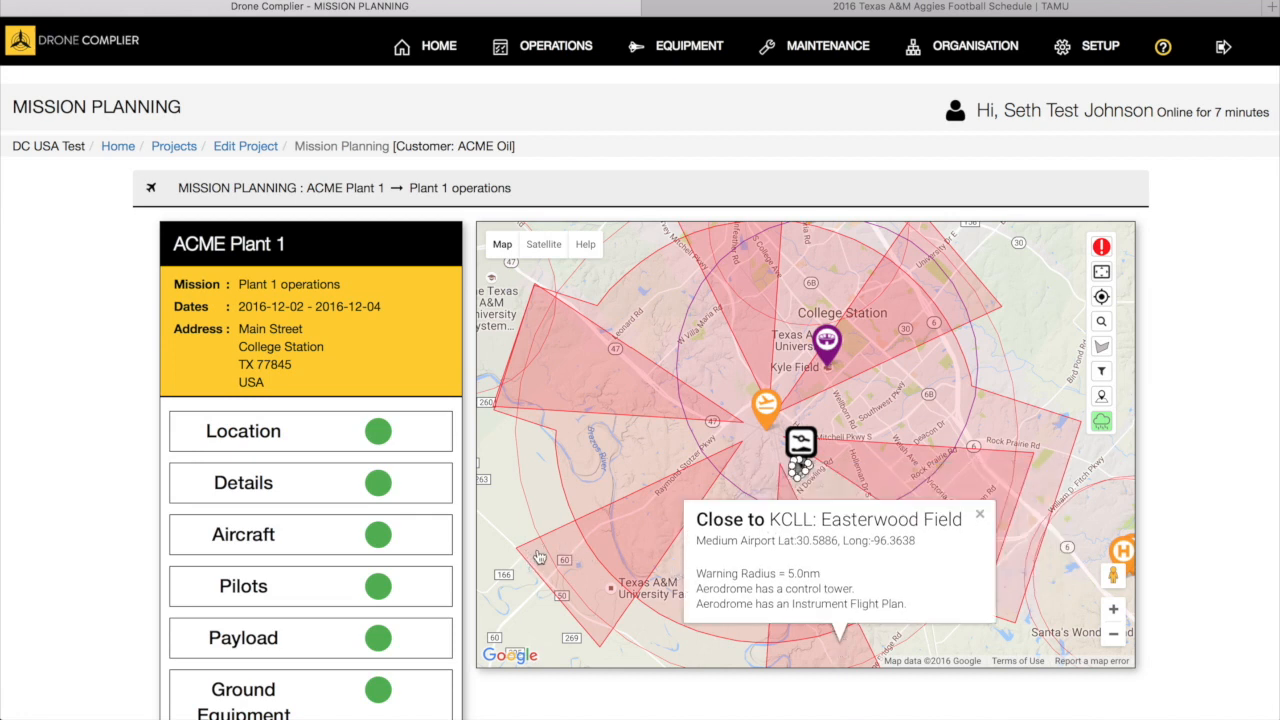
left_click(979, 514)
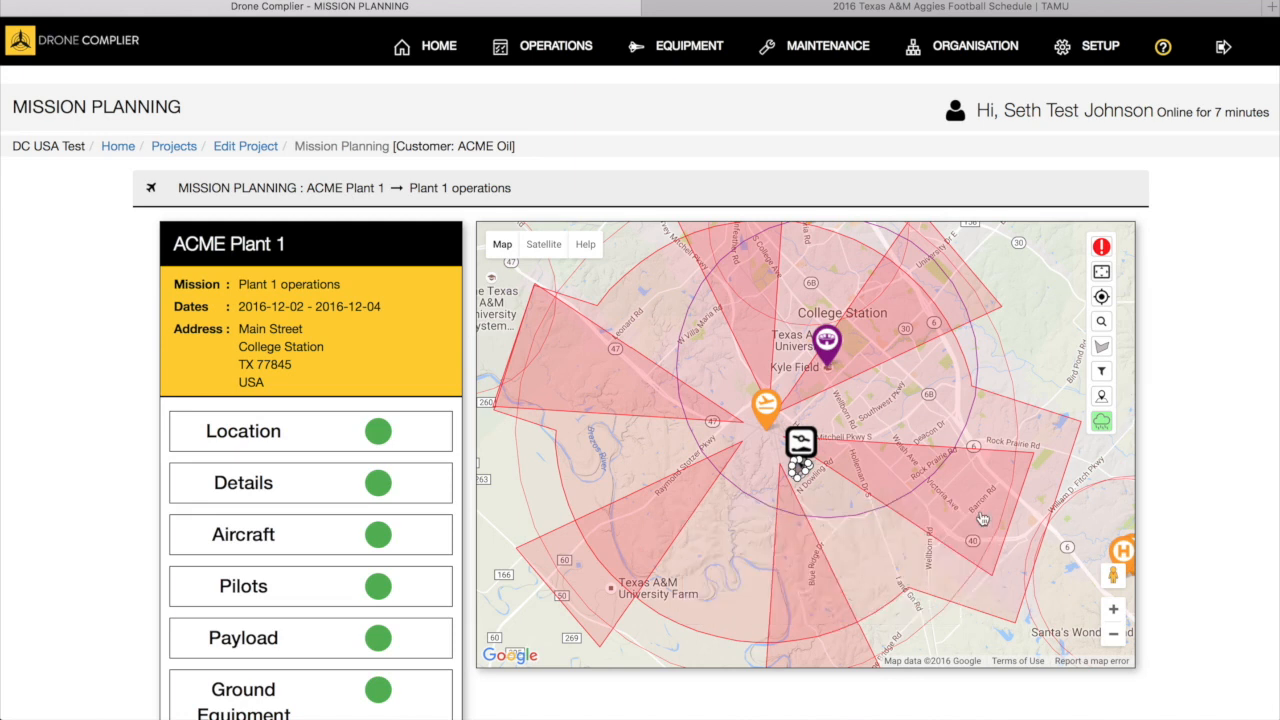
mouse_move(684, 415)
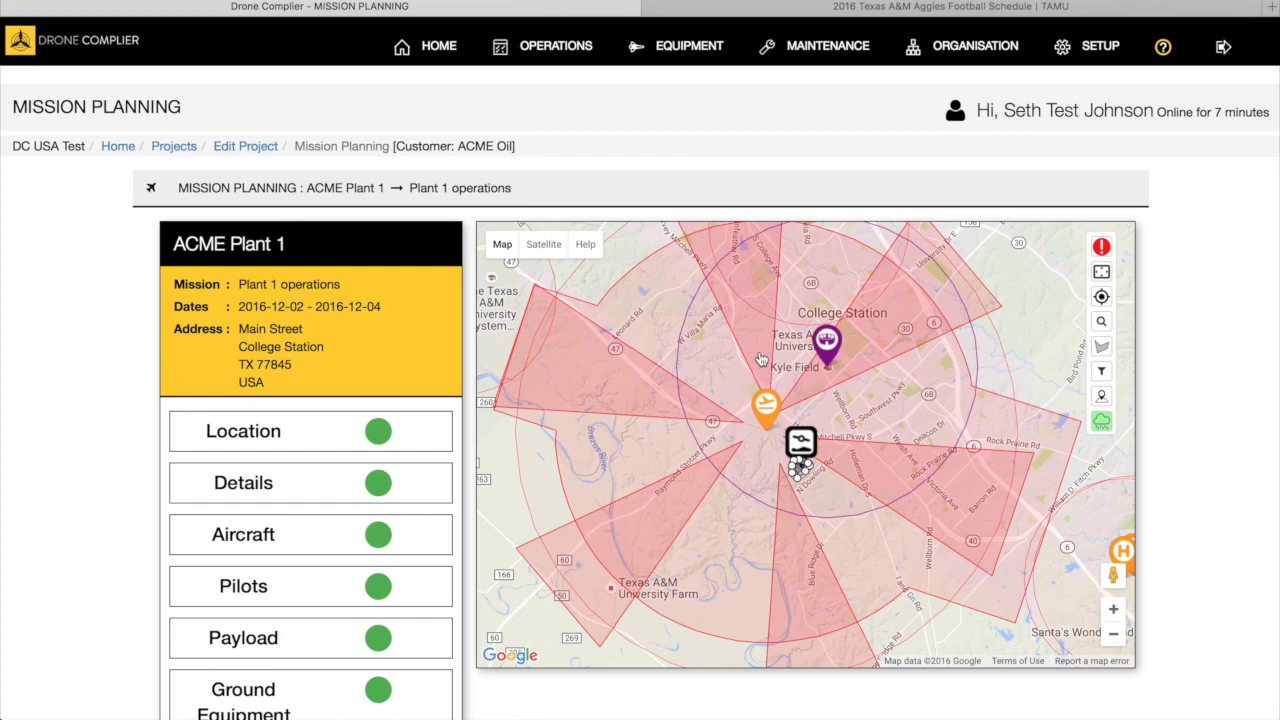
mouse_move(704, 535)
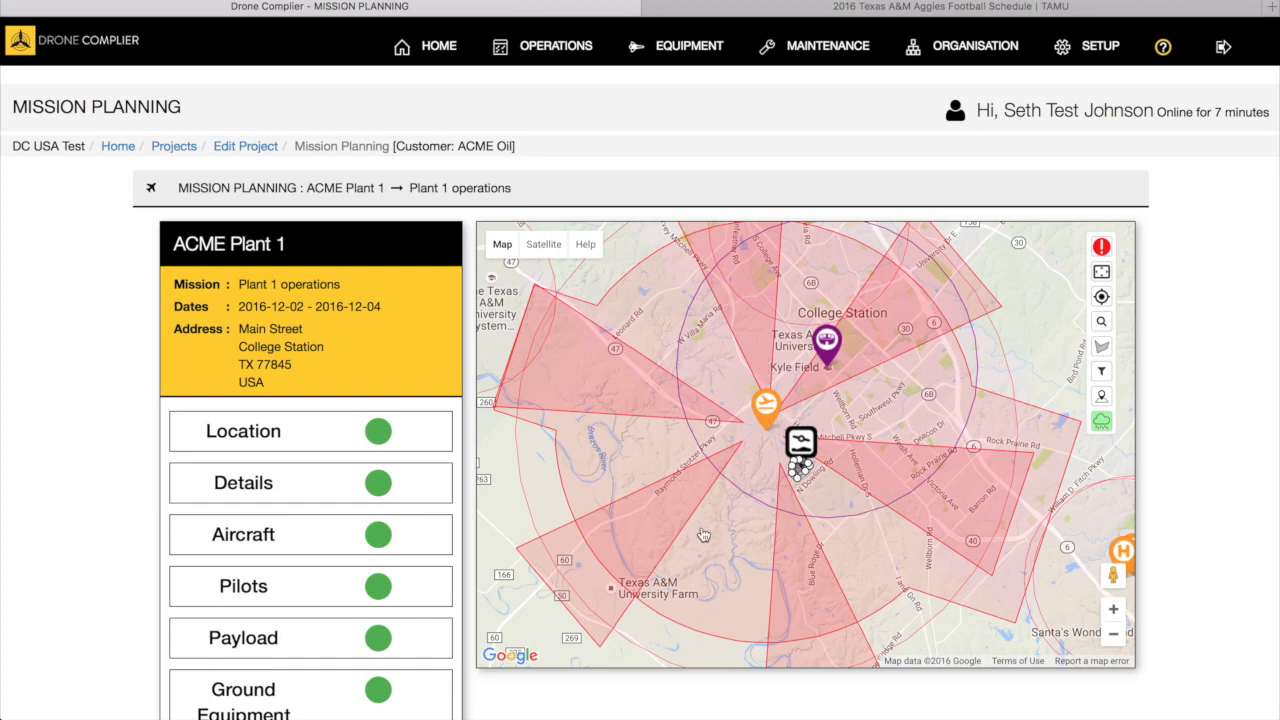
mouse_move(715, 468)
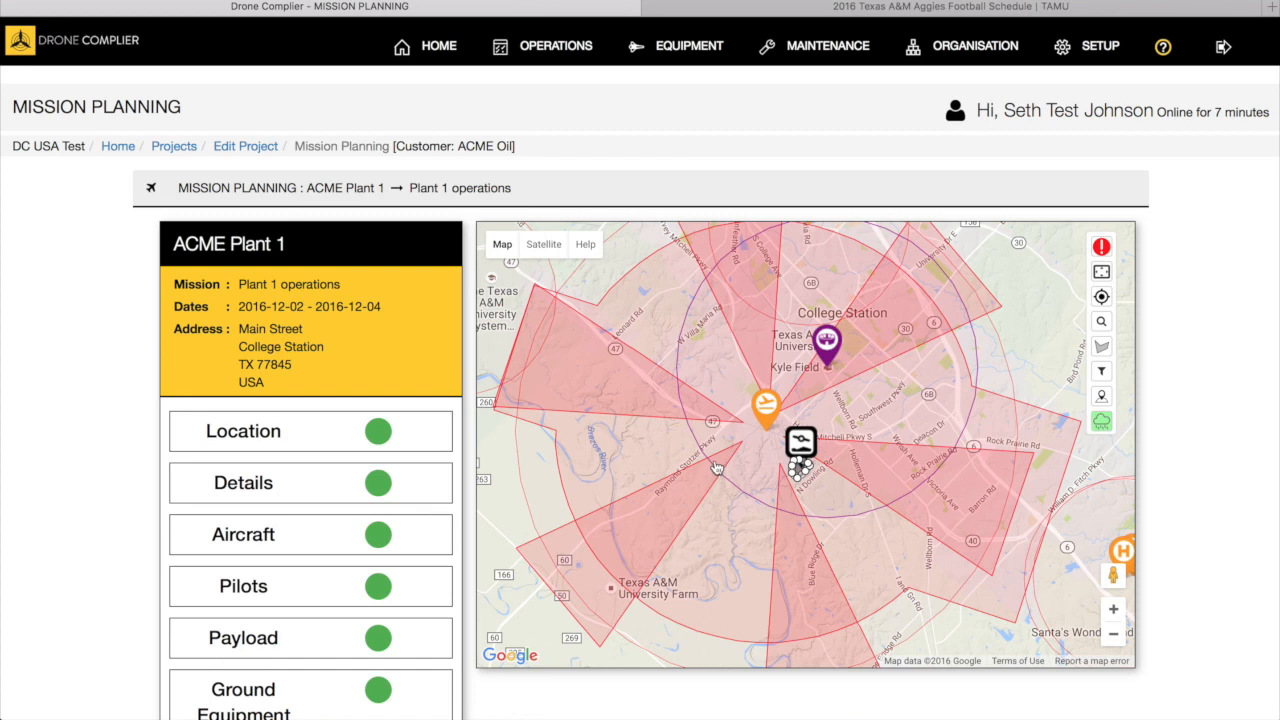
mouse_move(907, 486)
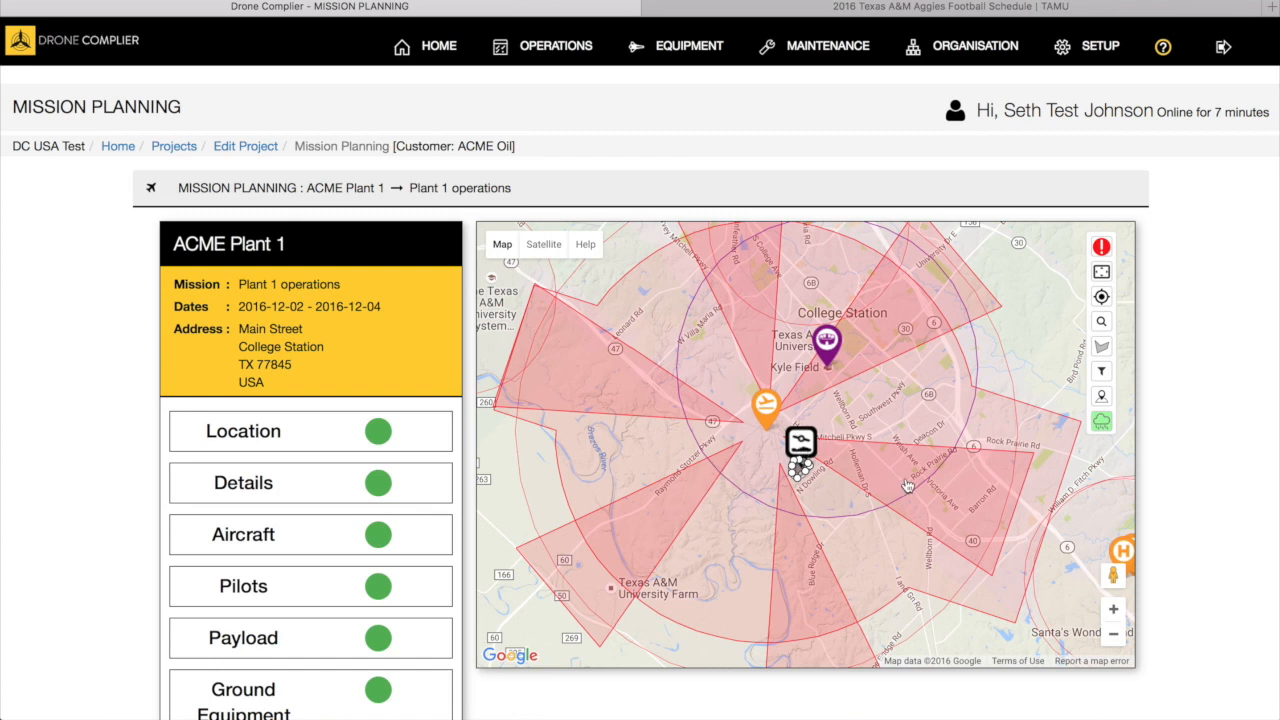
mouse_move(1074, 591)
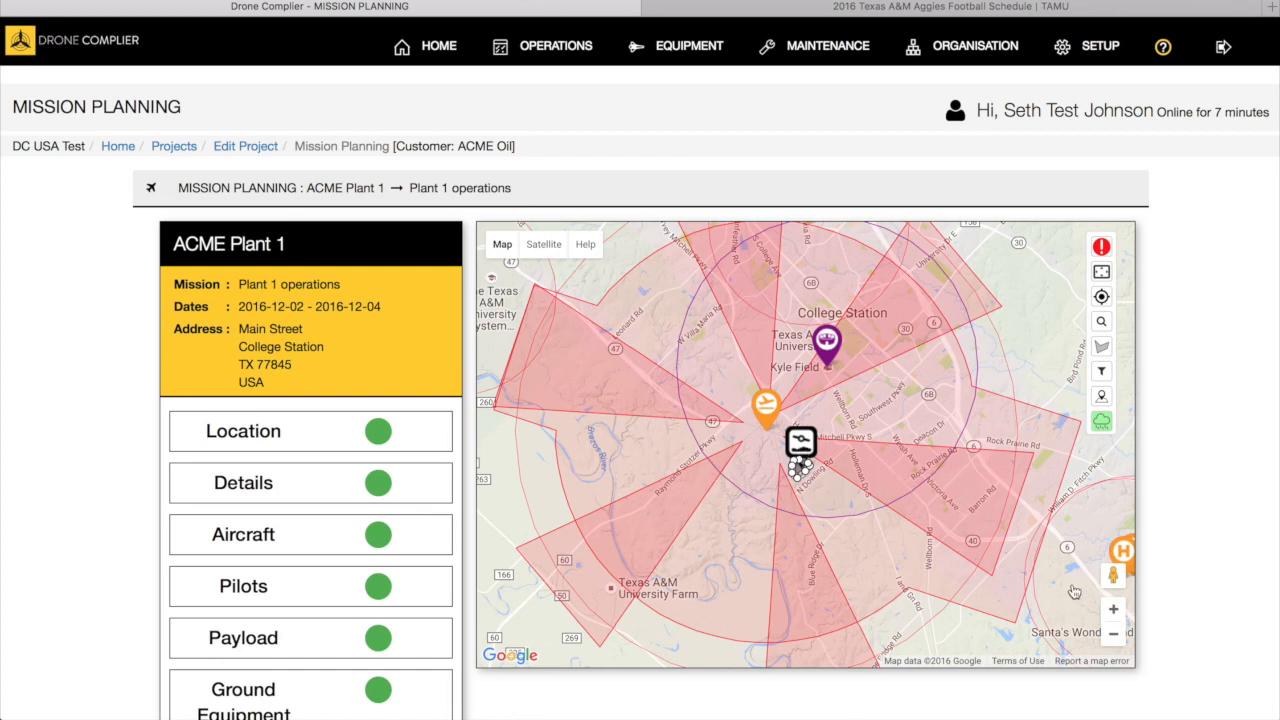
left_click(1113, 609)
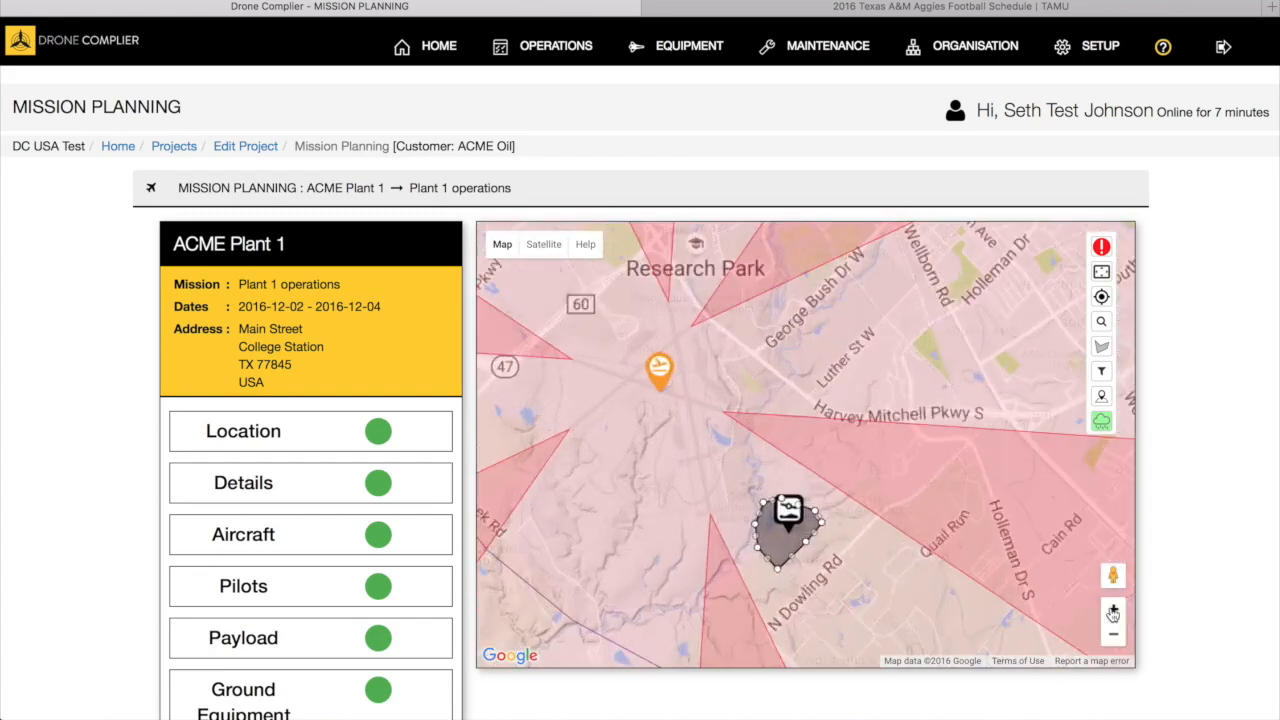
Zoom in on the flight polygon and show its Class D, Kyle Field and Easterwood Field warnings.
left_click(1113, 610)
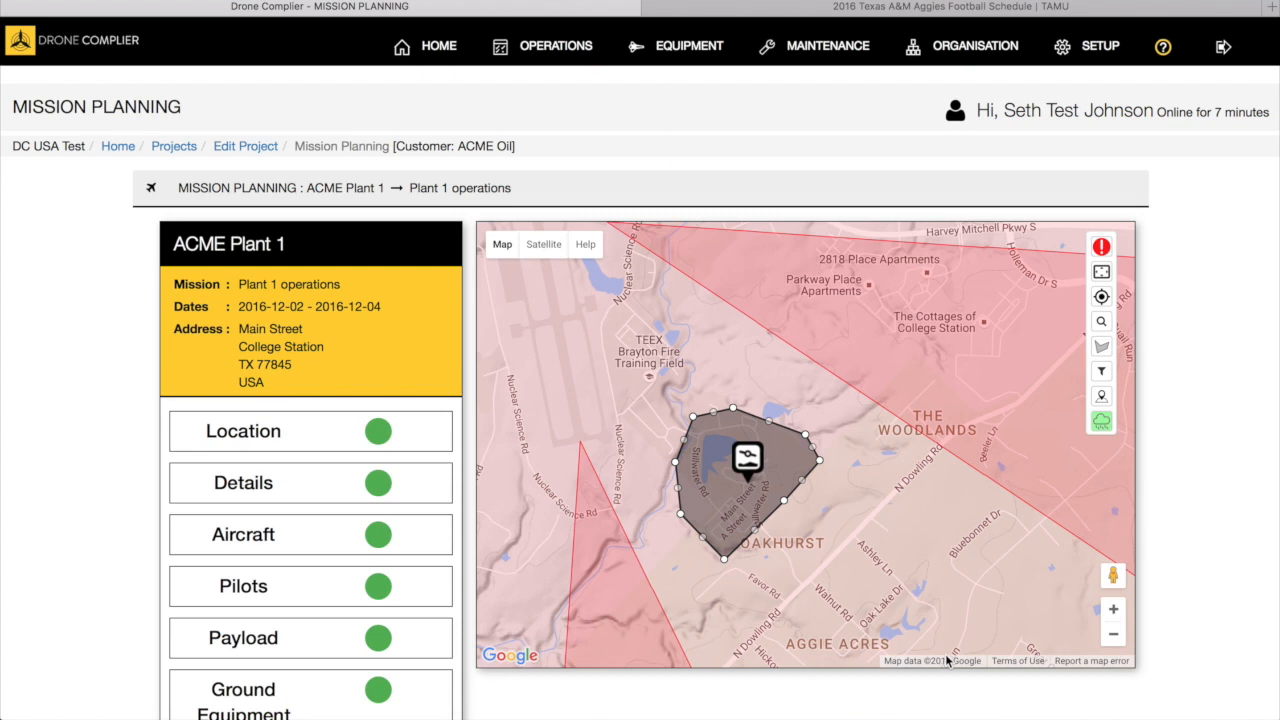
mouse_move(871, 577)
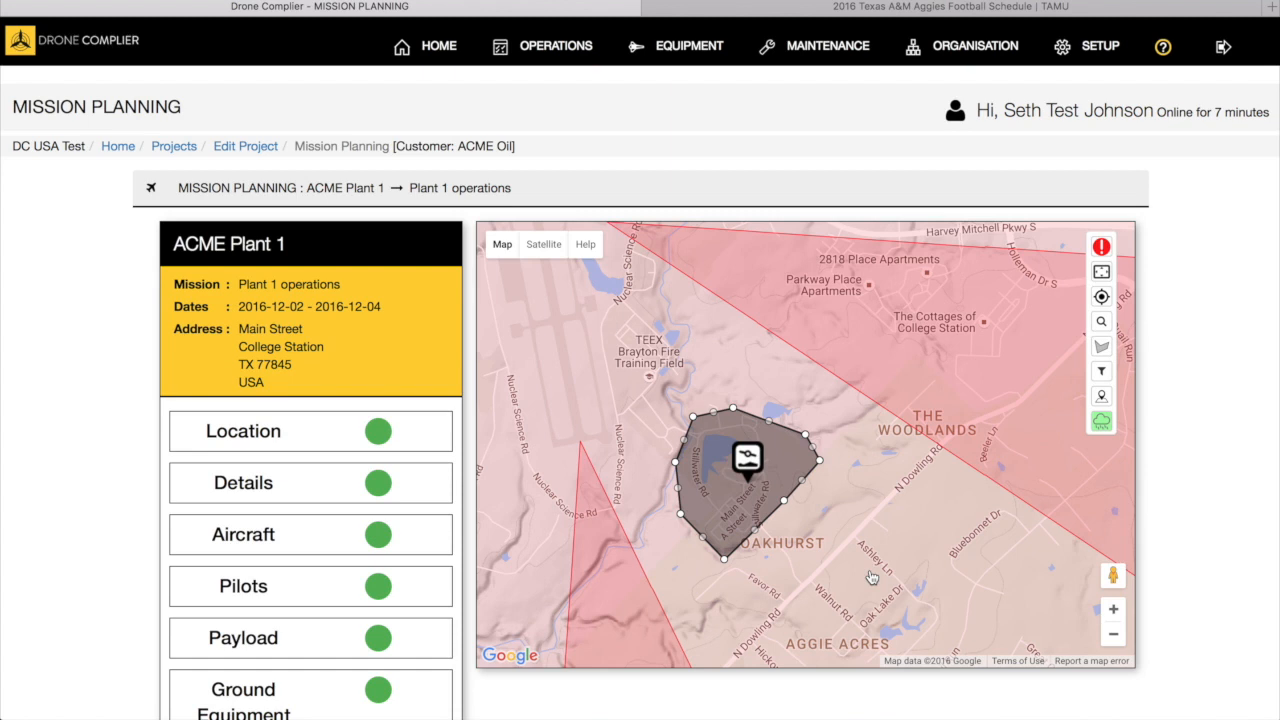
mouse_move(871, 550)
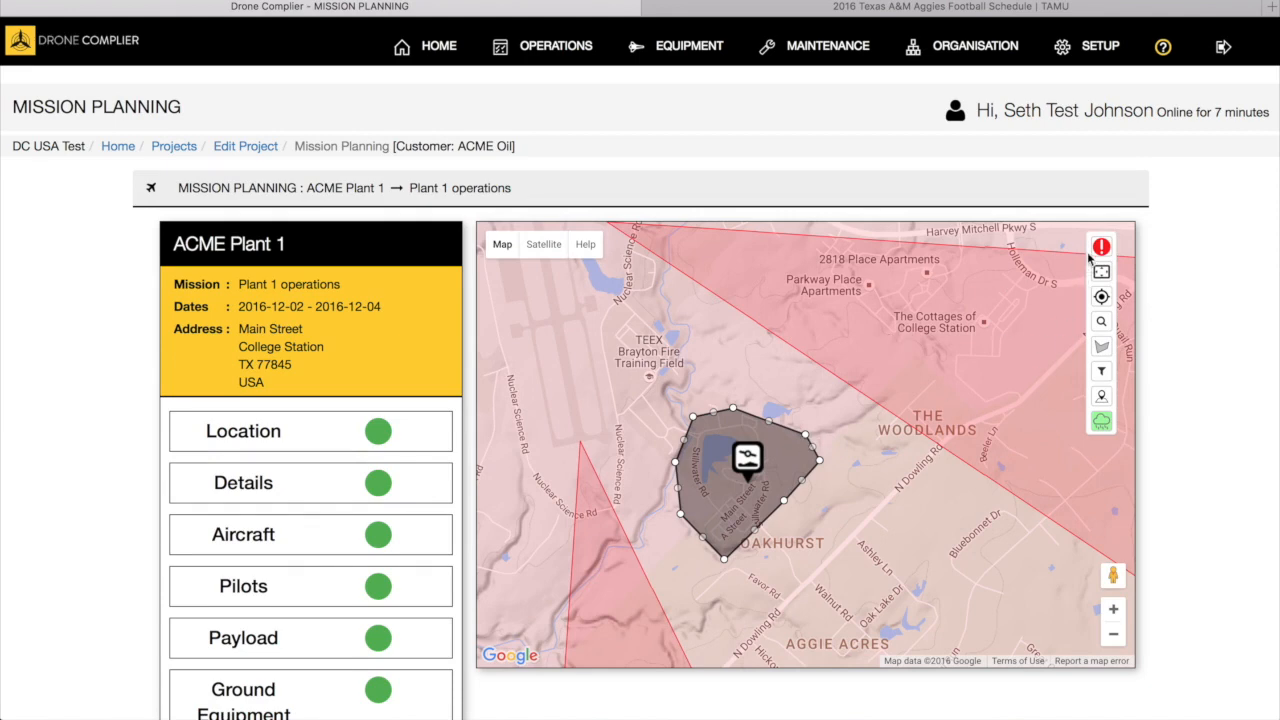
left_click(1101, 246)
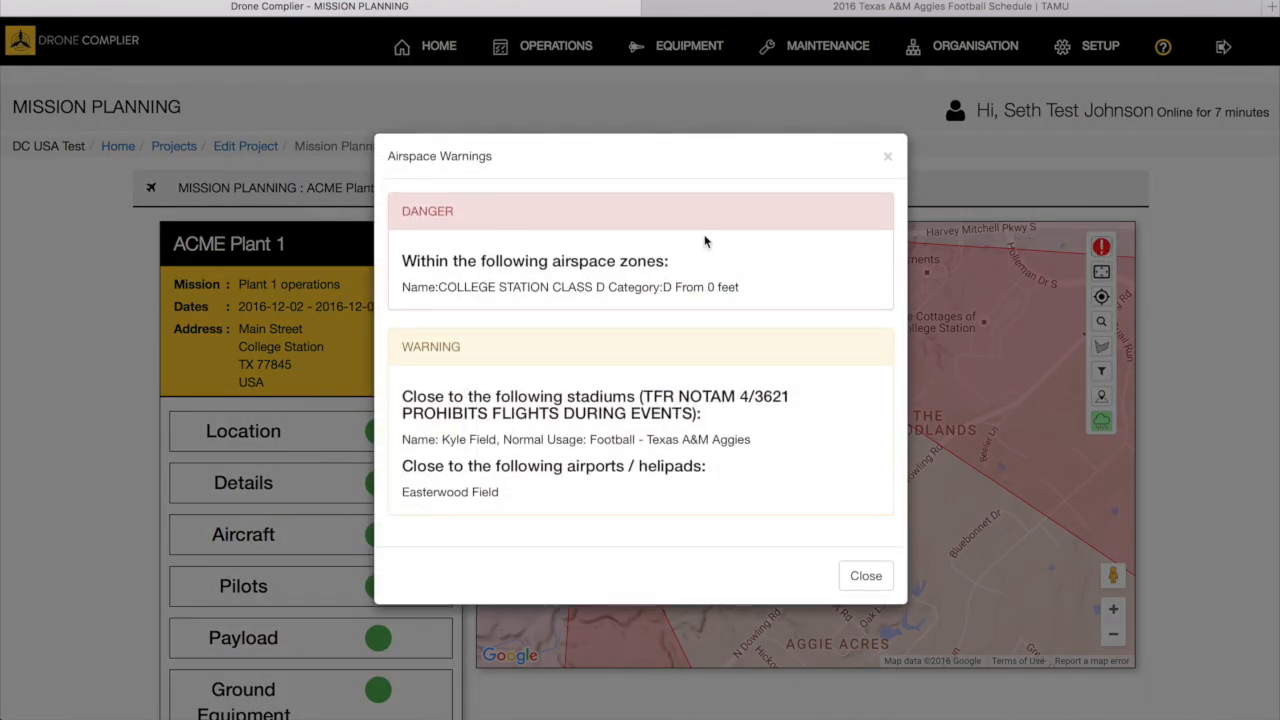
mouse_move(578, 367)
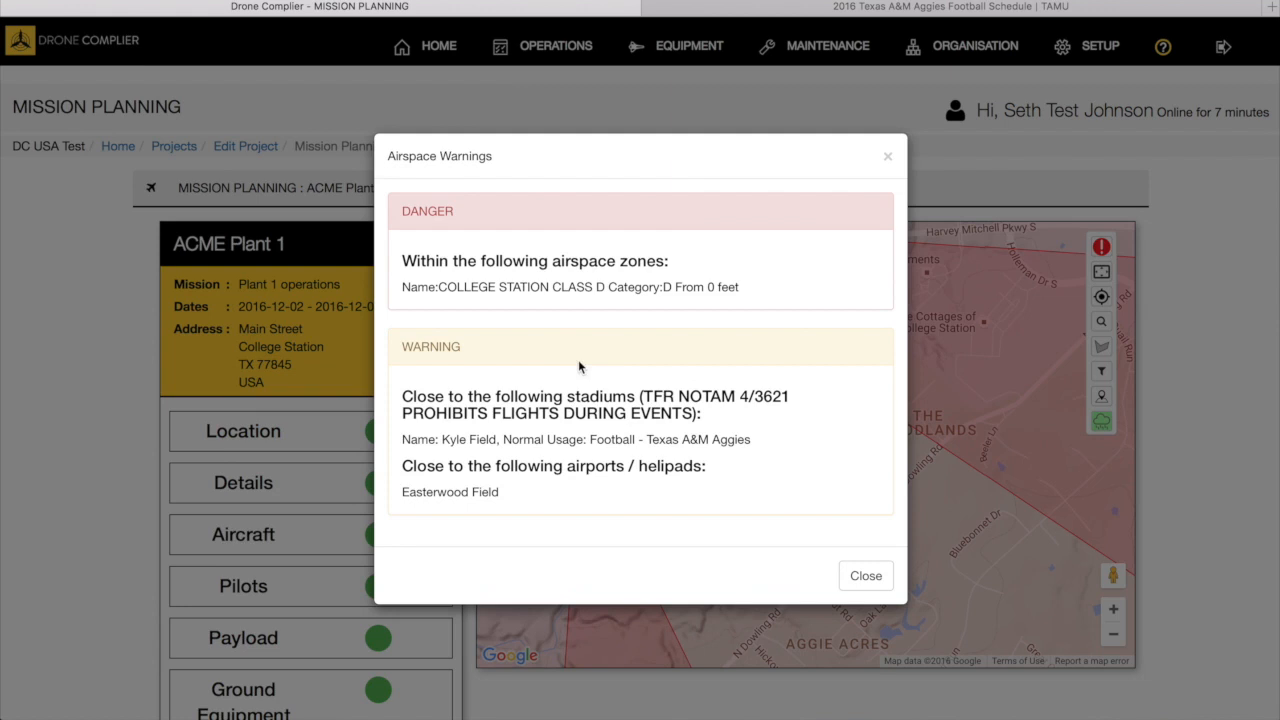
mouse_move(559, 460)
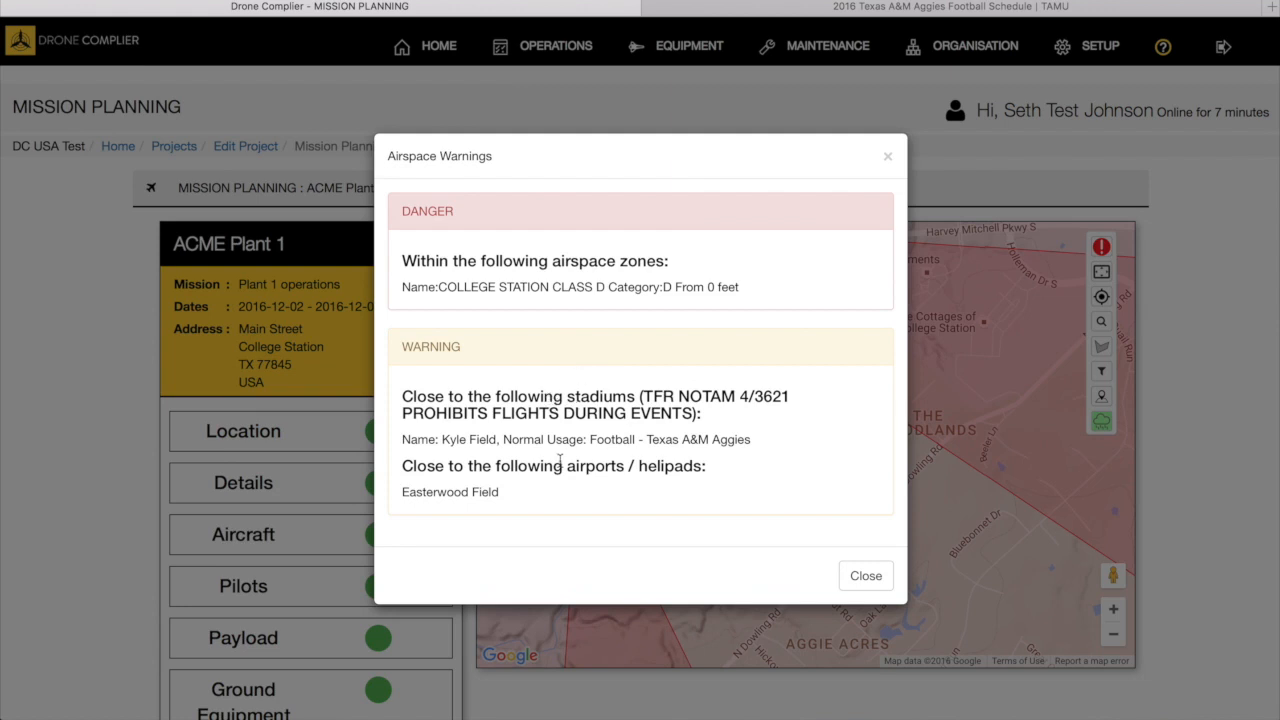
mouse_move(865, 575)
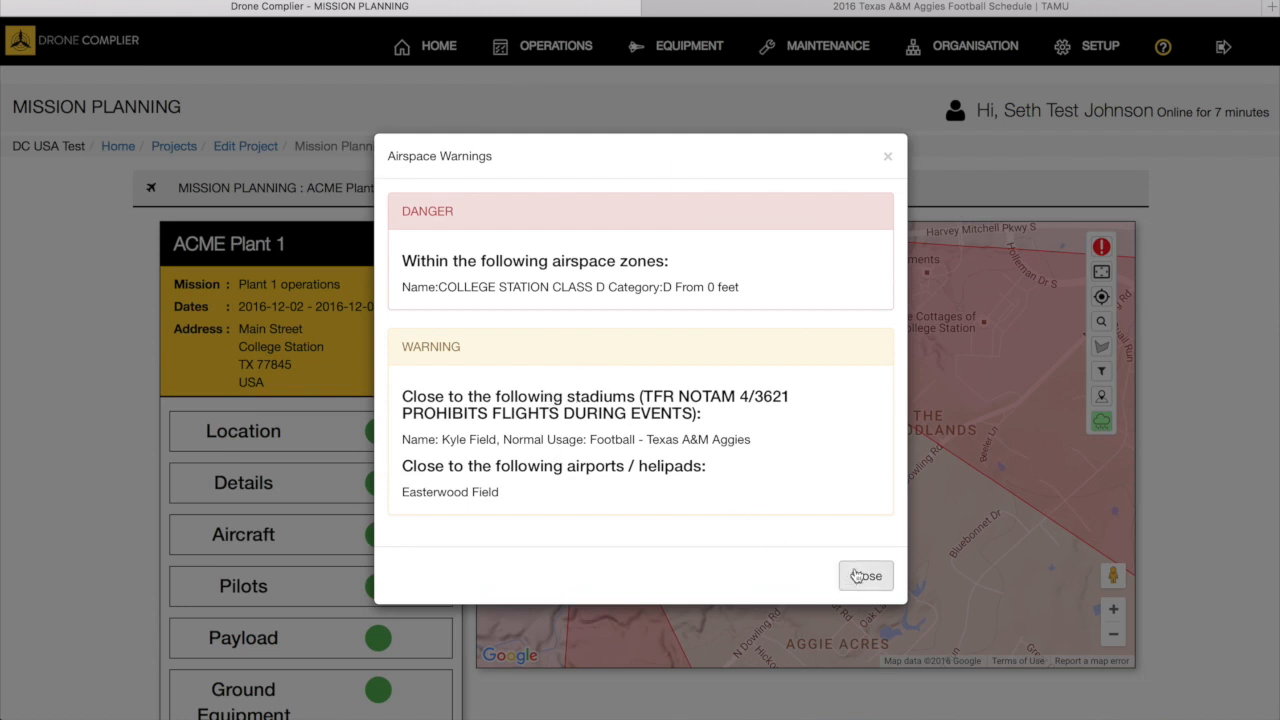
Dismiss the airspace warnings and toggle the map fullscreen on and back off.
left_click(865, 575)
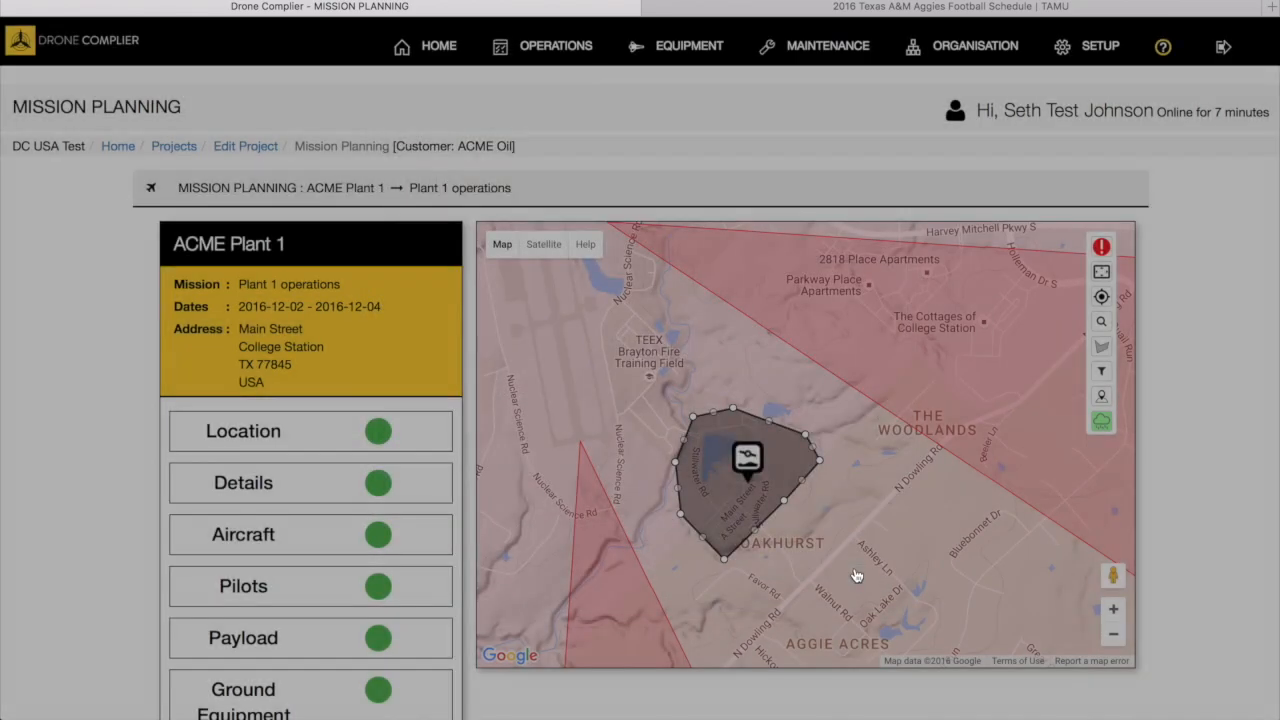
left_click(1101, 271)
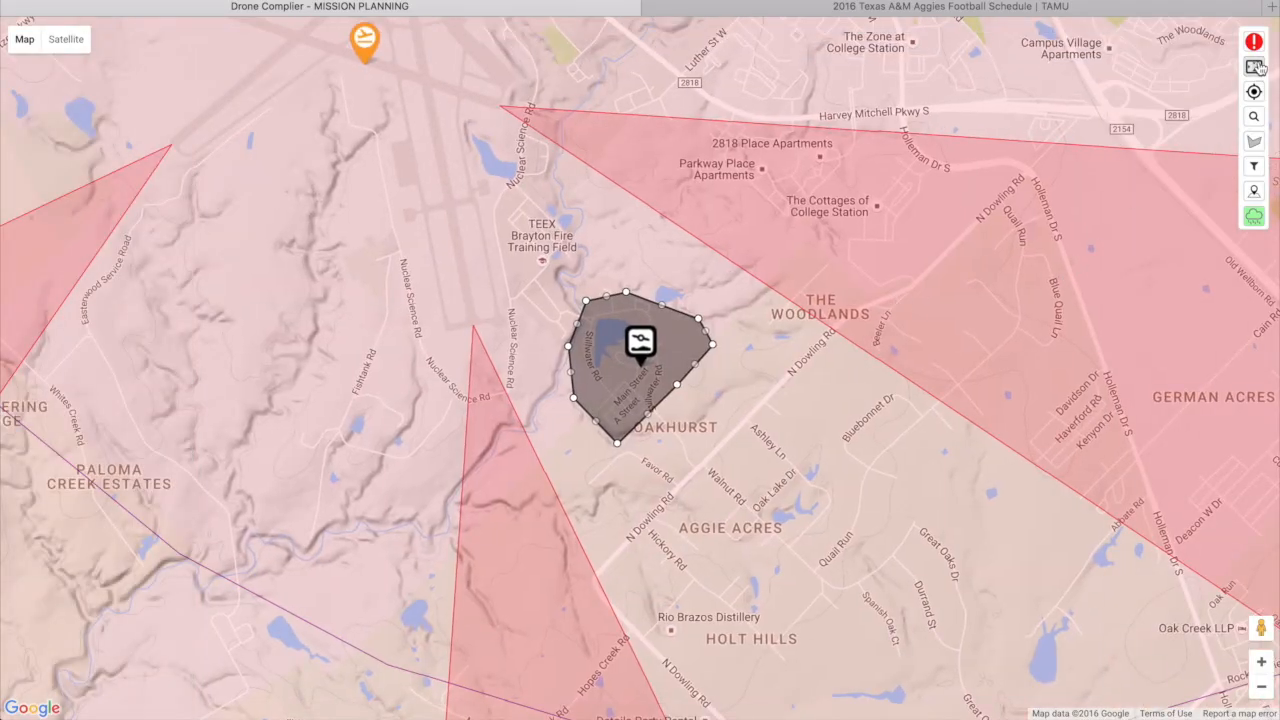
left_click(1253, 66)
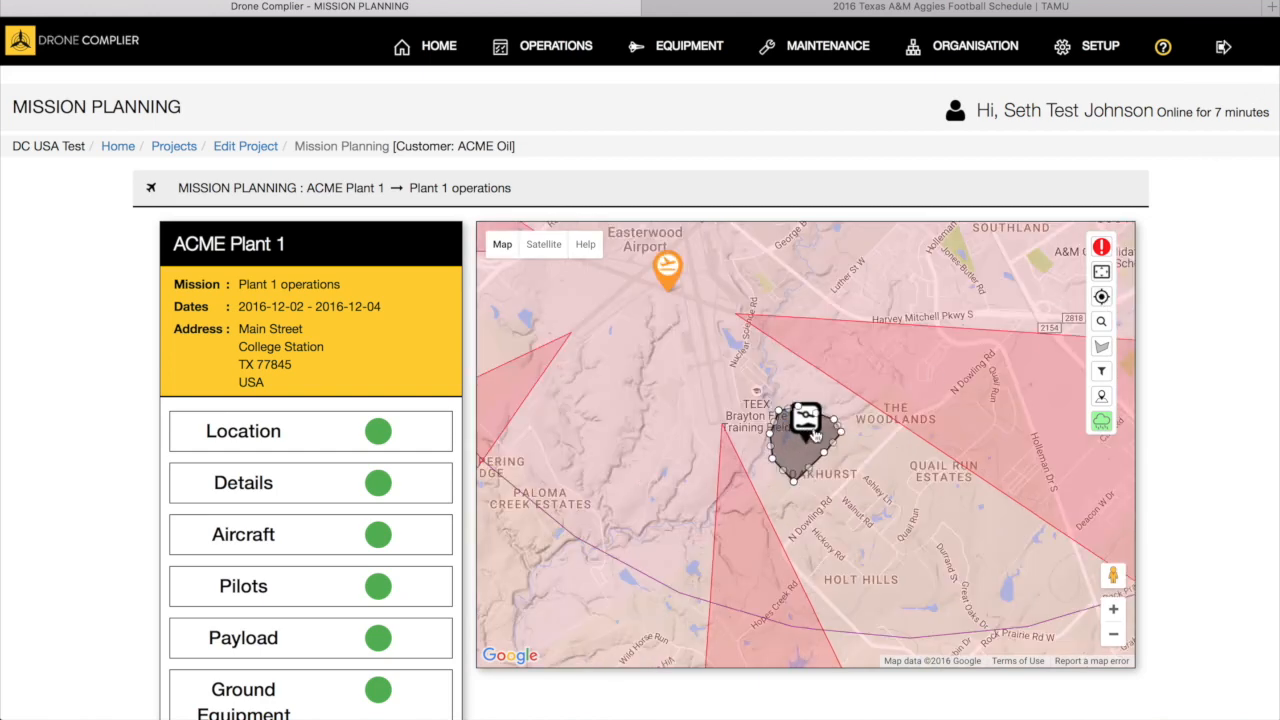
Open and close the location search, then bring up the map layer filter options.
left_click(1101, 321)
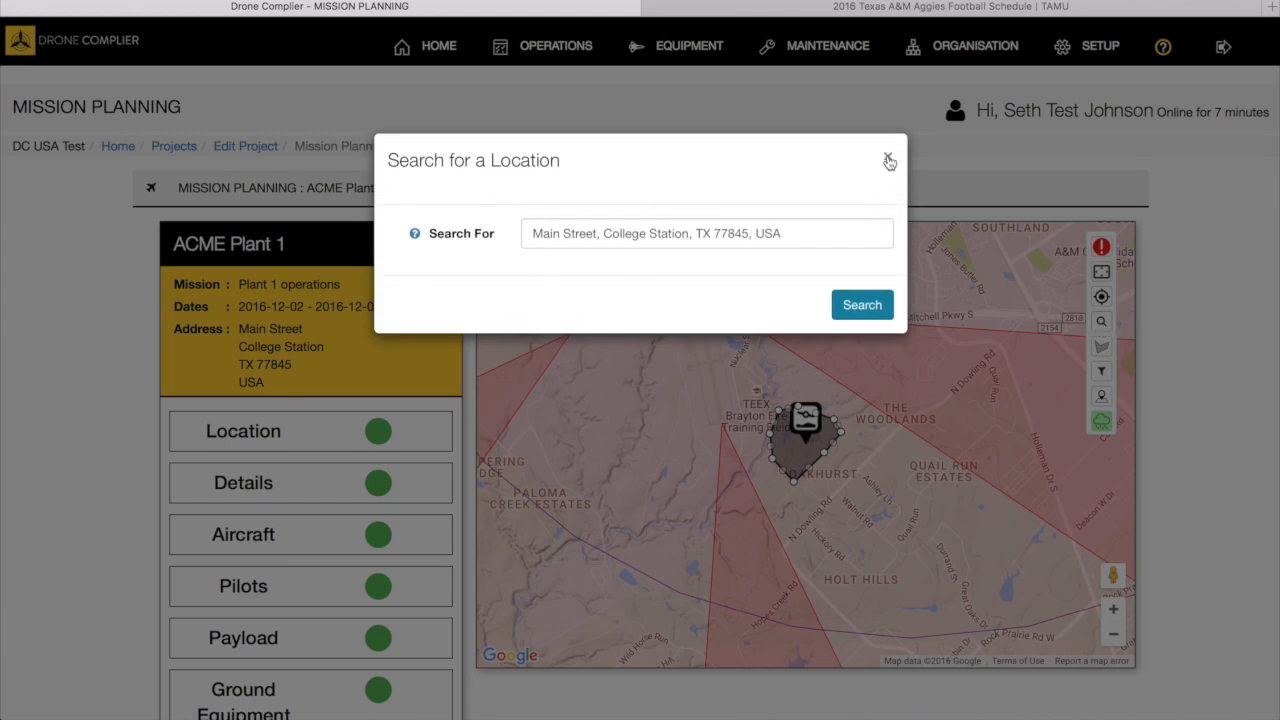
left_click(889, 161)
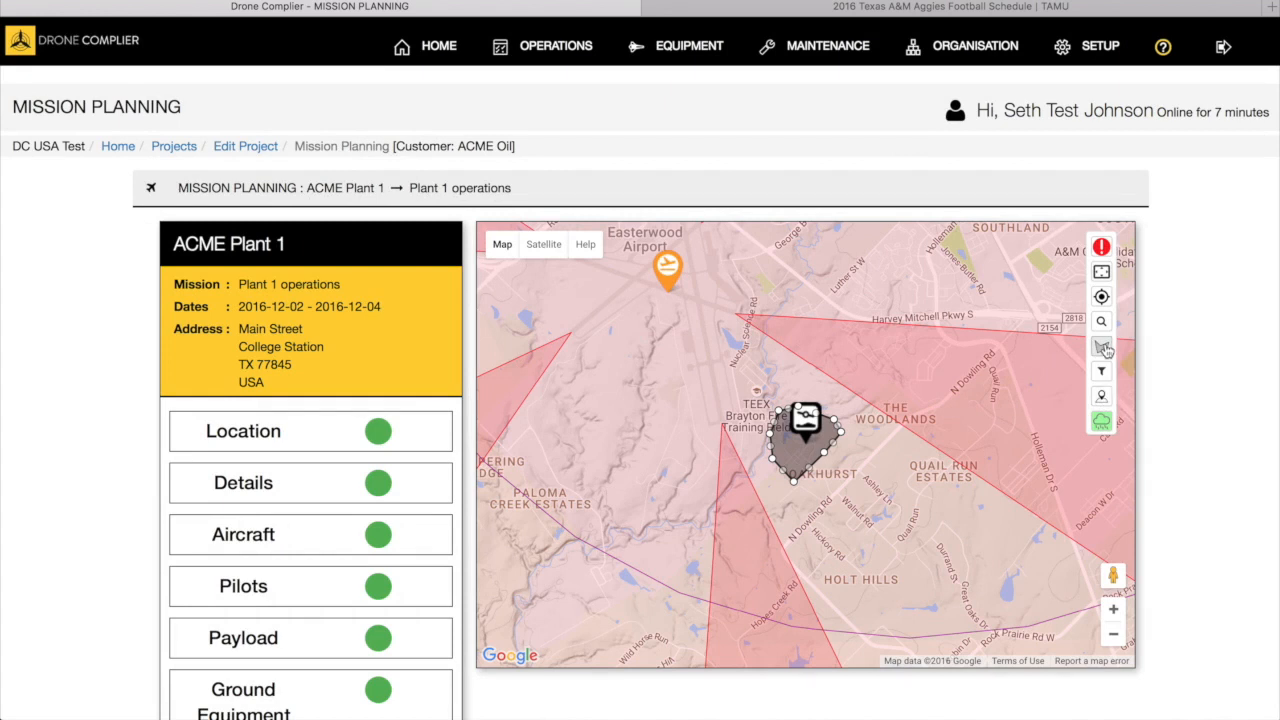
left_click(1101, 345)
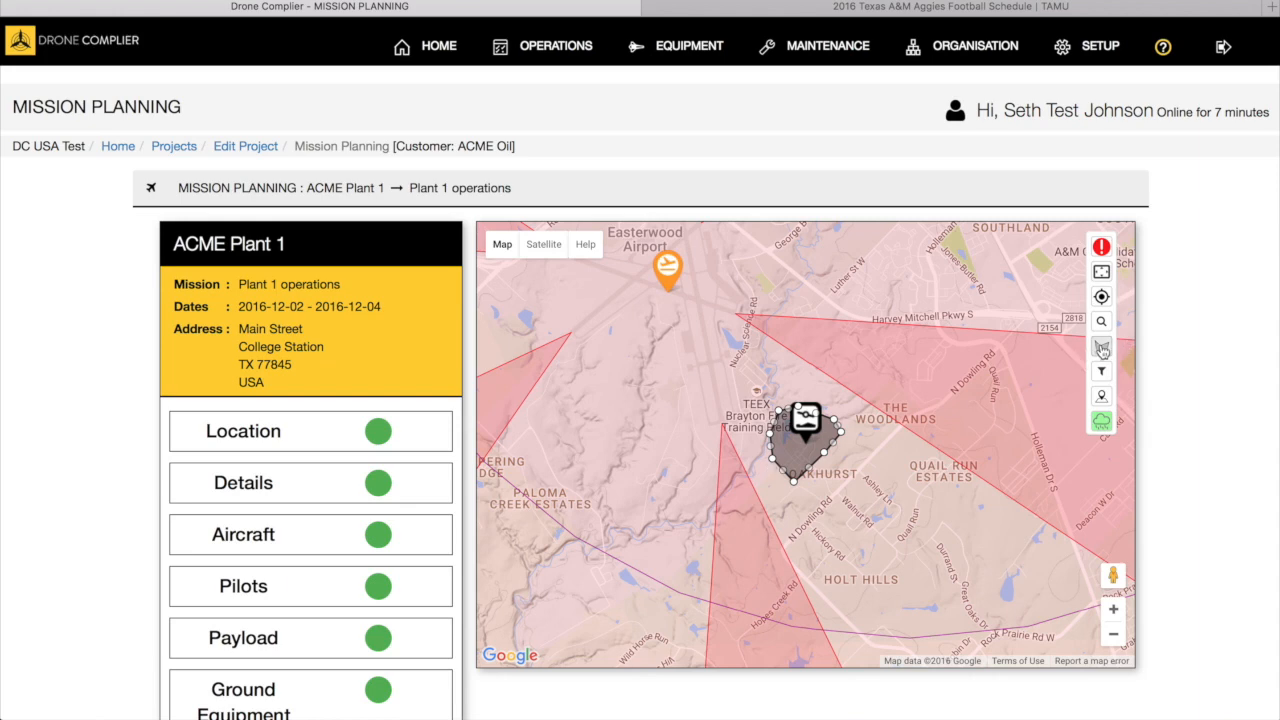
left_click(1101, 371)
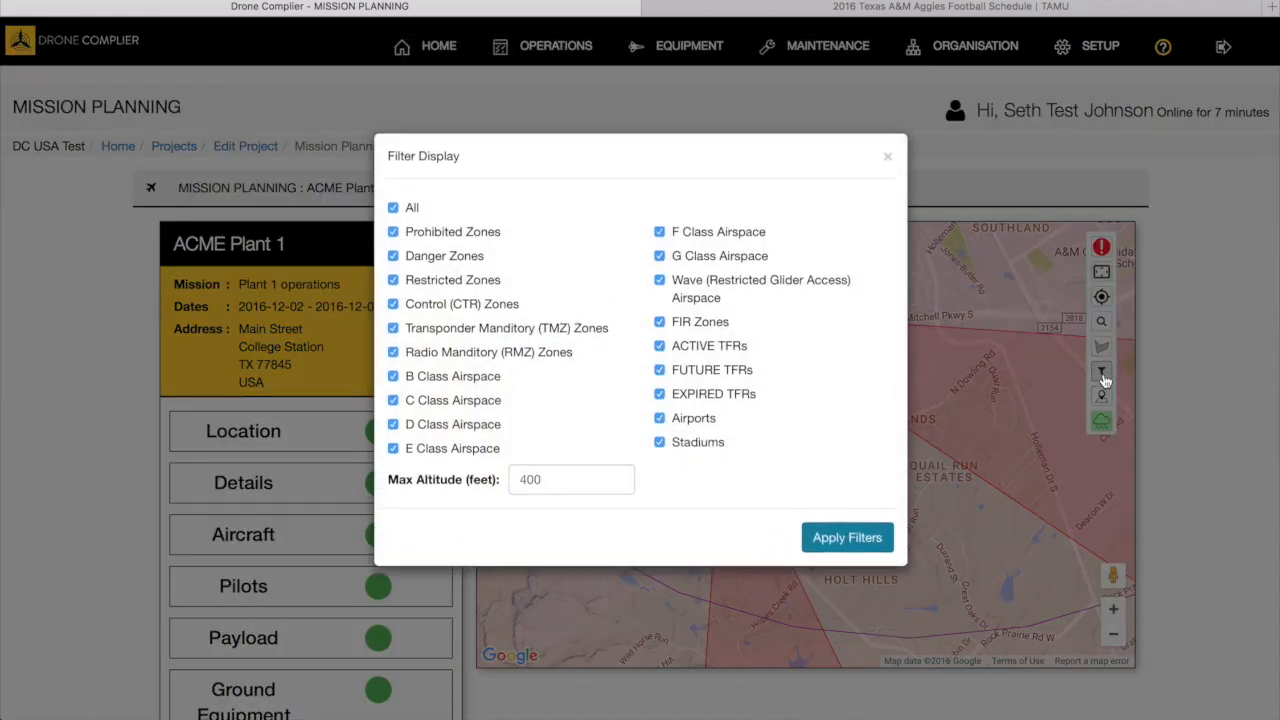
mouse_move(876, 310)
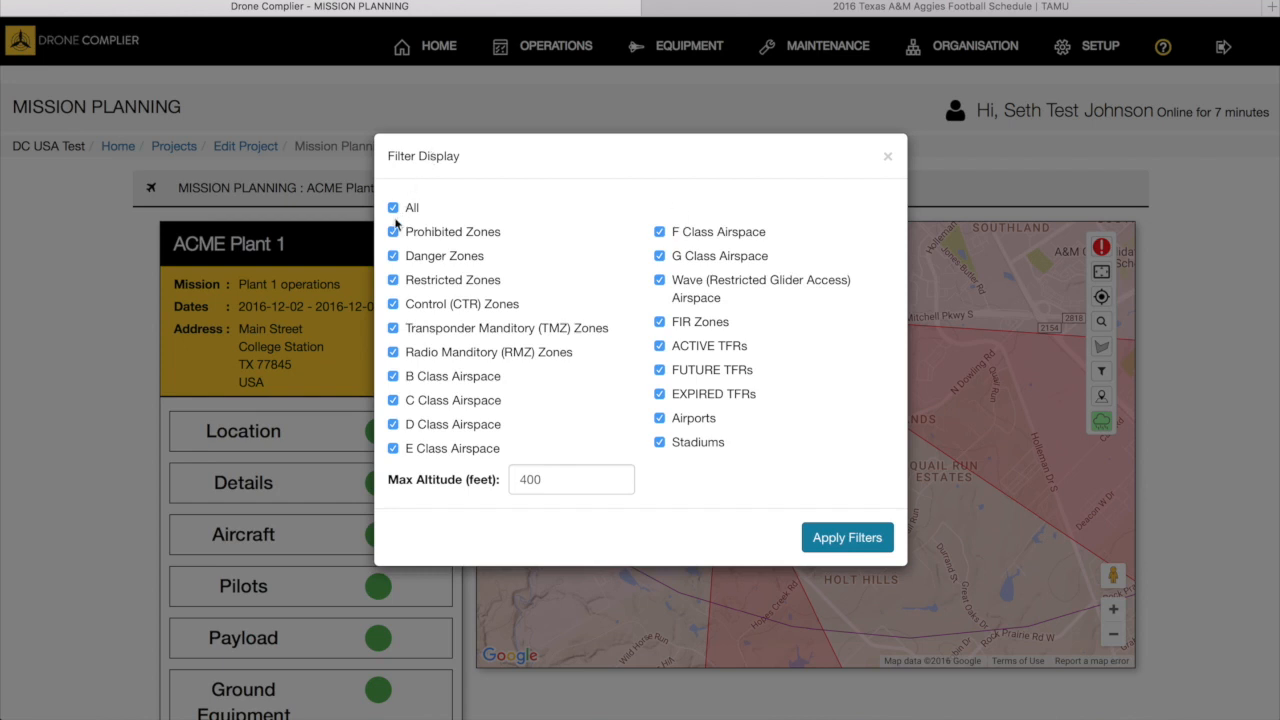
Apply filters with all zone types shown and 400 ft ceiling, then view the 7-day forecast.
left_click(393, 207)
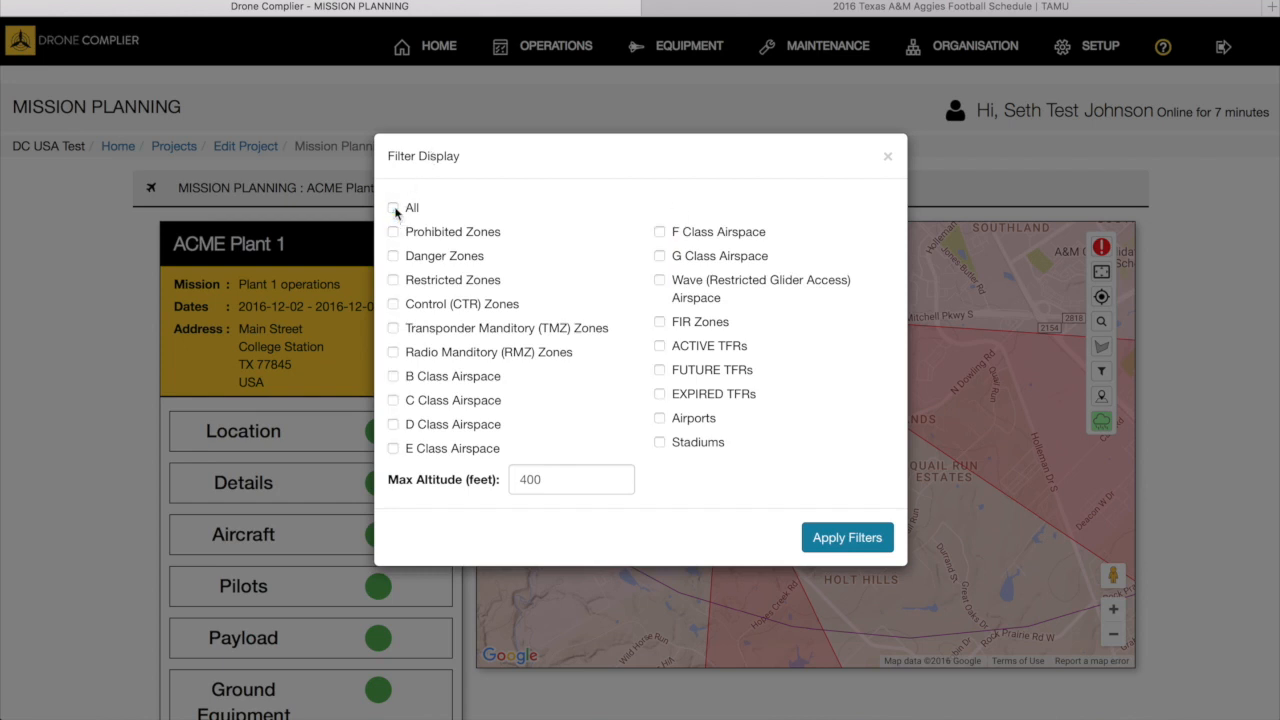
left_click(393, 207)
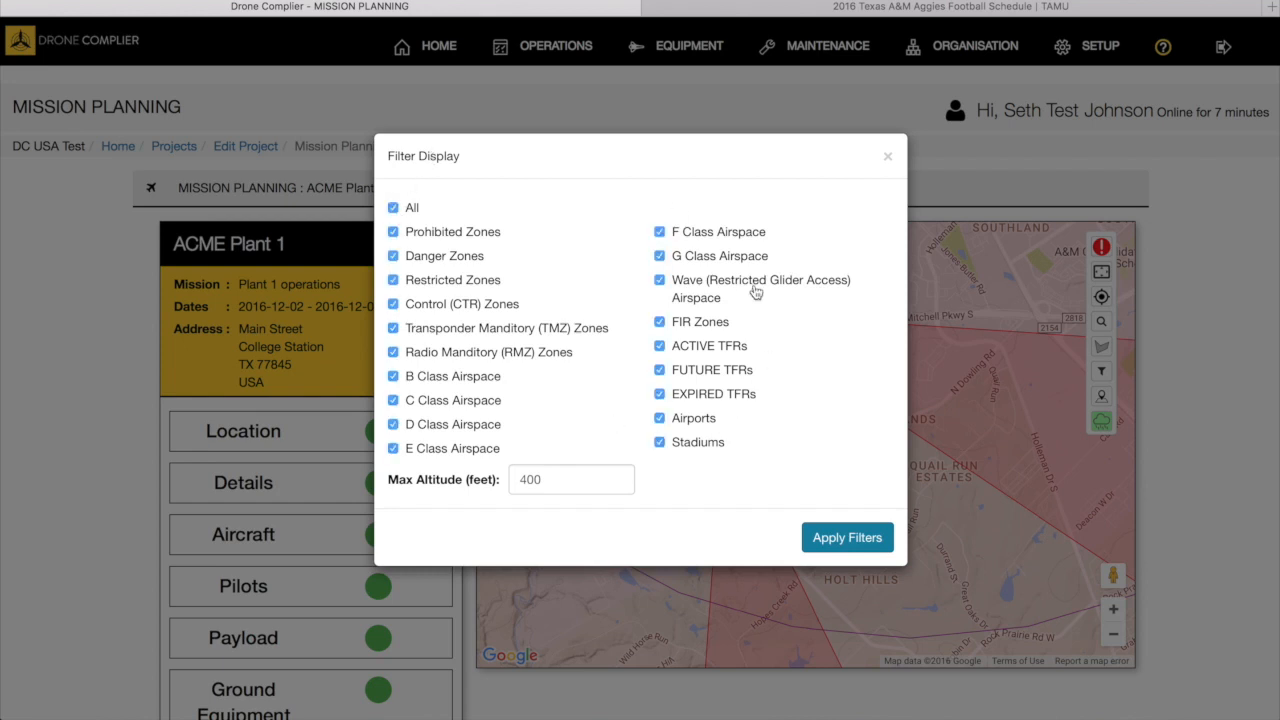
mouse_move(699, 469)
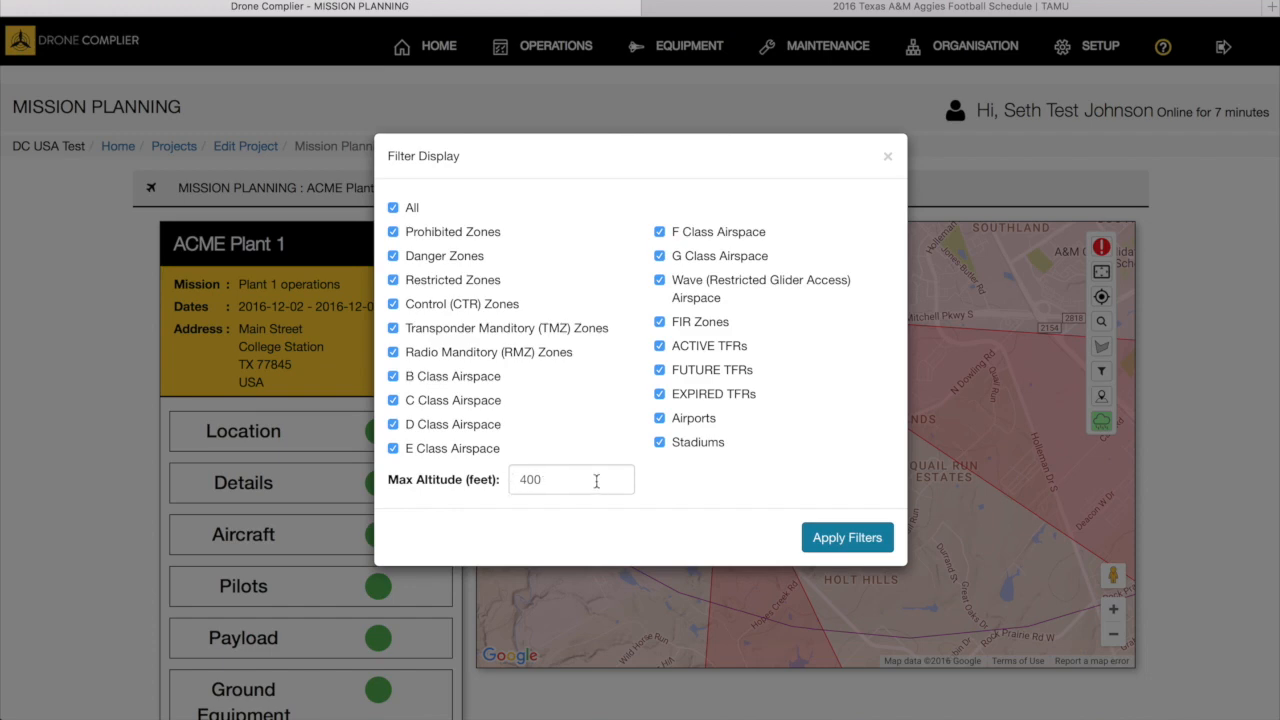
left_click(846, 537)
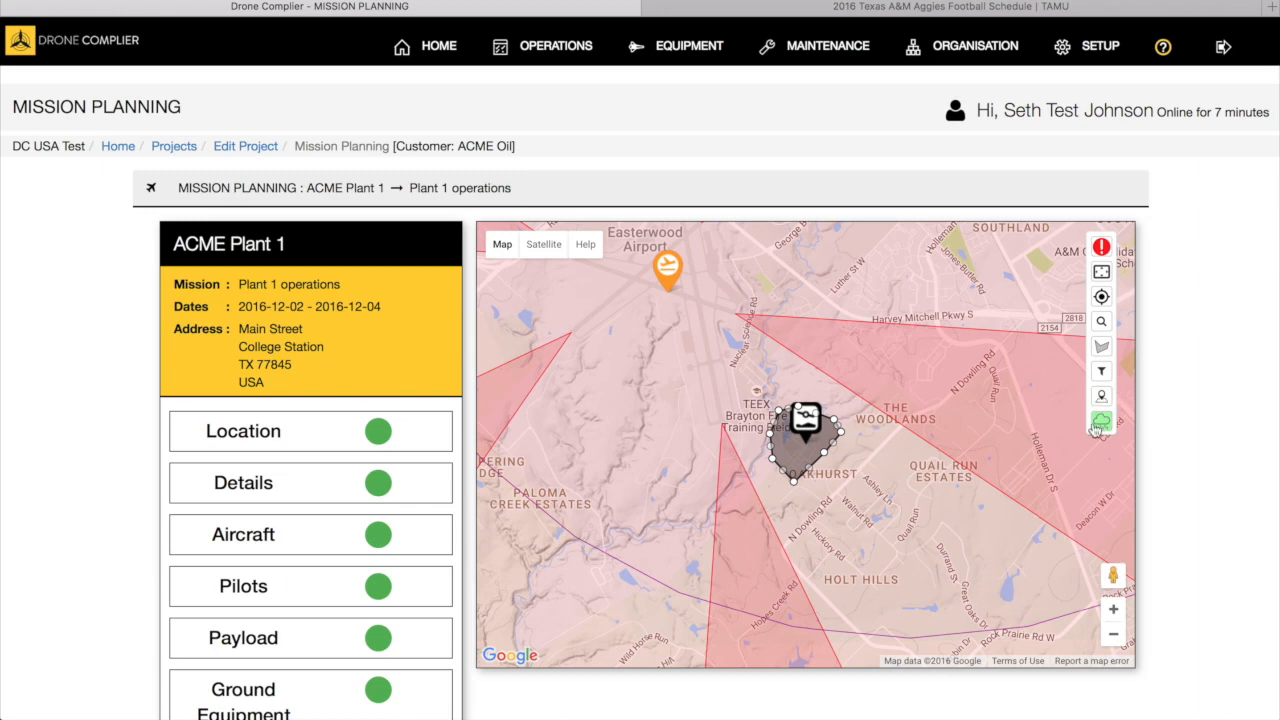
left_click(1101, 421)
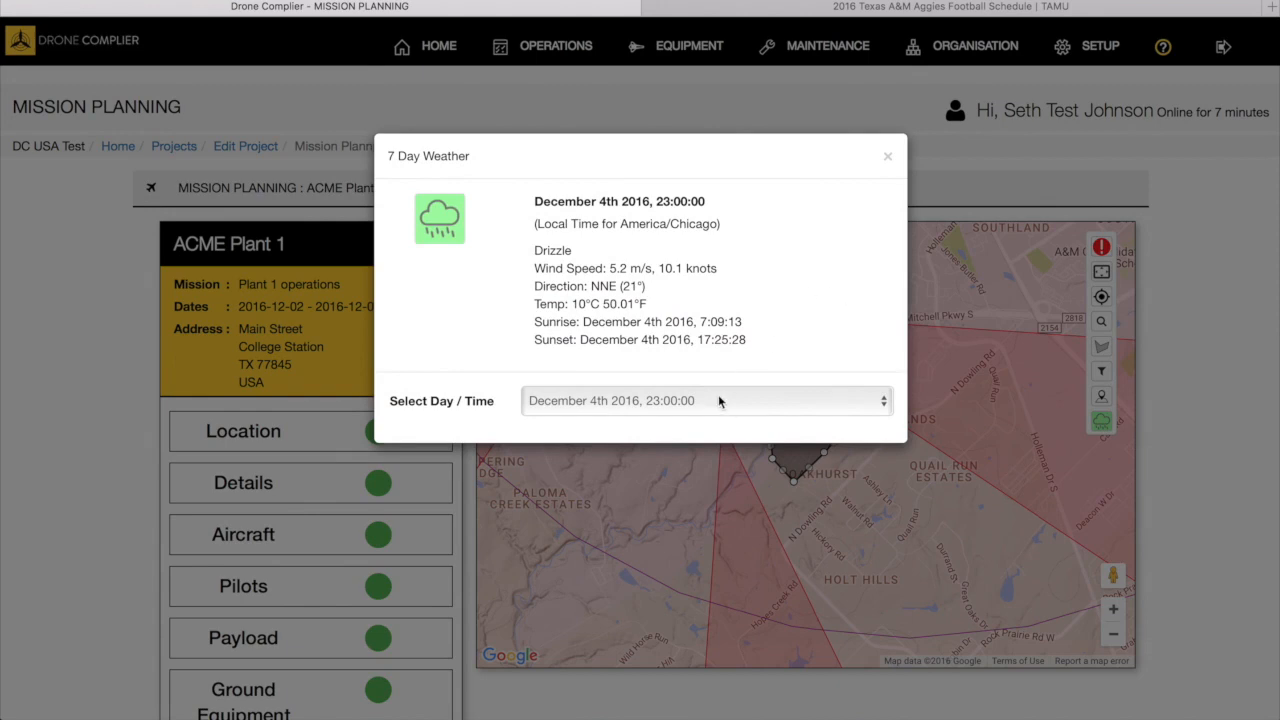
mouse_move(578, 406)
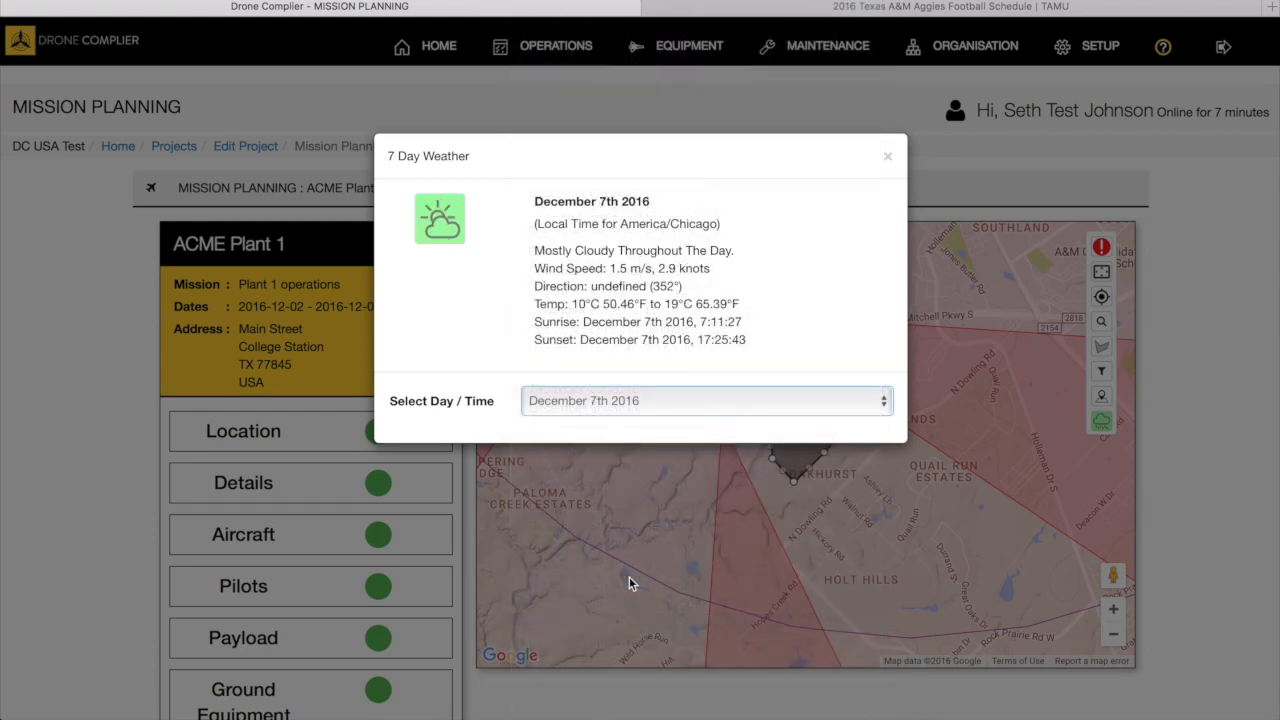
mouse_move(575, 265)
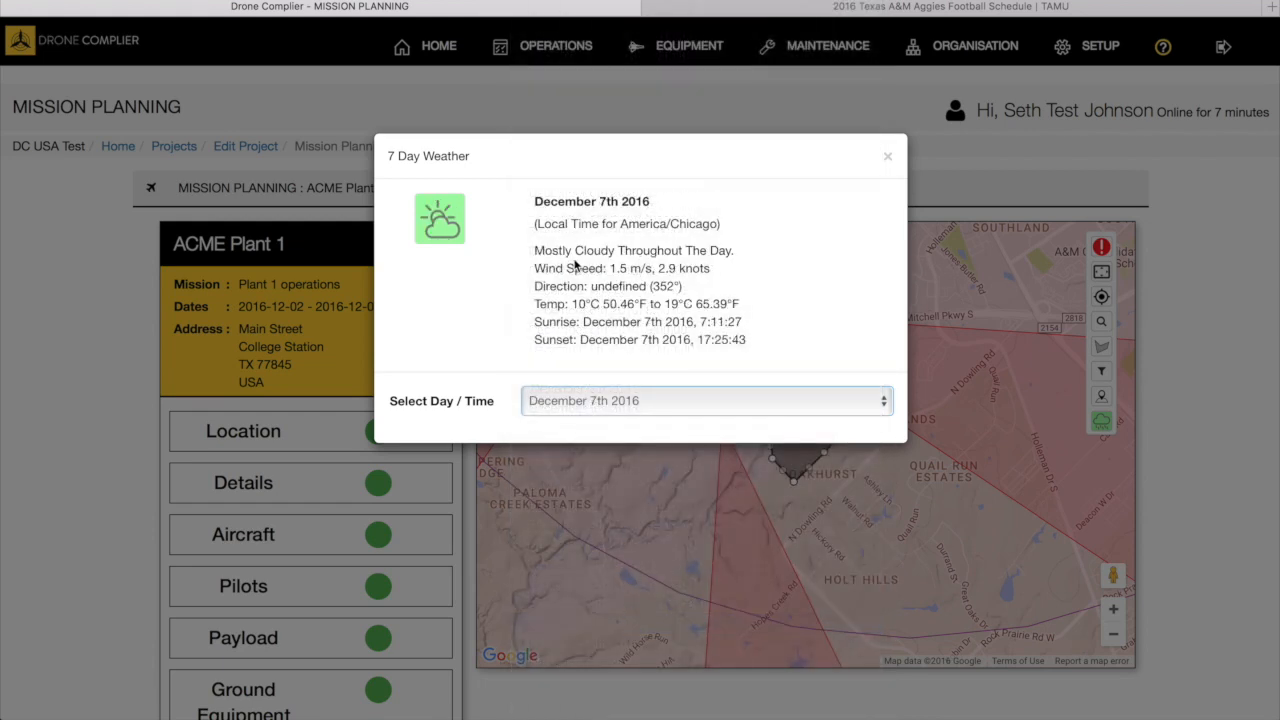
mouse_move(695, 358)
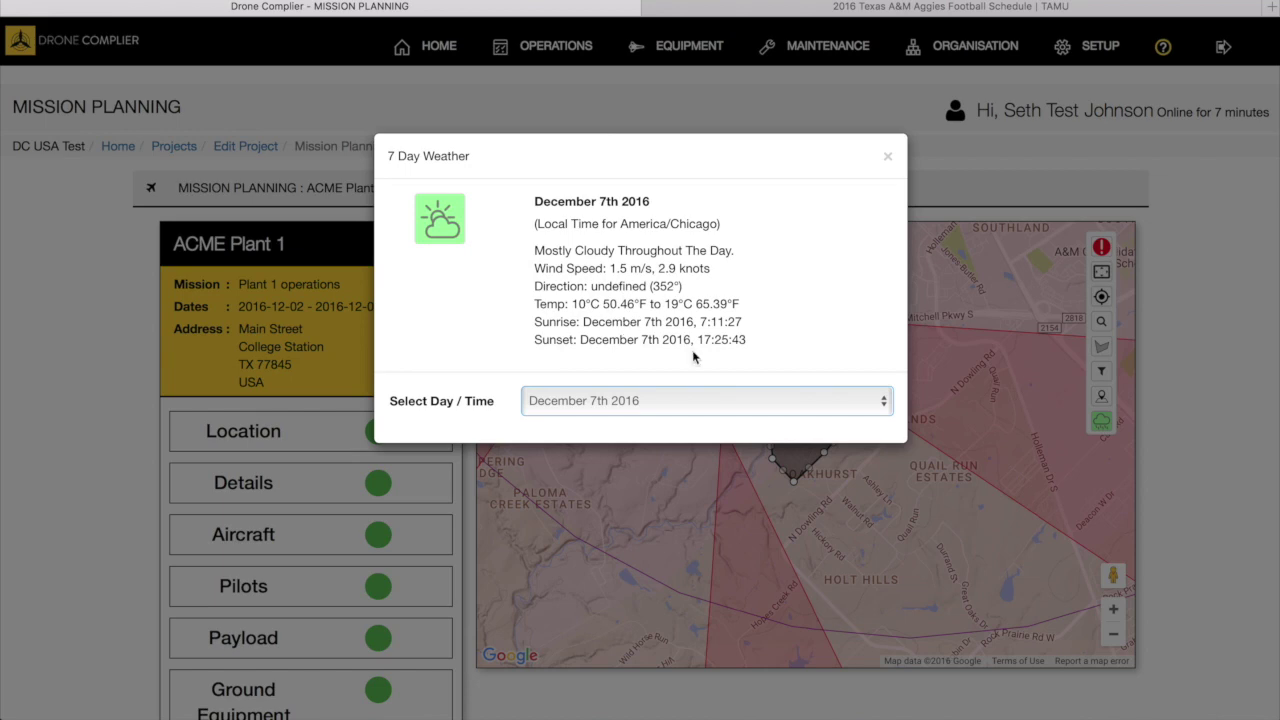
mouse_move(888, 160)
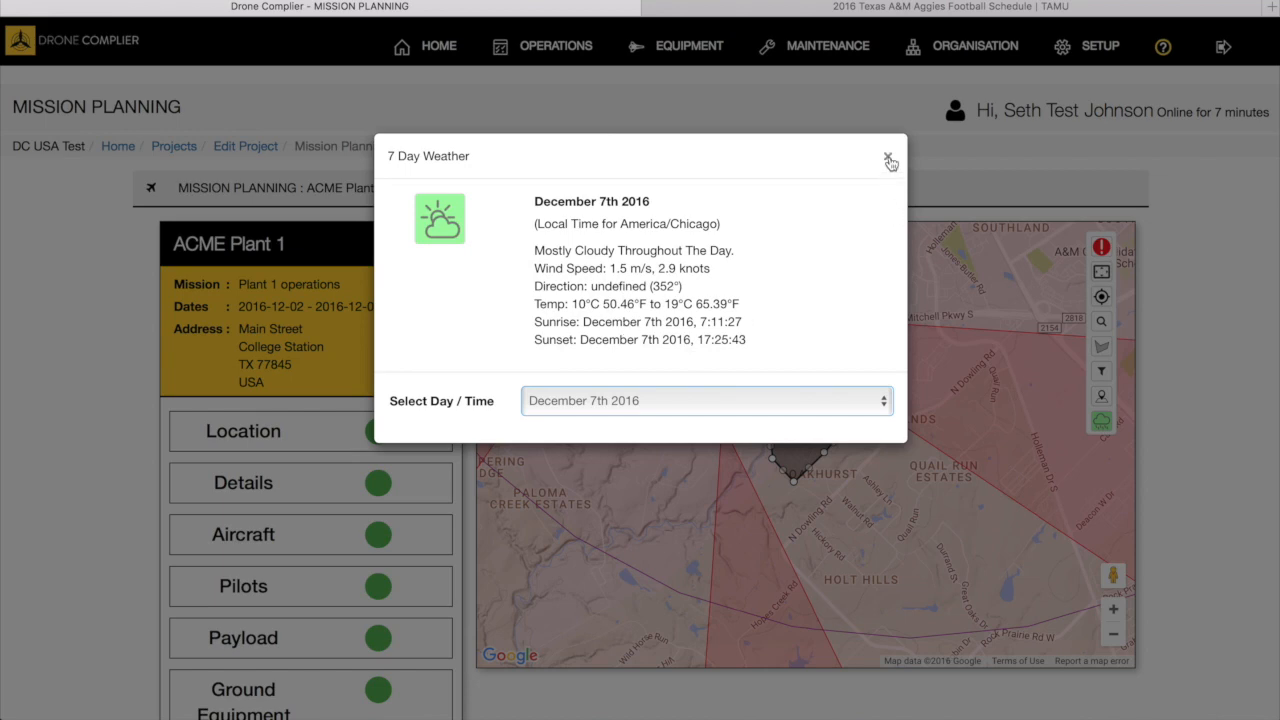
left_click(889, 160)
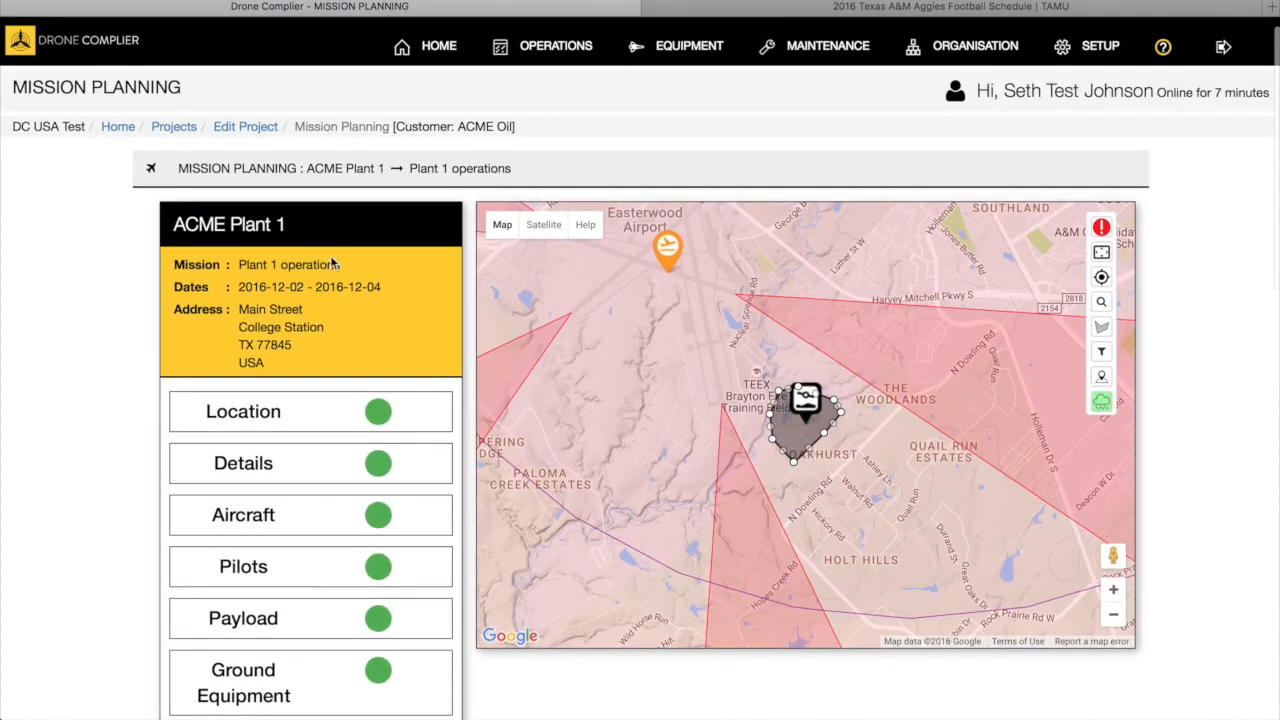
mouse_move(320, 350)
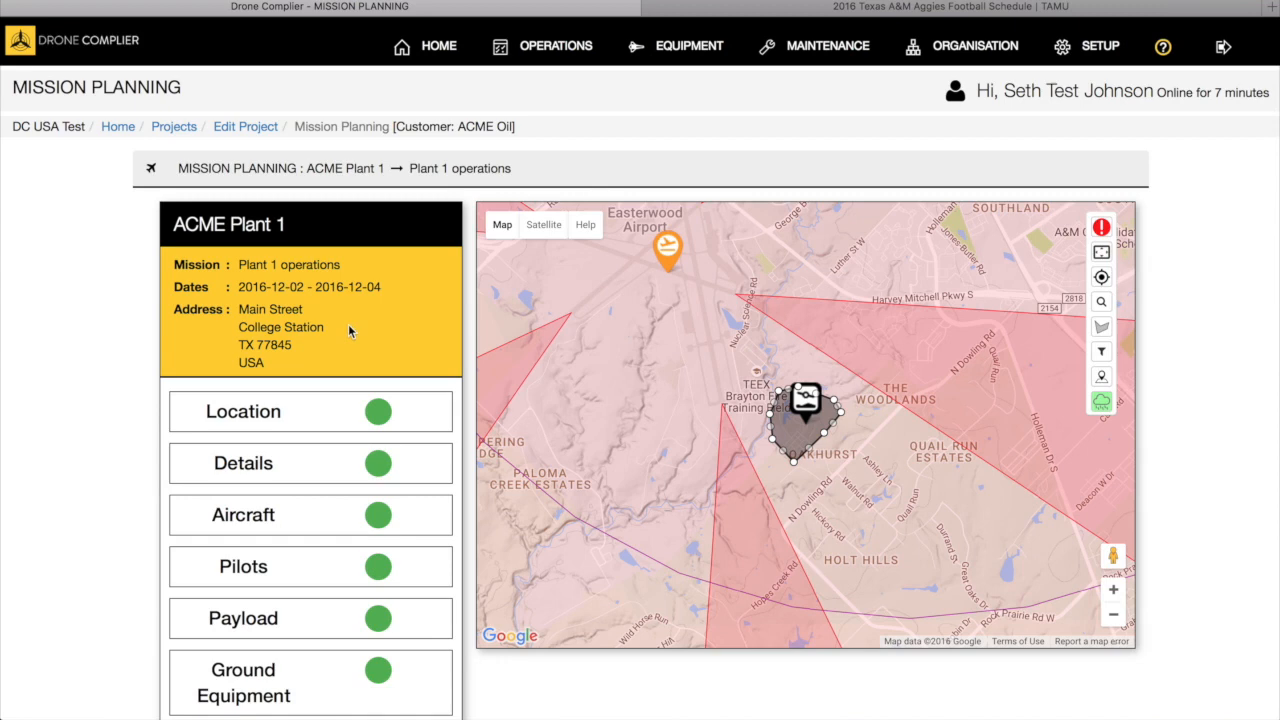
scroll("down", 3)
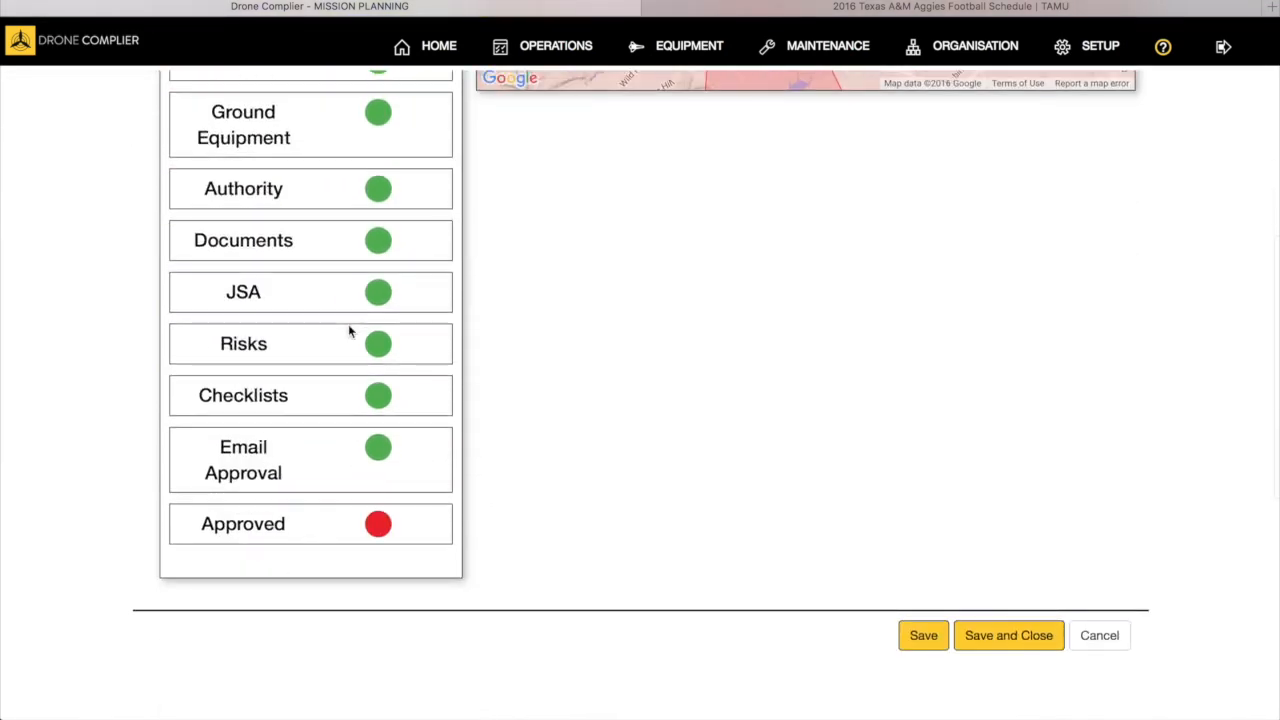
scroll("up", 3)
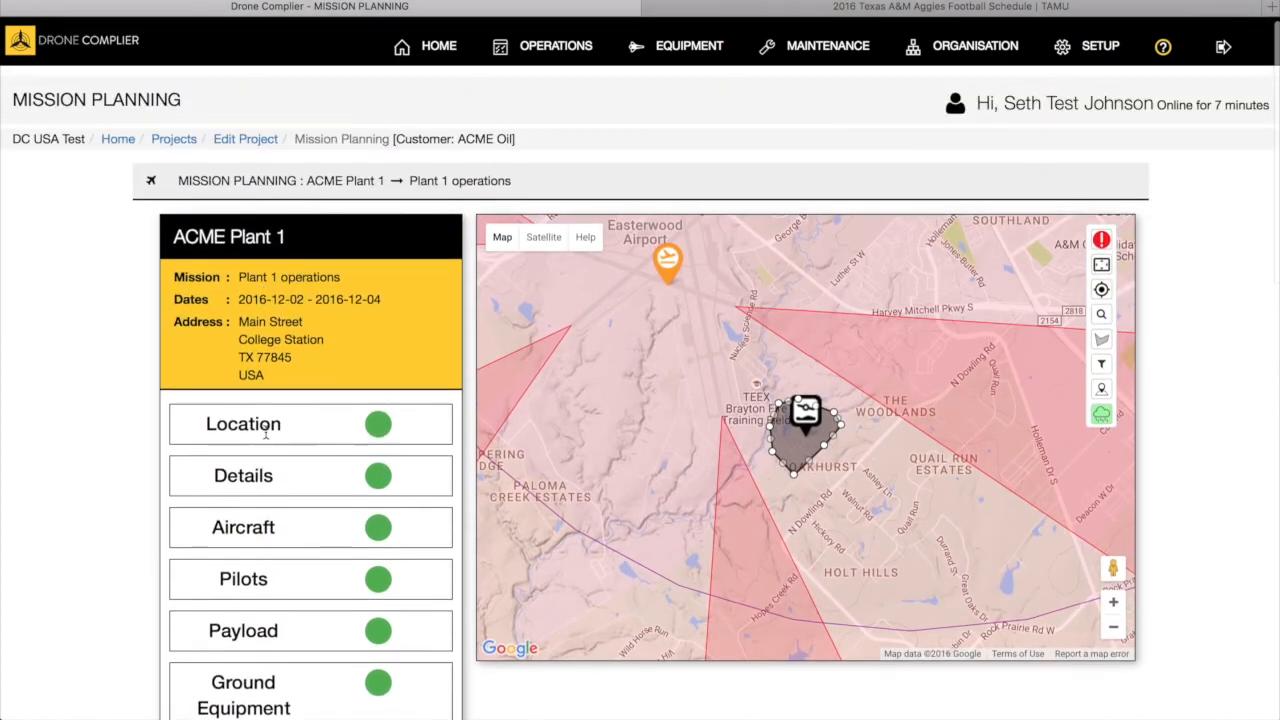
left_click(243, 423)
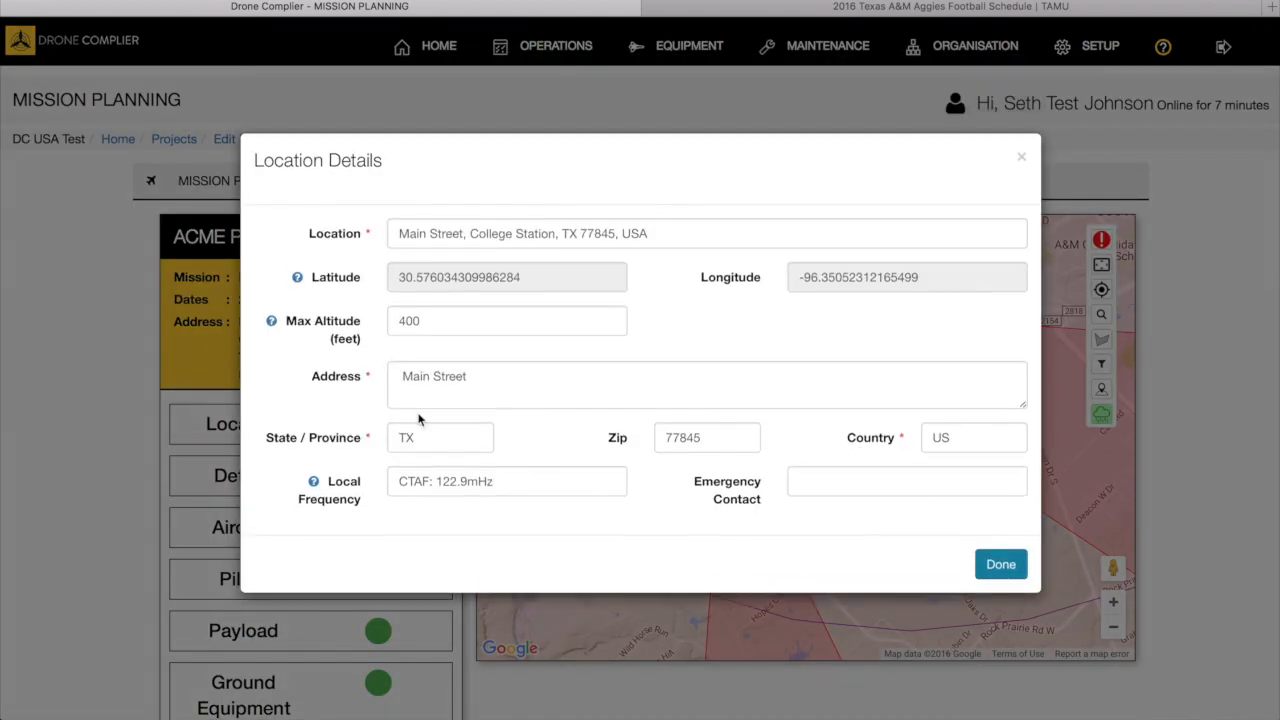
mouse_move(486, 353)
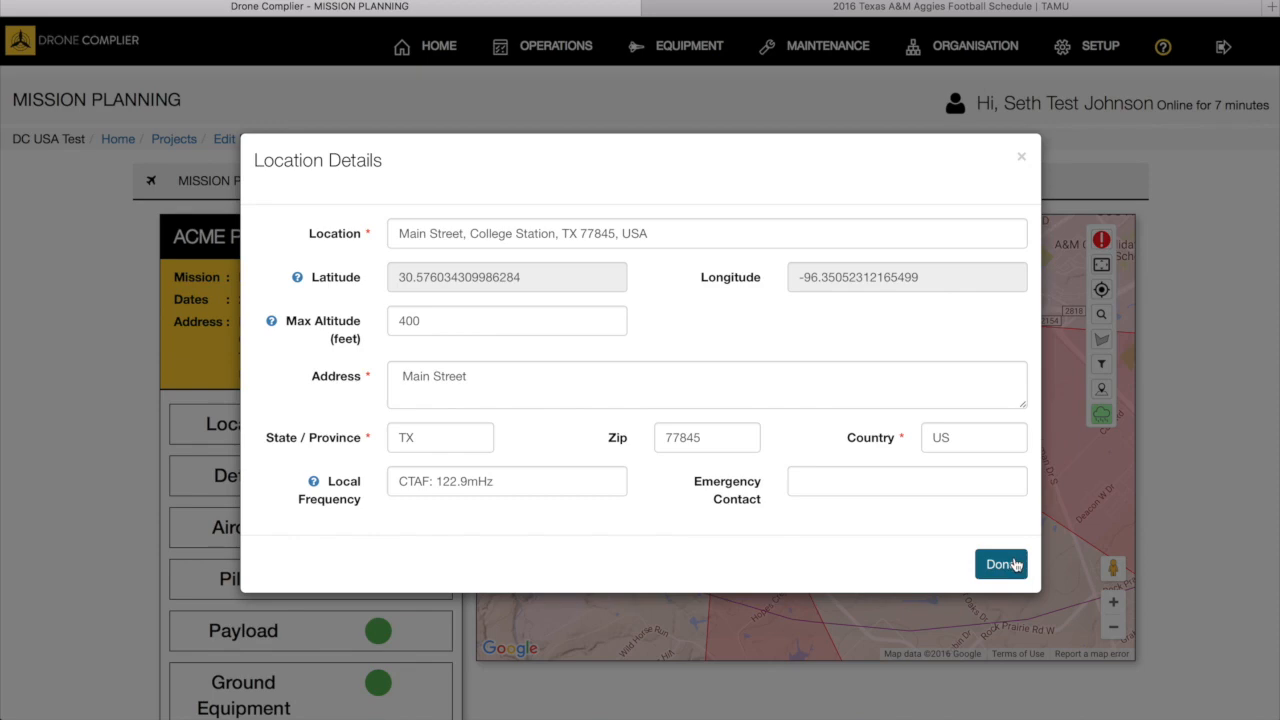
left_click(1000, 564)
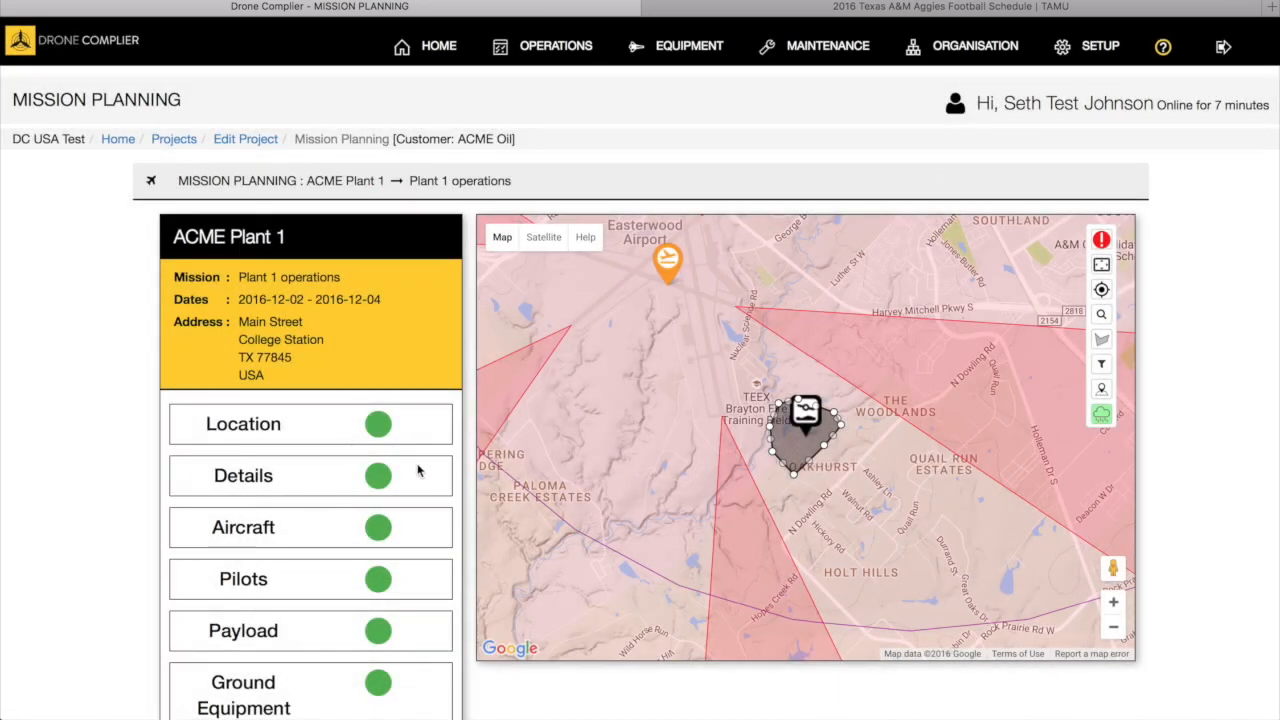
scroll("down", 3)
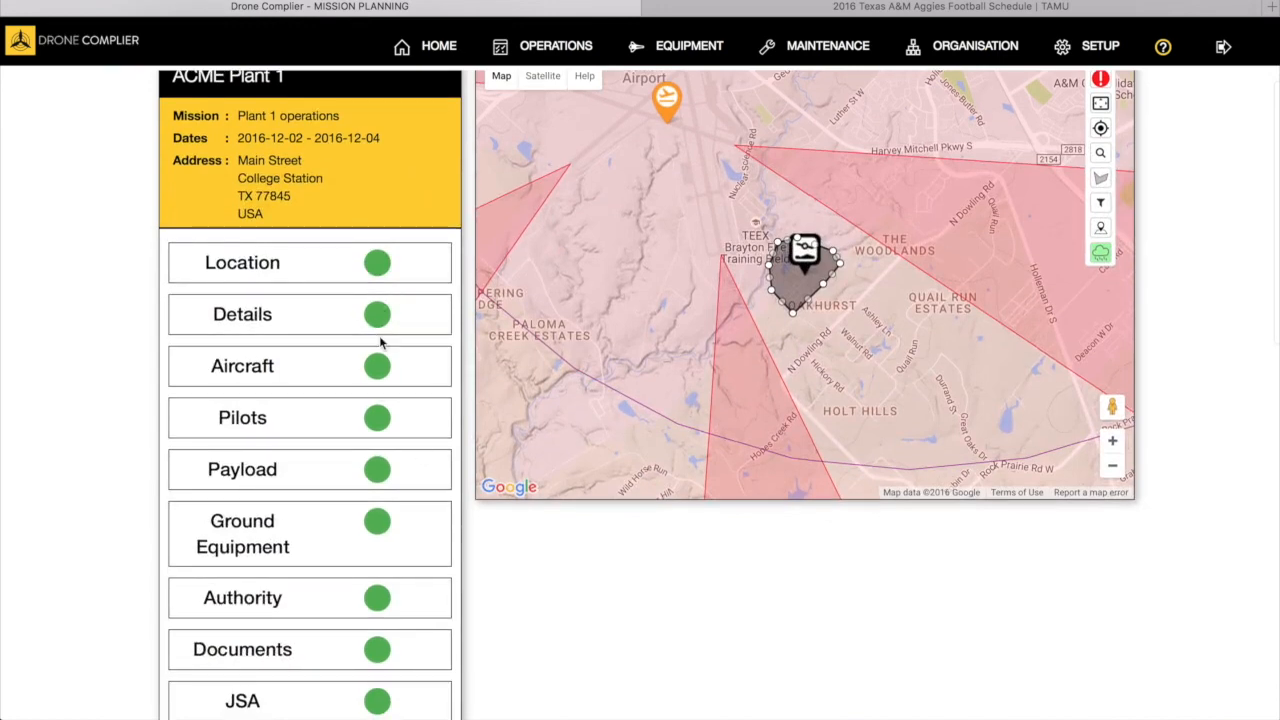
left_click(242, 313)
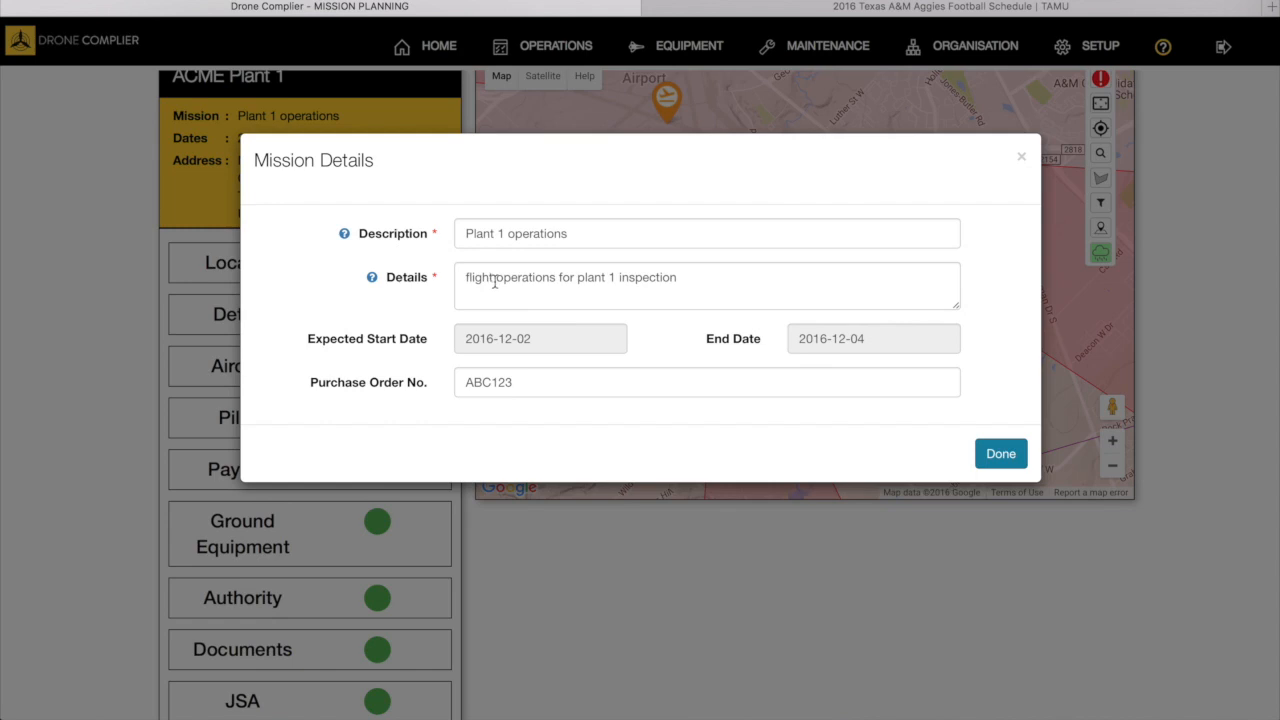
mouse_move(556, 336)
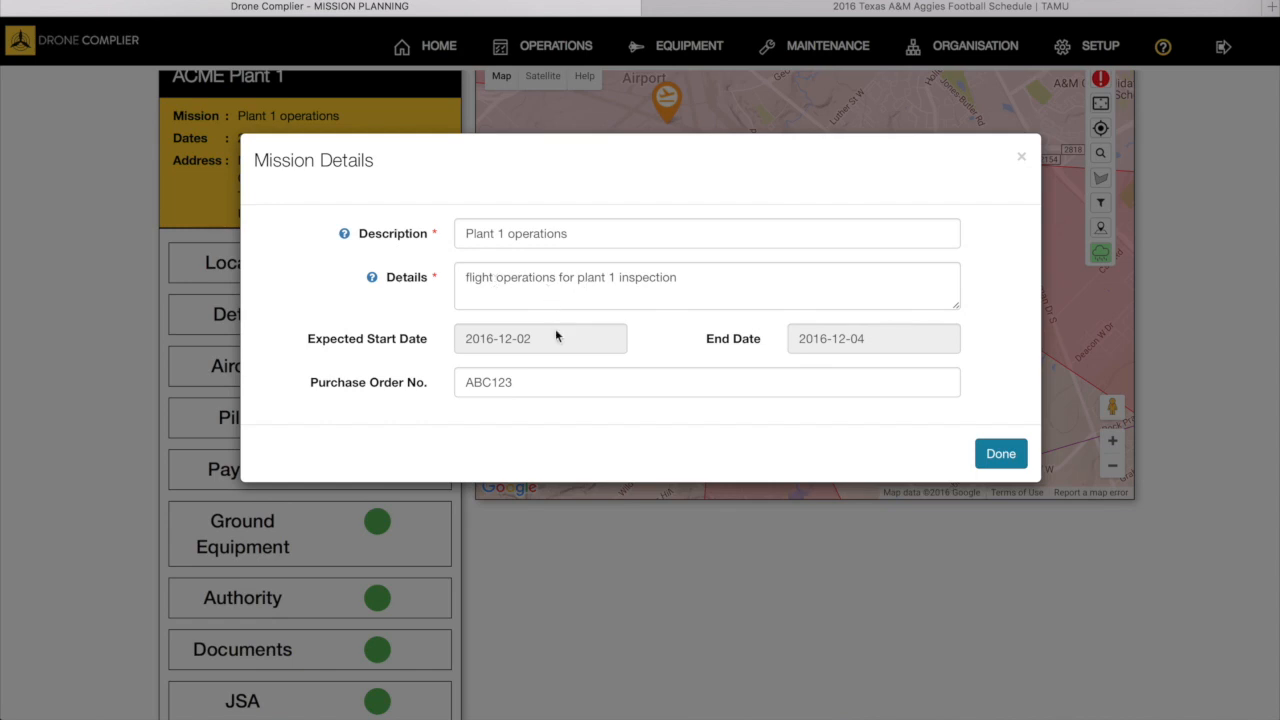
left_click(540, 338)
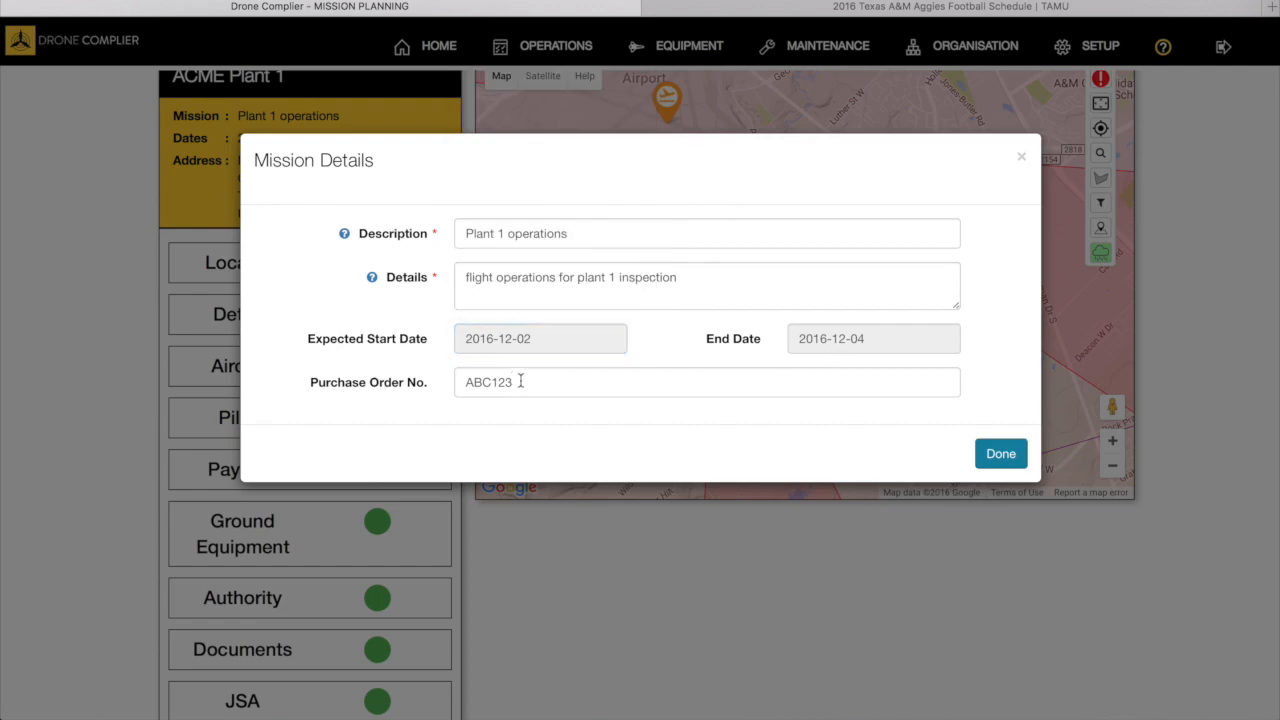
left_click(1000, 453)
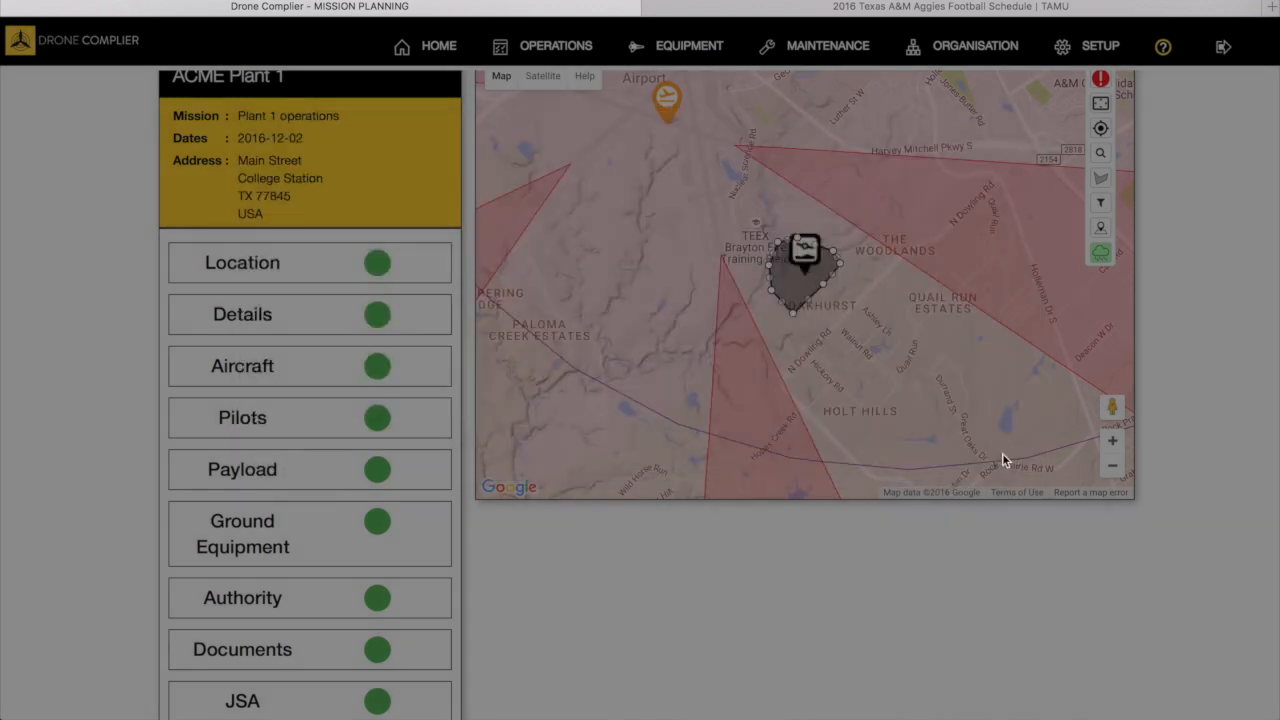
left_click(242, 417)
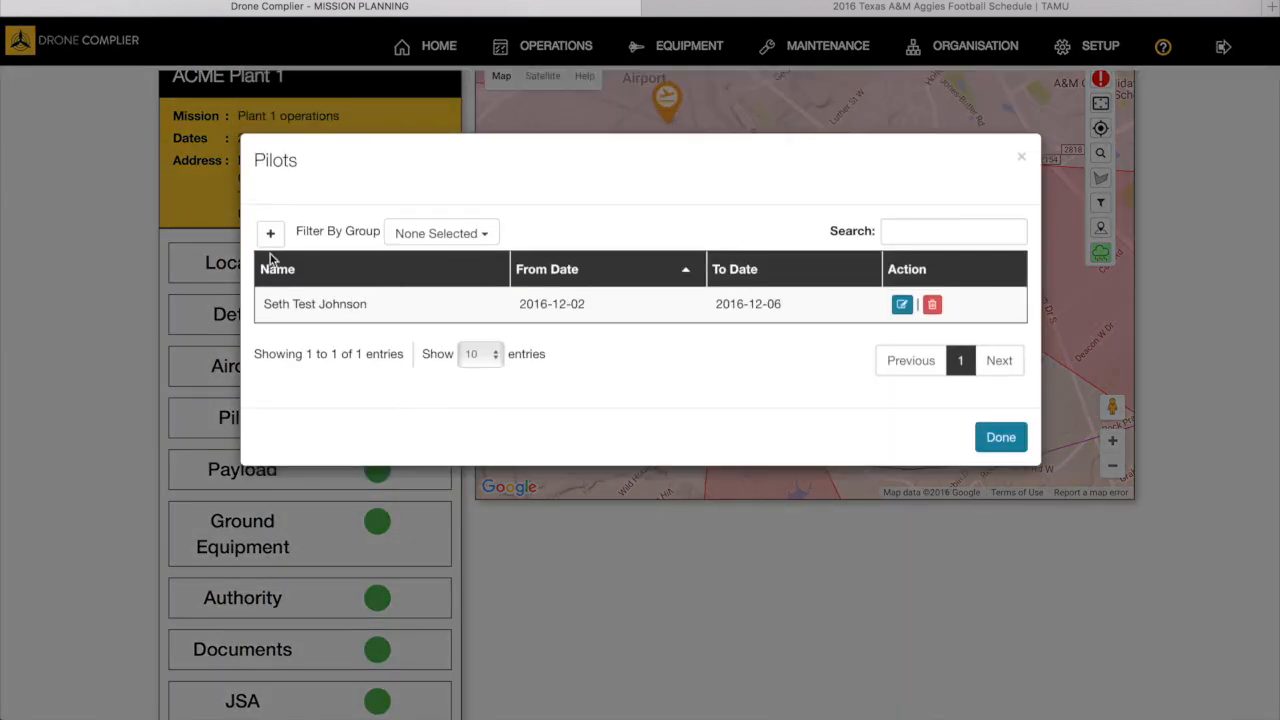
mouse_move(441, 233)
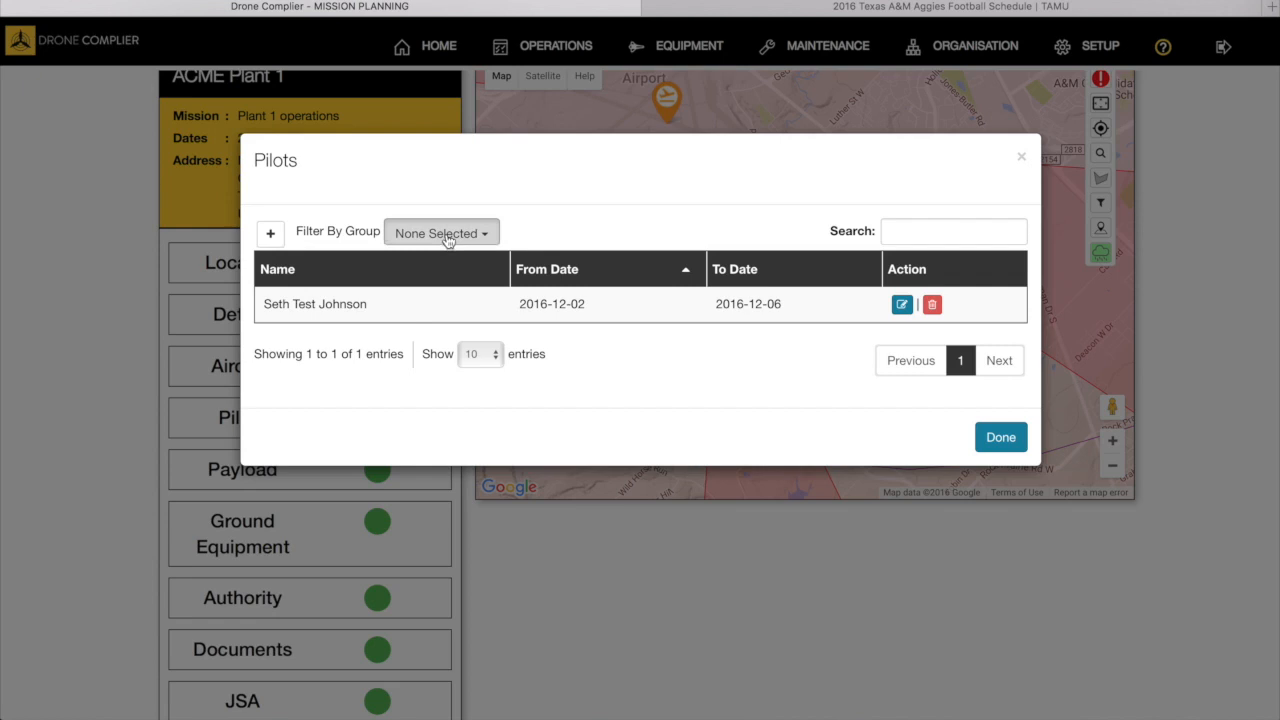
Filter pilots to ACME Operations and edit Seth Test Johnson's 12-02 to 12-06 assignment.
left_click(440, 232)
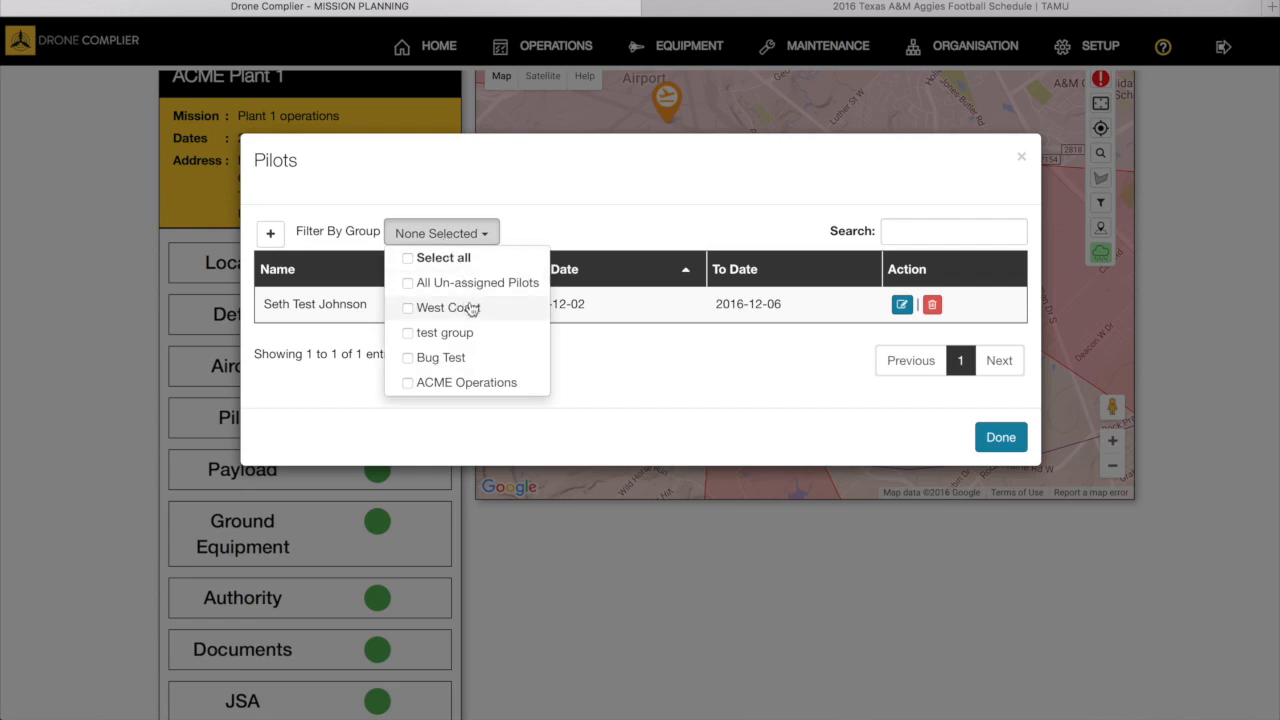
mouse_move(481, 383)
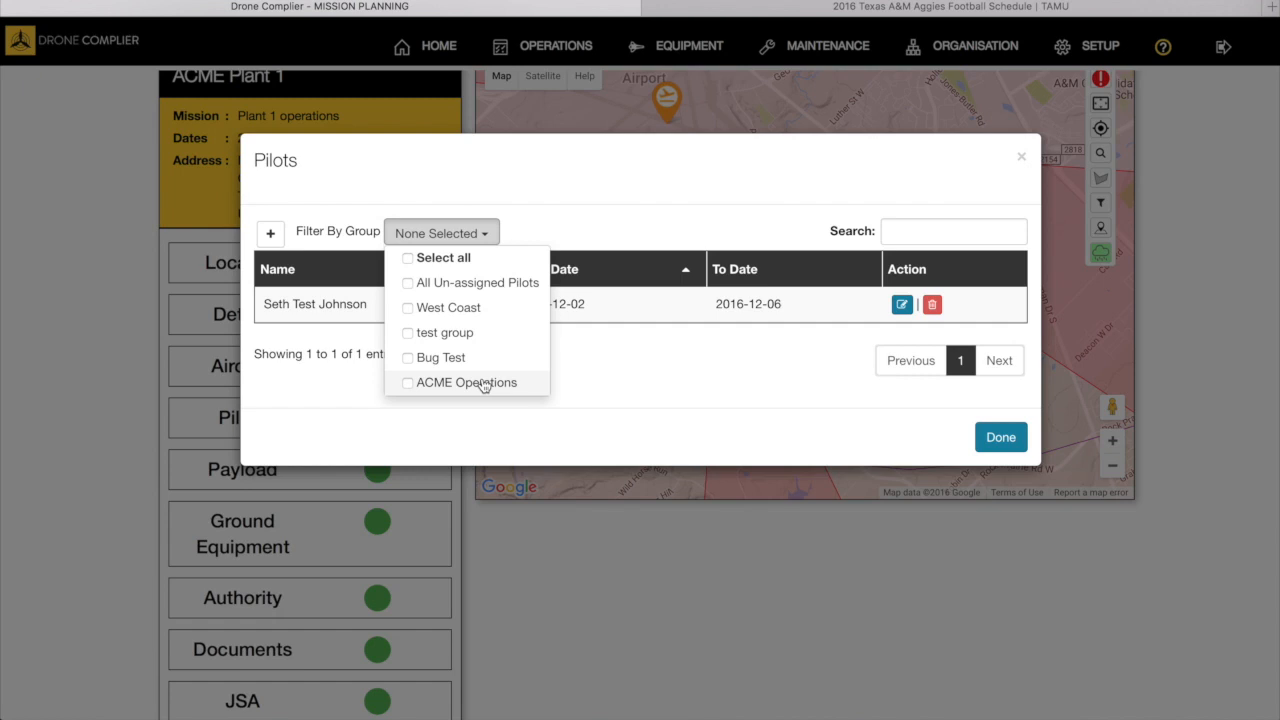
mouse_move(418, 388)
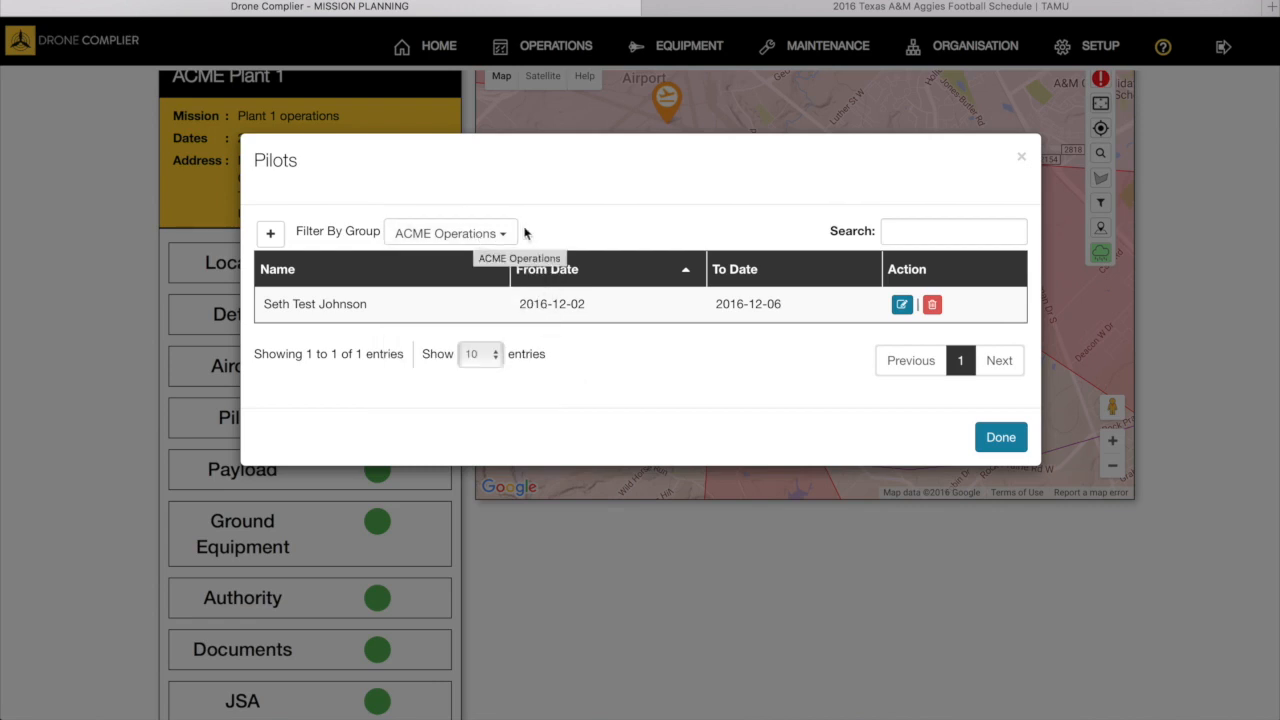
mouse_move(408, 280)
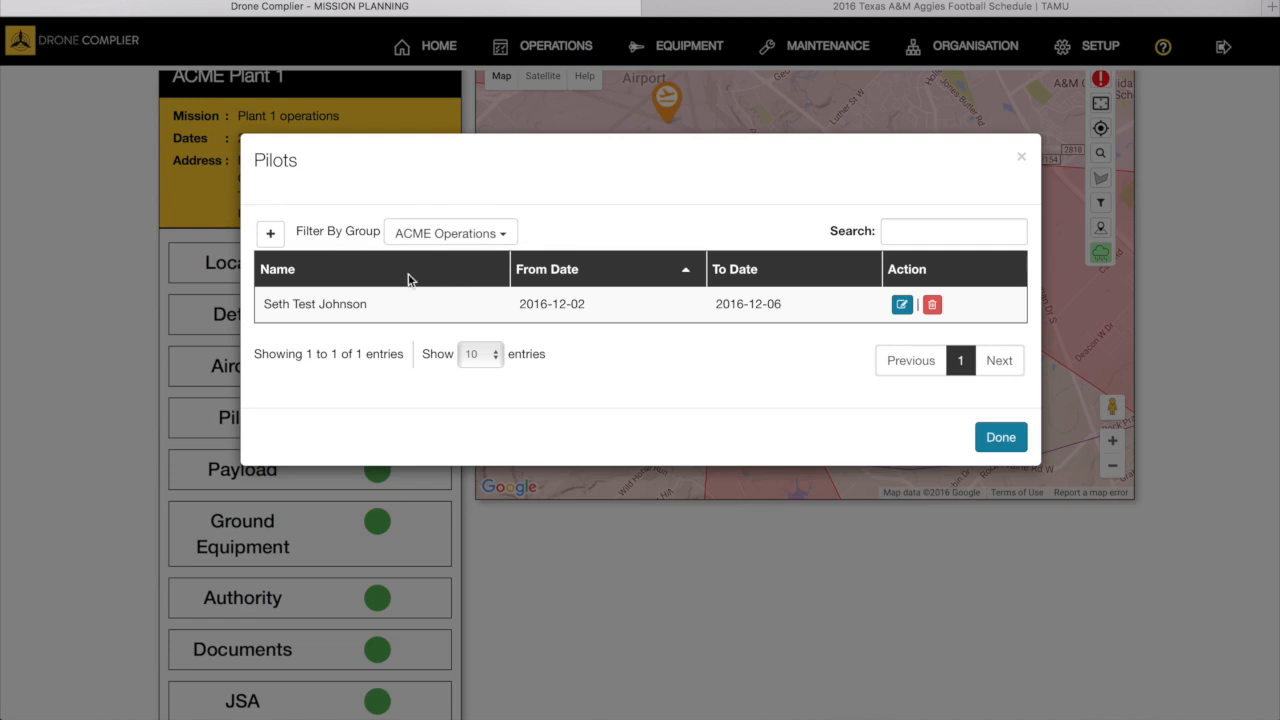
mouse_move(450, 270)
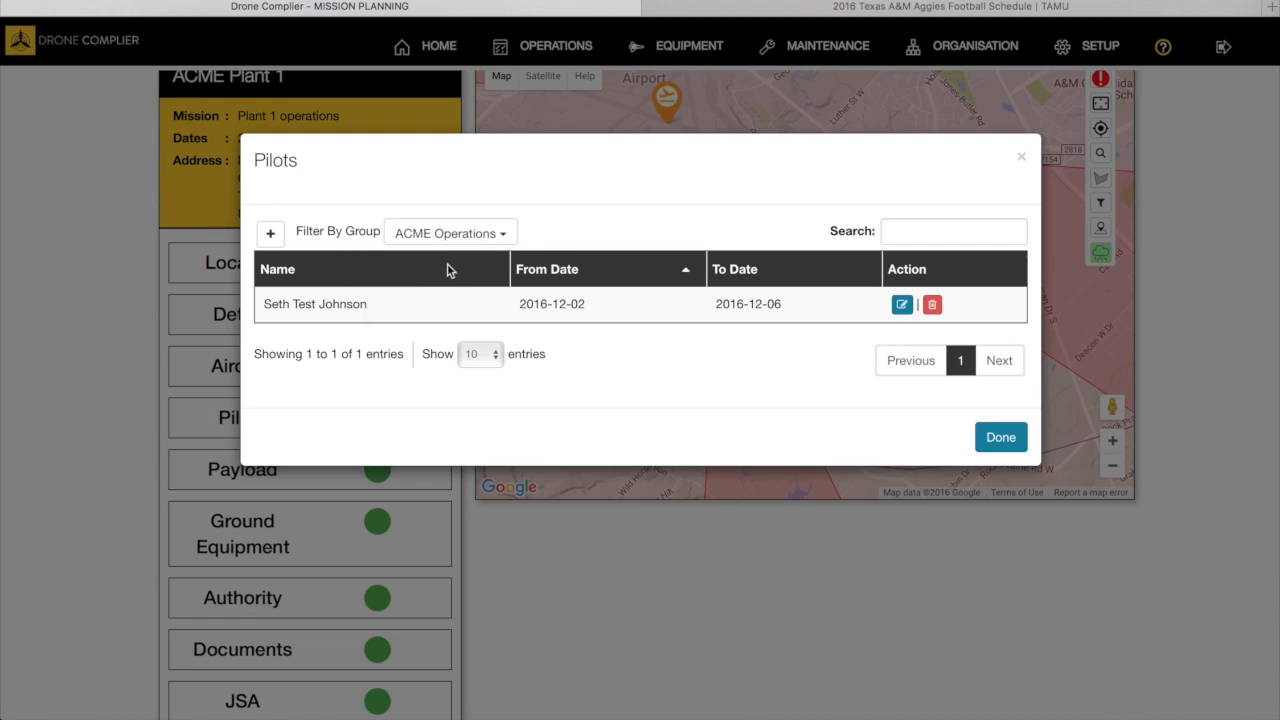
mouse_move(494, 310)
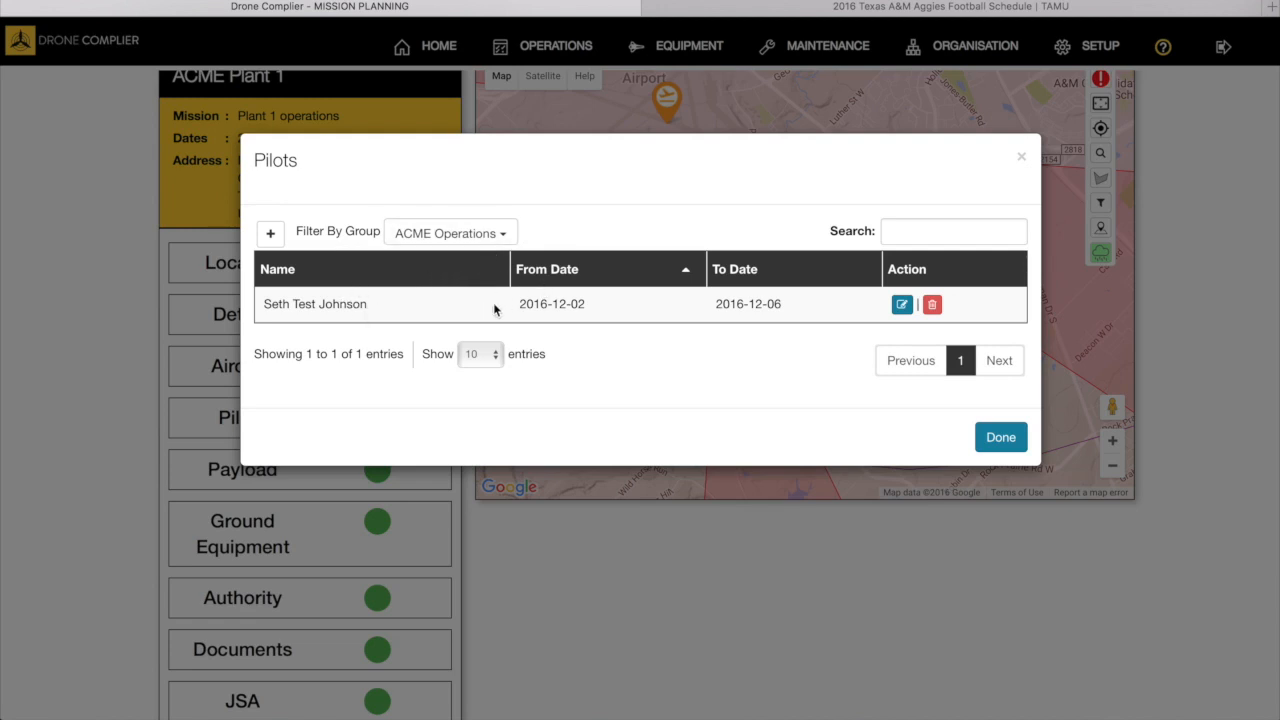
left_click(901, 304)
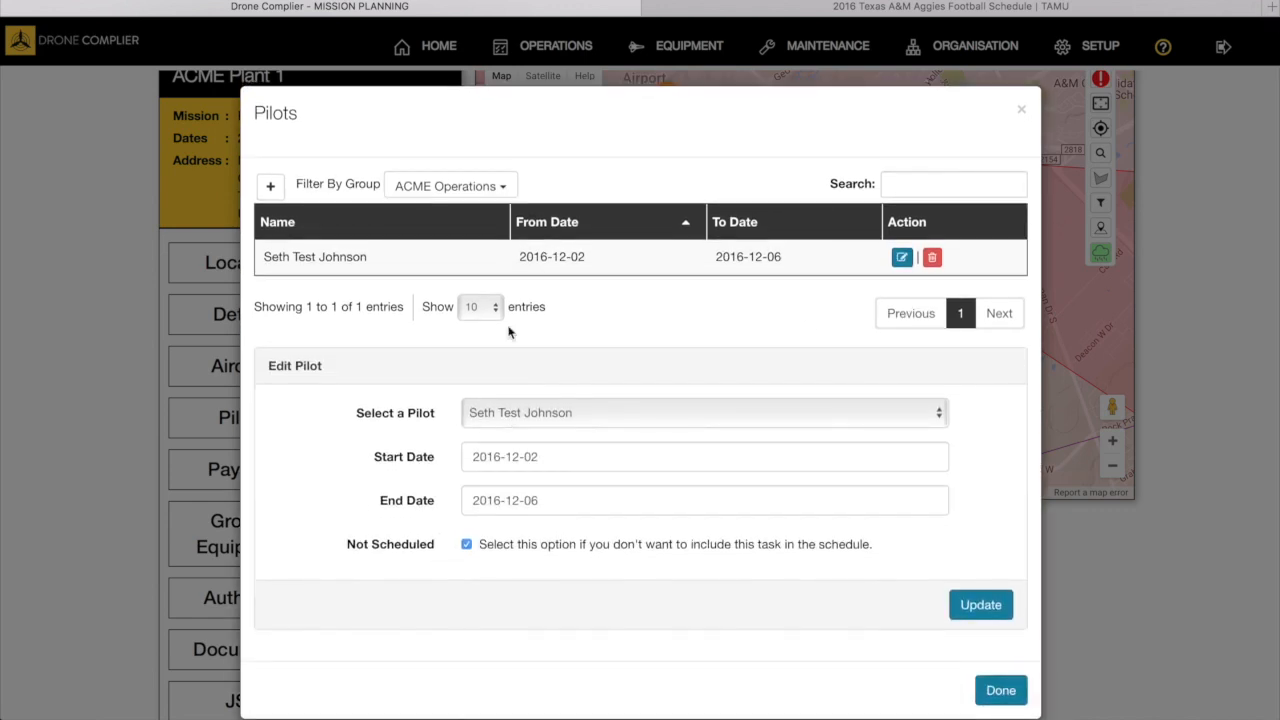
left_click(703, 412)
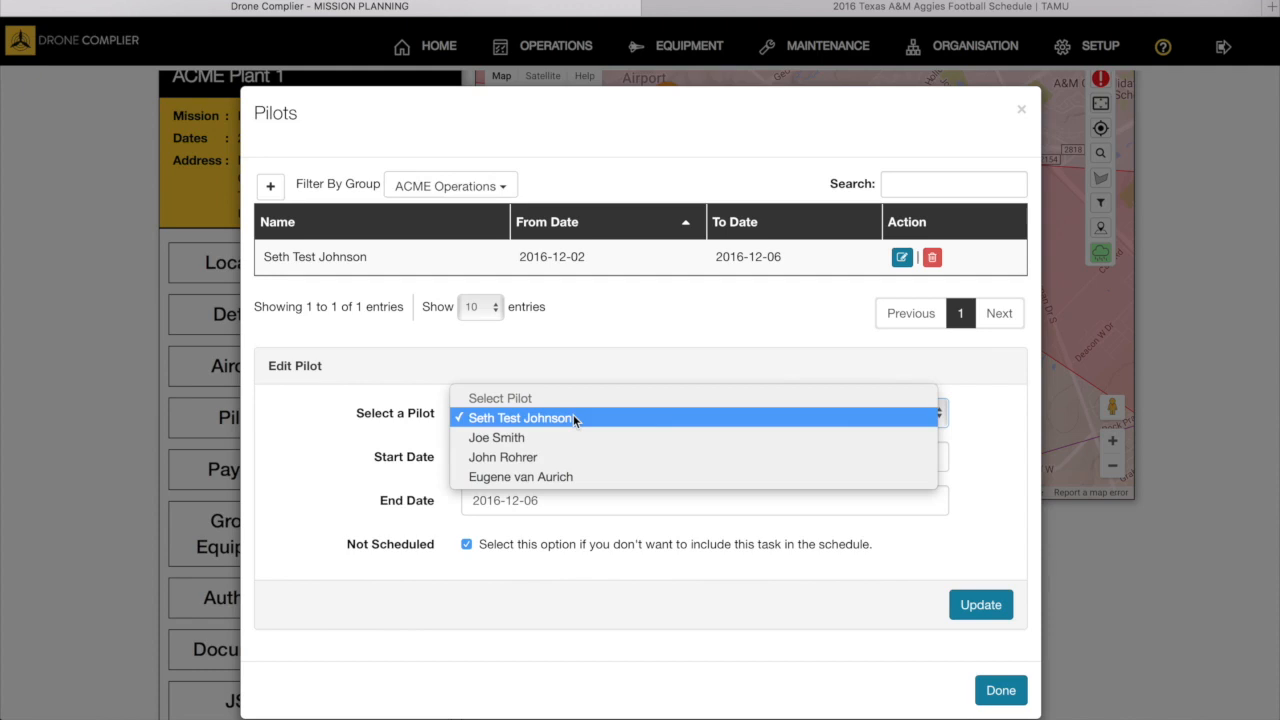
left_click(519, 417)
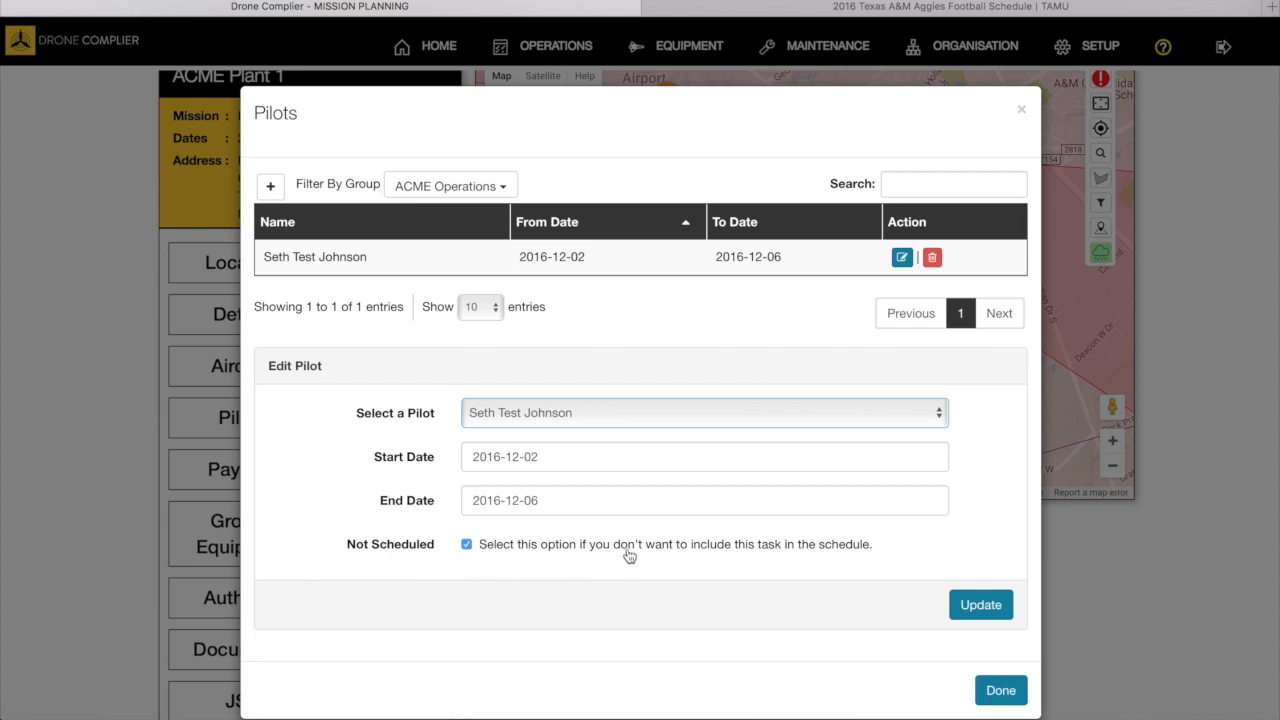
mouse_move(650, 555)
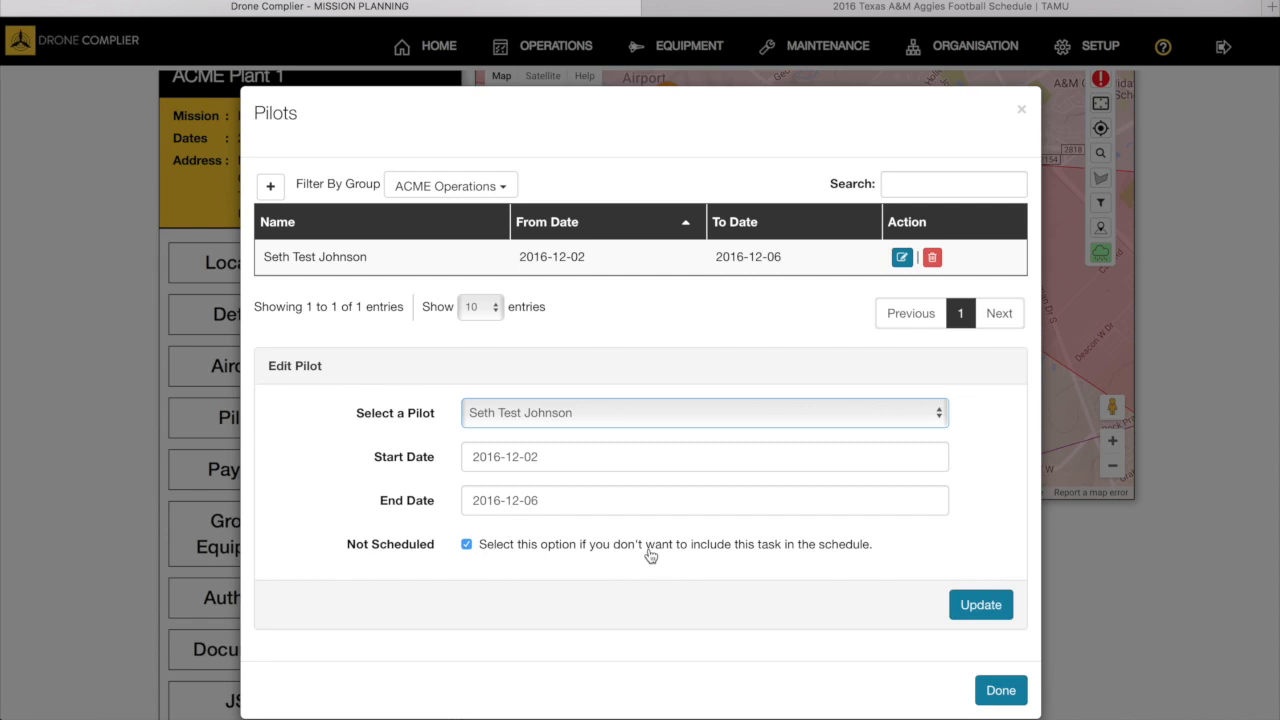
mouse_move(480, 553)
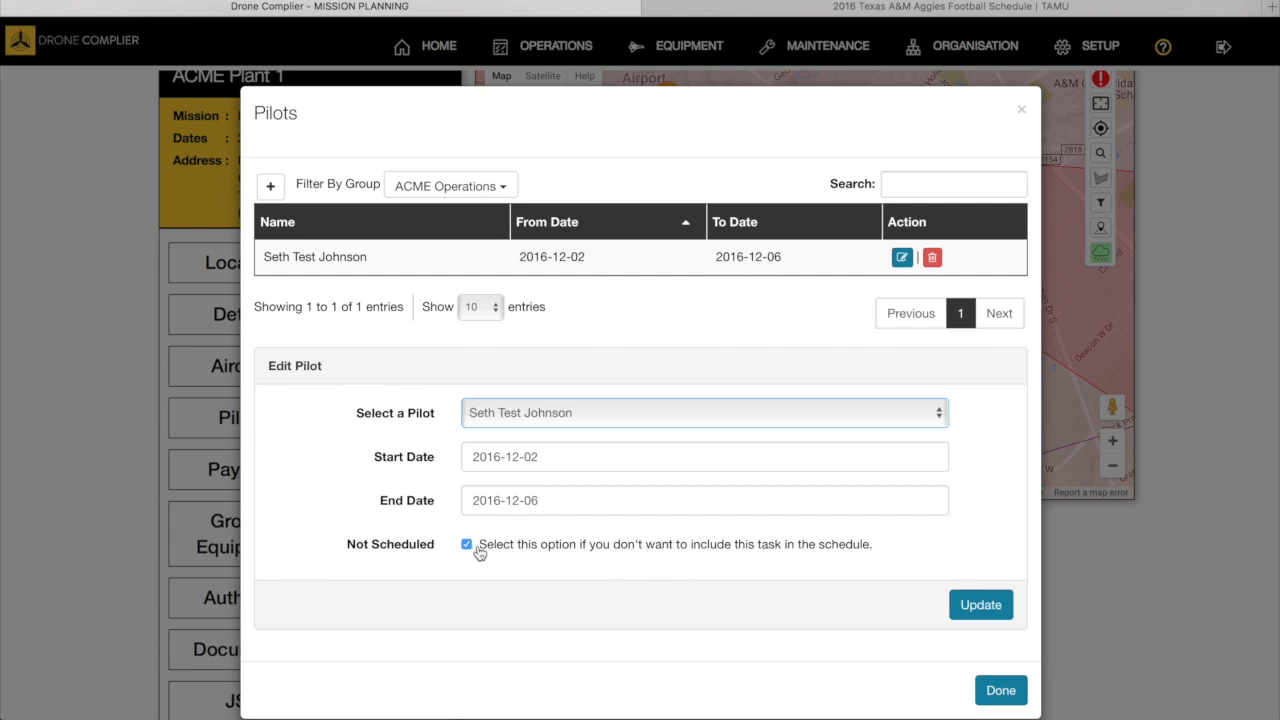
mouse_move(570, 560)
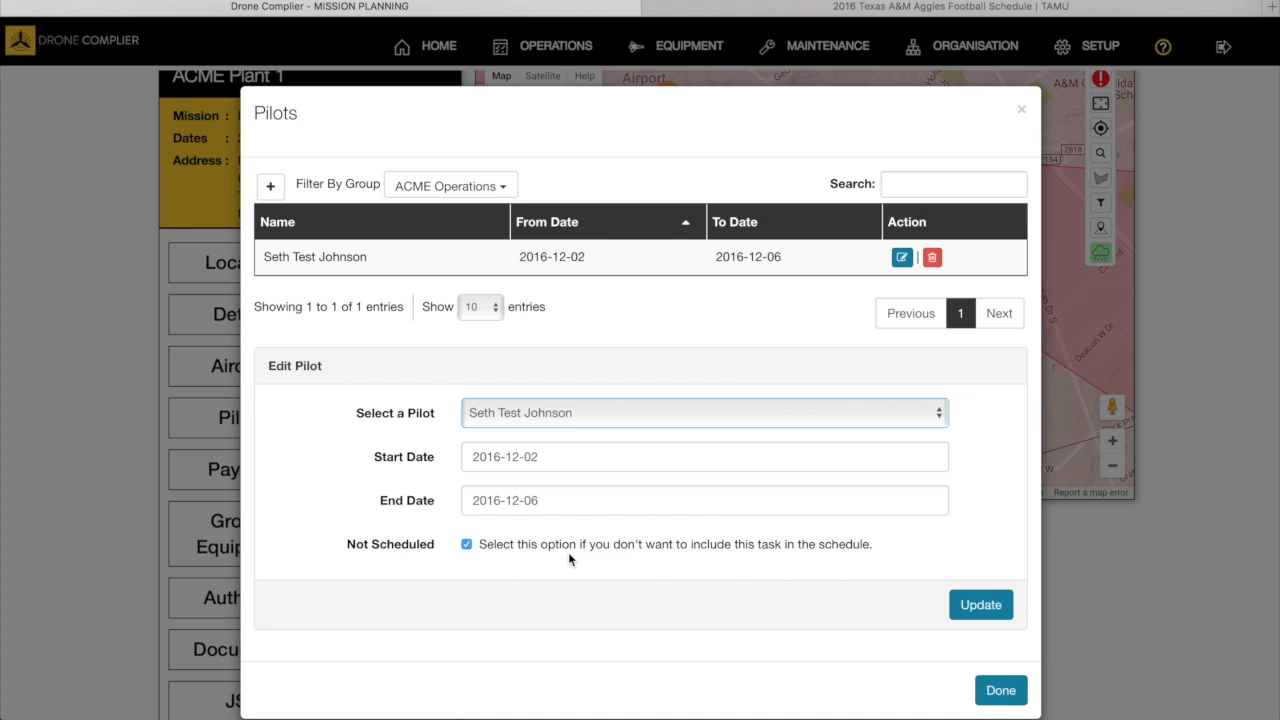
mouse_move(562, 553)
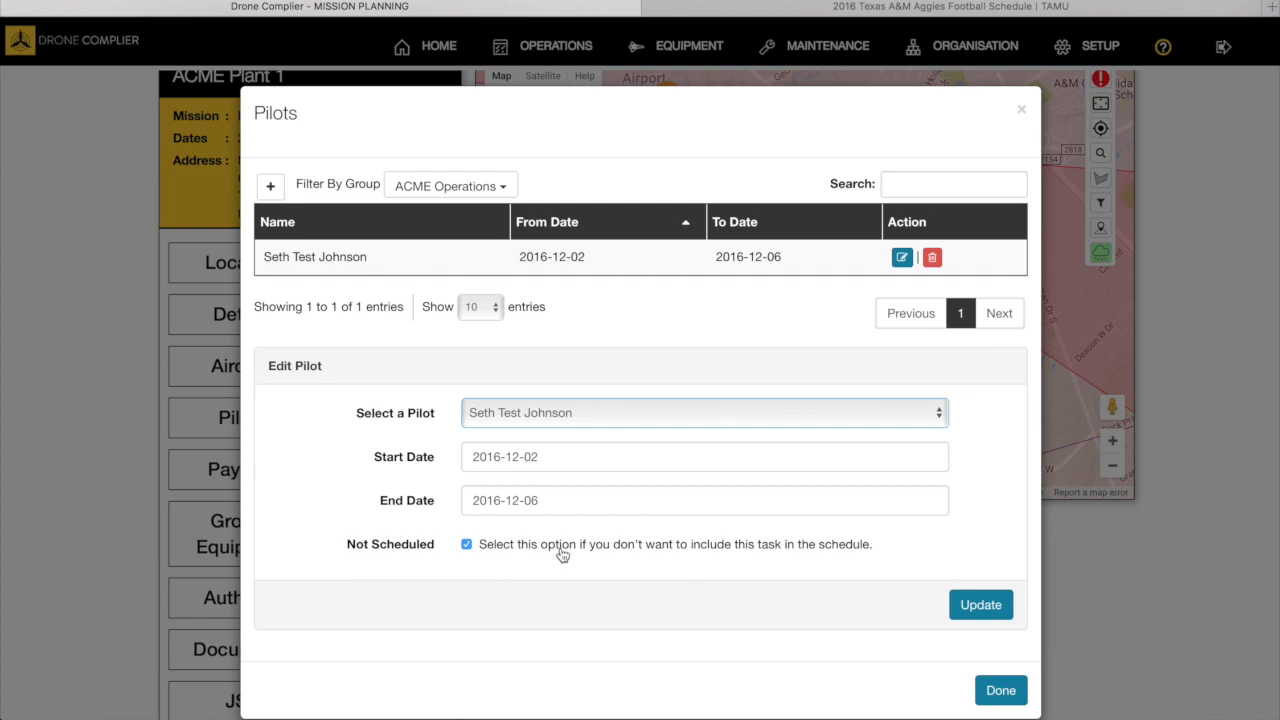
mouse_move(1021, 122)
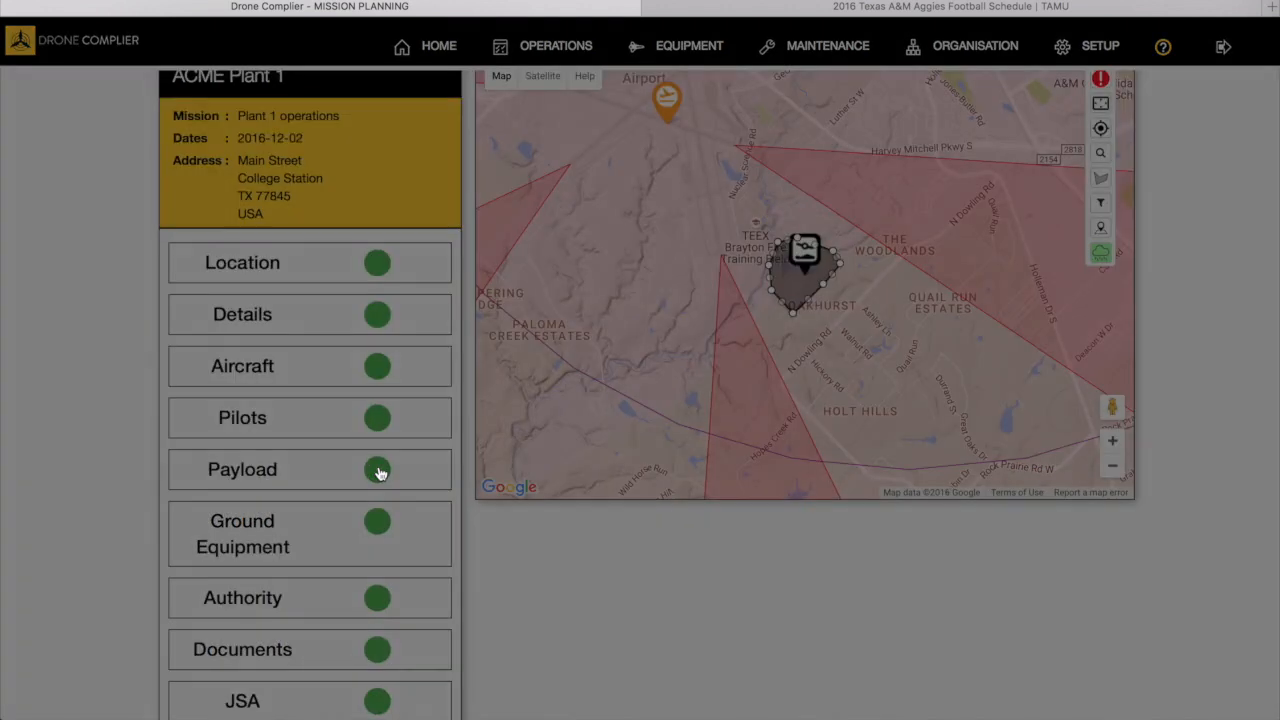
left_click(378, 470)
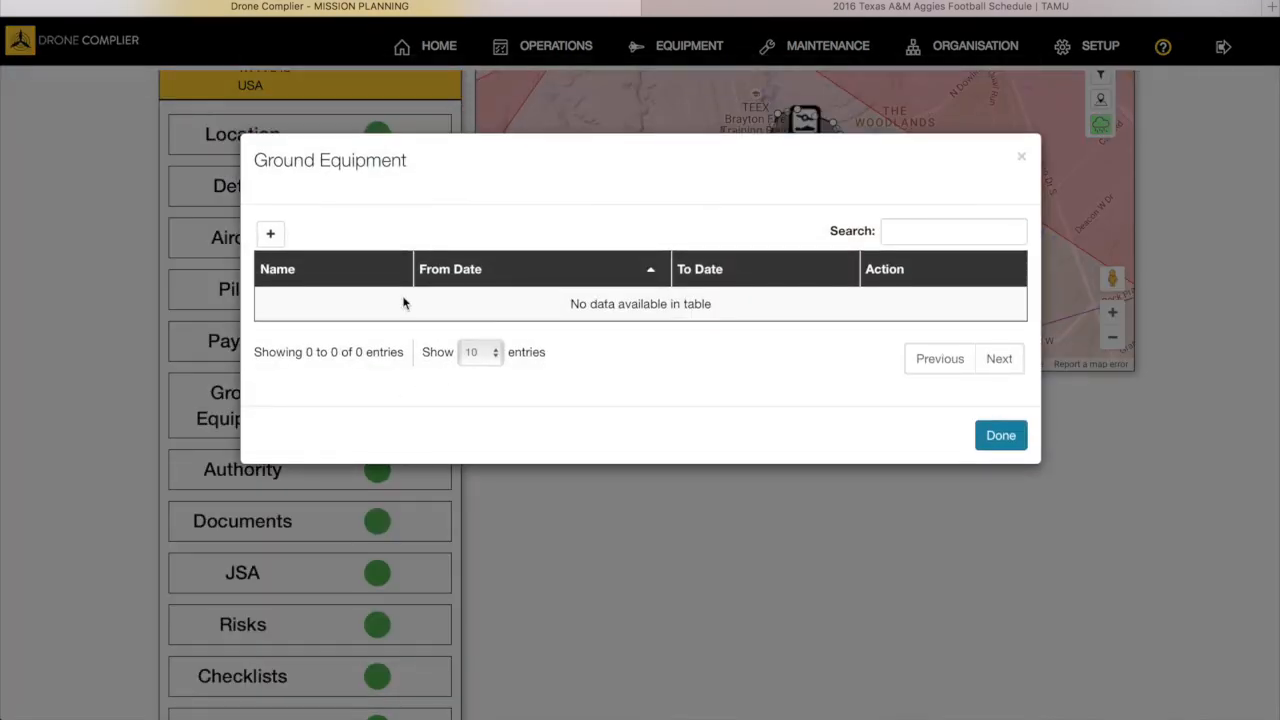
left_click(270, 233)
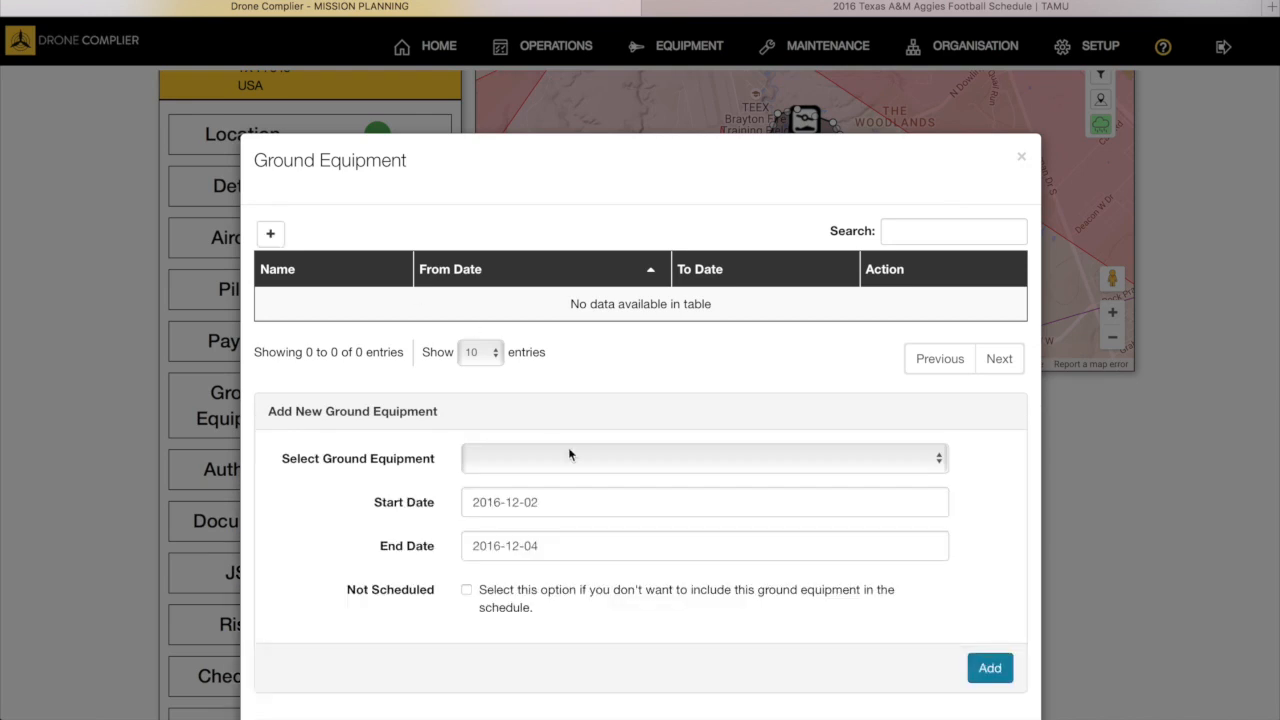
left_click(703, 458)
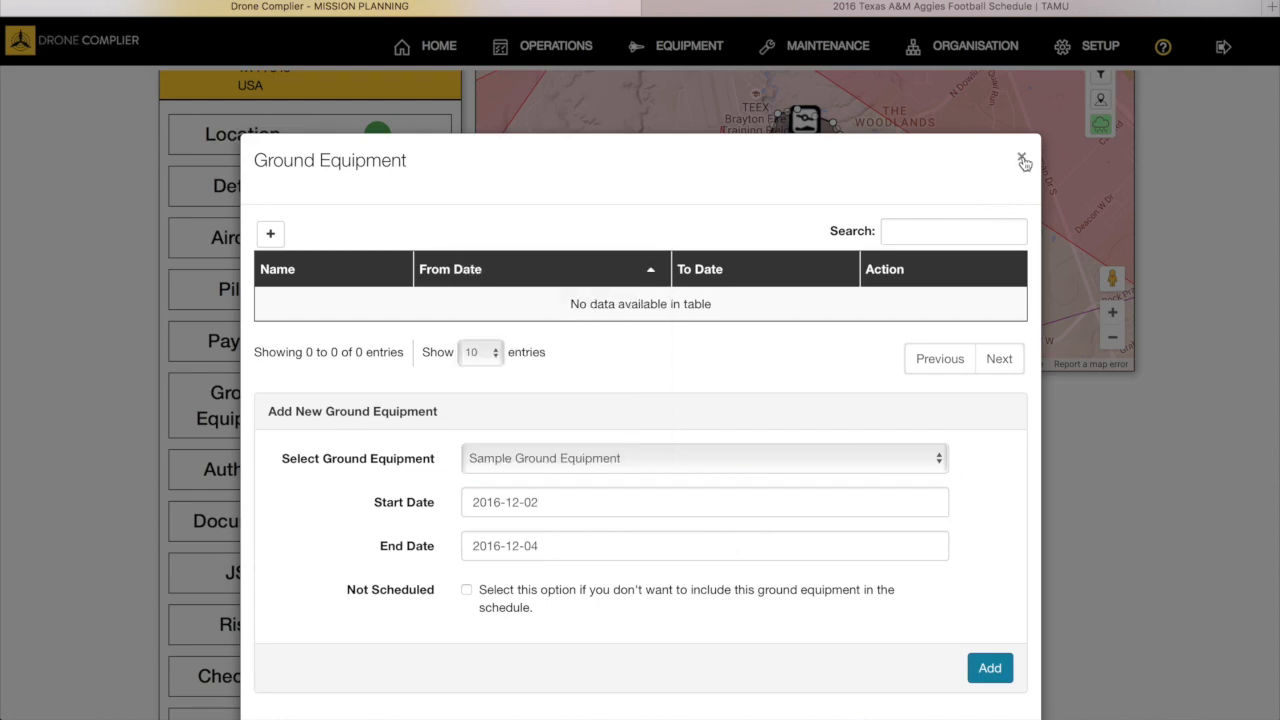
left_click(1024, 161)
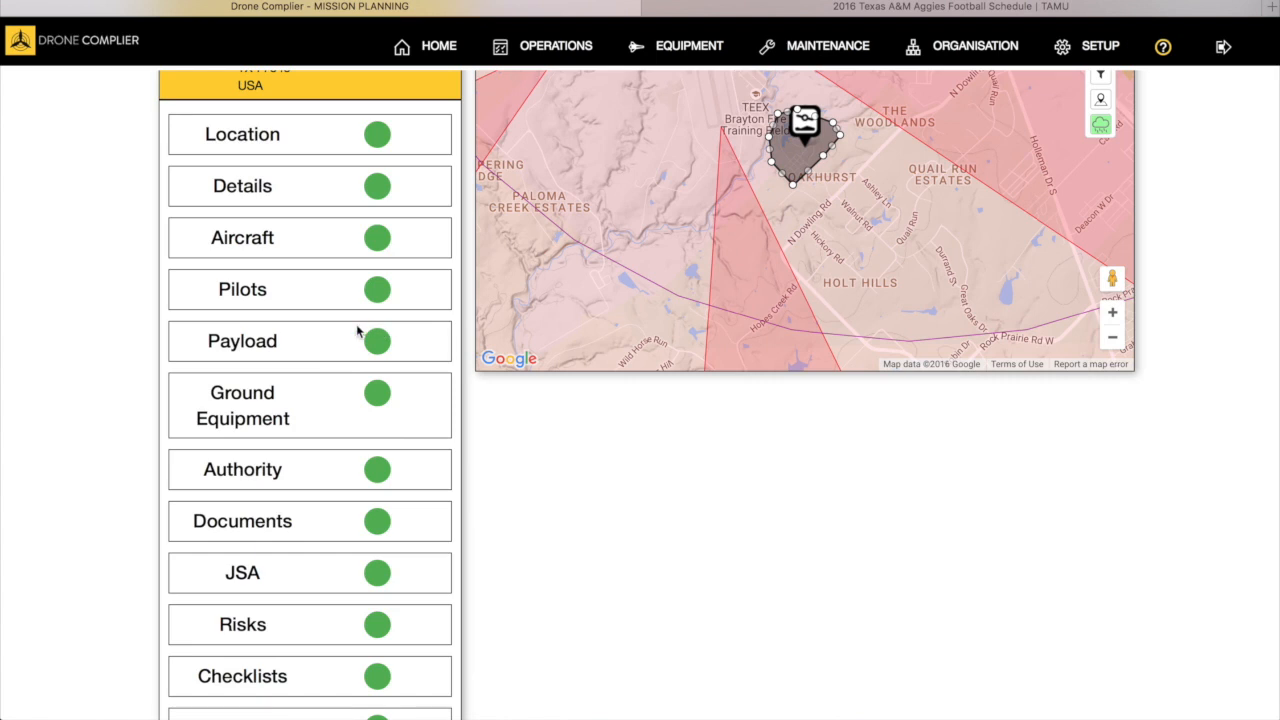
mouse_move(372, 392)
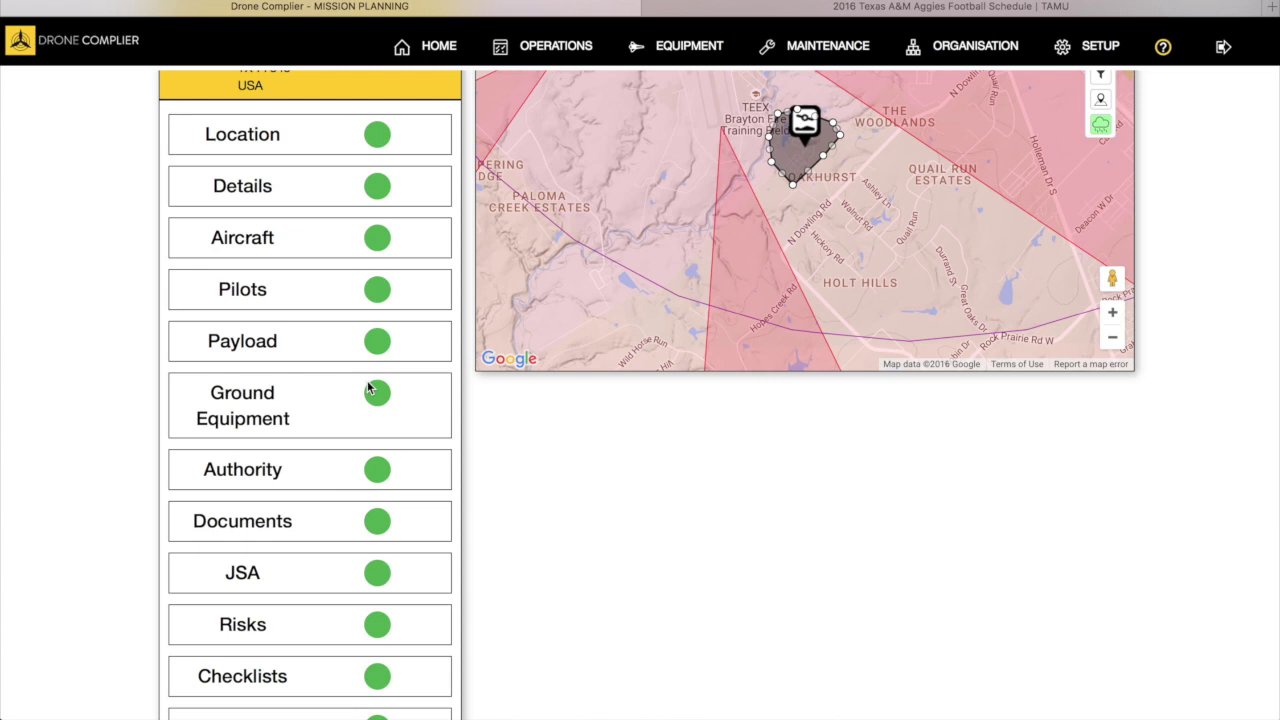
mouse_move(389, 382)
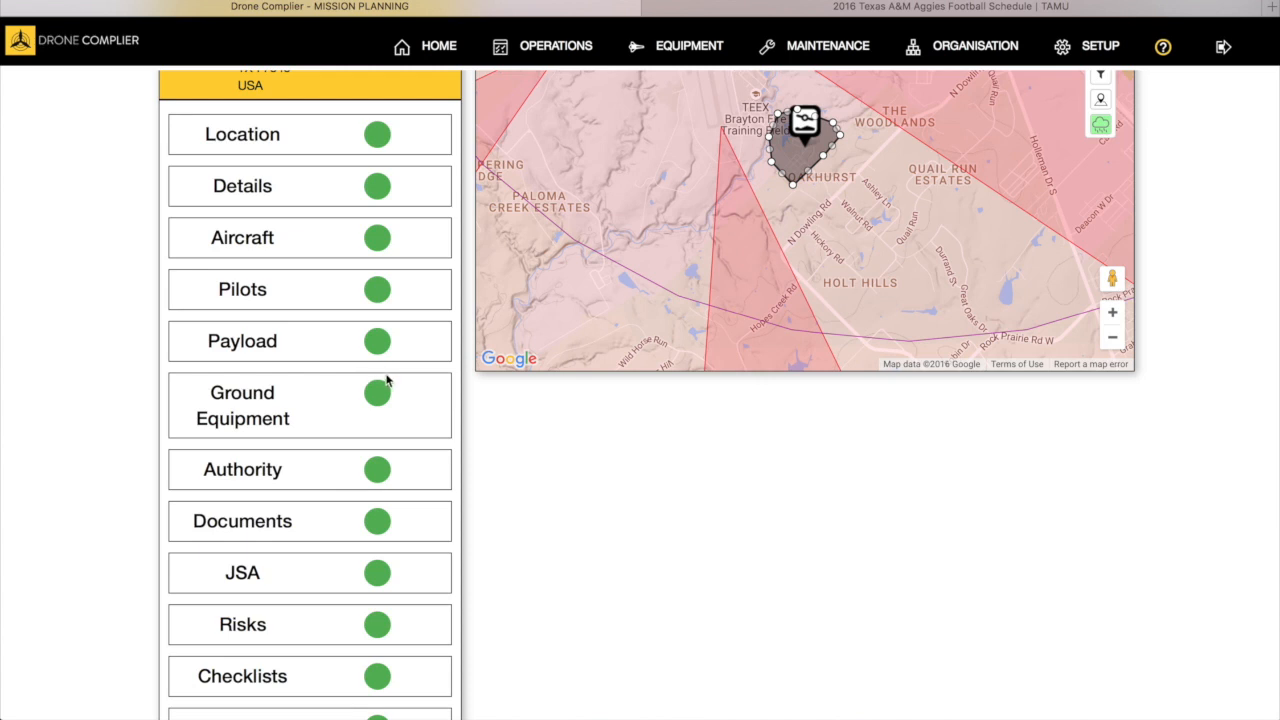
mouse_move(422, 425)
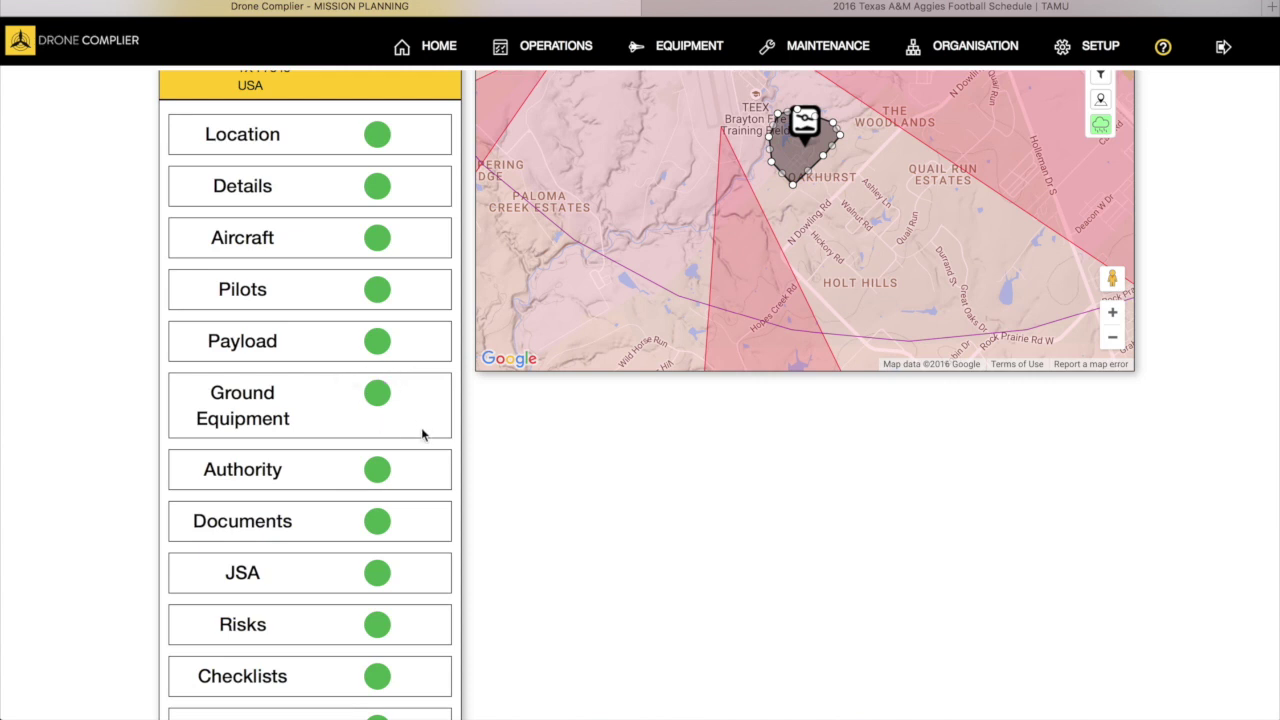
Confirm the Applicable Authority dropdown stays on Part 107.
scroll("down", 3)
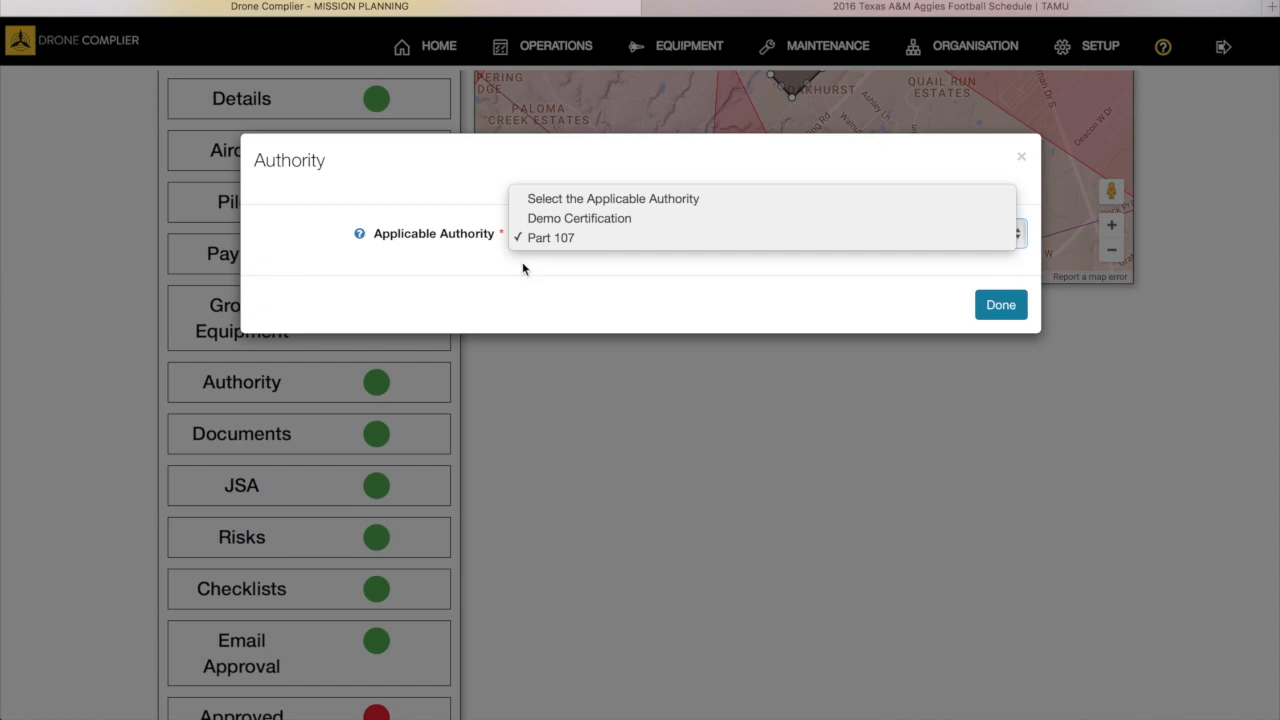
mouse_move(875, 306)
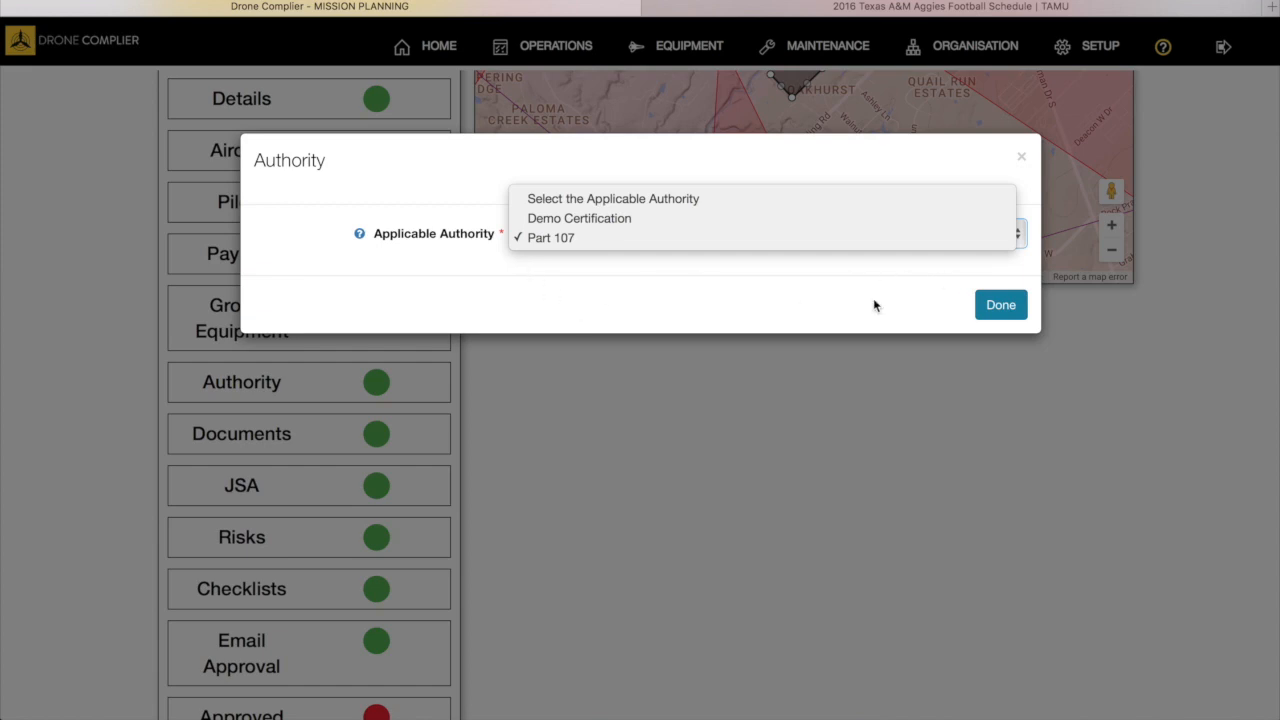
mouse_move(813, 260)
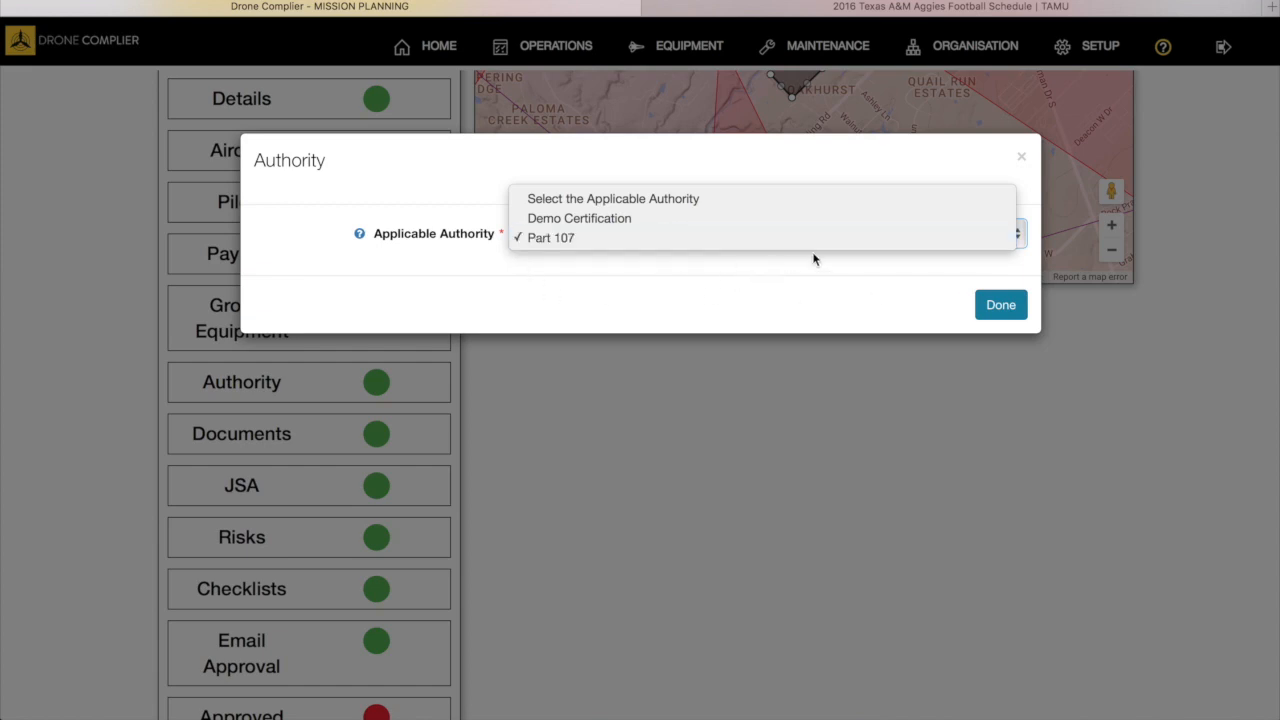
left_click(550, 237)
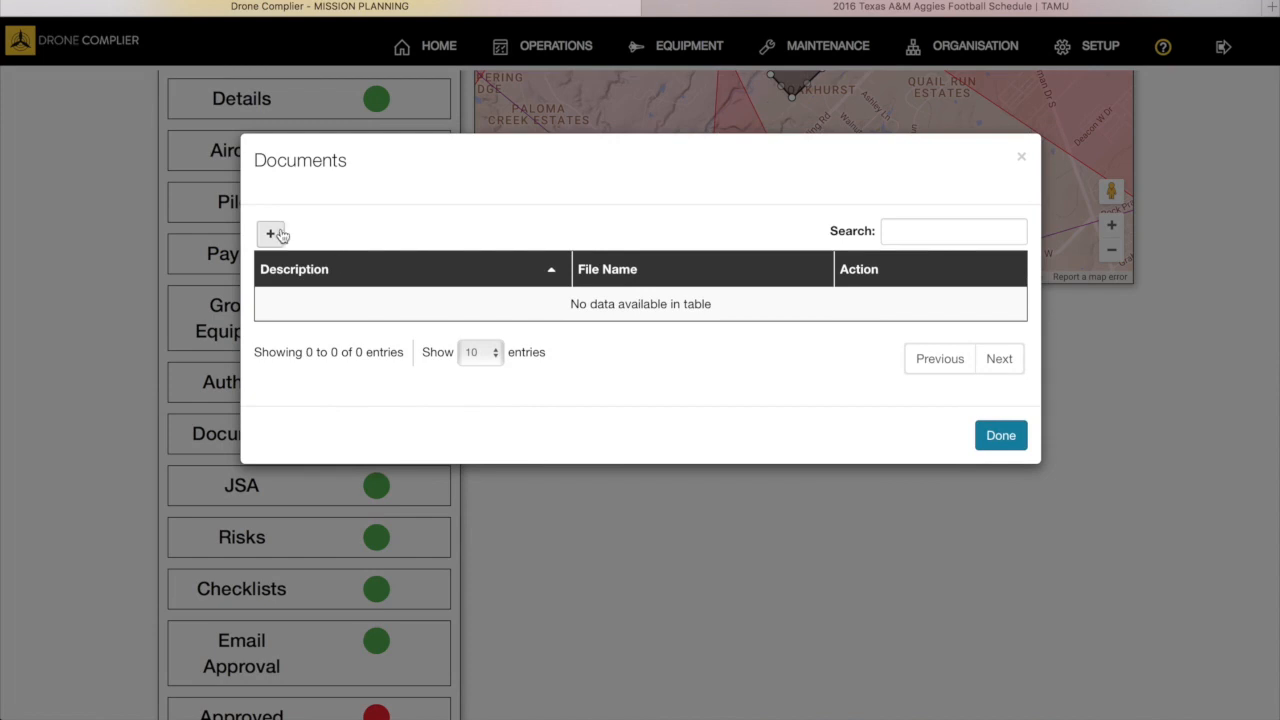
Attach the 3.30.08 PM screenshot as 'Doc Tes', described 'This is ok to delete'.
left_click(270, 233)
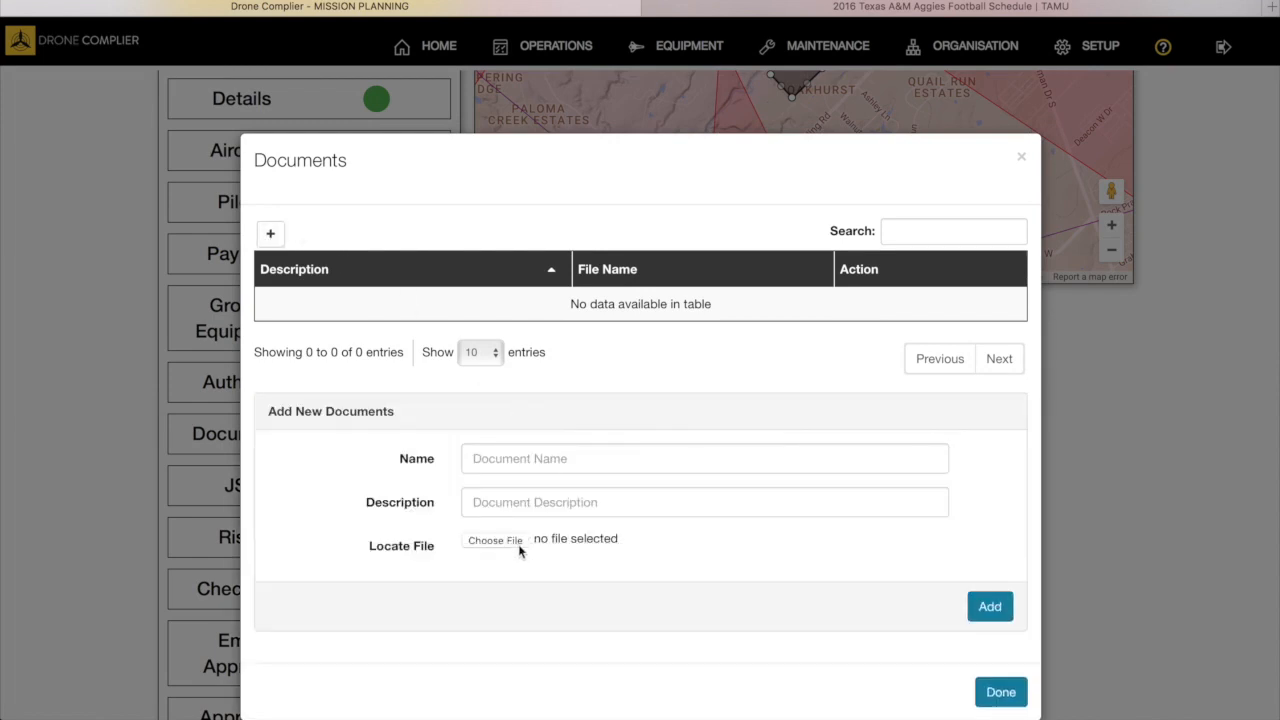
left_click(494, 540)
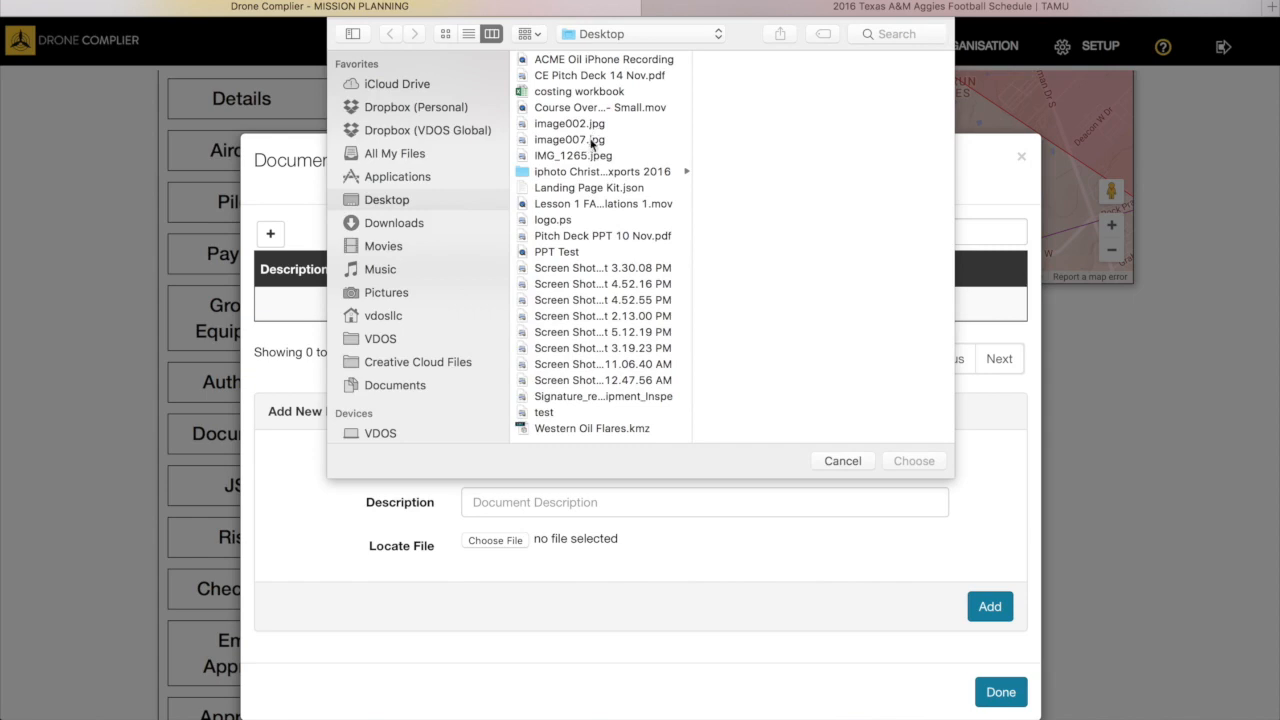
mouse_move(599, 210)
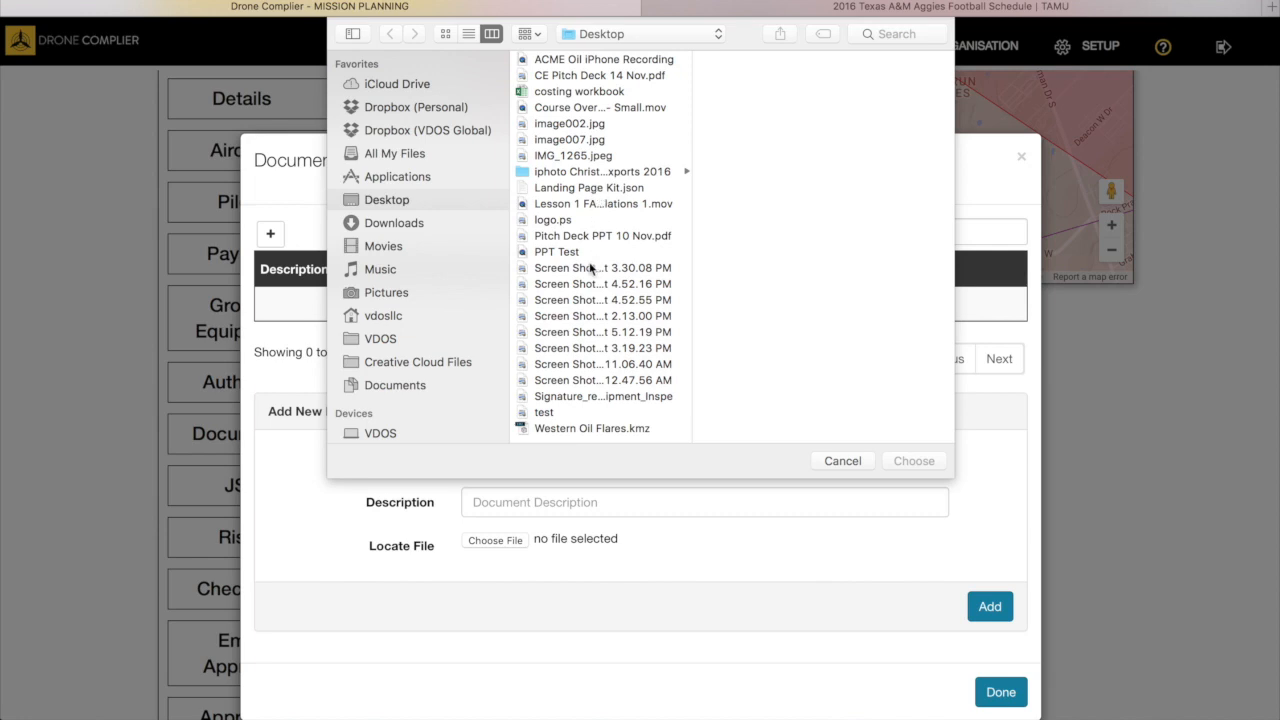
left_click(595, 267)
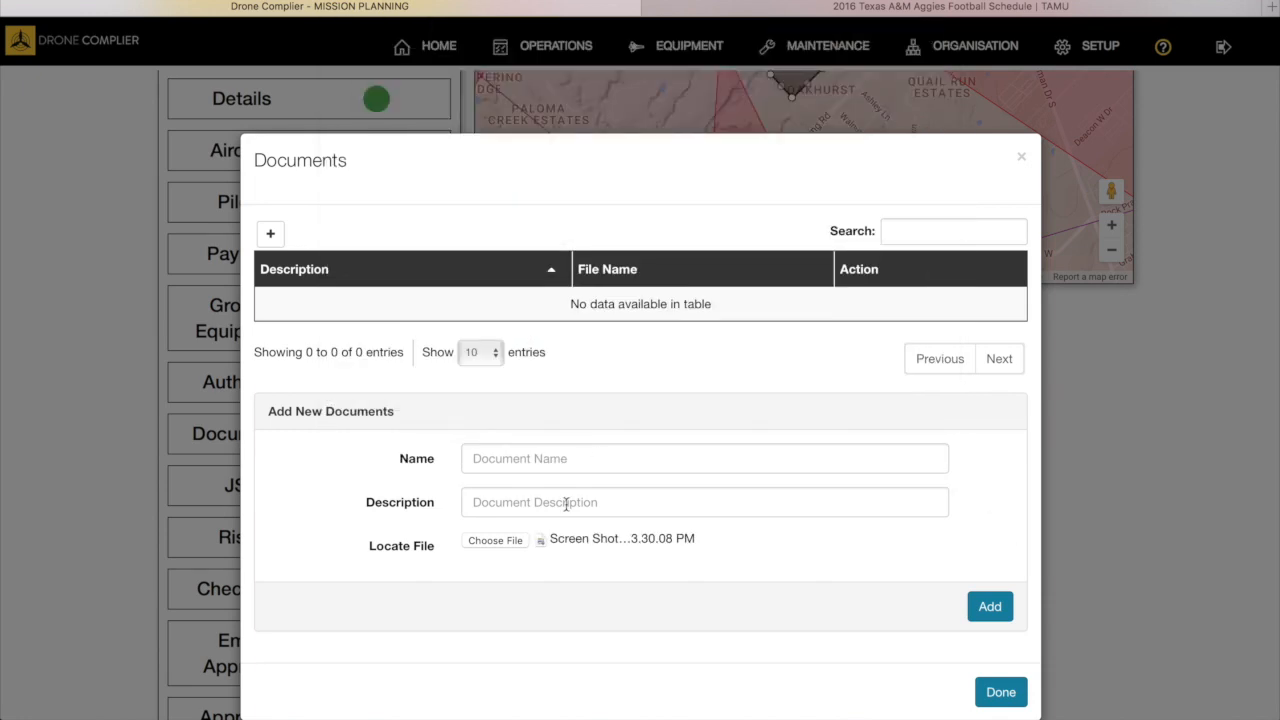
left_click(704, 458)
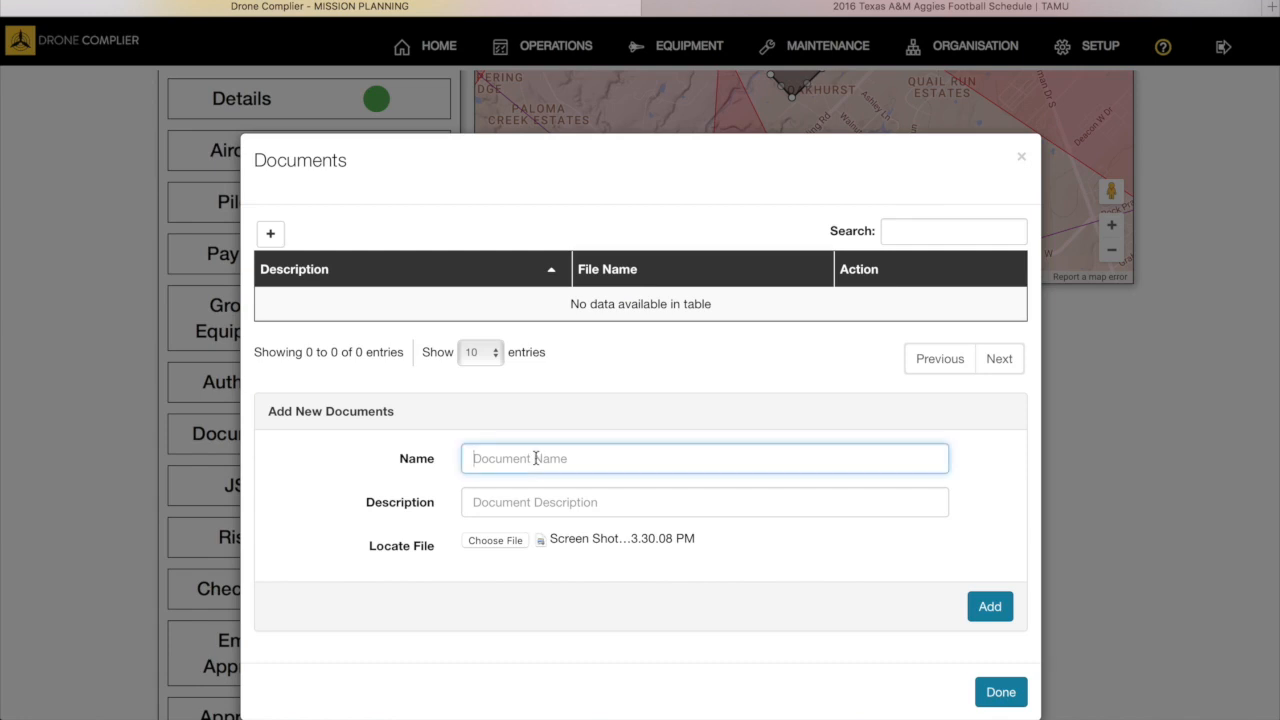
type("Doc Tes")
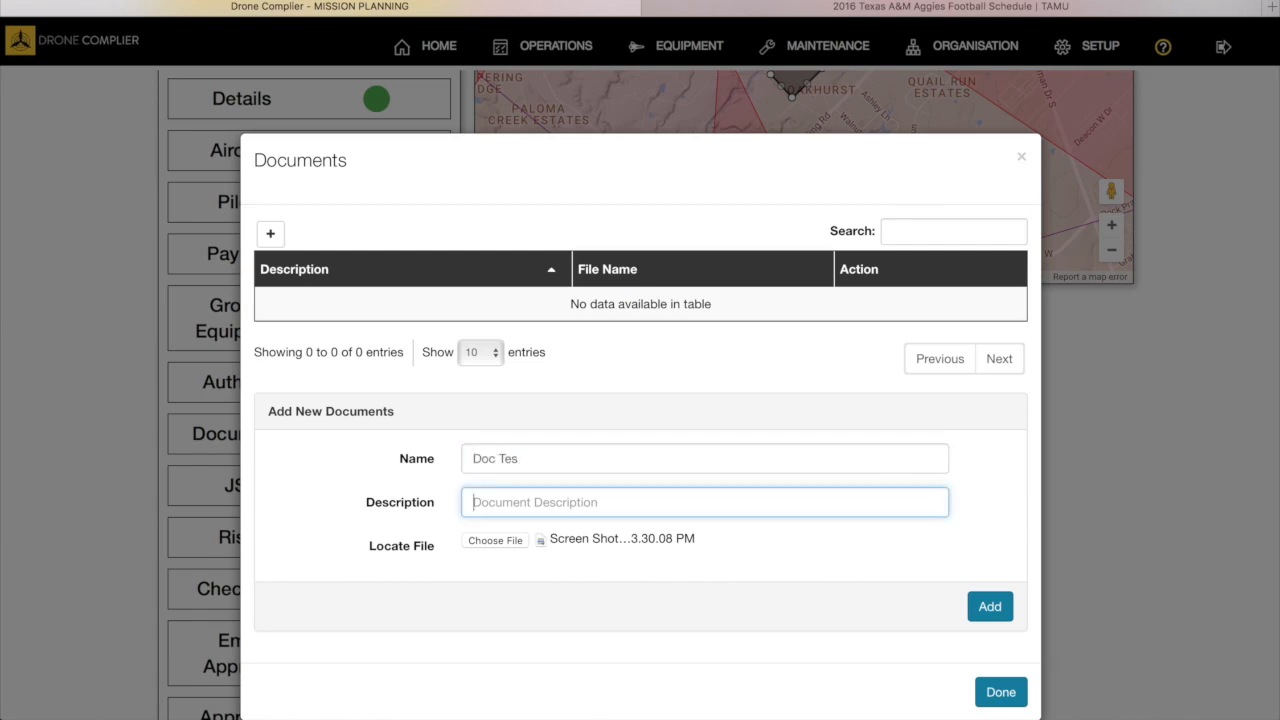
type("This is o")
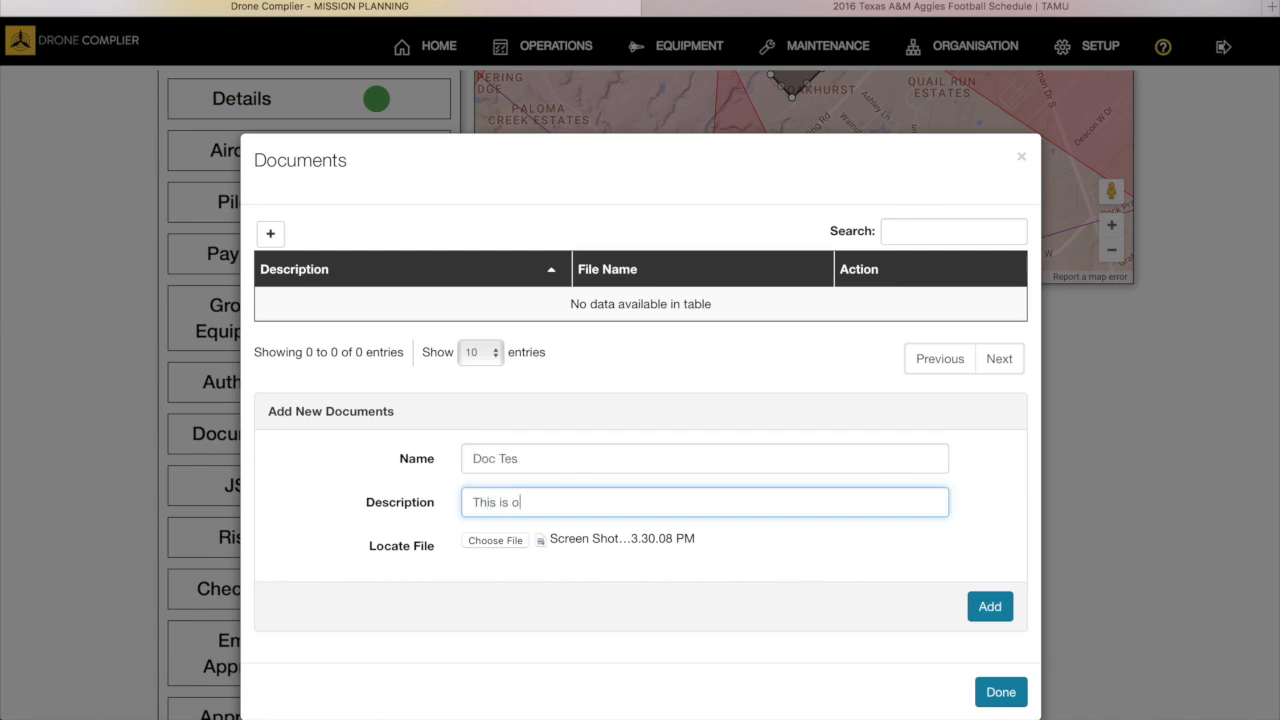
type("k to delete")
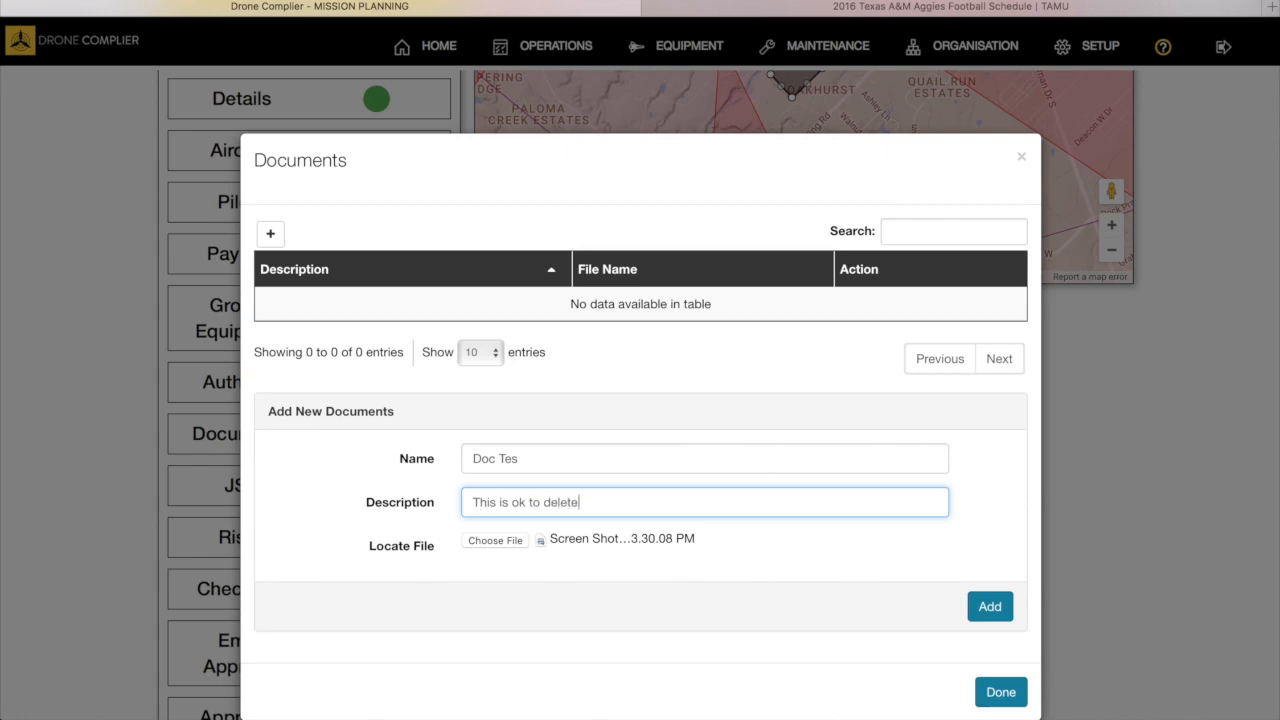
left_click(989, 606)
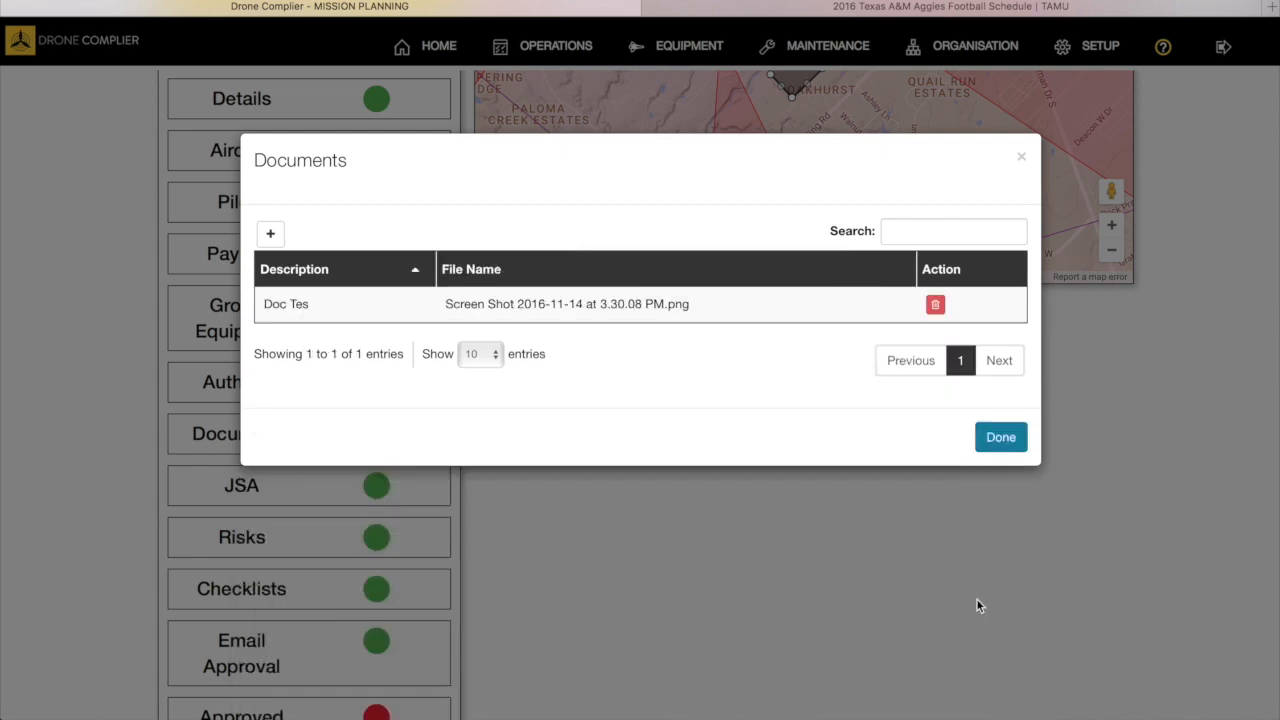
left_click(1000, 437)
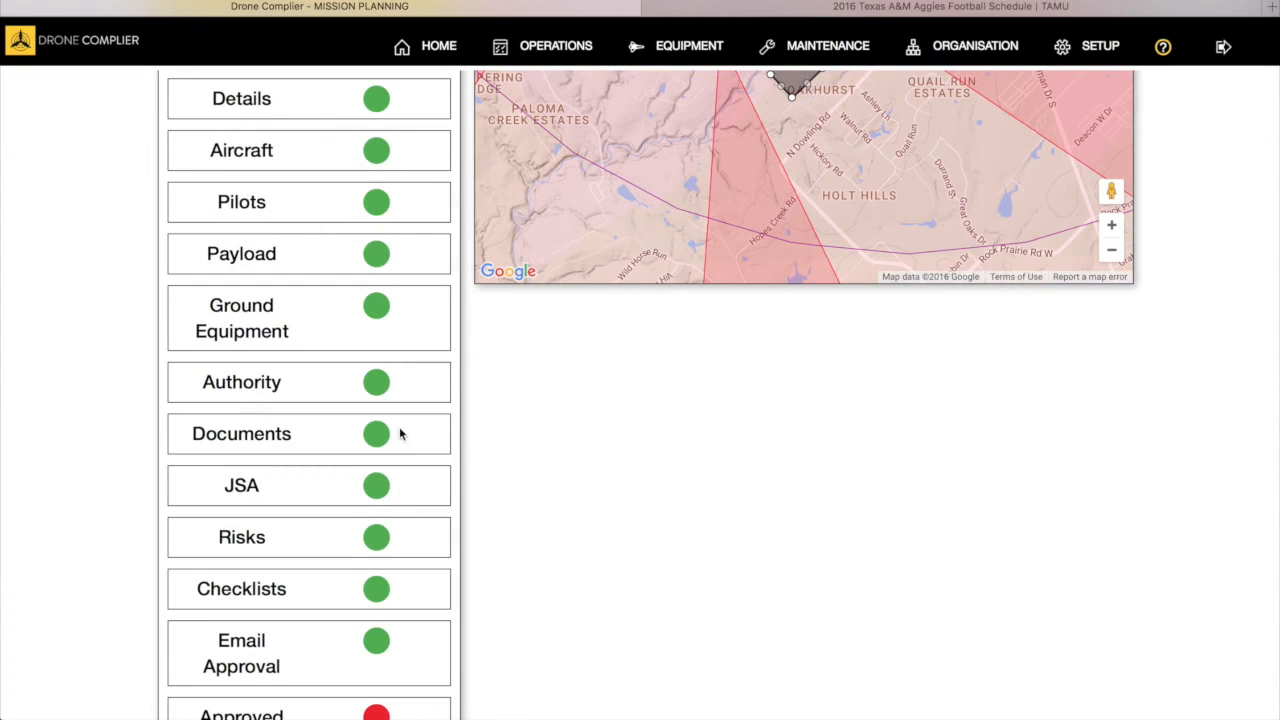
mouse_move(392, 445)
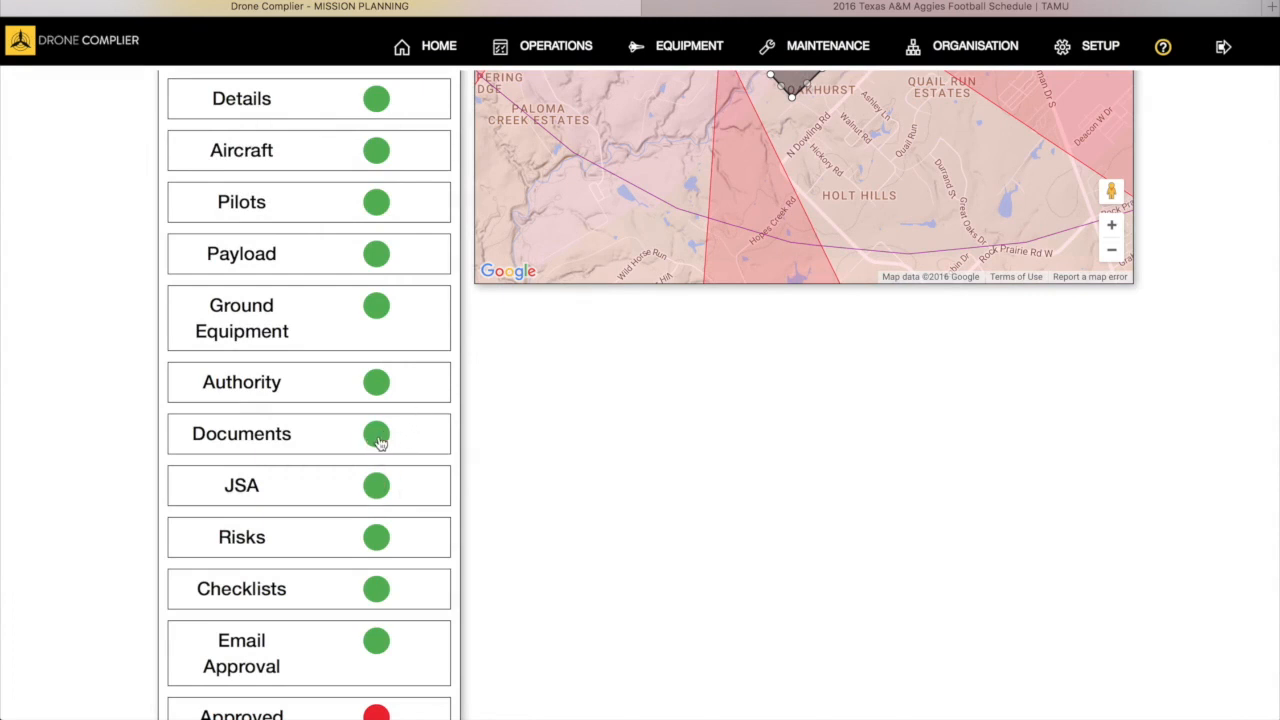
mouse_move(378, 488)
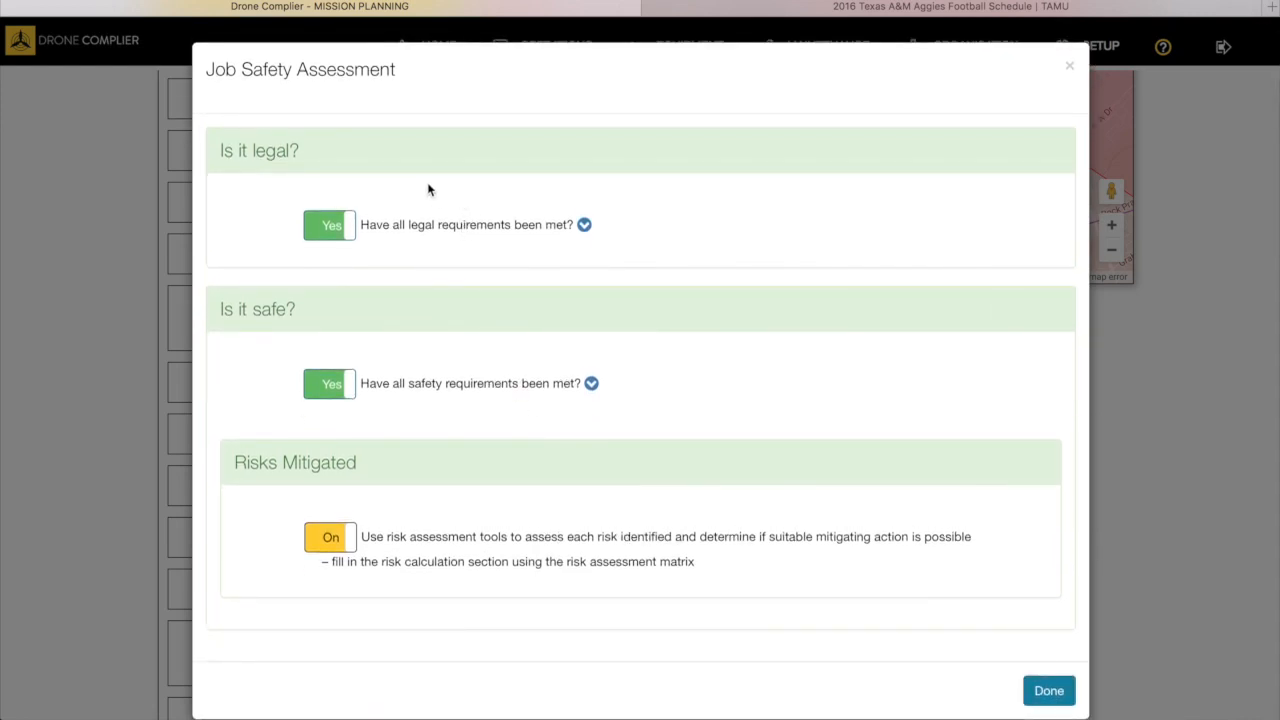
mouse_move(428, 548)
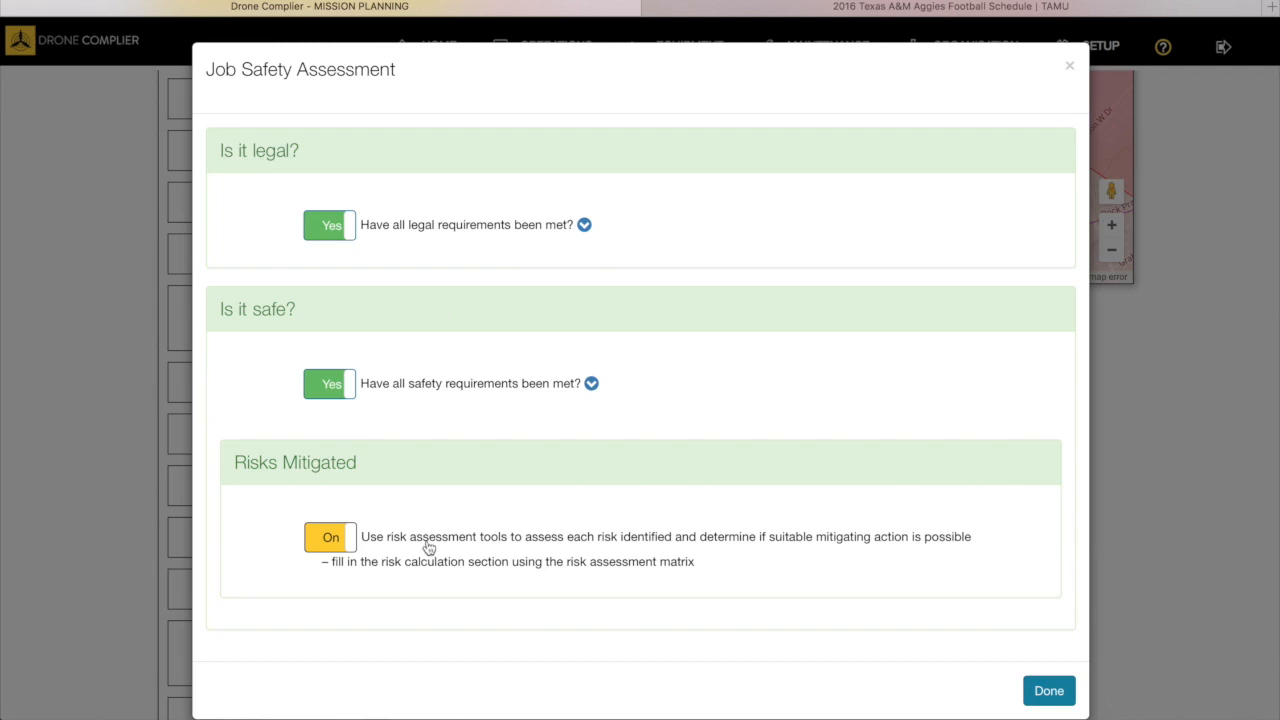
mouse_move(462, 545)
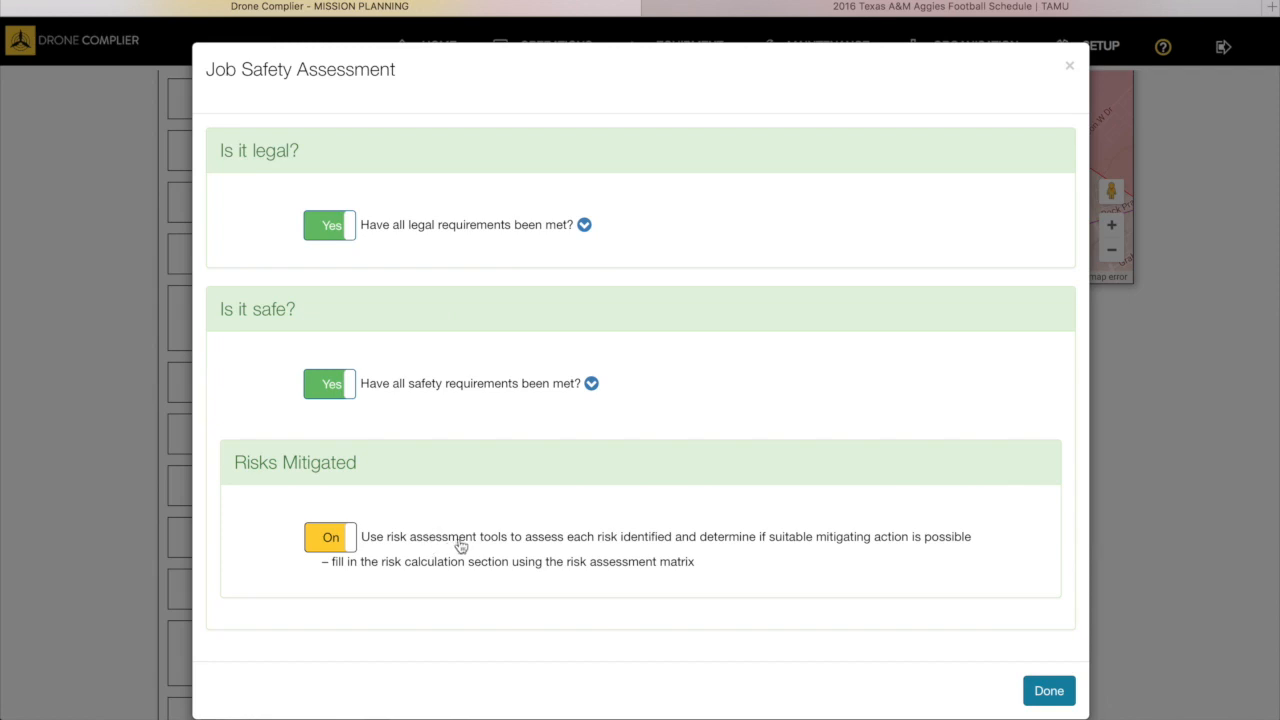
mouse_move(435, 218)
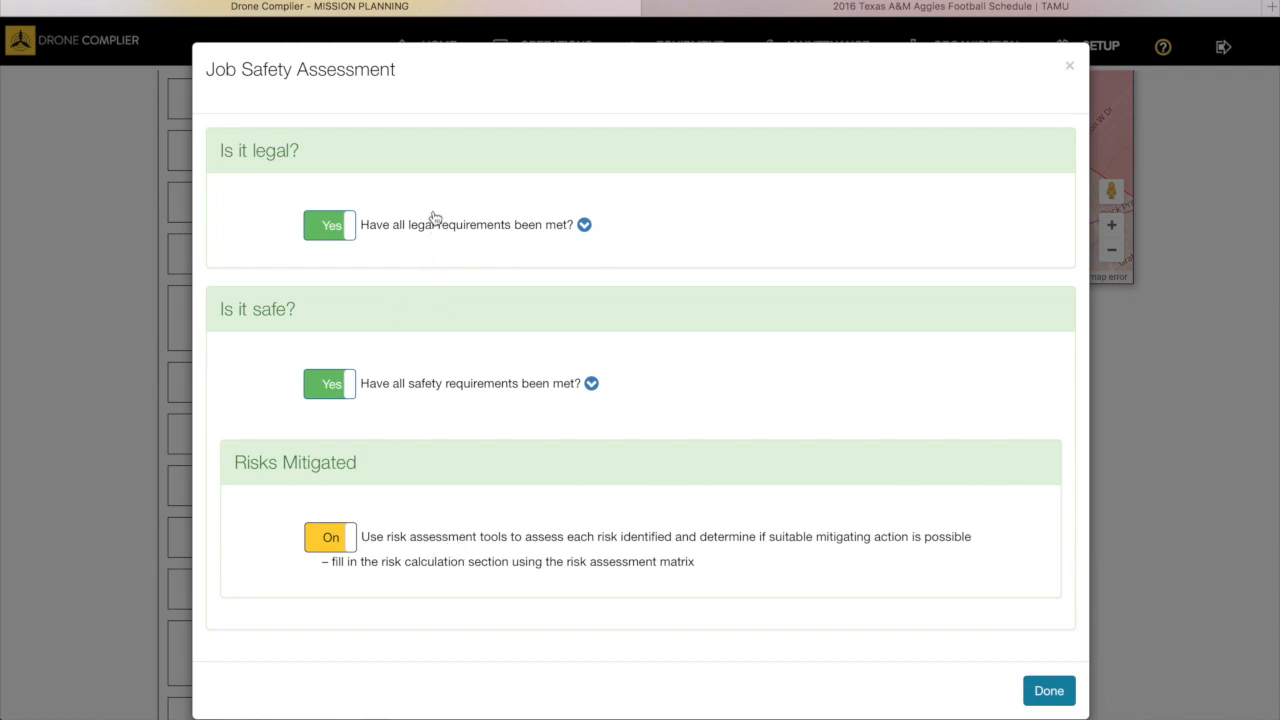
mouse_move(450, 430)
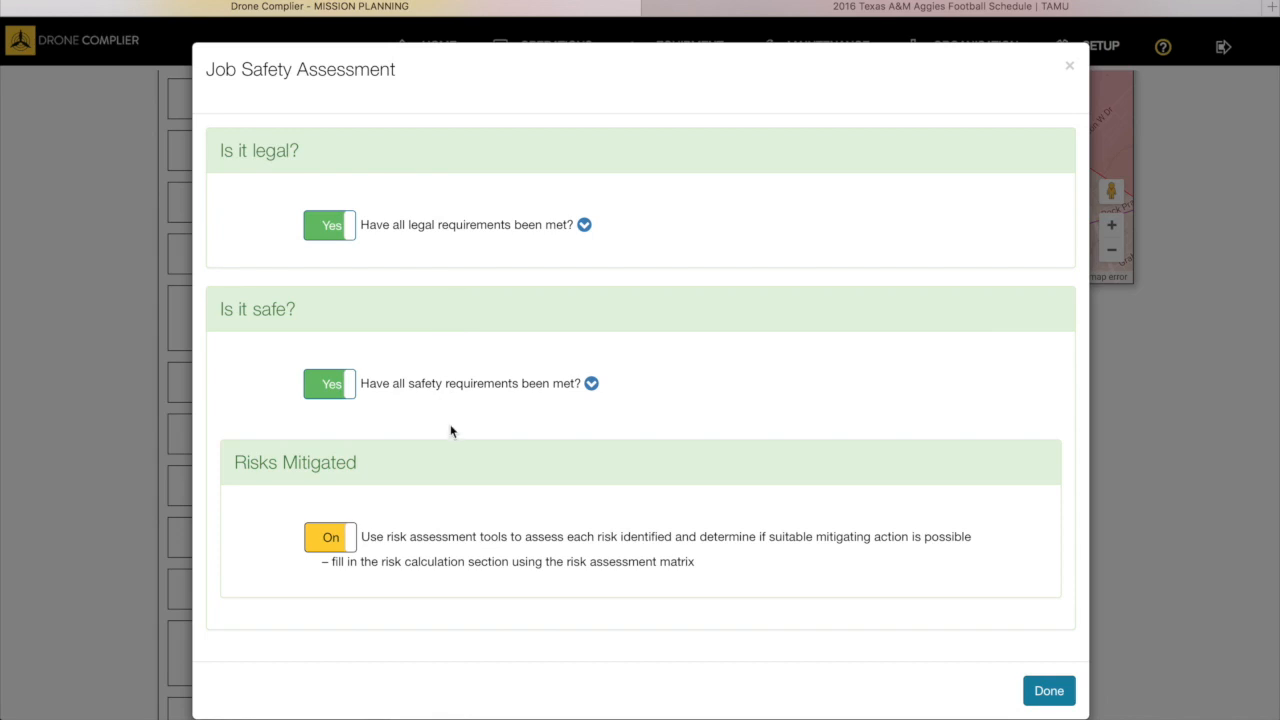
mouse_move(580, 356)
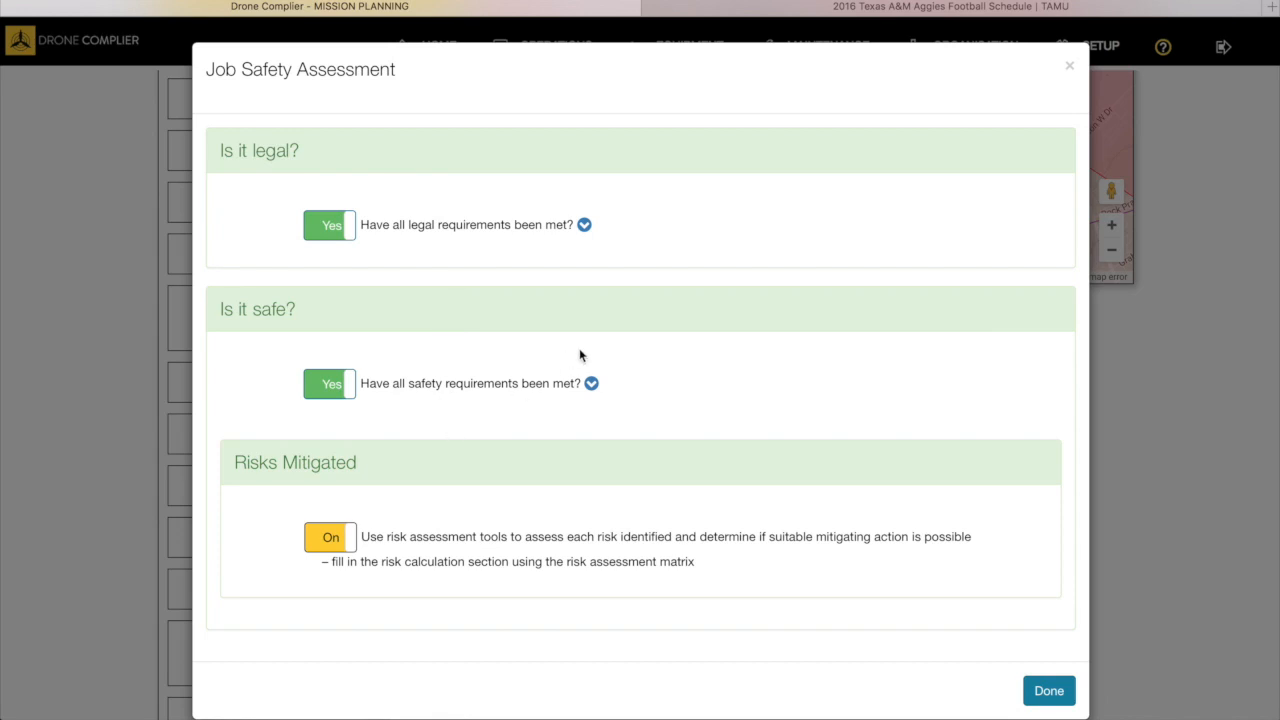
mouse_move(440, 180)
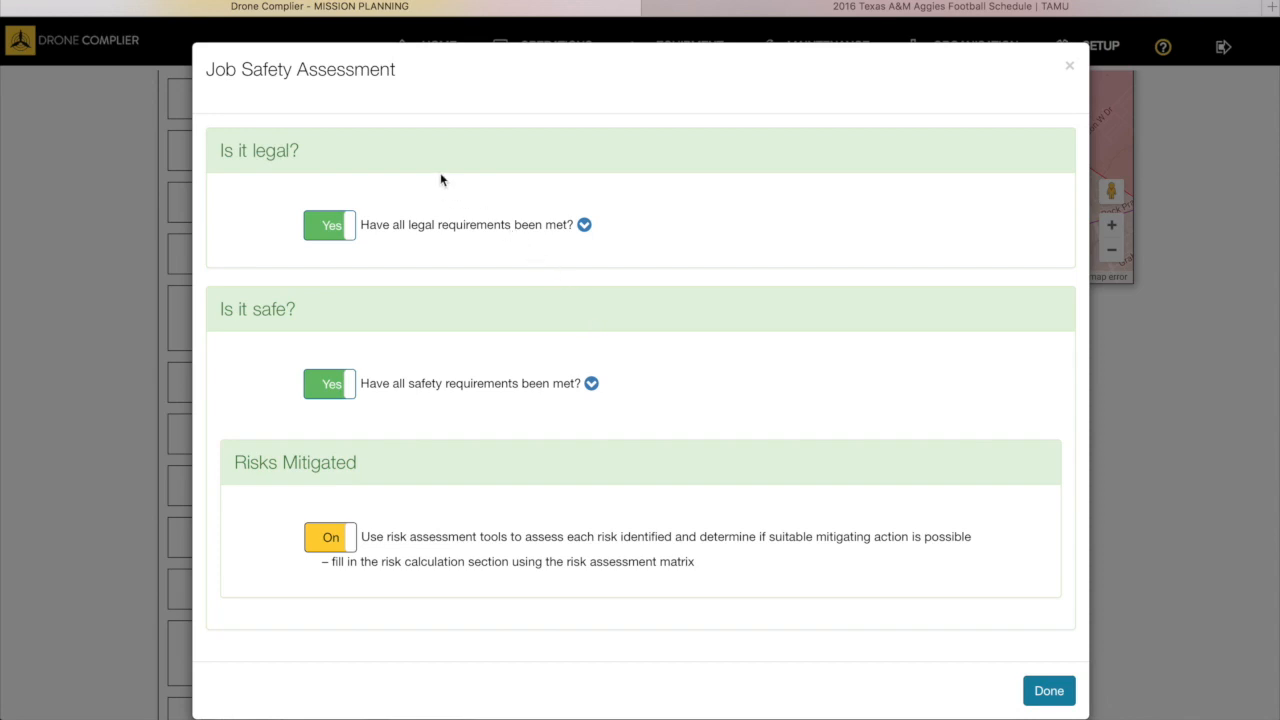
mouse_move(526, 403)
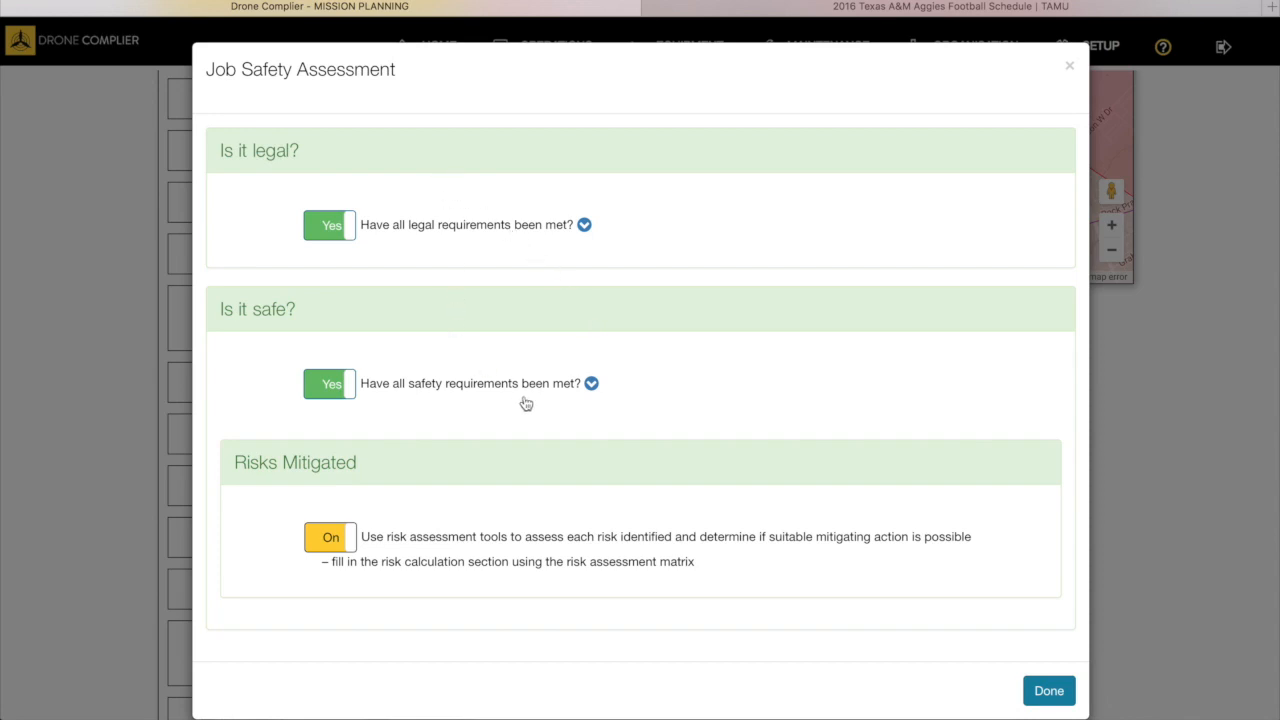
mouse_move(535, 405)
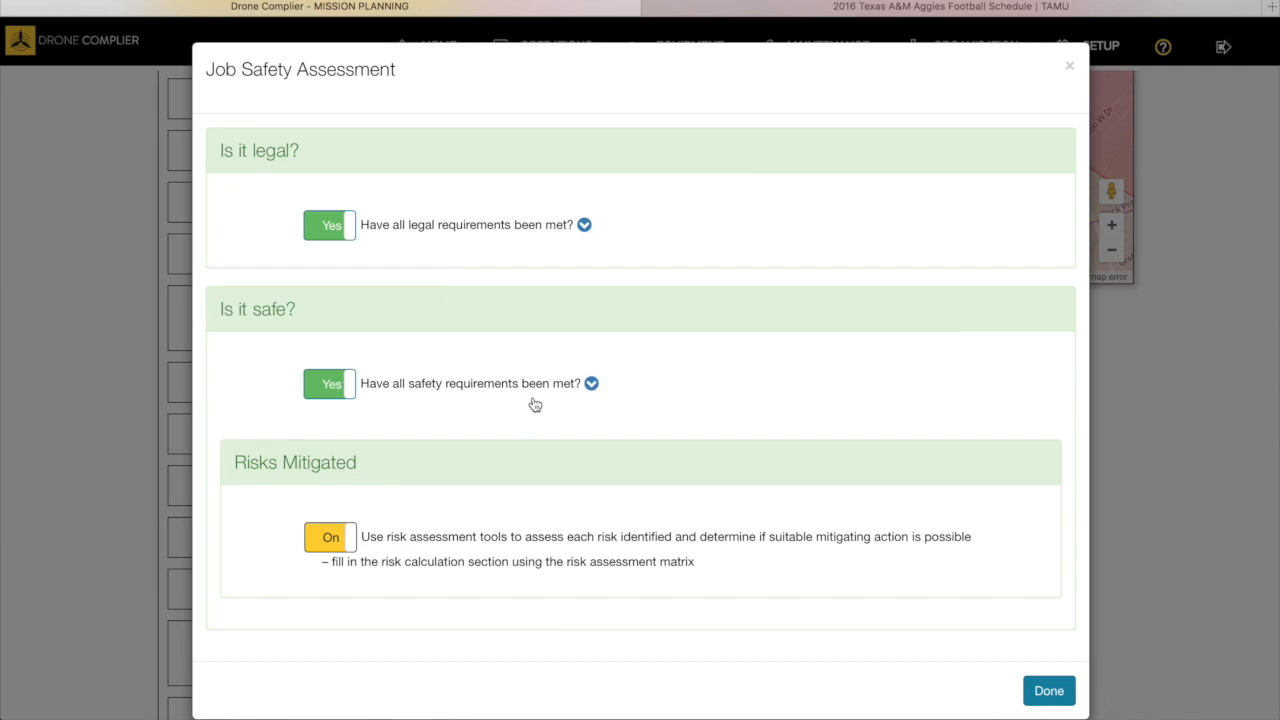
mouse_move(625, 410)
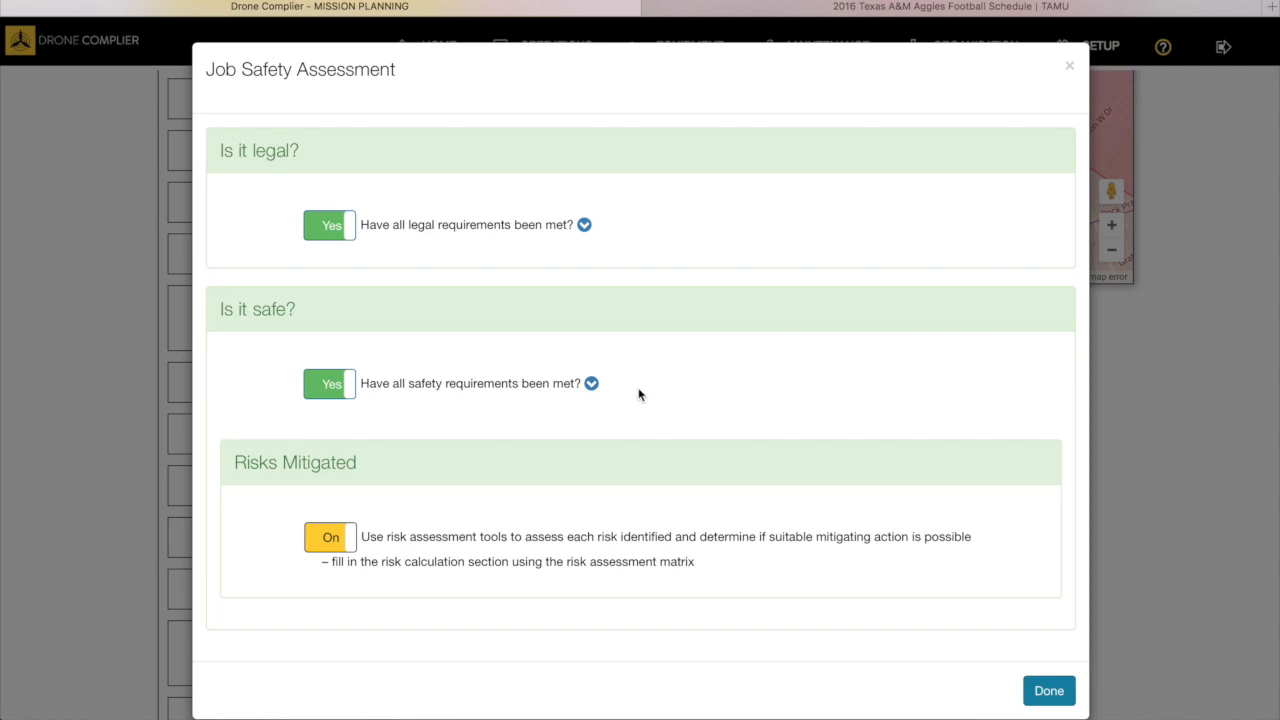
mouse_move(768, 347)
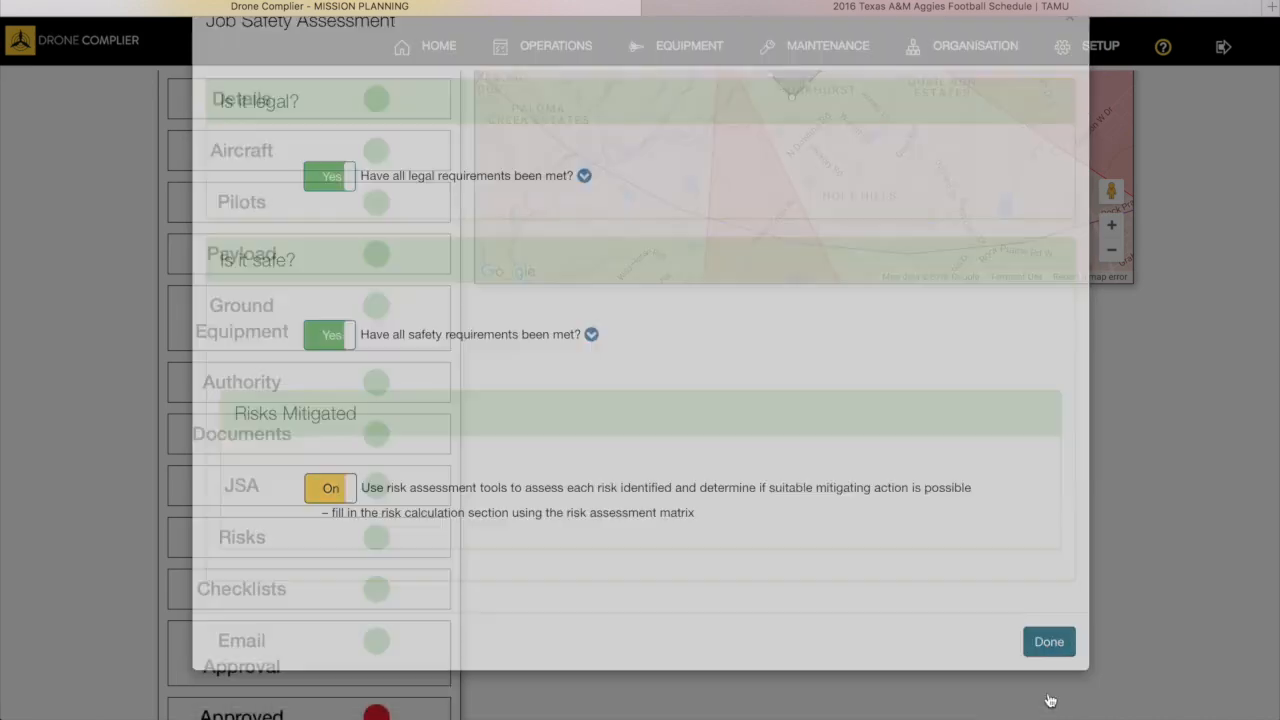
left_click(1048, 641)
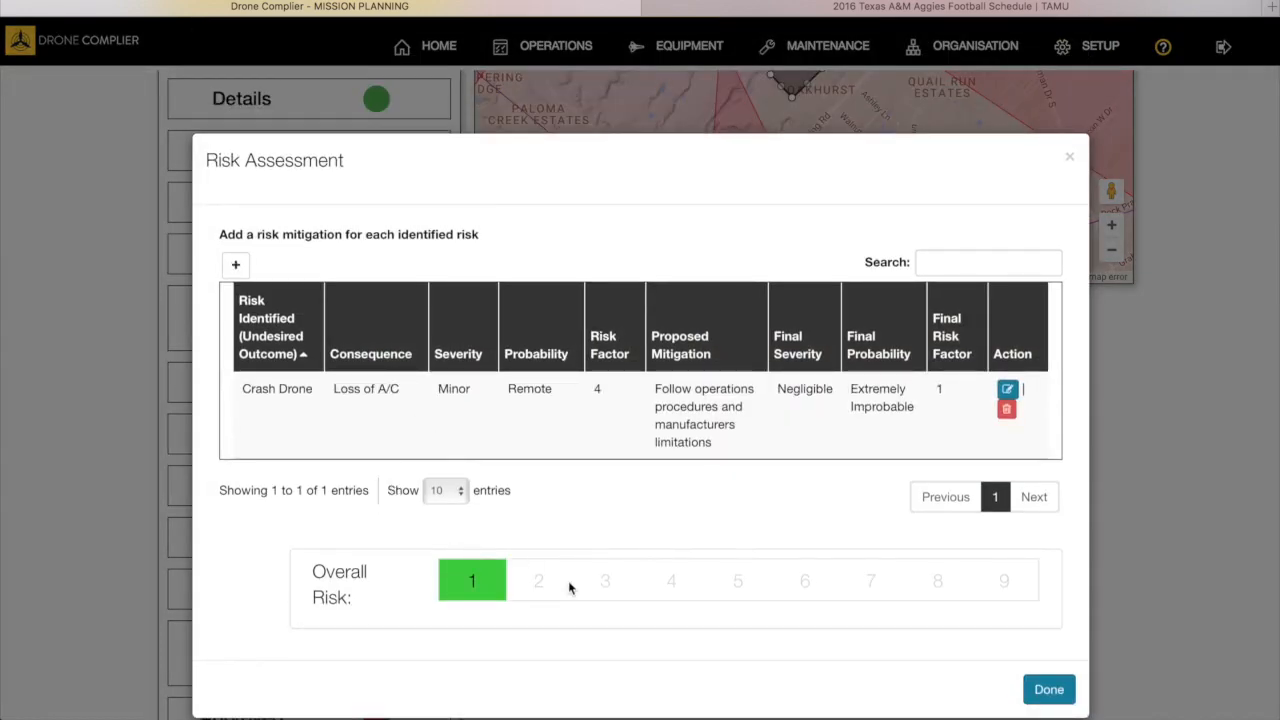
mouse_move(930, 370)
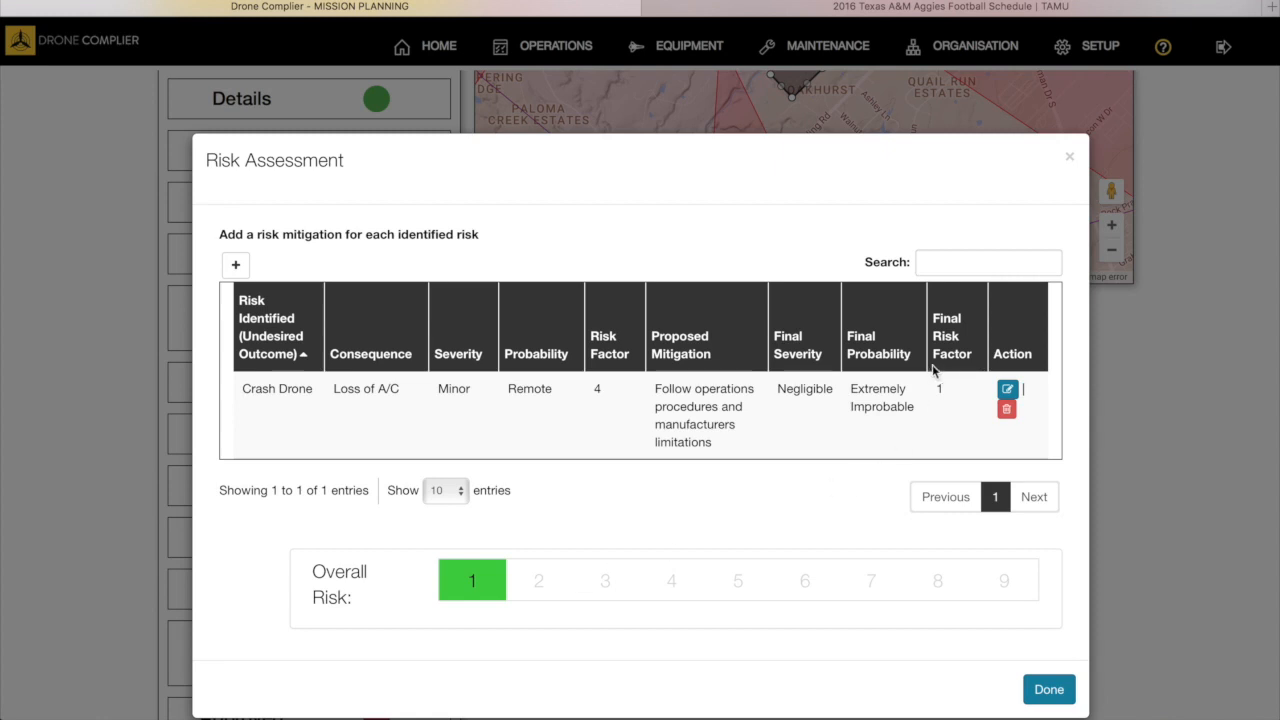
mouse_move(1070, 378)
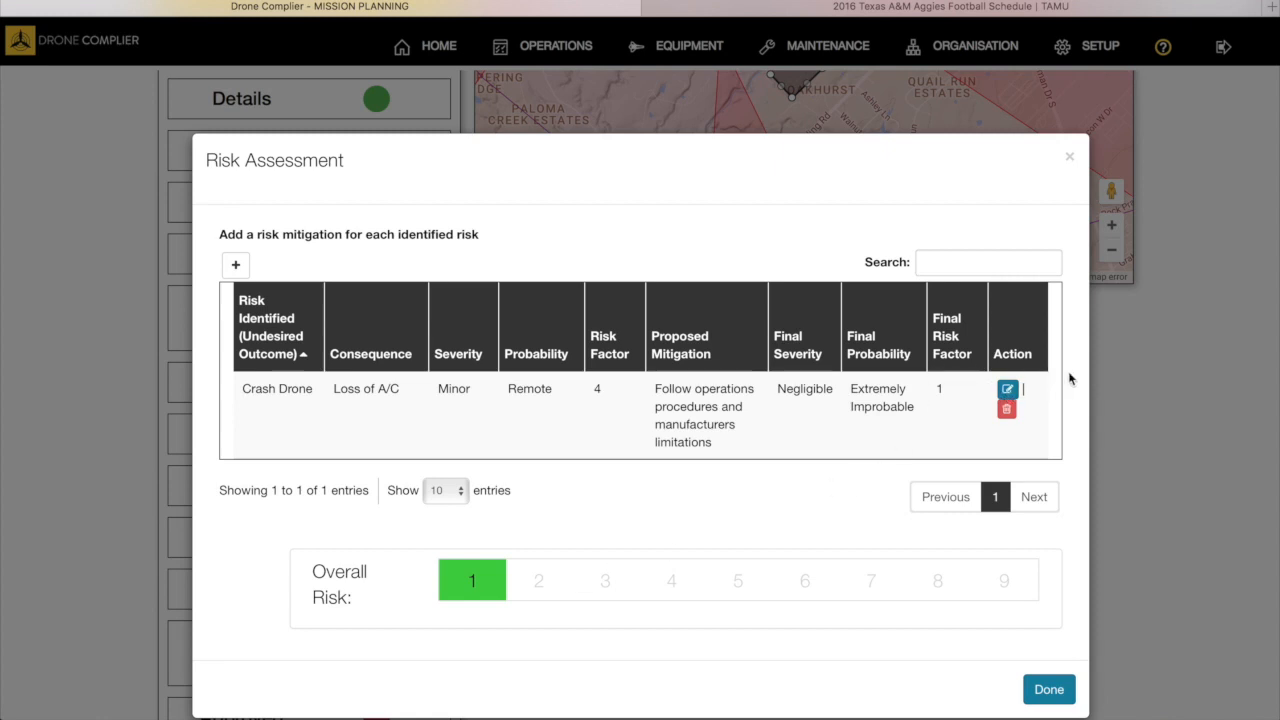
mouse_move(553, 596)
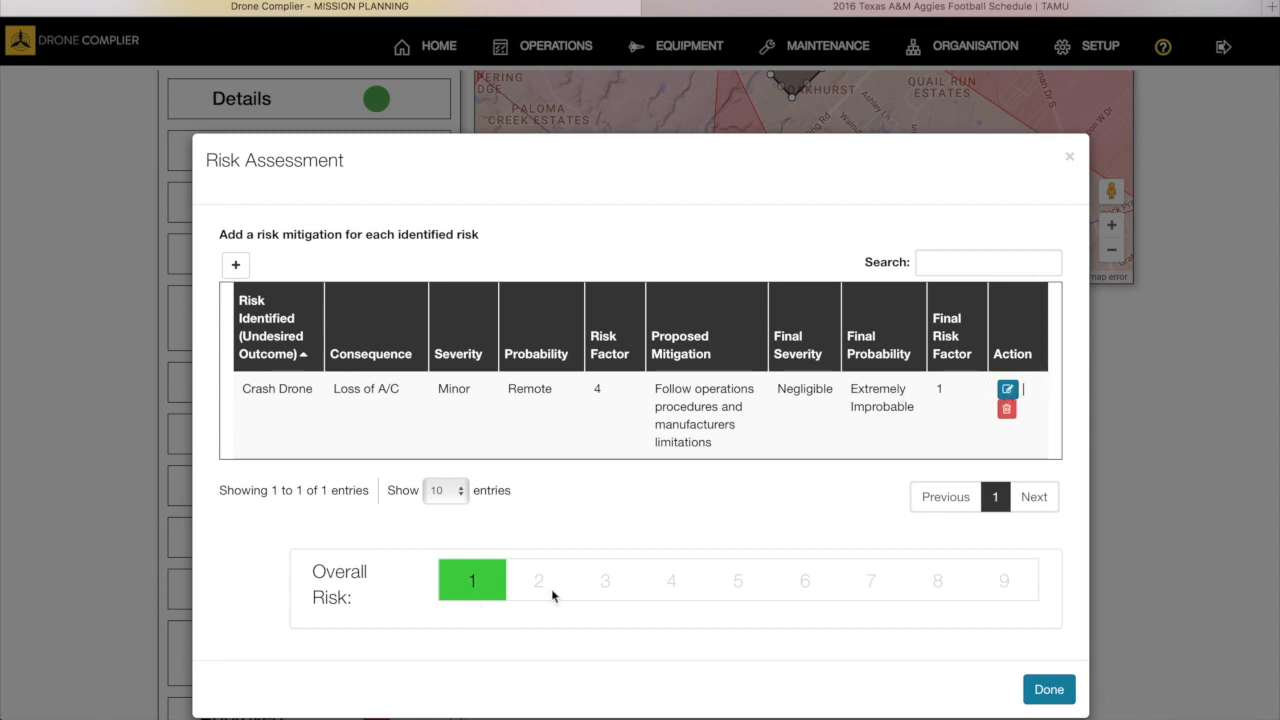
mouse_move(385, 391)
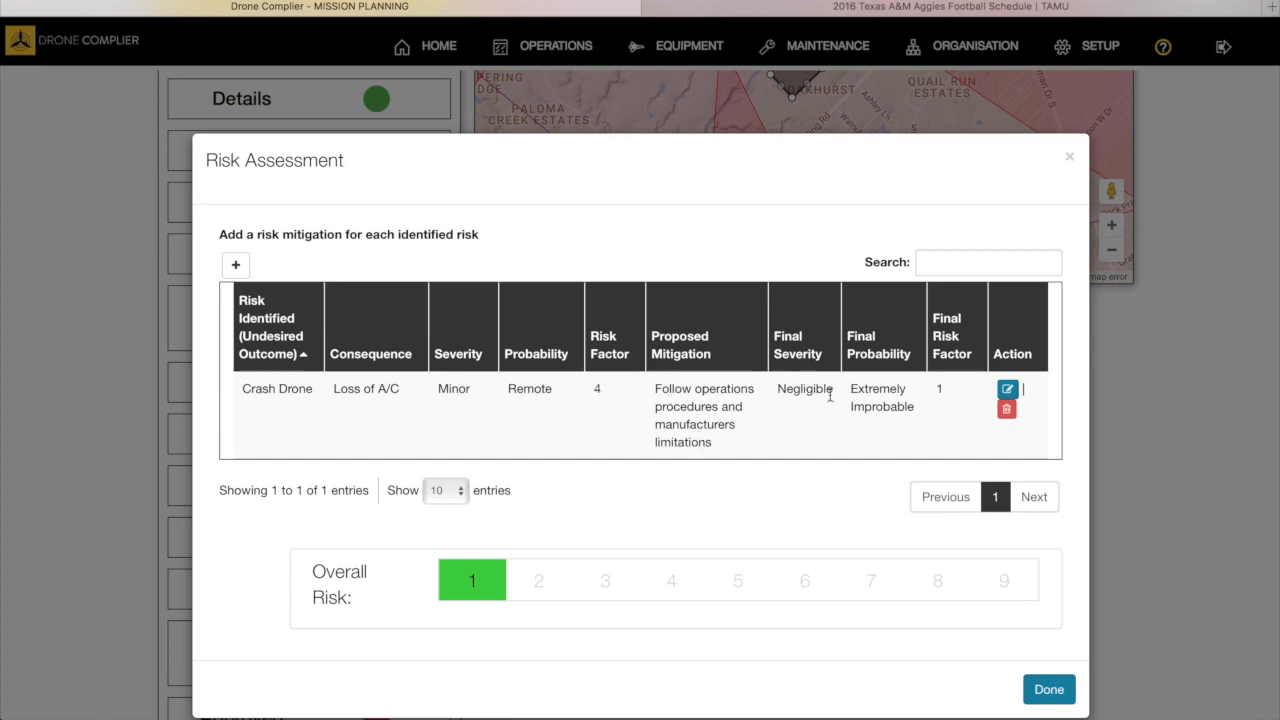
mouse_move(487, 571)
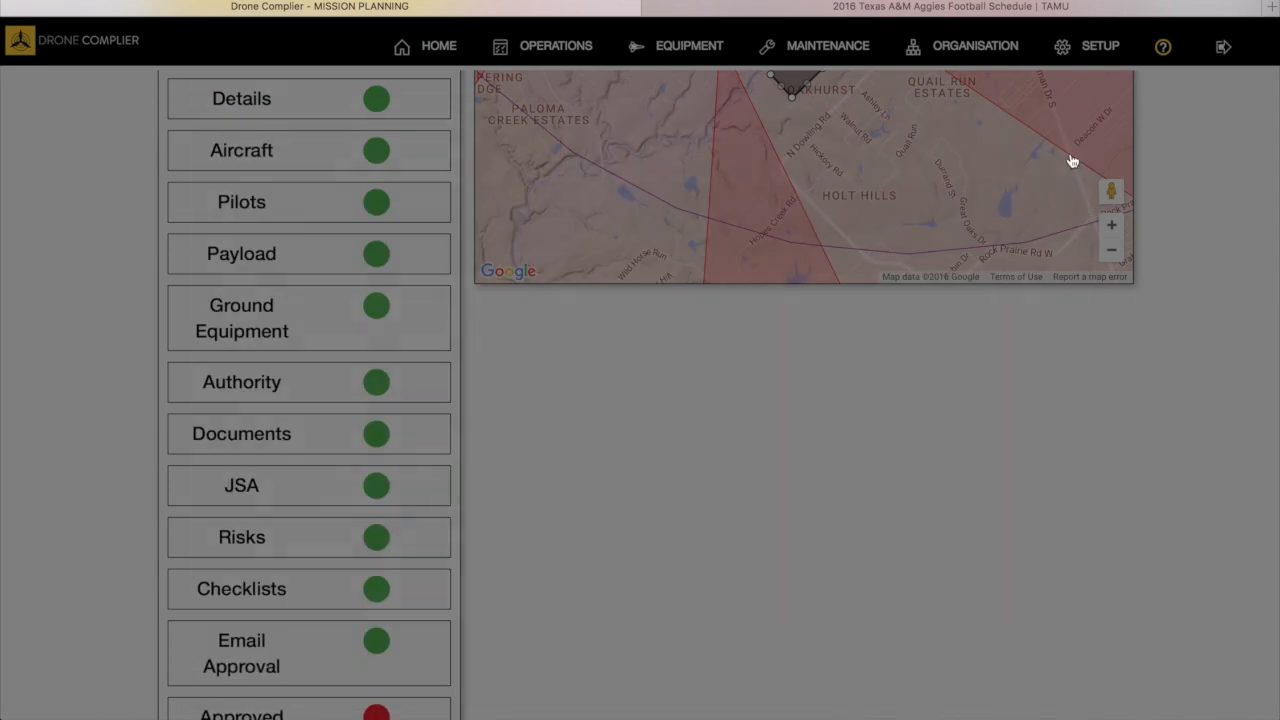
scroll("down", 3)
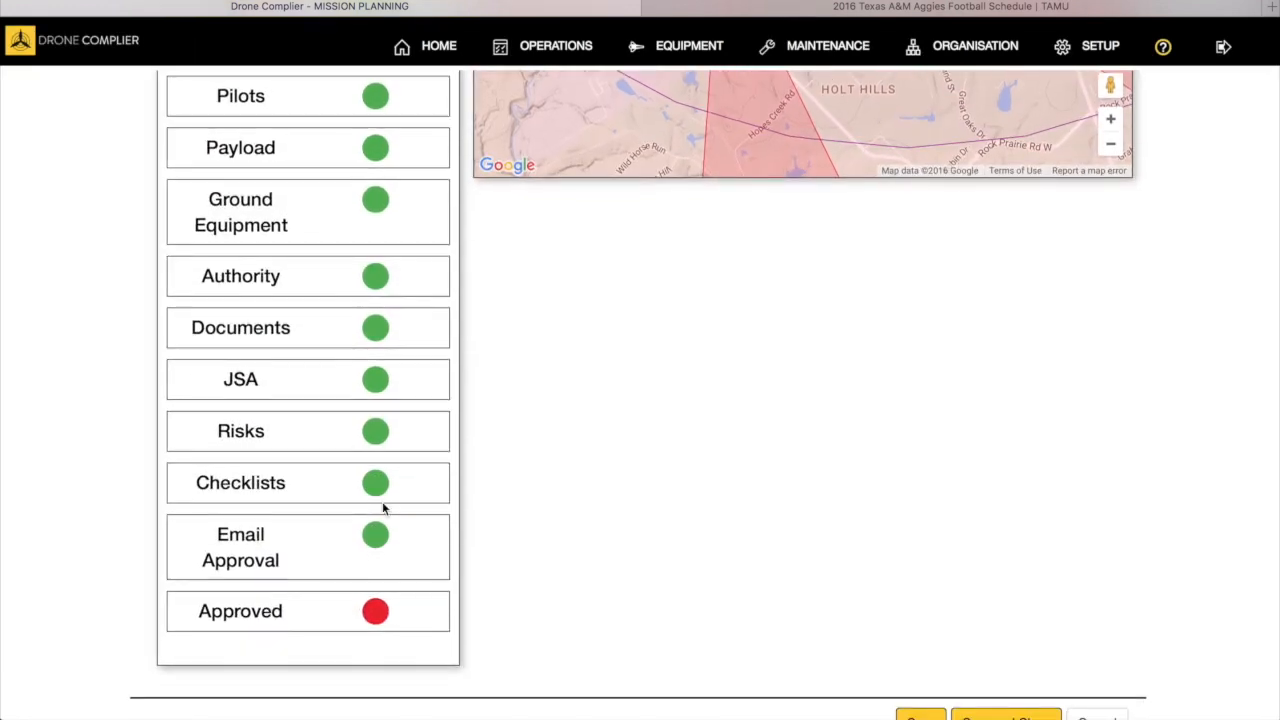
left_click(240, 482)
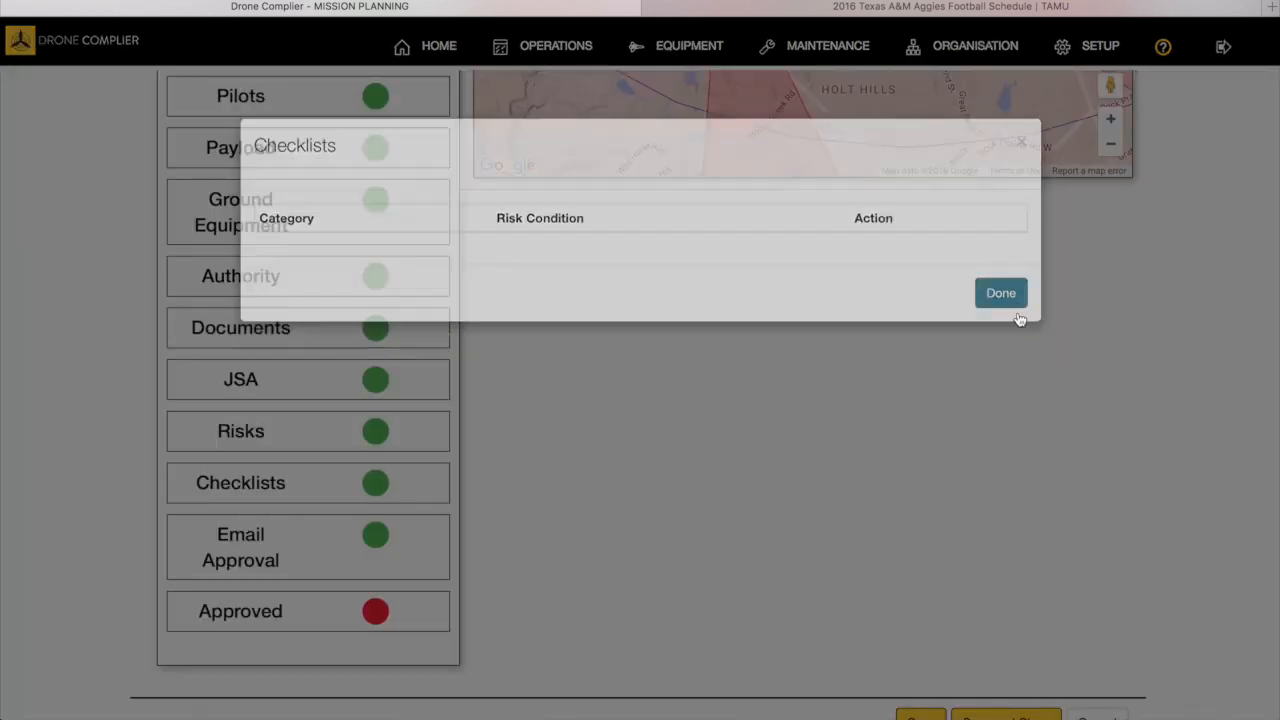
left_click(1000, 292)
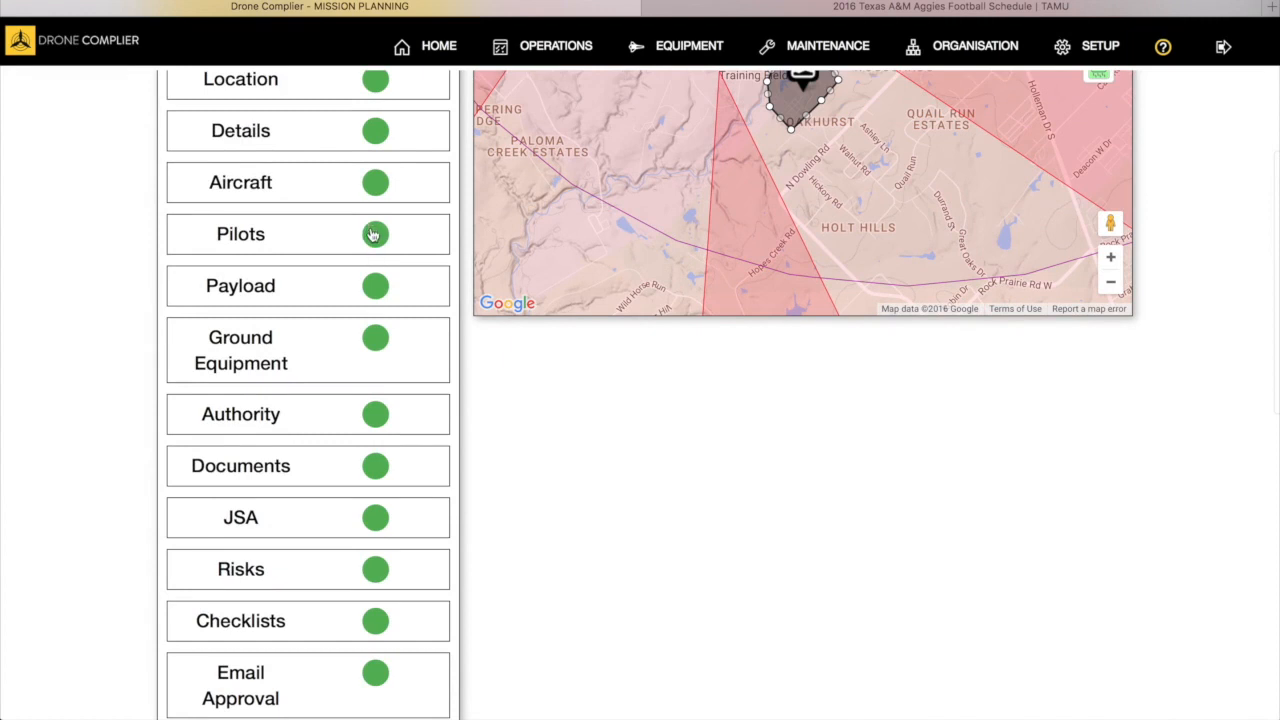
mouse_move(372, 452)
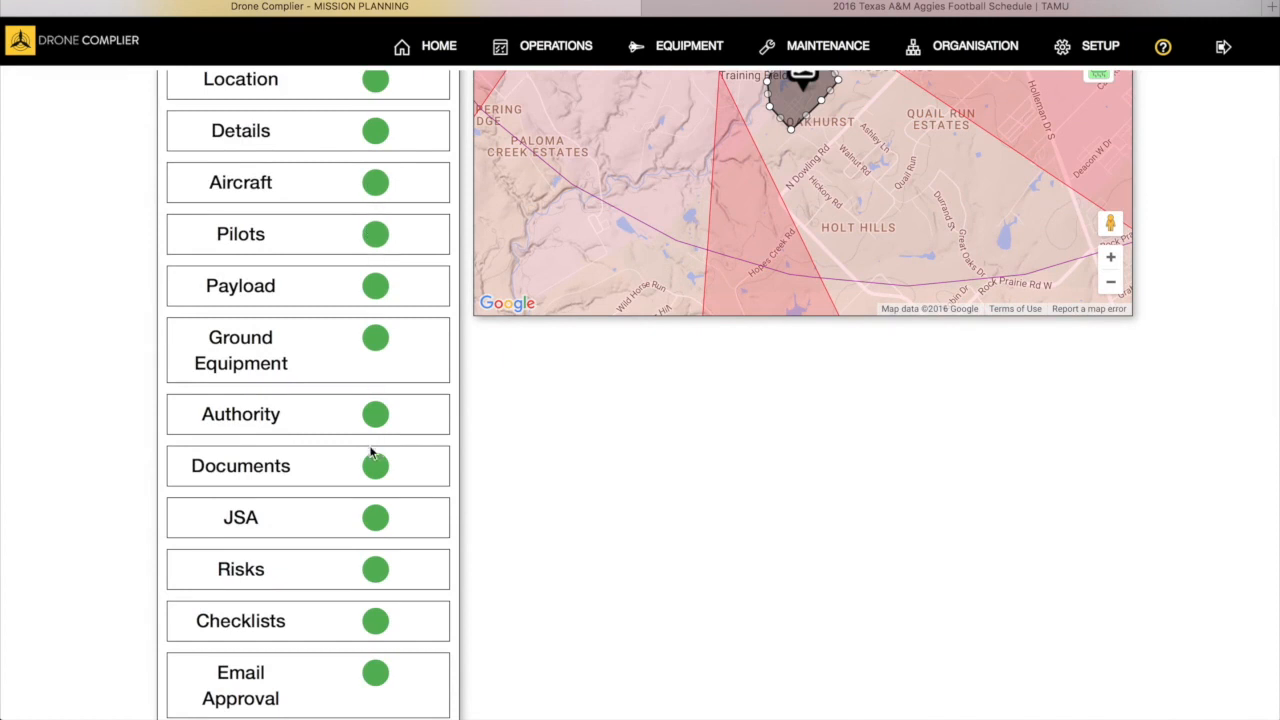
mouse_move(378, 472)
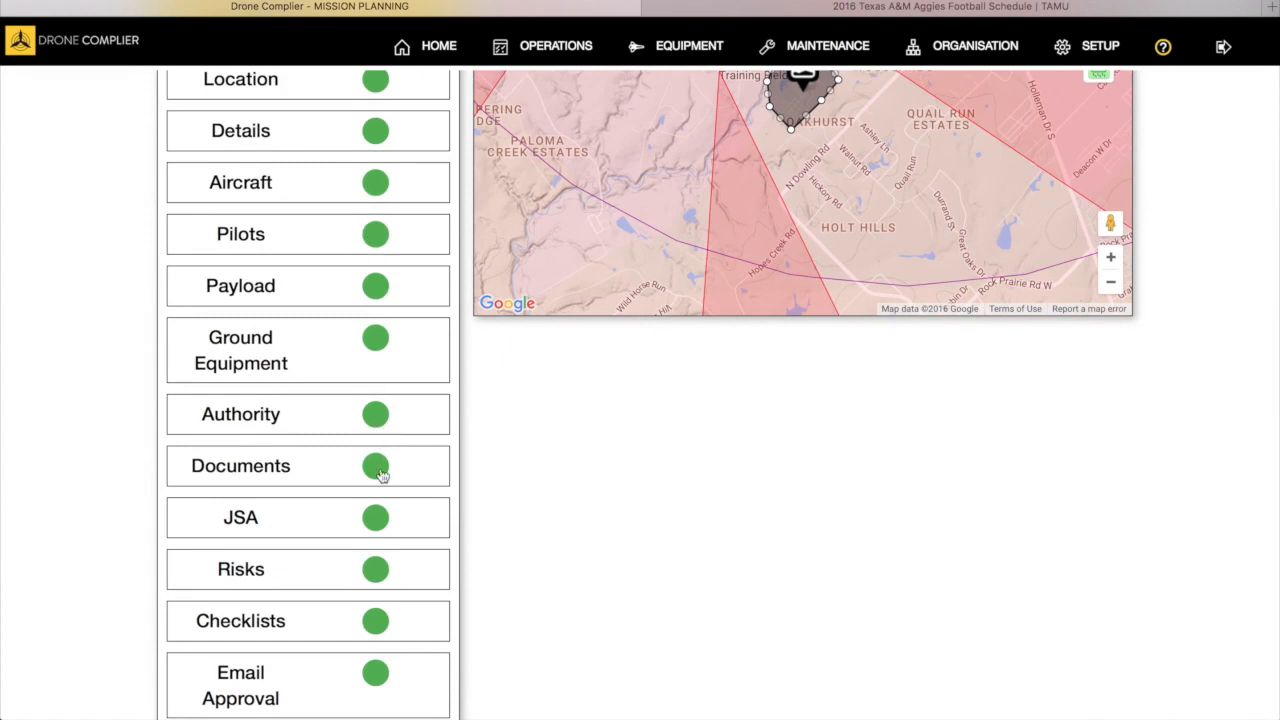
Mark the Plant 1 operations mission Approved, confirm the unsaved-changes alert, and save and close it.
scroll("down", 3)
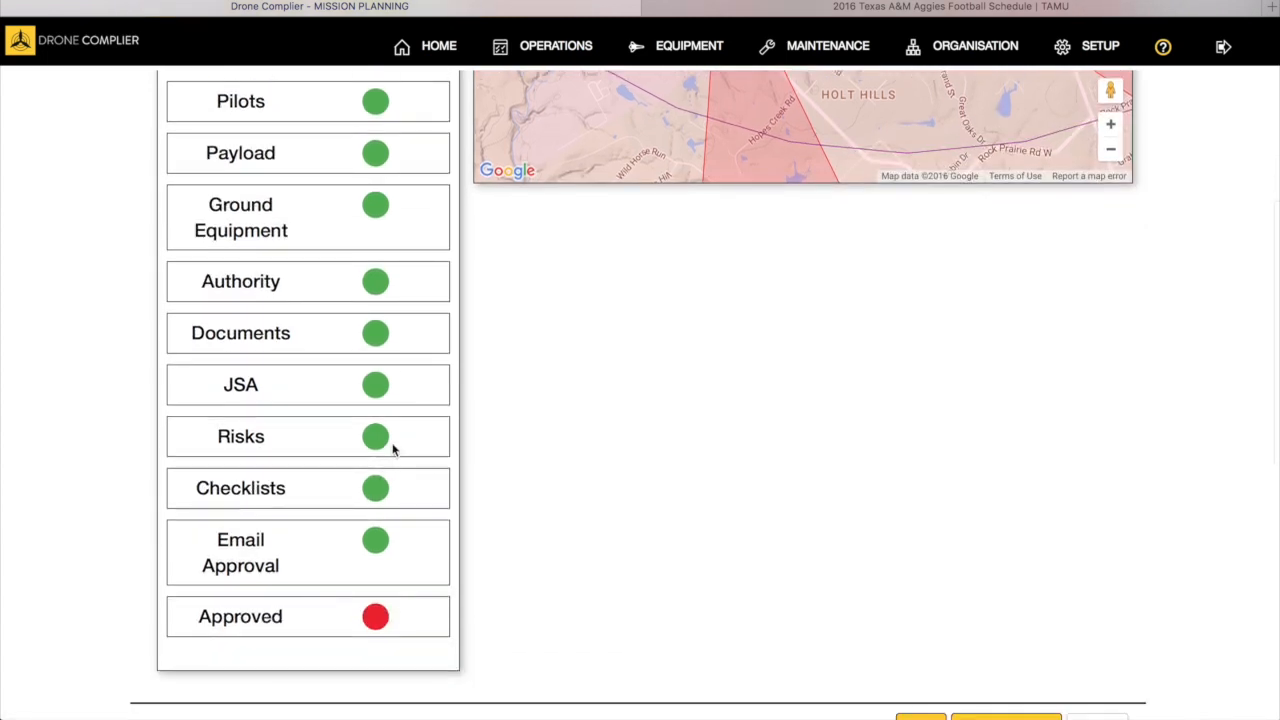
mouse_move(388, 387)
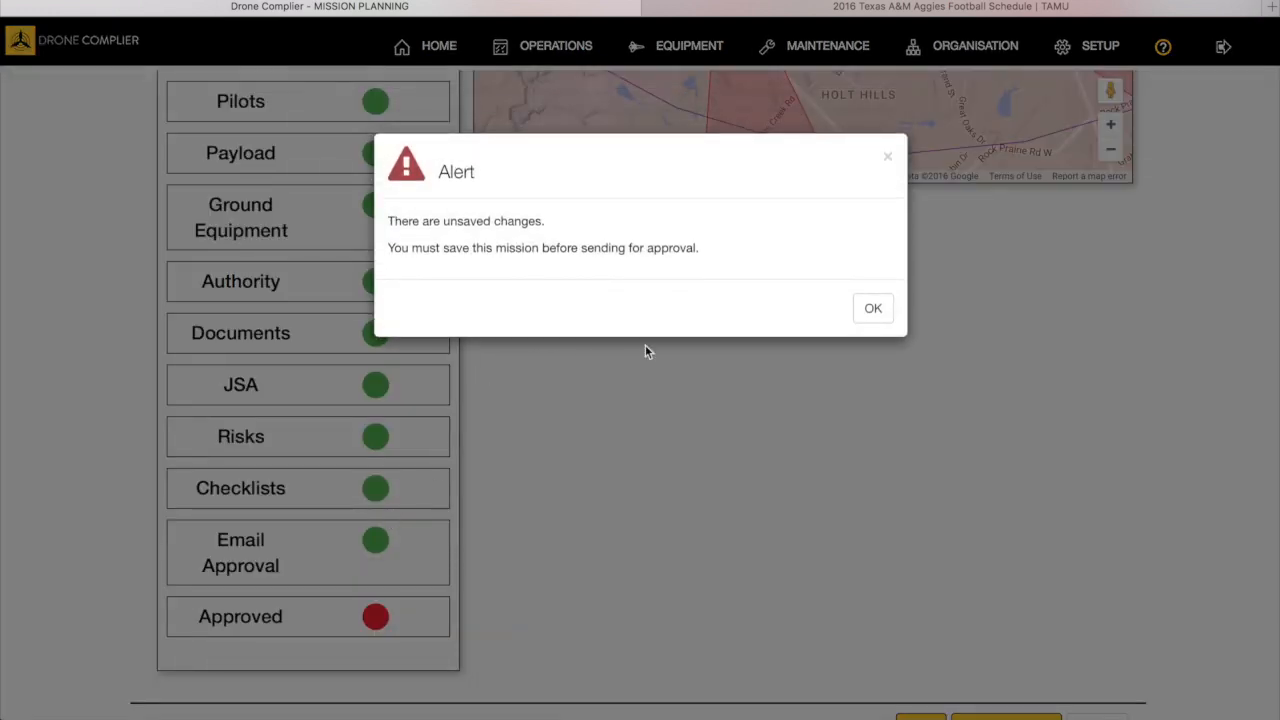
left_click(872, 308)
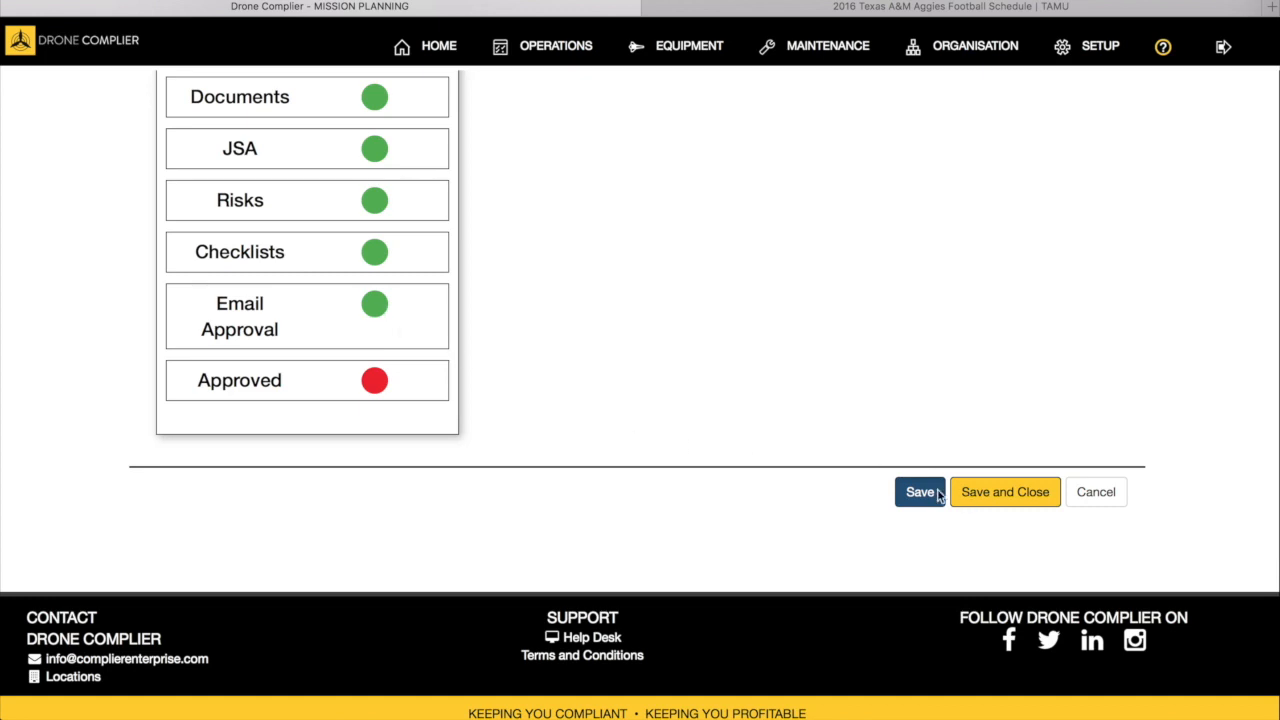
left_click(919, 491)
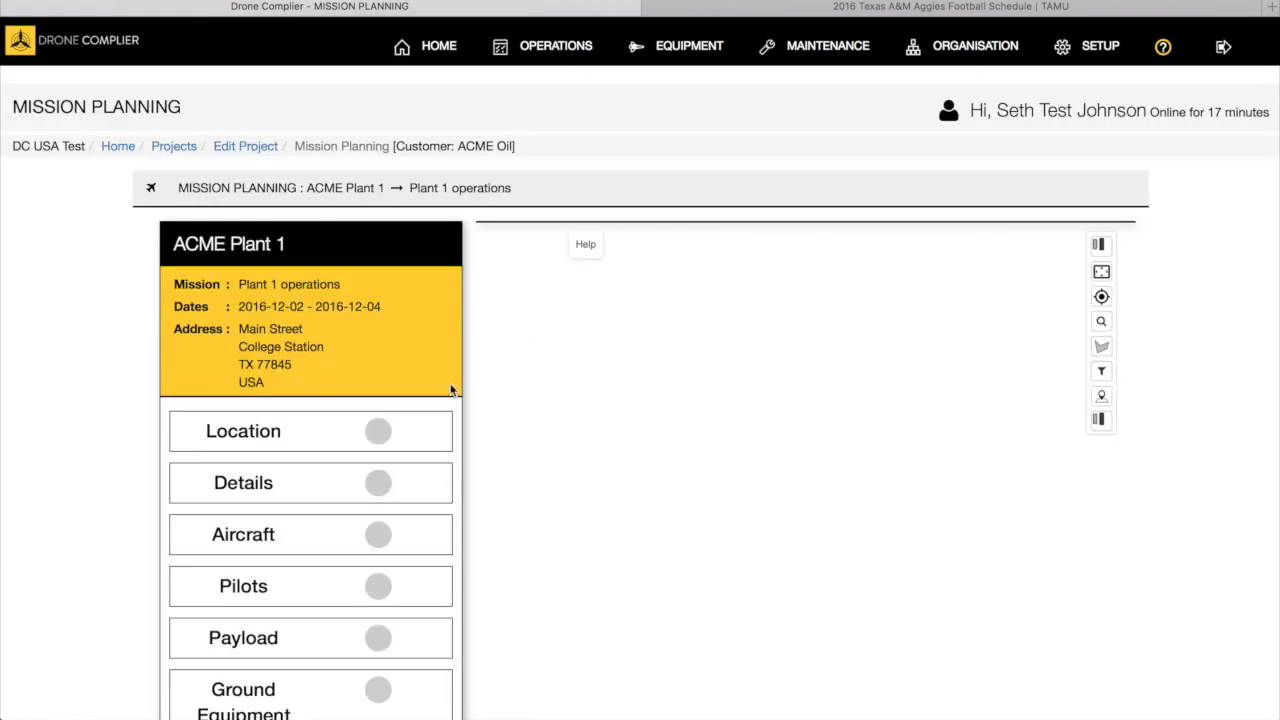
scroll("down", 3)
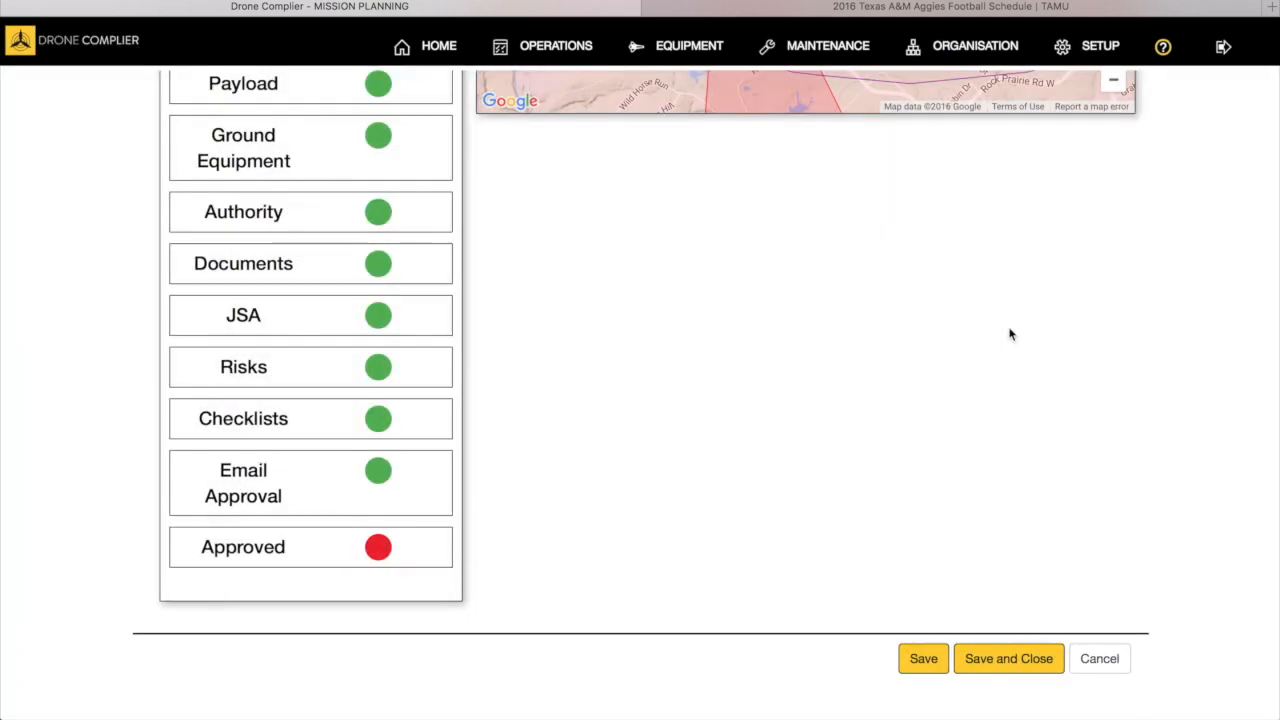
mouse_move(399, 541)
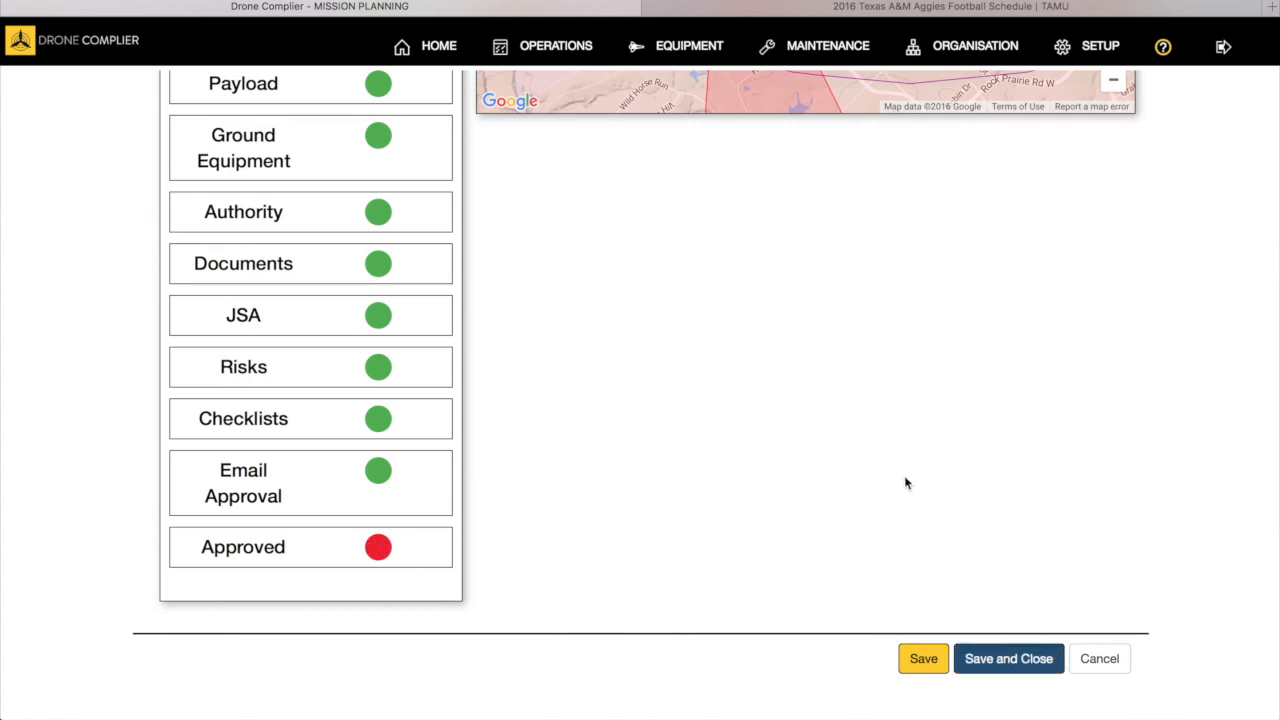
left_click(1008, 658)
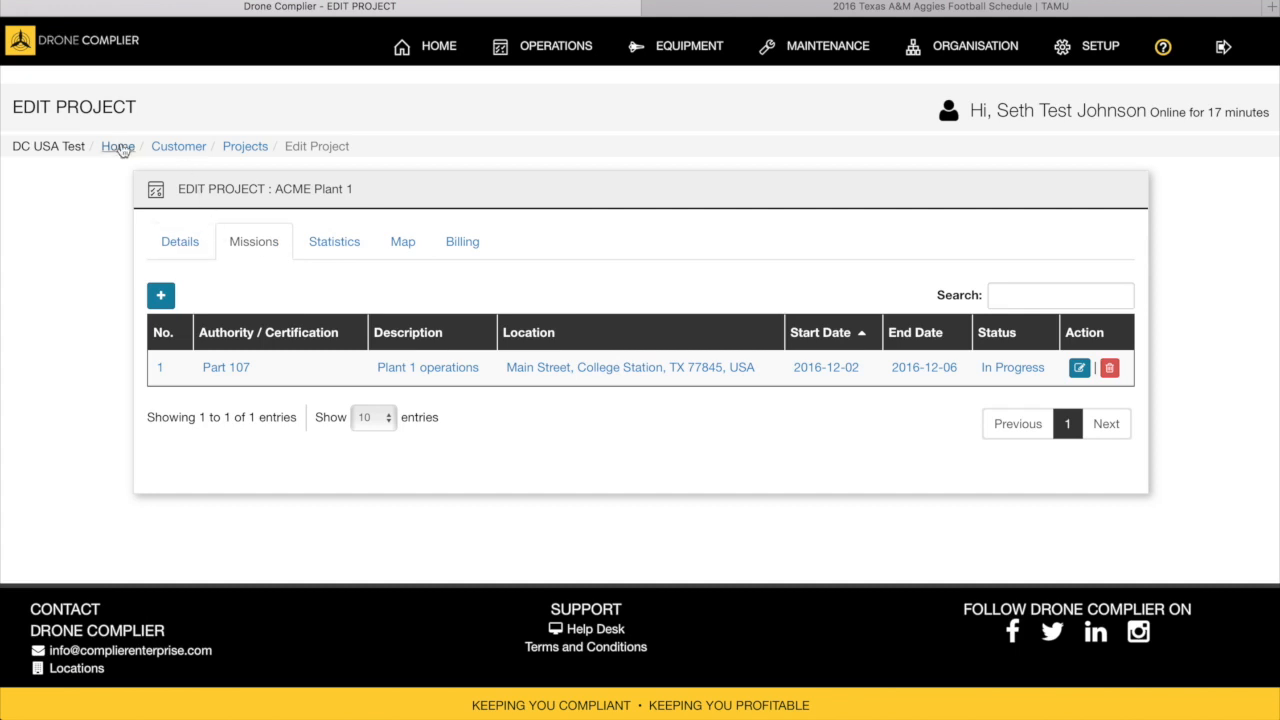
left_click(117, 146)
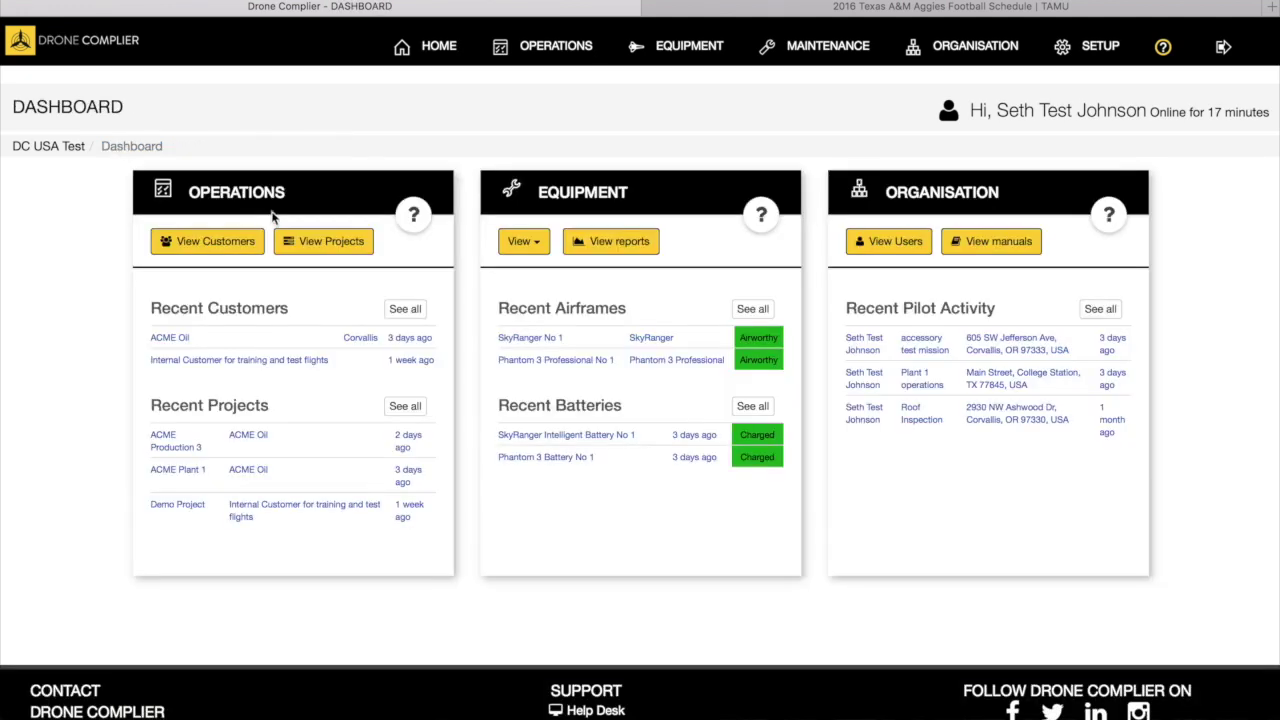
mouse_move(615, 347)
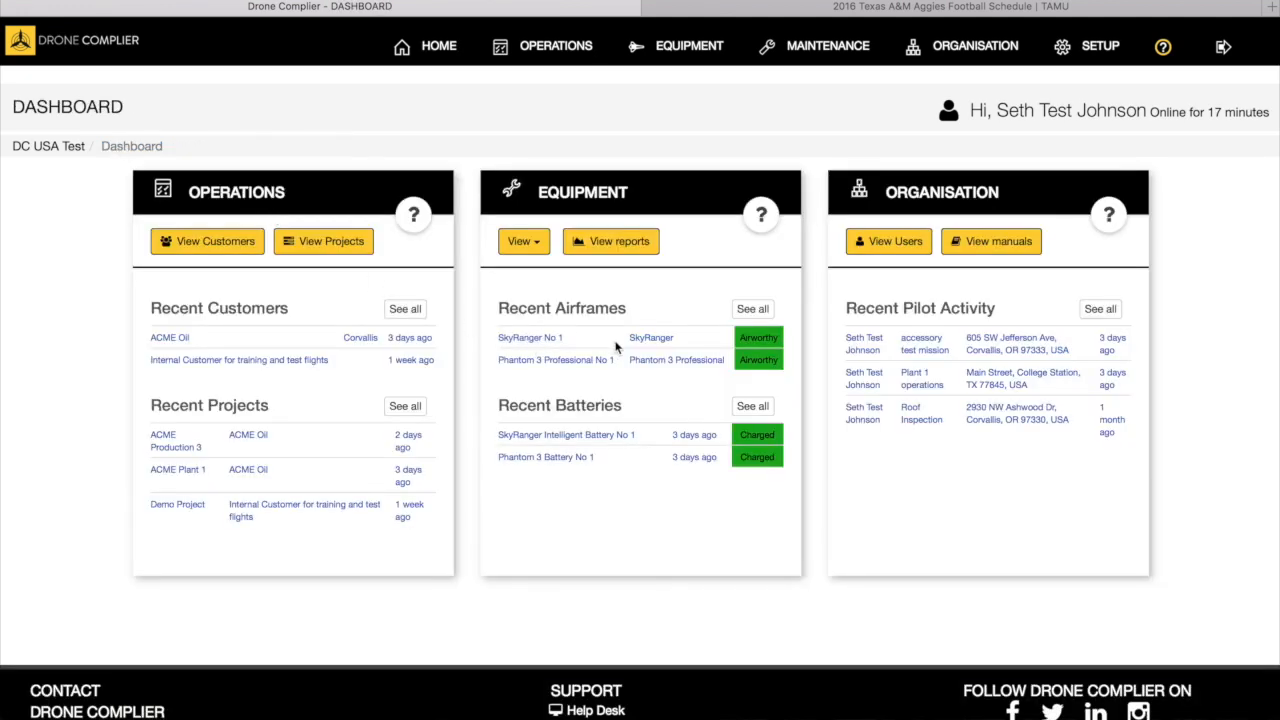
mouse_move(681, 359)
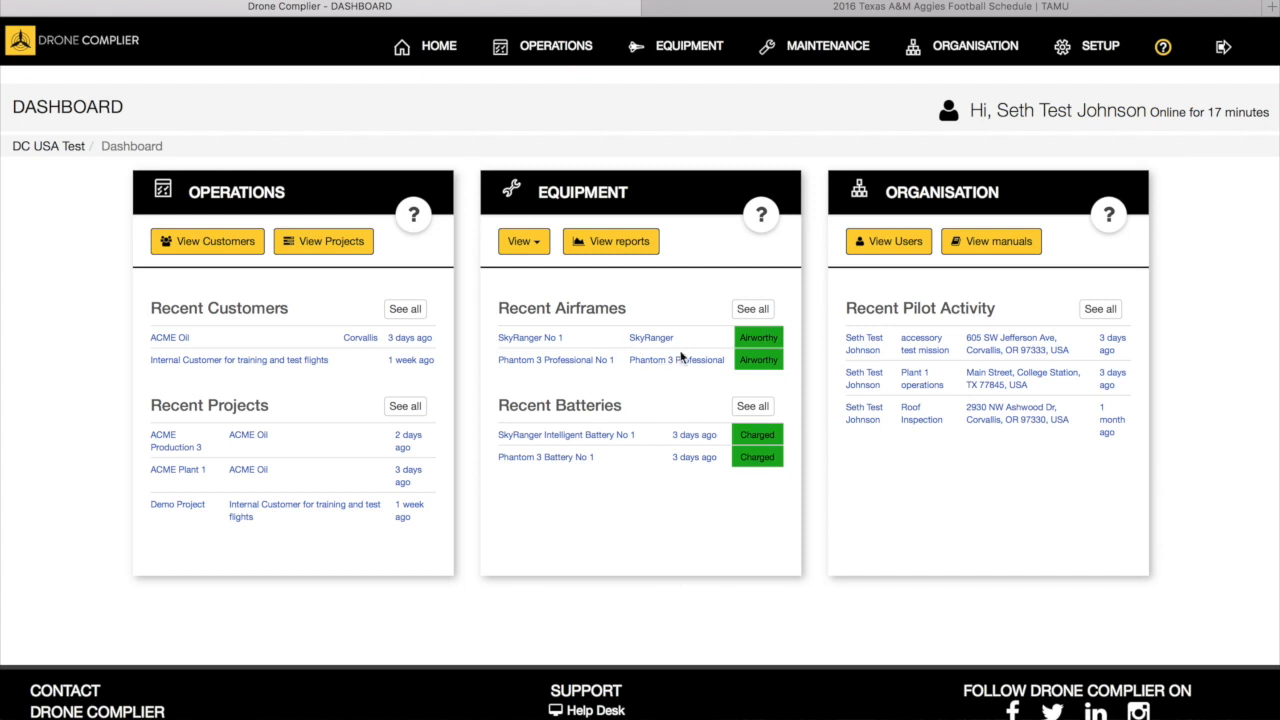
mouse_move(641, 373)
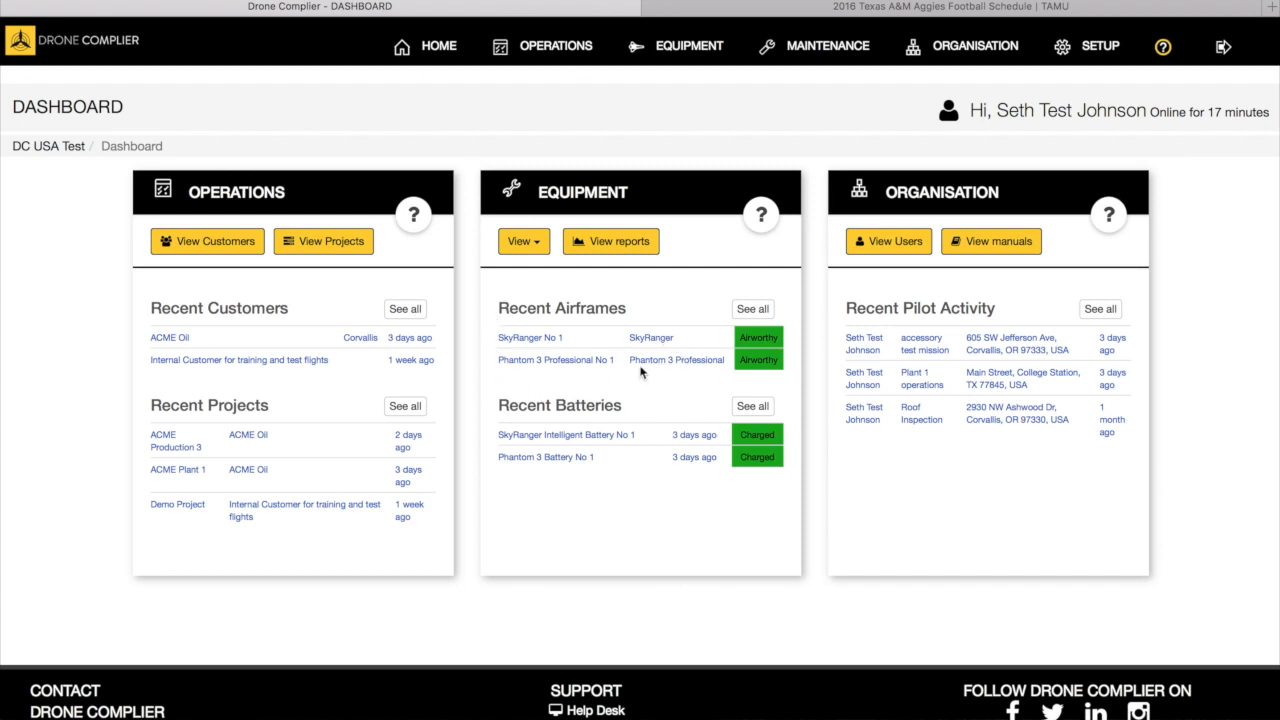
Open SkyRanger No 1 and scroll through its Aeryon Labs specifications.
left_click(530, 337)
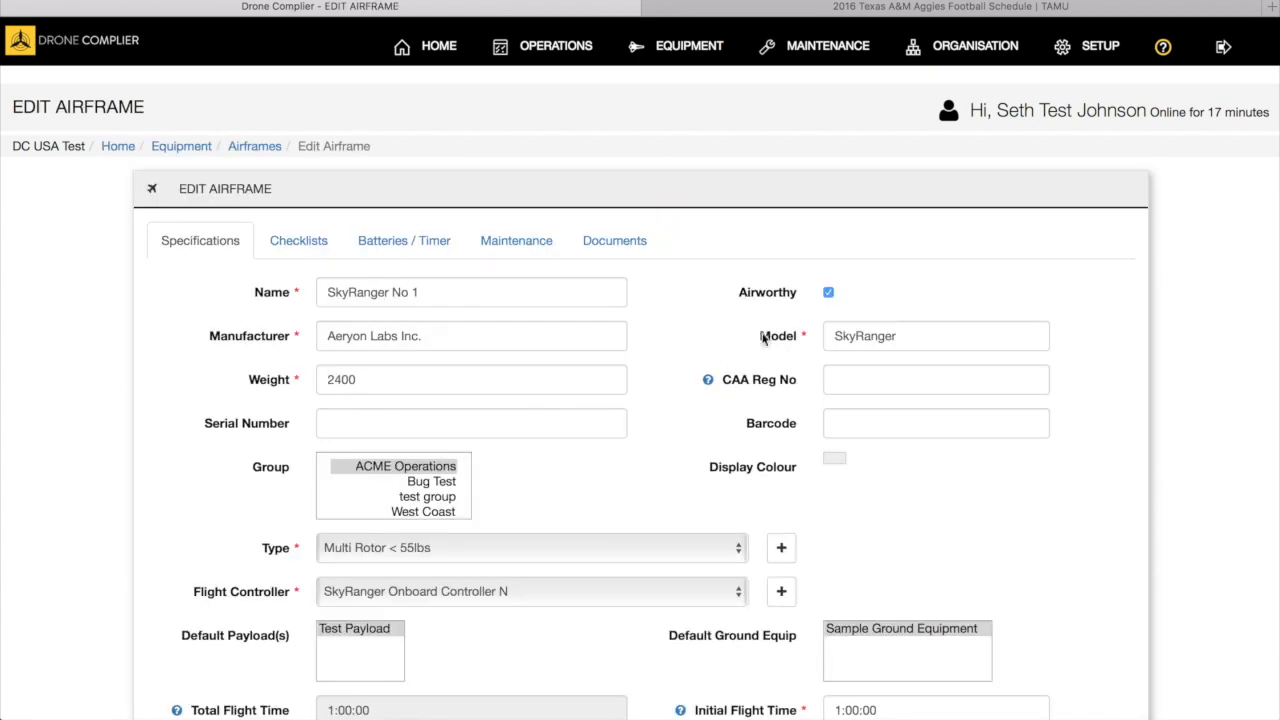
scroll("down", 3)
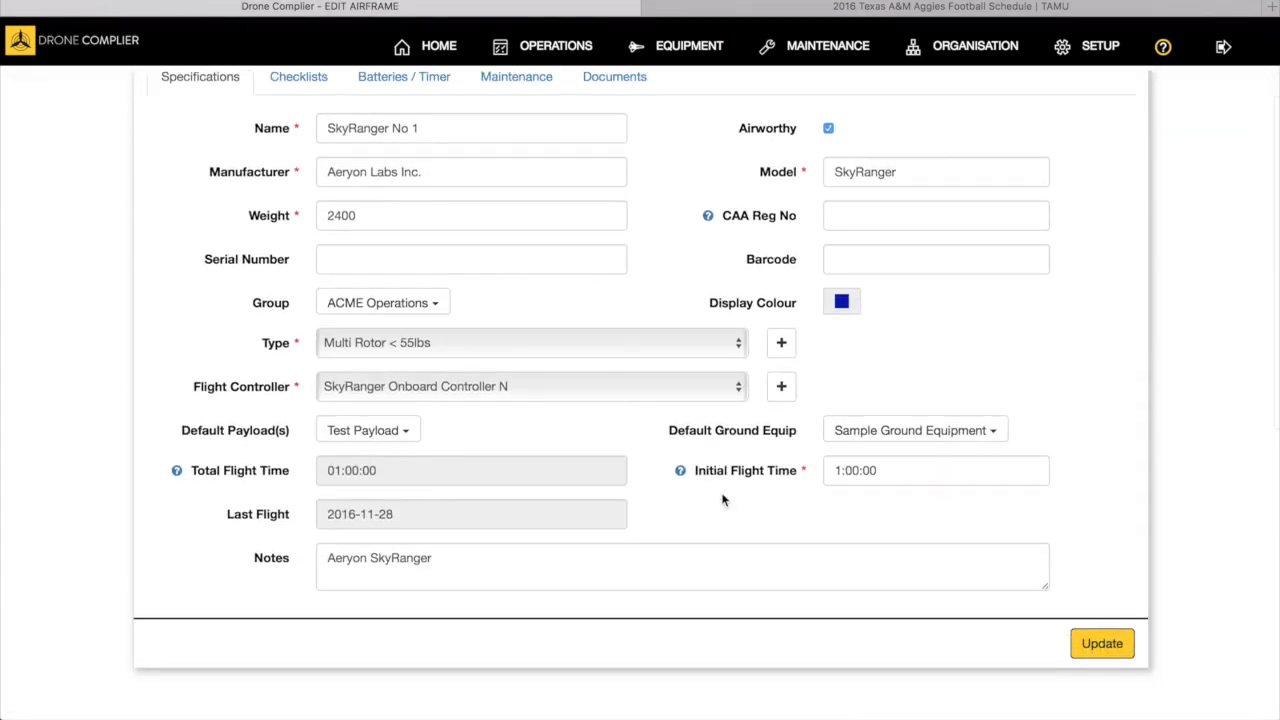
scroll("up", 3)
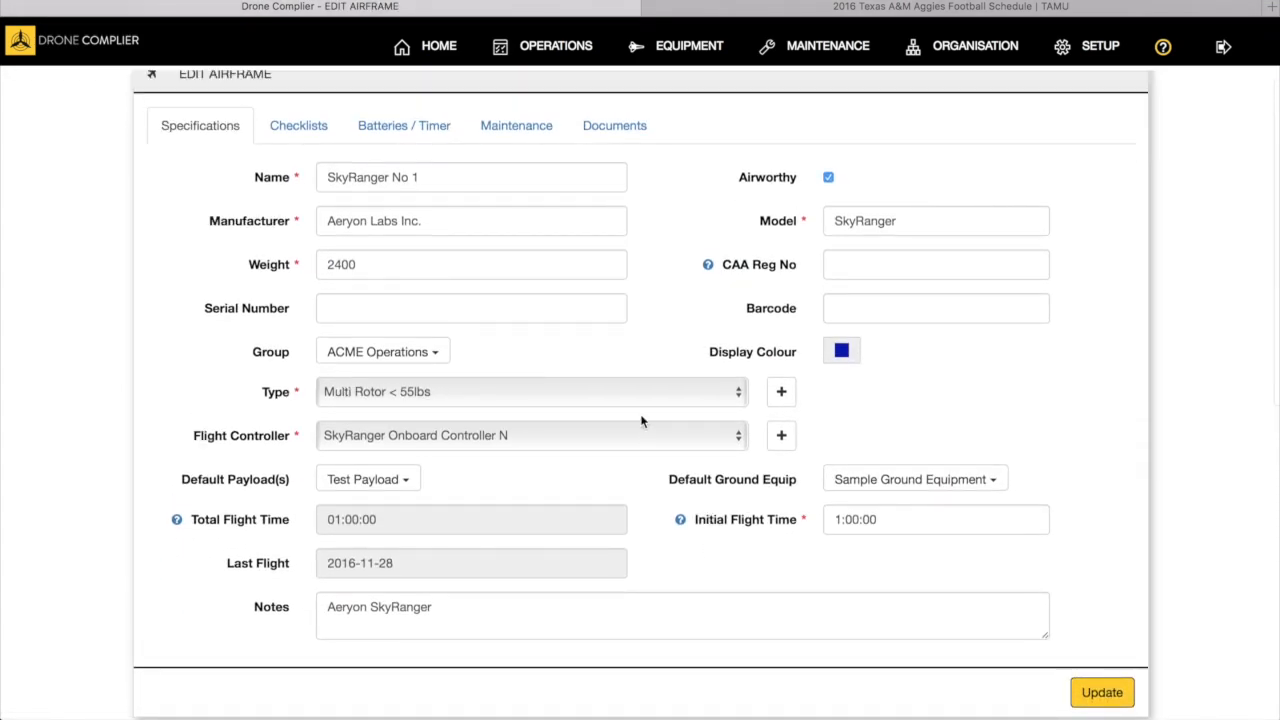
mouse_move(824, 293)
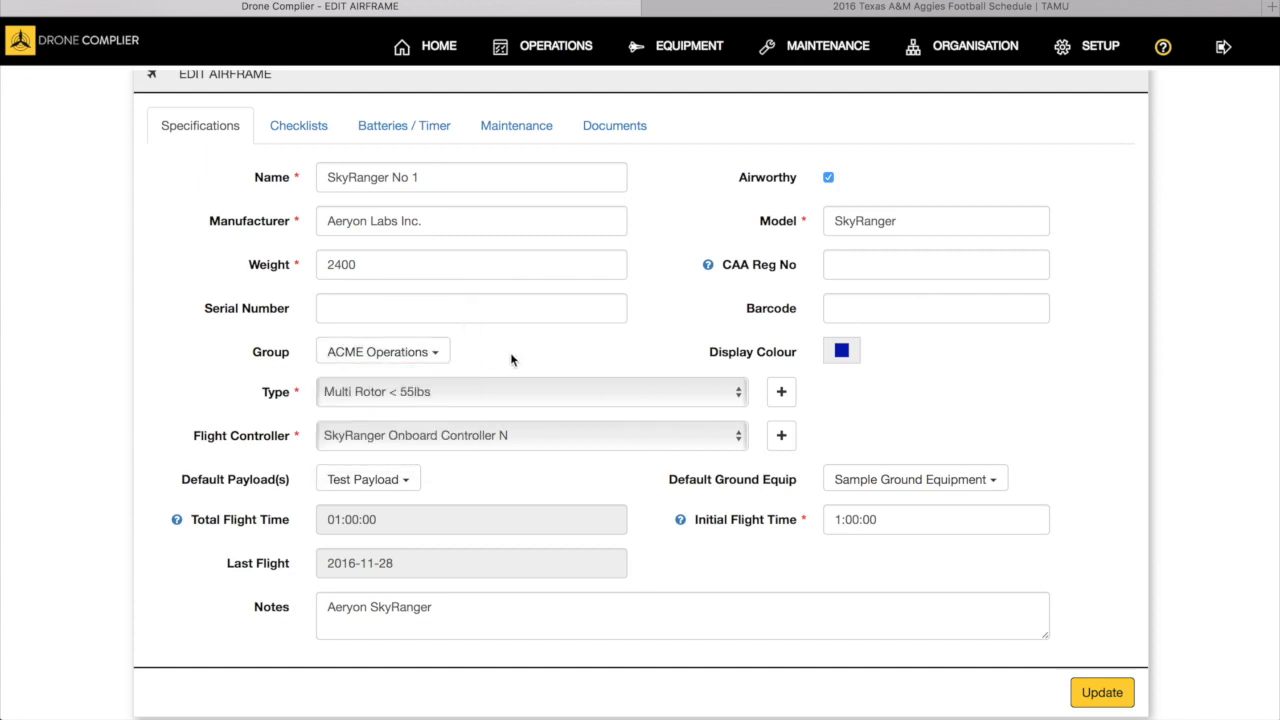
mouse_move(507, 460)
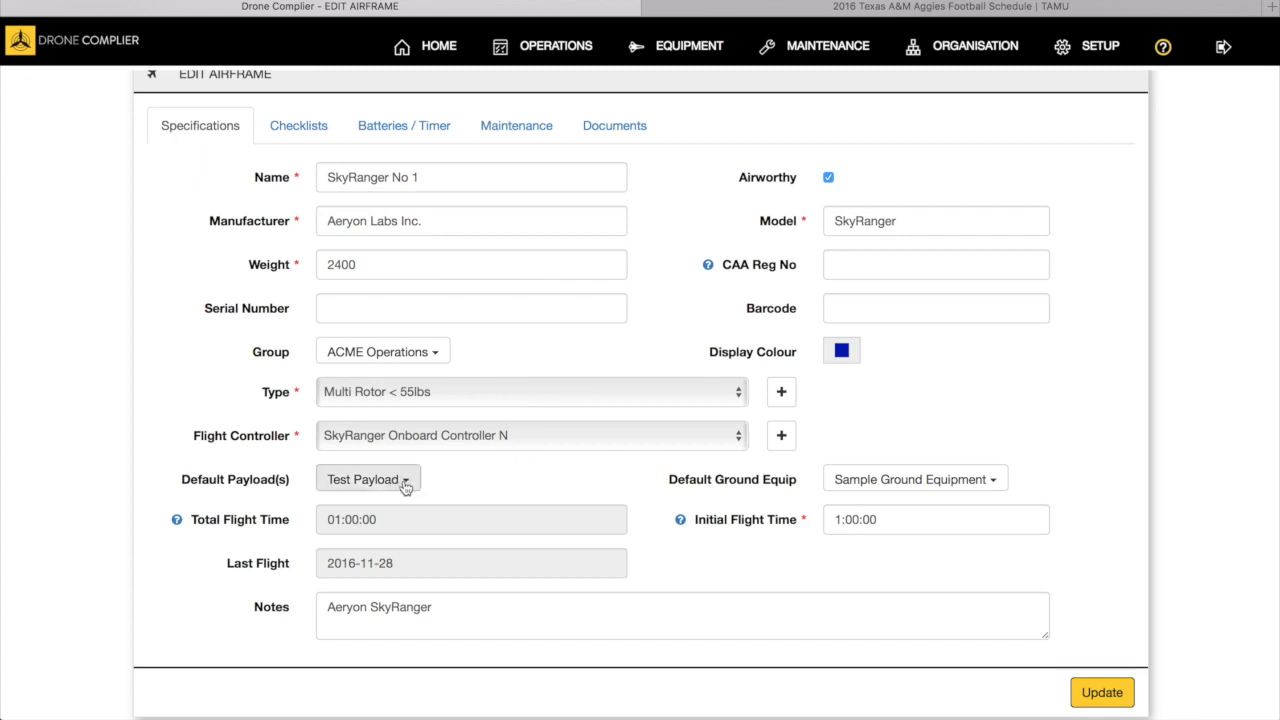
mouse_move(784, 543)
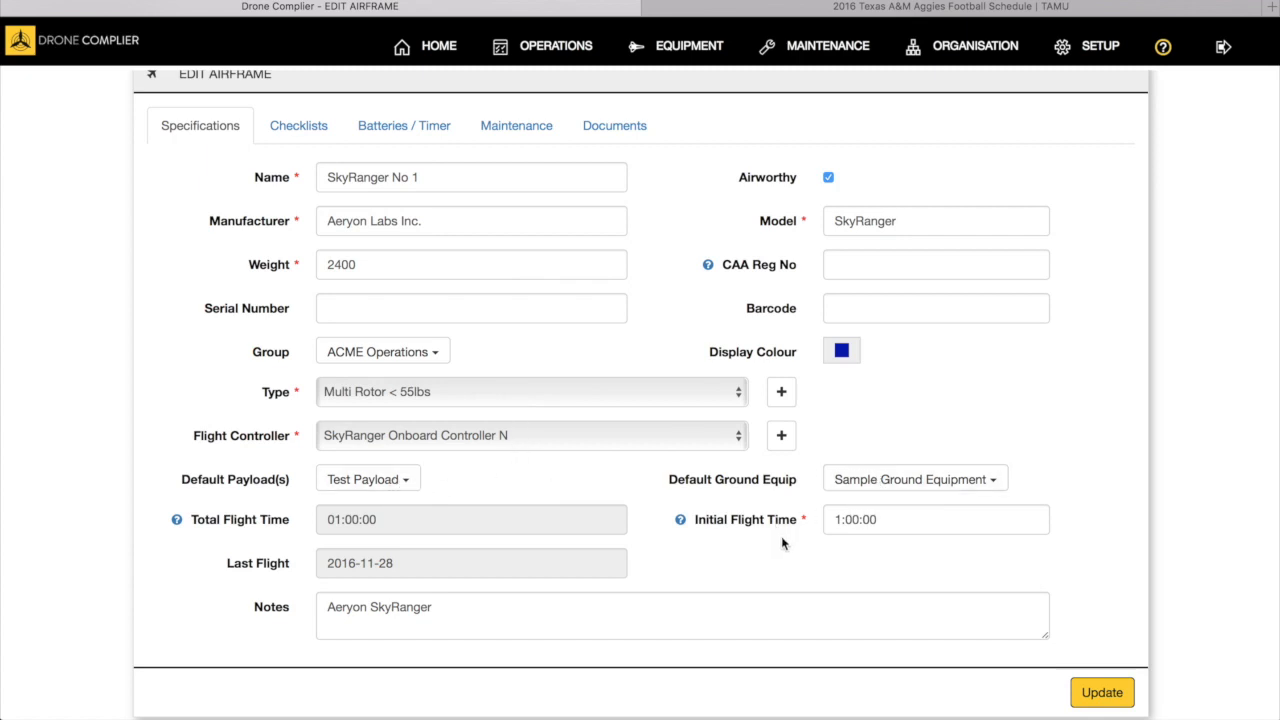
mouse_move(700, 520)
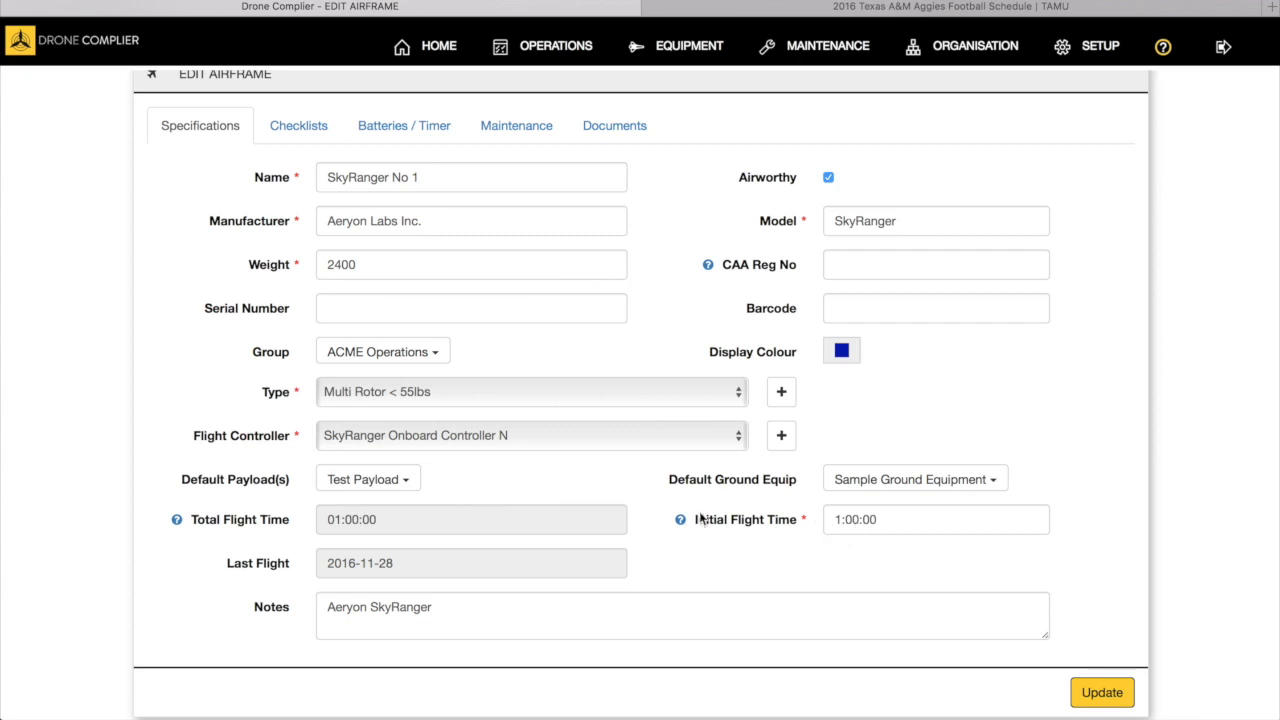
mouse_move(553, 594)
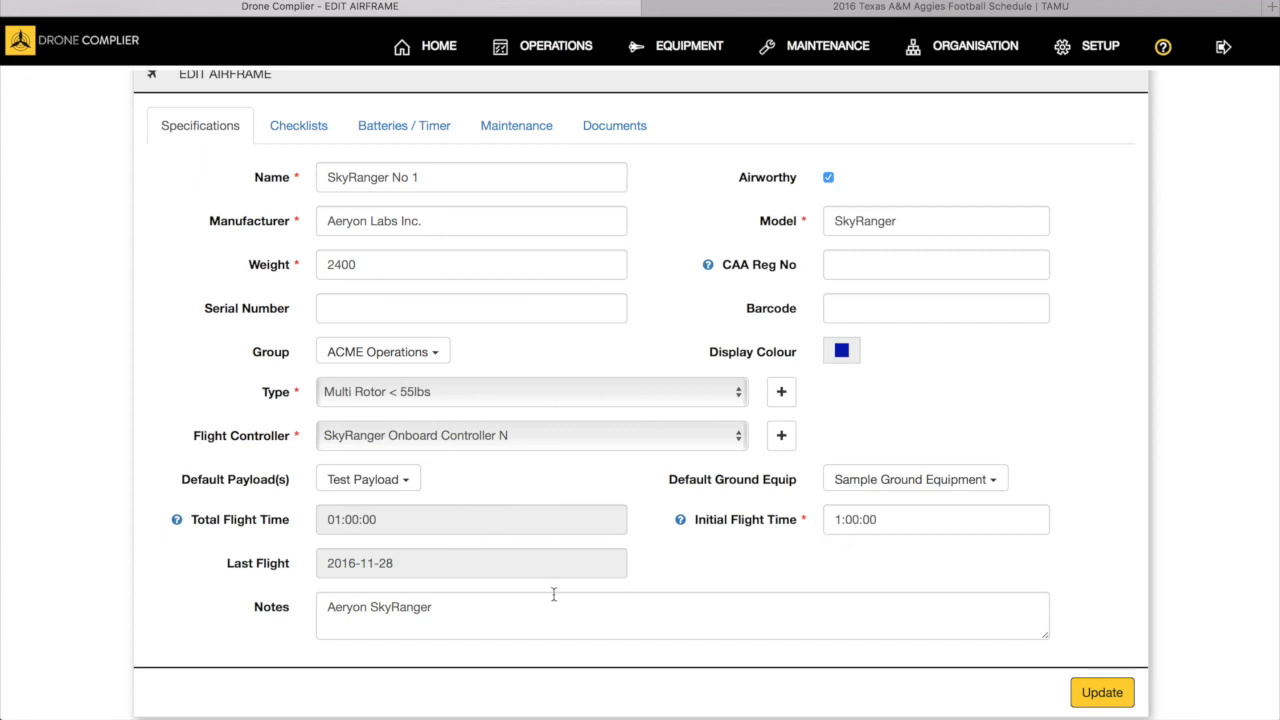
left_click(298, 125)
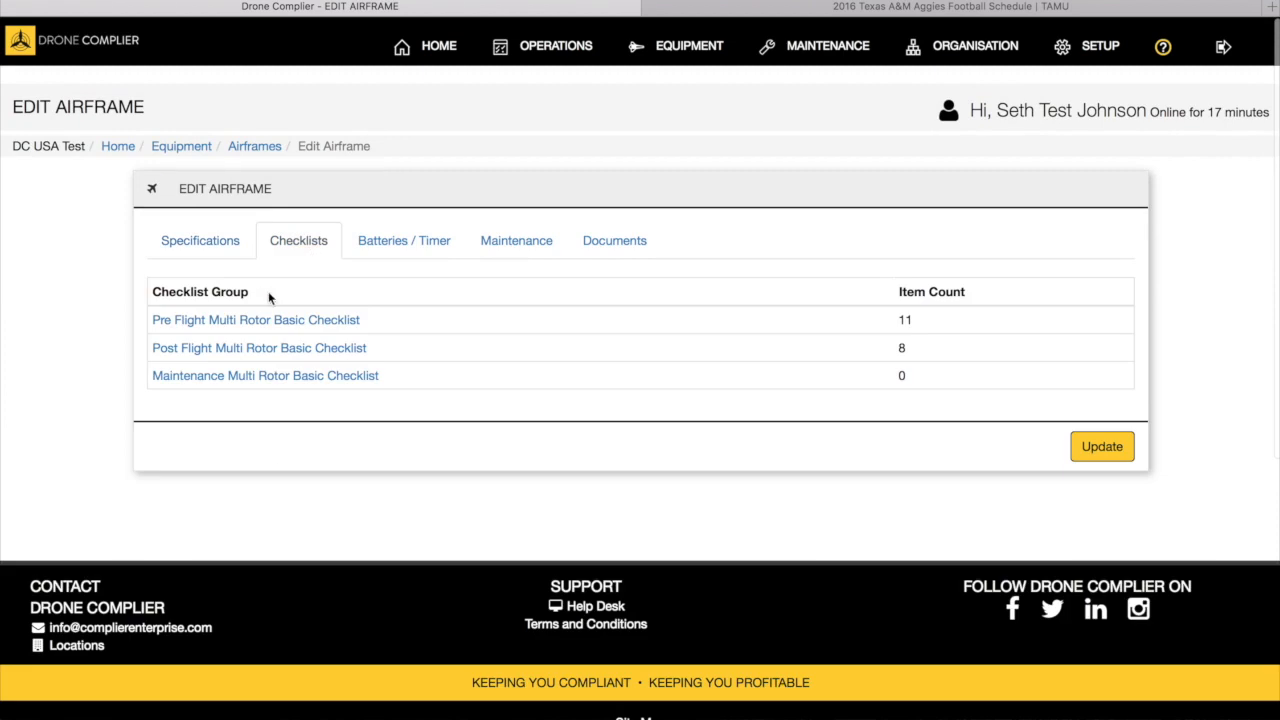
mouse_move(225, 348)
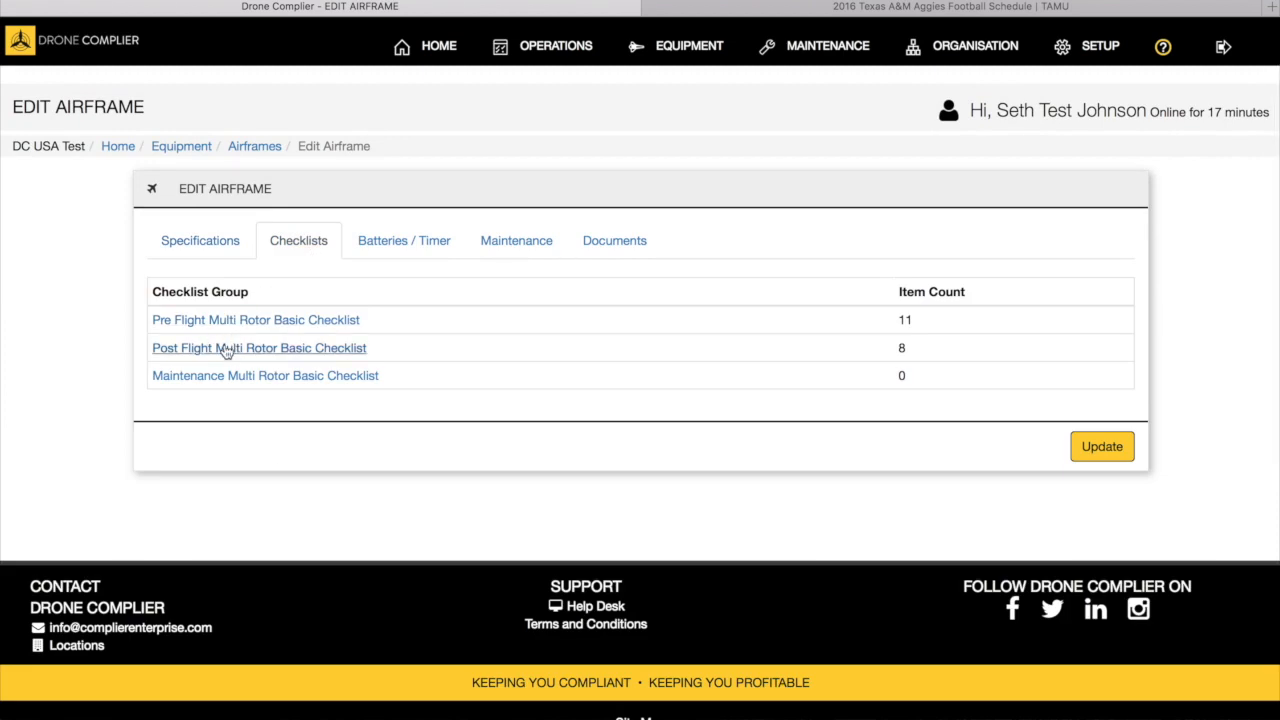
mouse_move(222, 382)
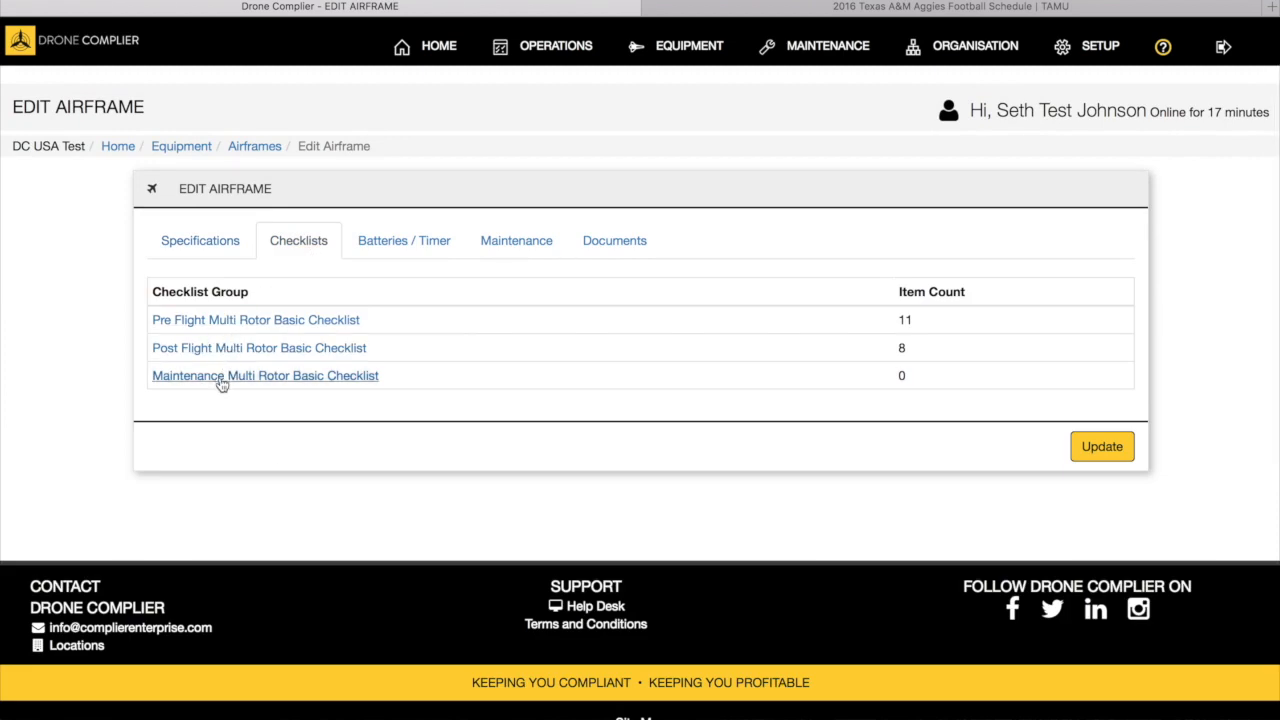
mouse_move(335, 296)
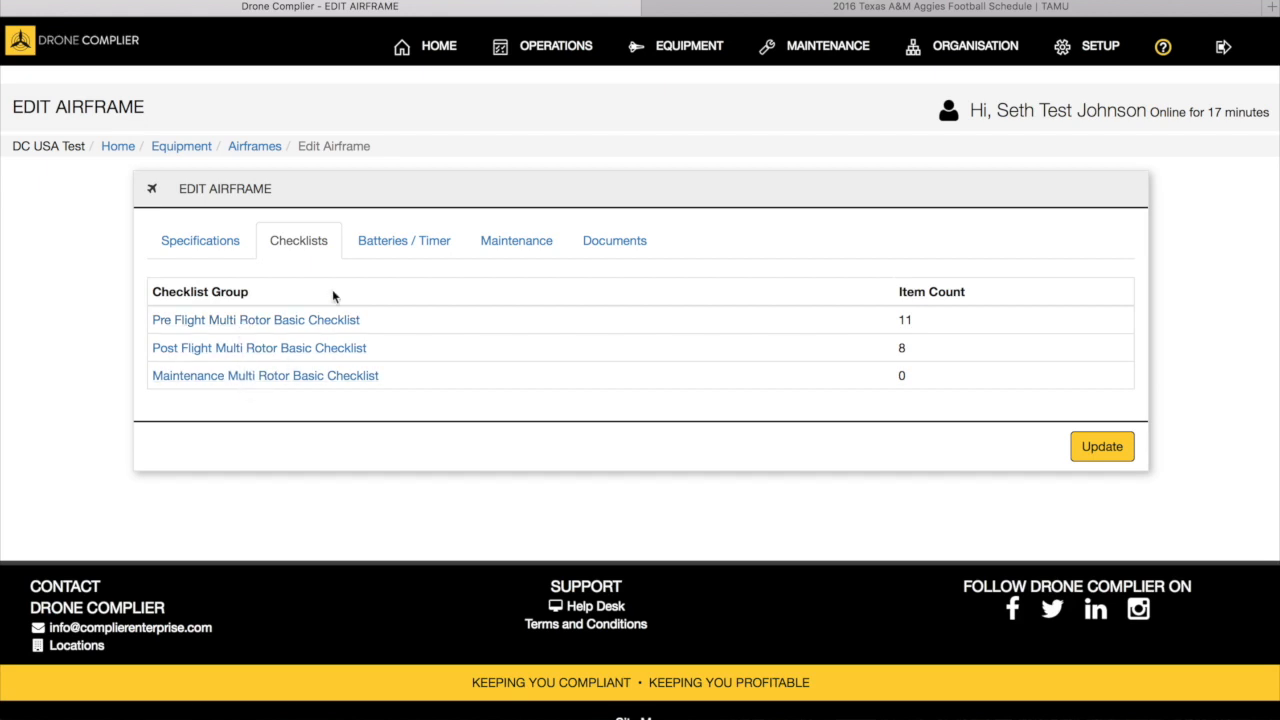
left_click(403, 240)
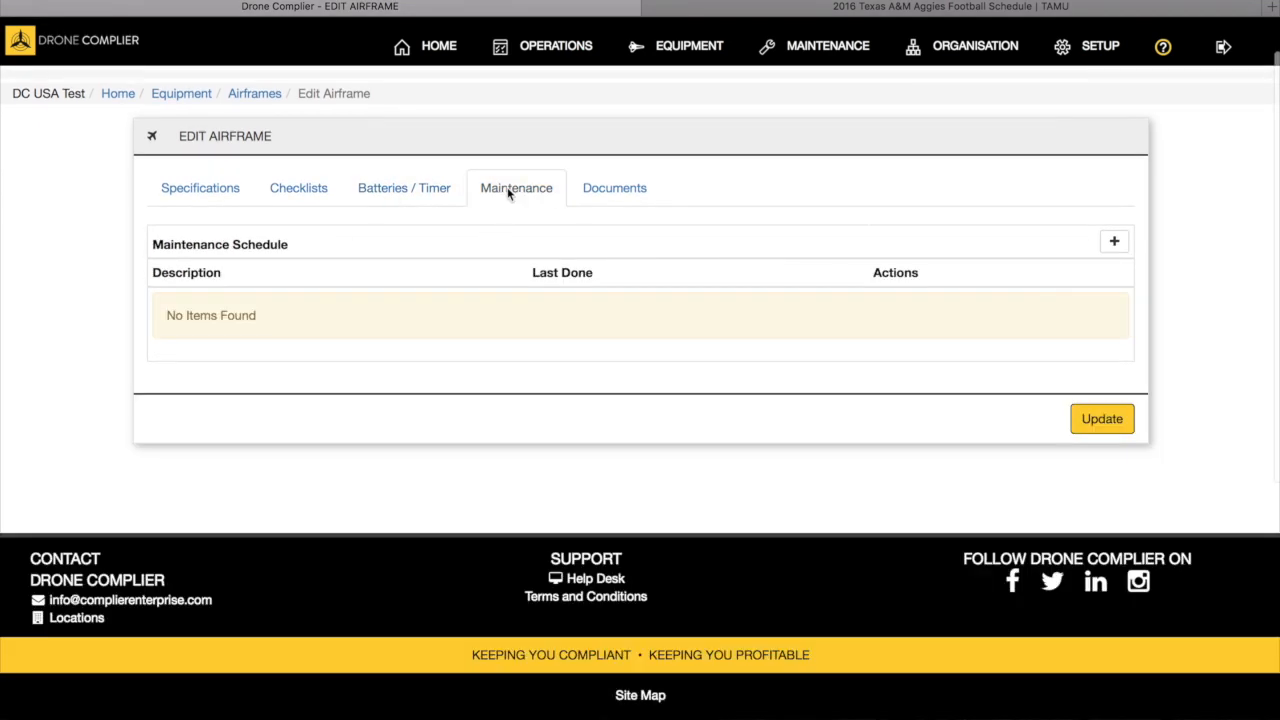
mouse_move(182, 288)
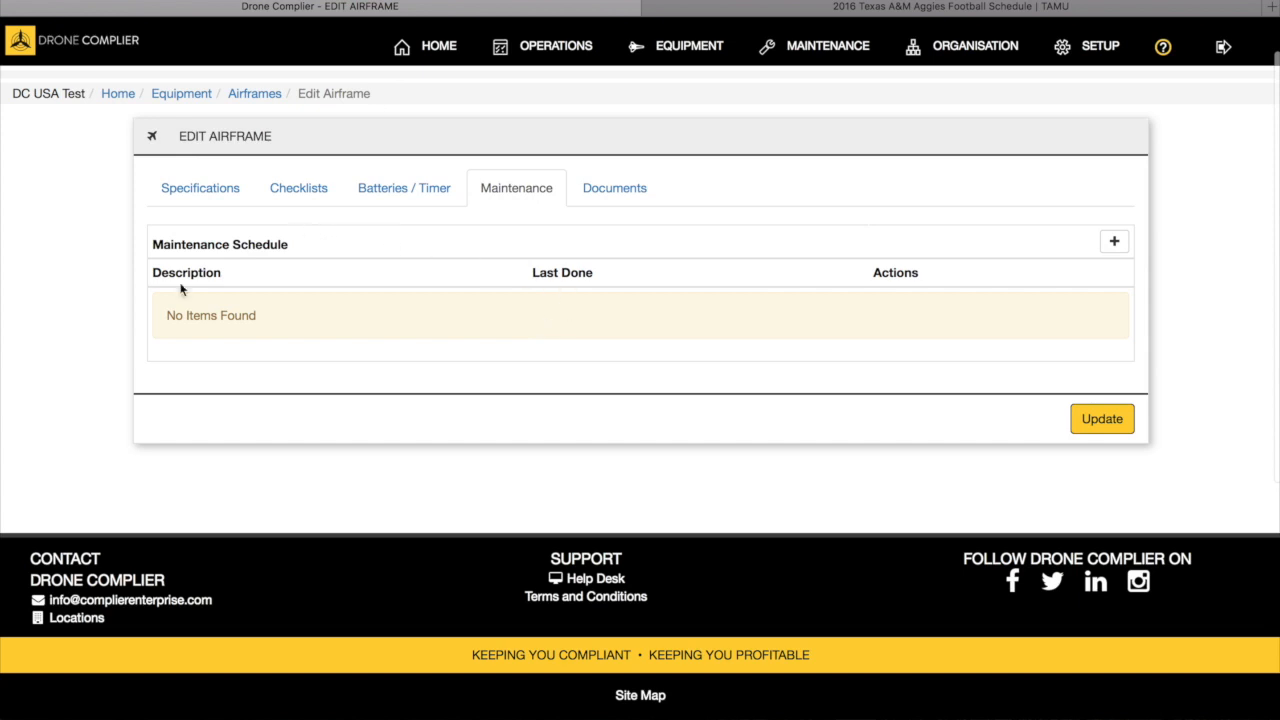
mouse_move(614, 188)
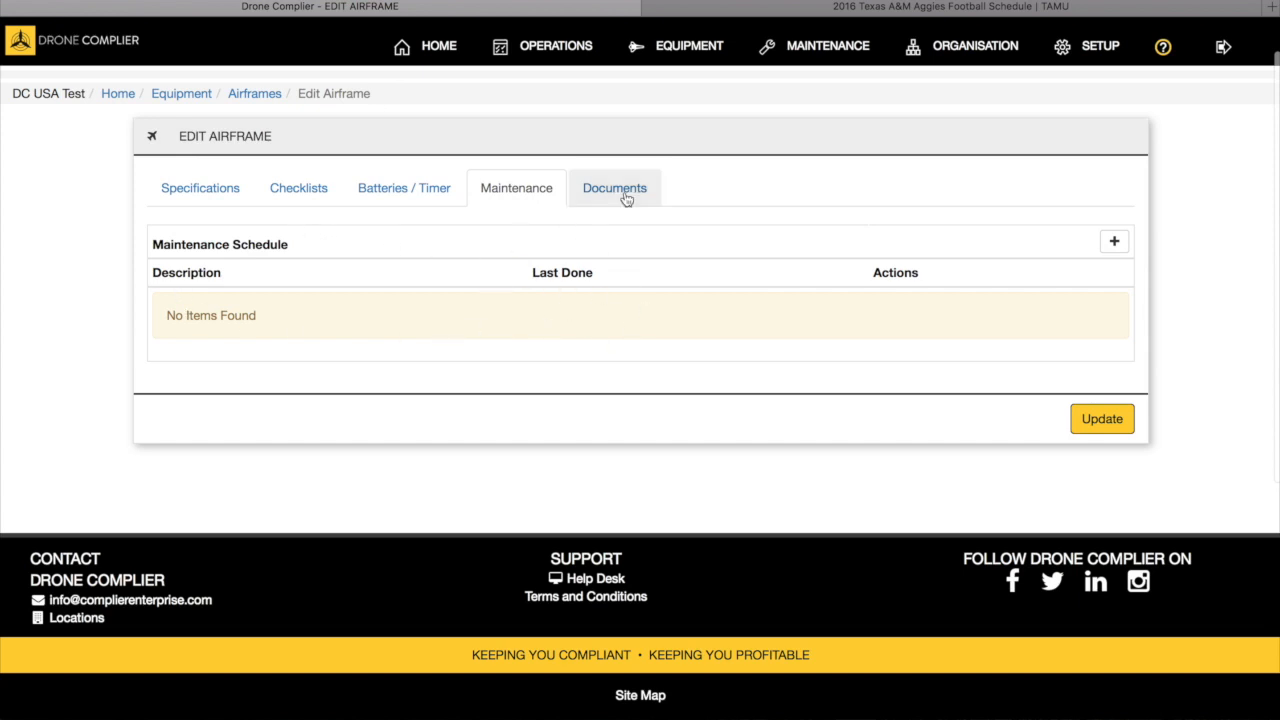
left_click(614, 188)
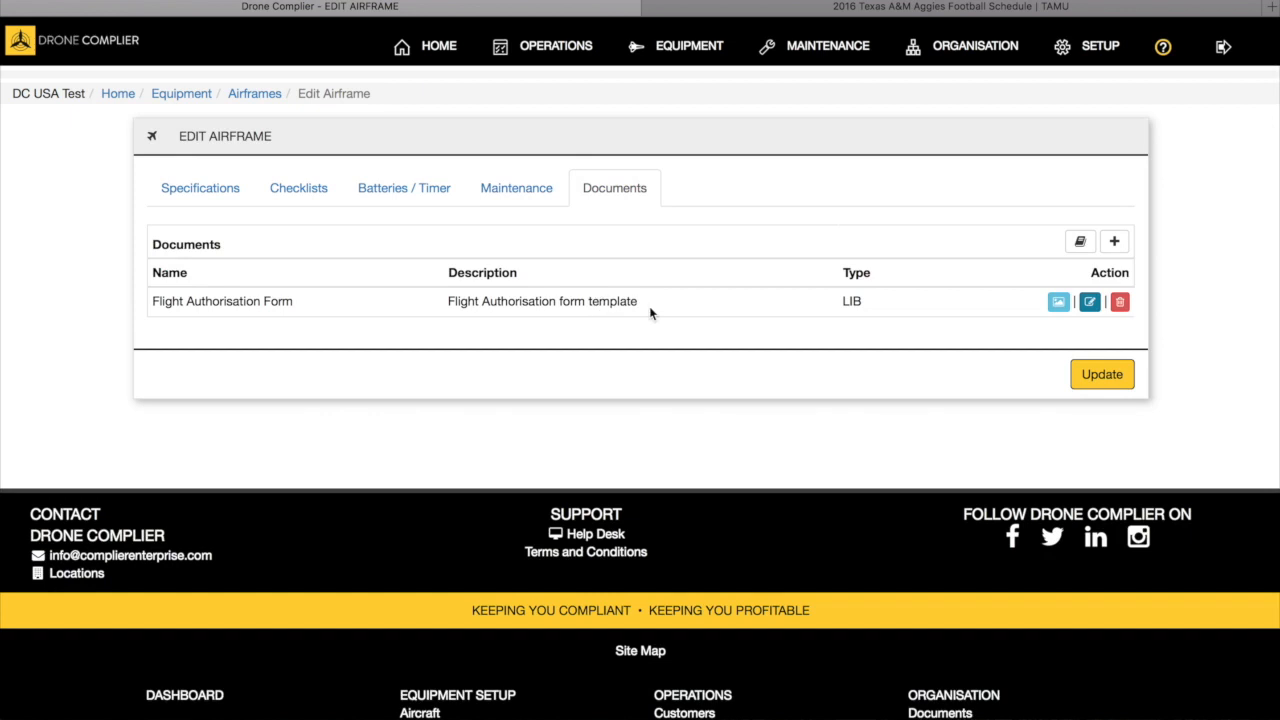
mouse_move(577, 318)
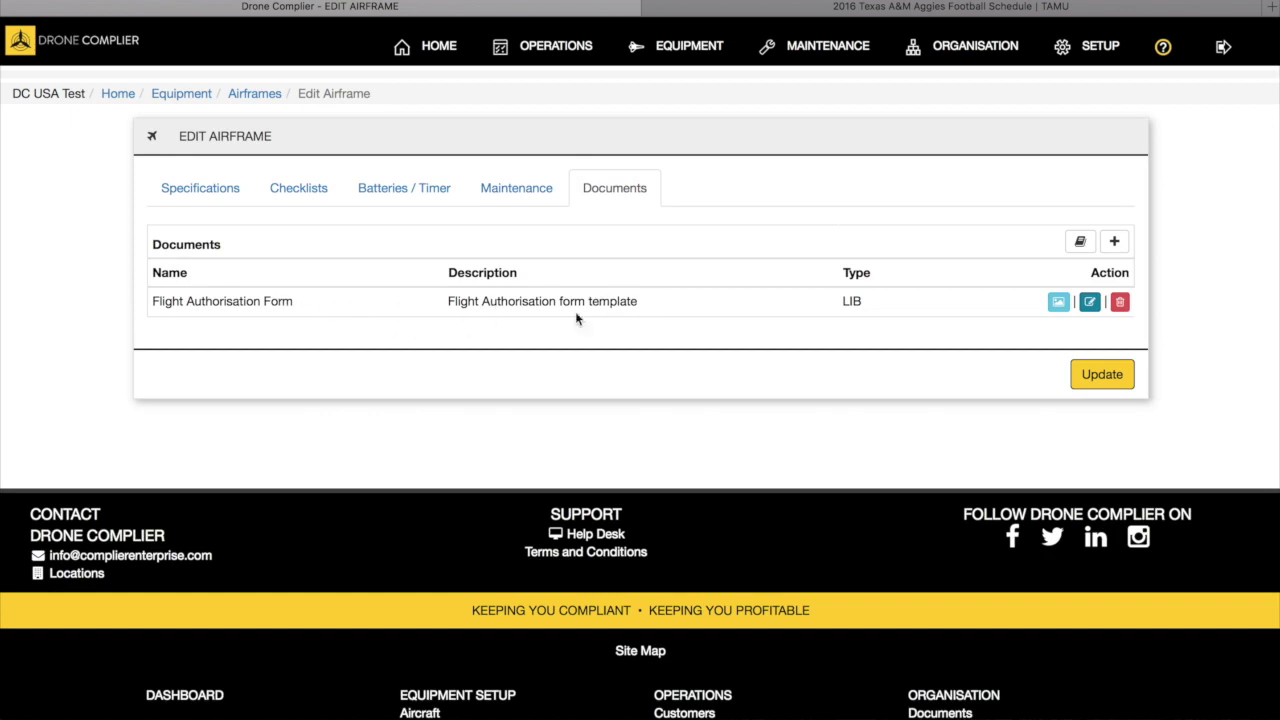
mouse_move(137, 150)
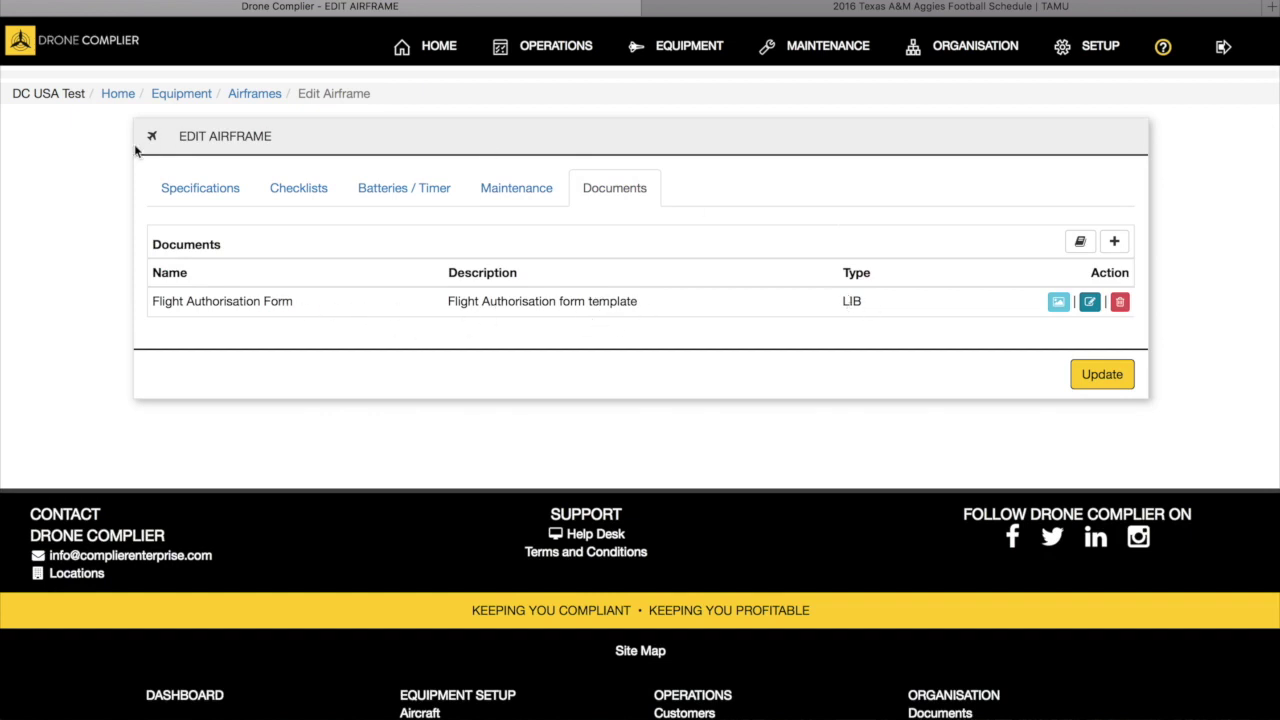
left_click(200, 188)
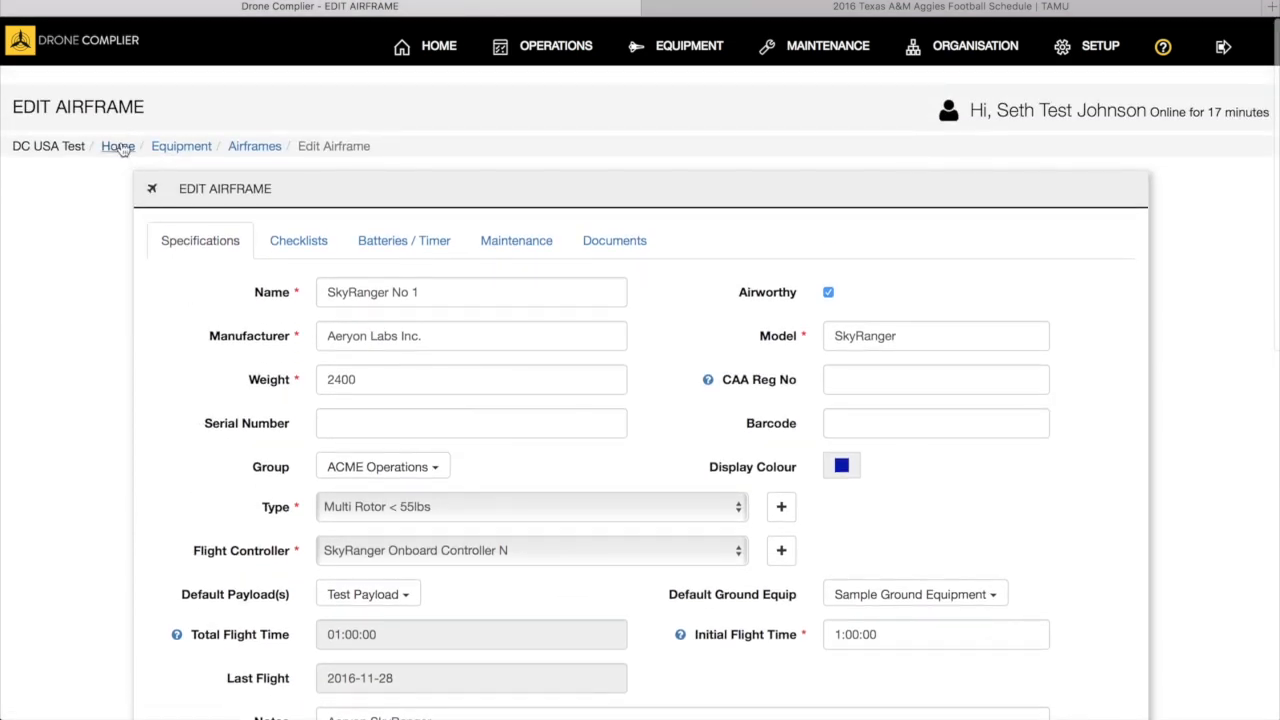
Review SkyRanger Intelligent Battery No 1's record from Home, then switch to the Equipment Dashboard.
left_click(117, 146)
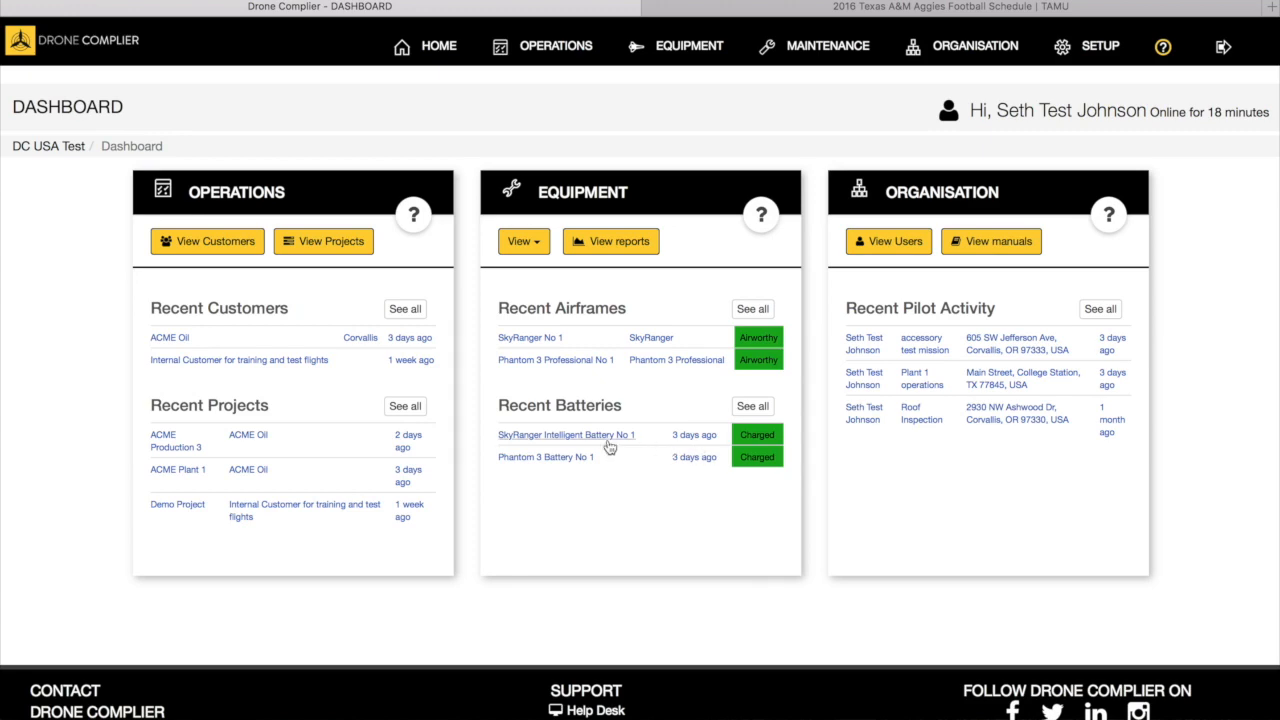
left_click(566, 434)
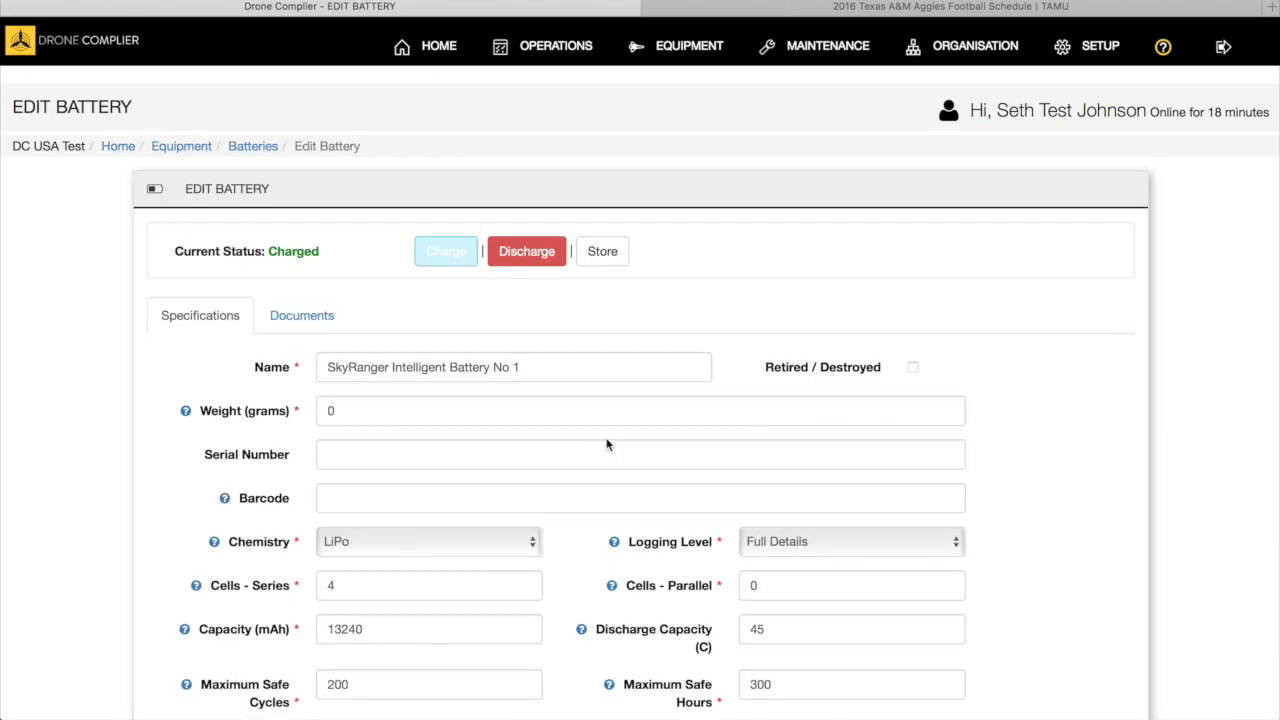
scroll("down", 3)
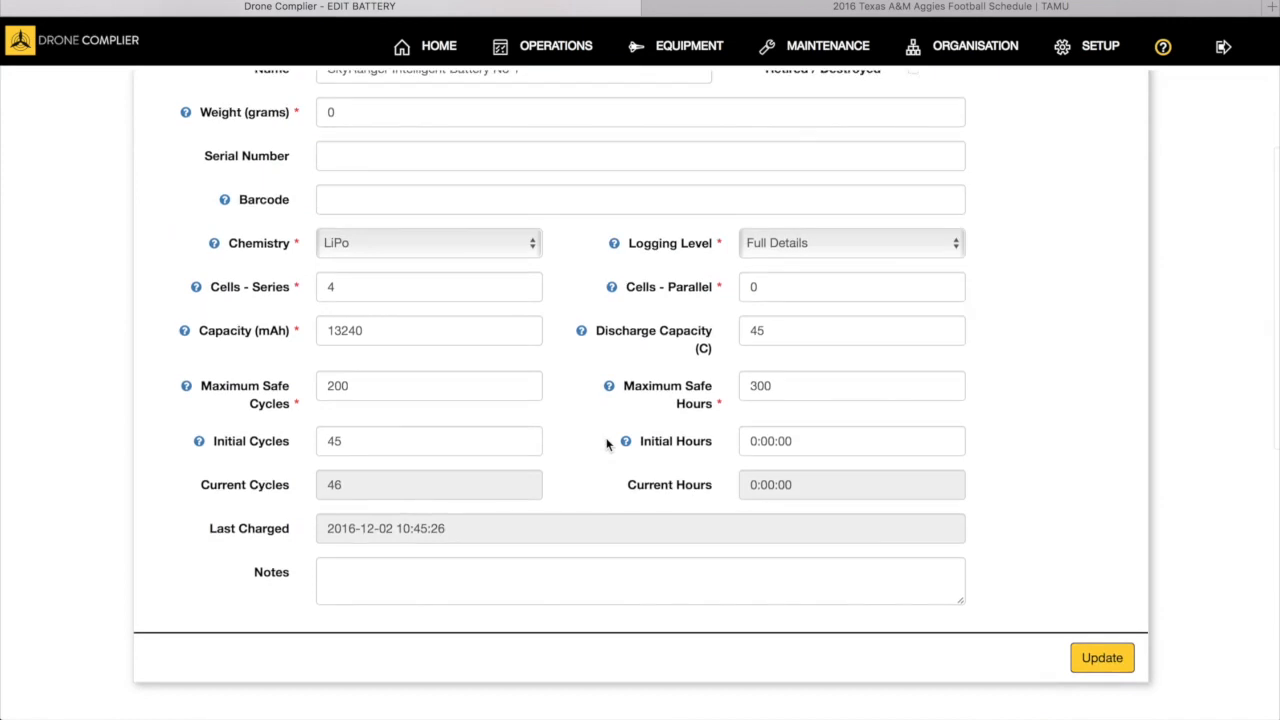
scroll("up", 3)
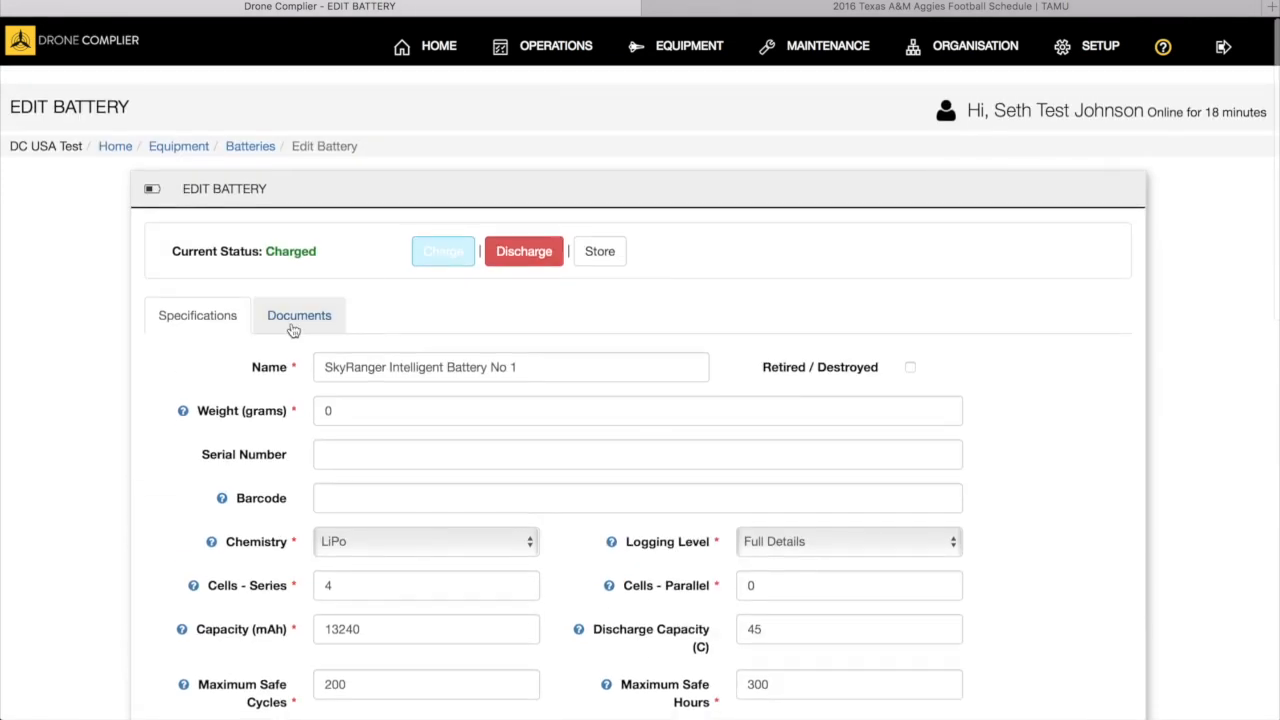
left_click(299, 315)
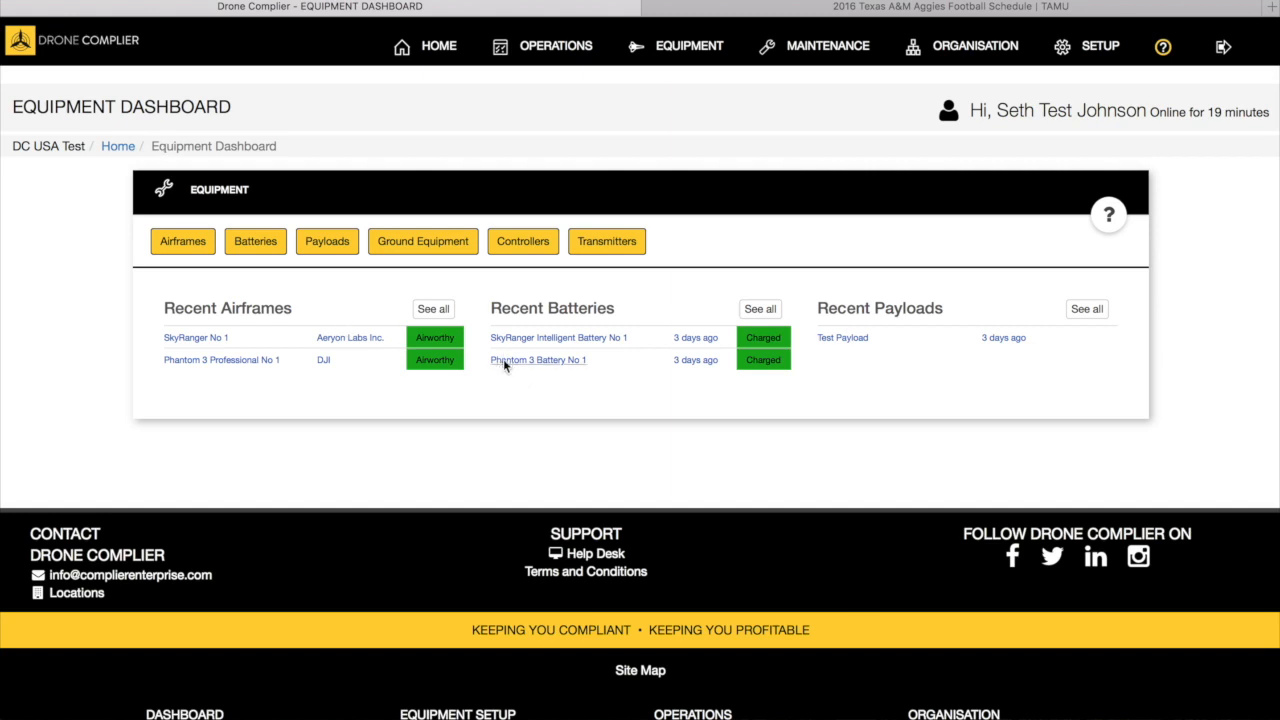
left_click(537, 360)
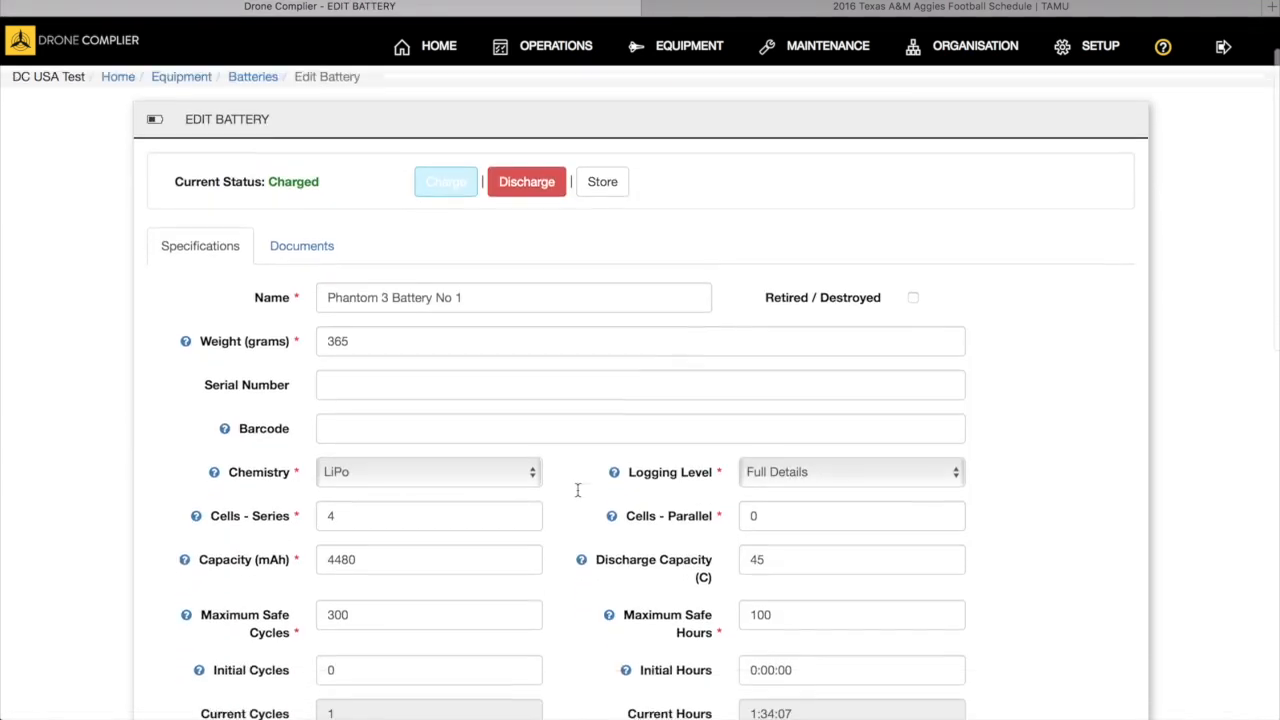
scroll("up", 3)
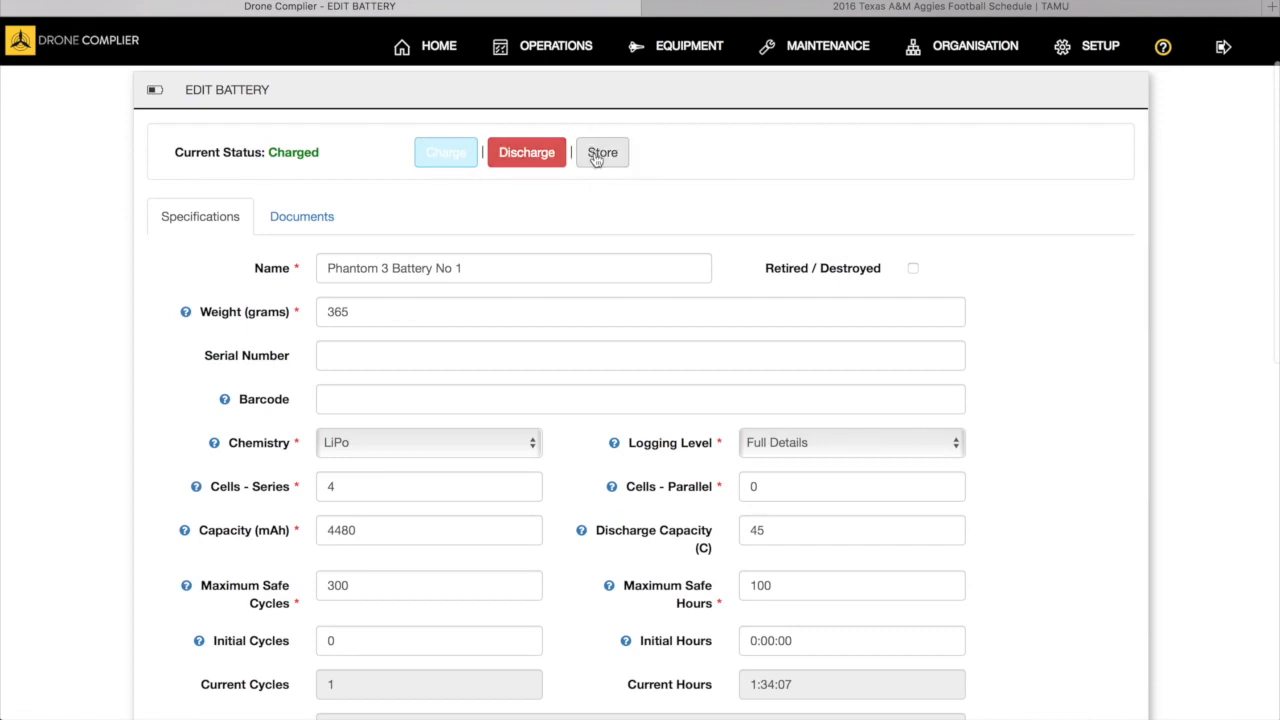
mouse_move(601, 152)
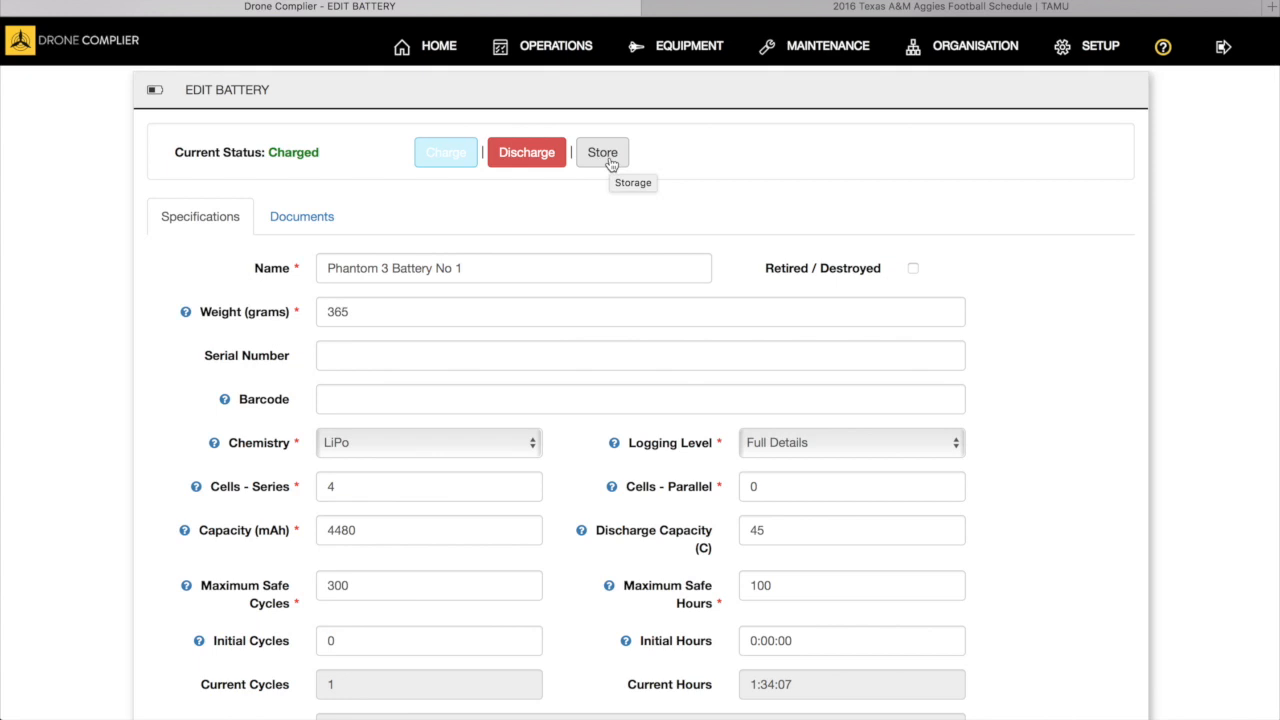
mouse_move(612, 165)
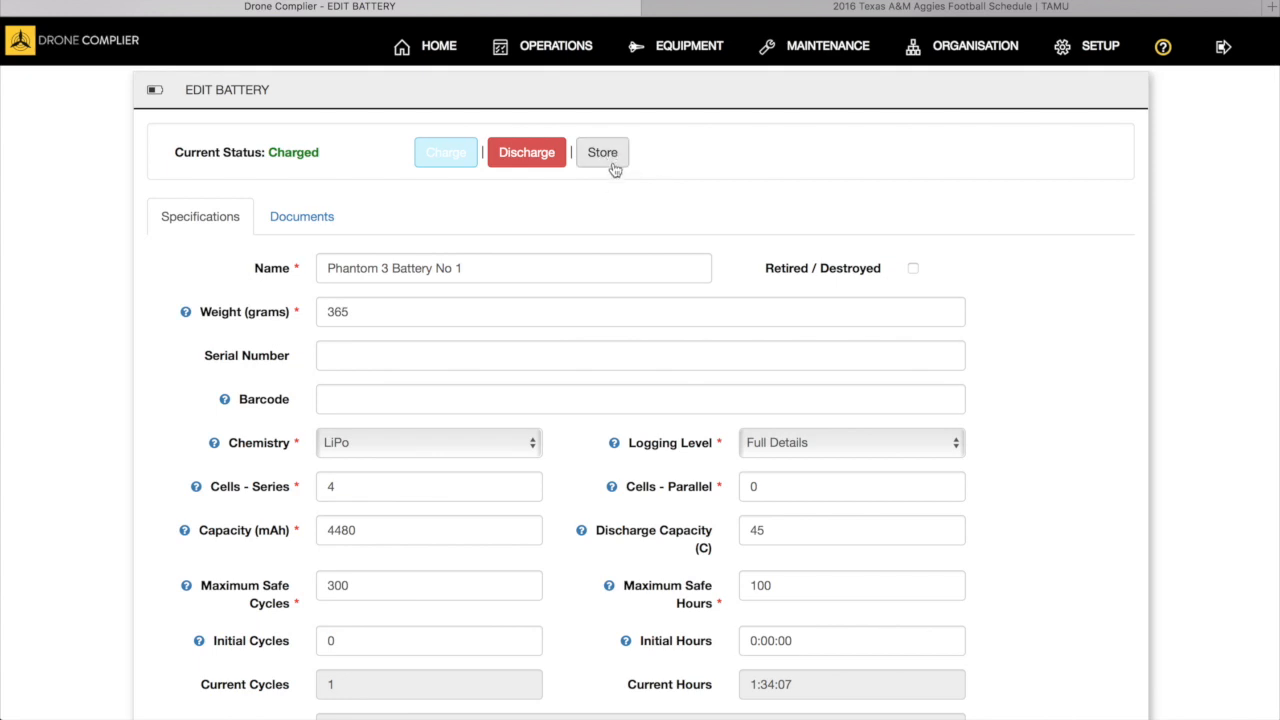
scroll("down", 3)
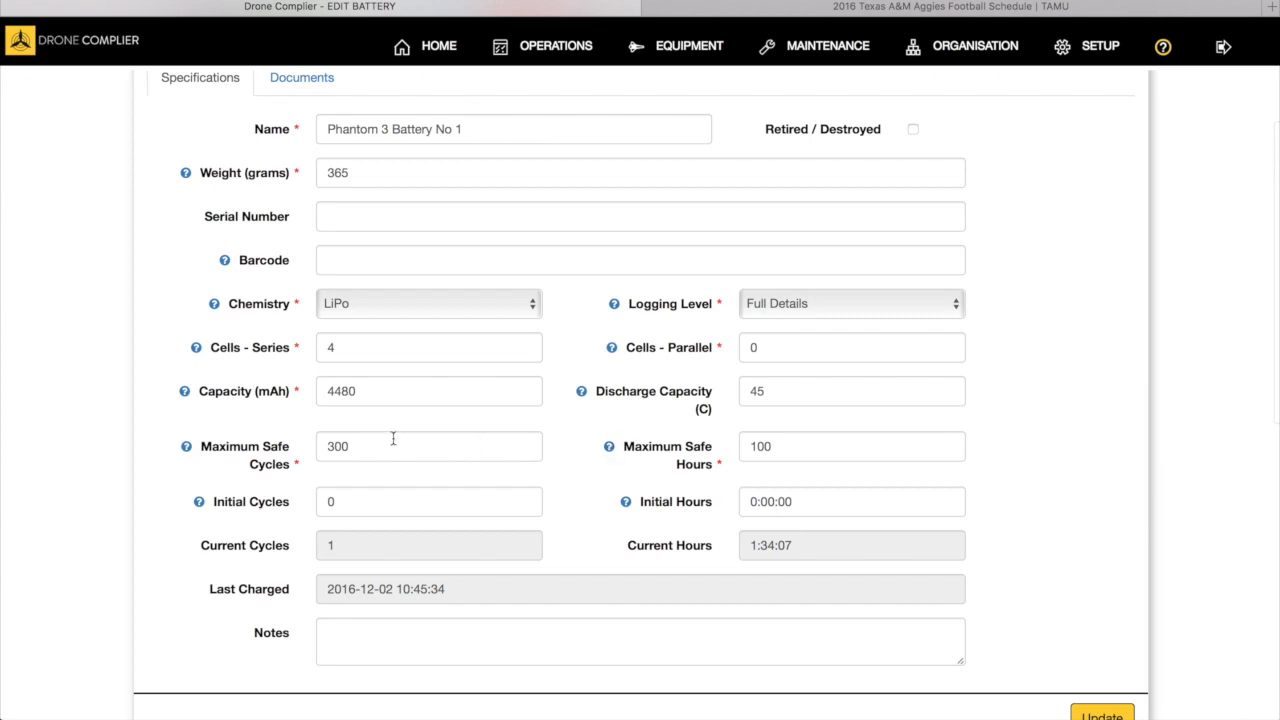
mouse_move(595, 452)
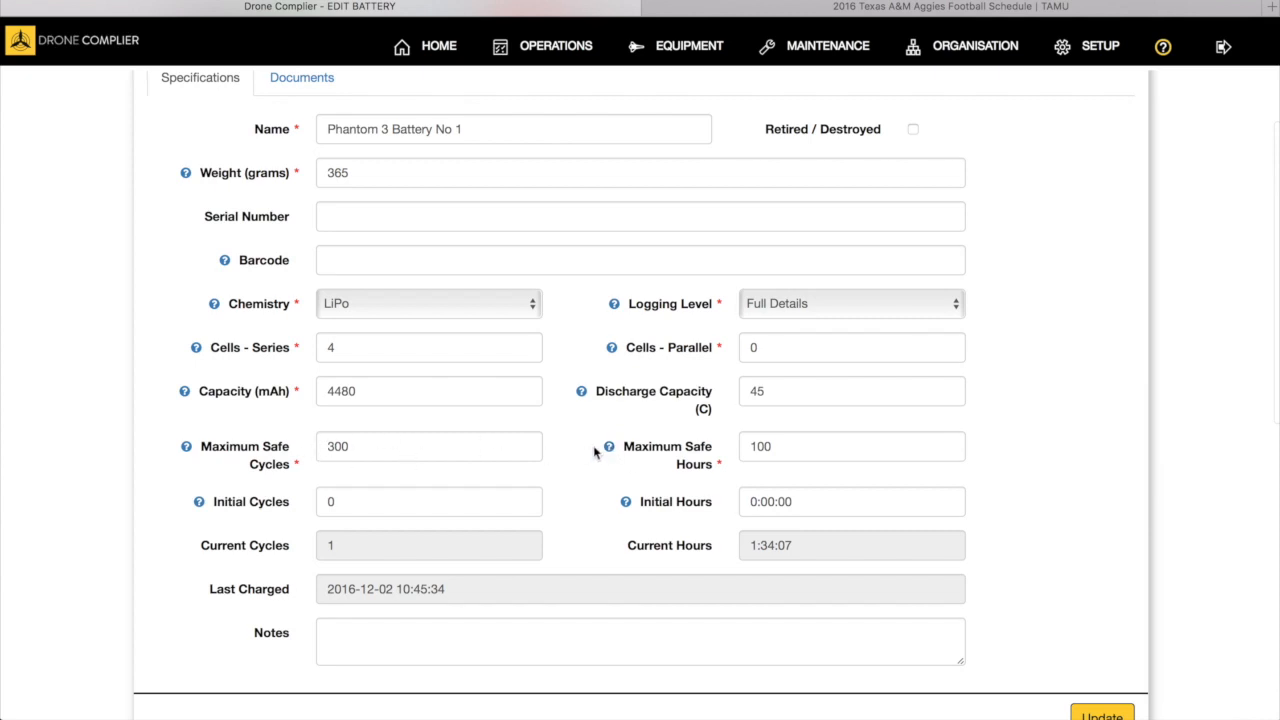
scroll("up", 3)
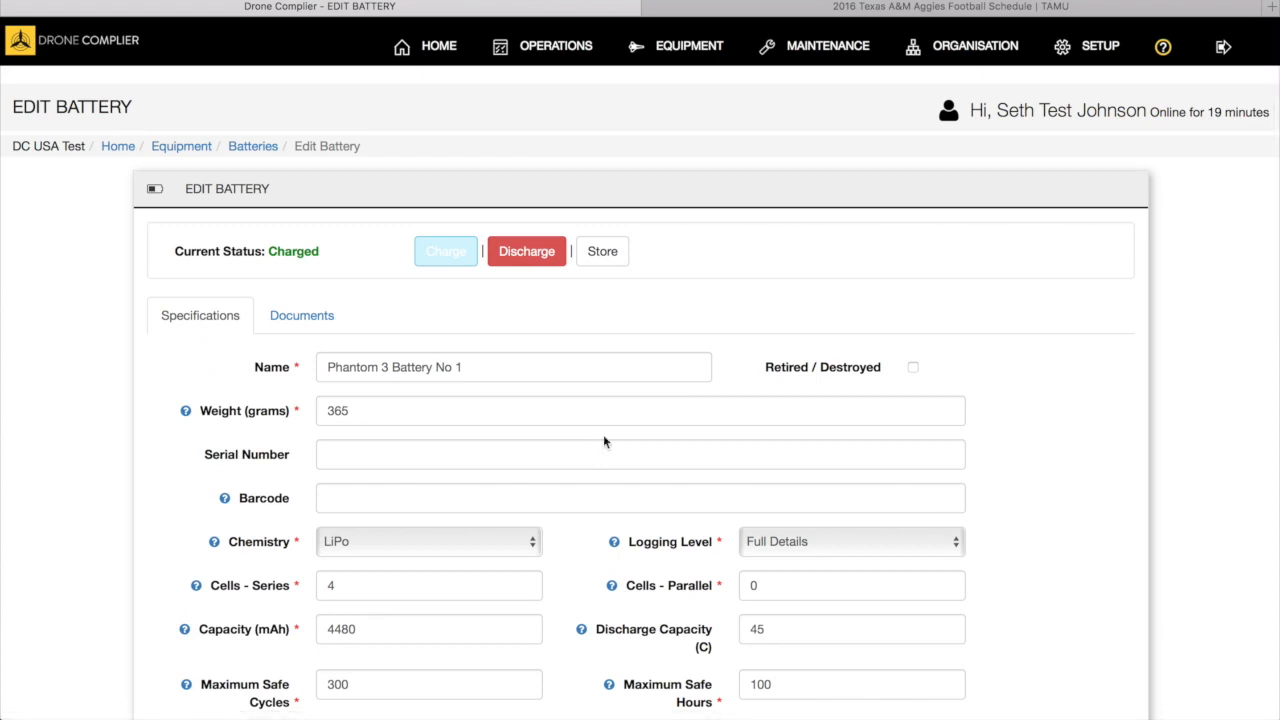
left_click(689, 45)
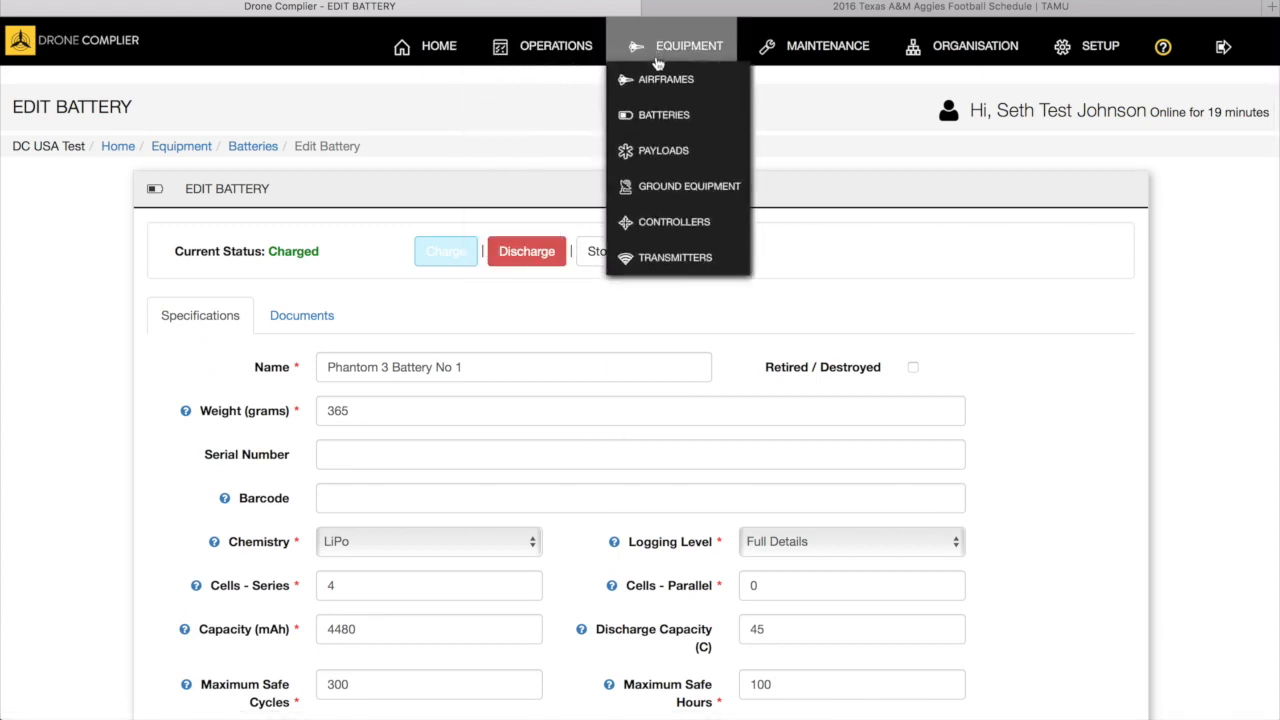
Review the Batteries list showing Phantom 3 Battery No 1 and SkyRanger Intelligent Battery No 1.
left_click(663, 114)
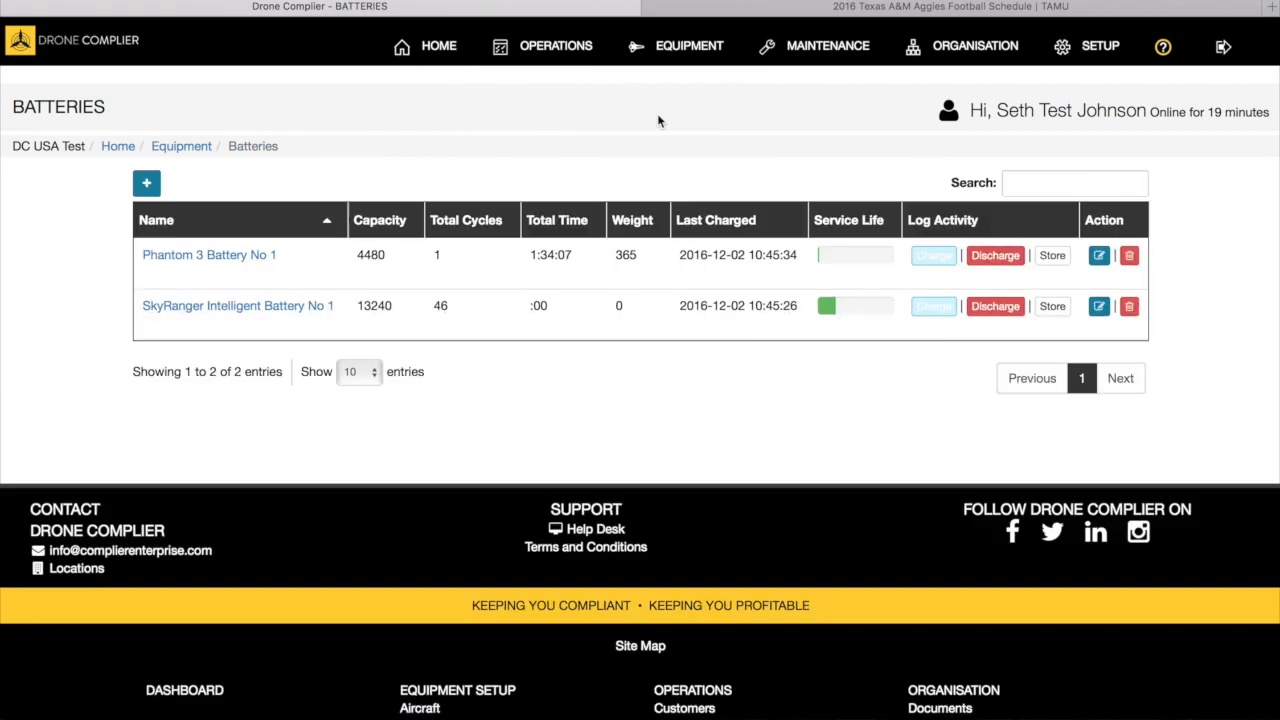
mouse_move(730, 303)
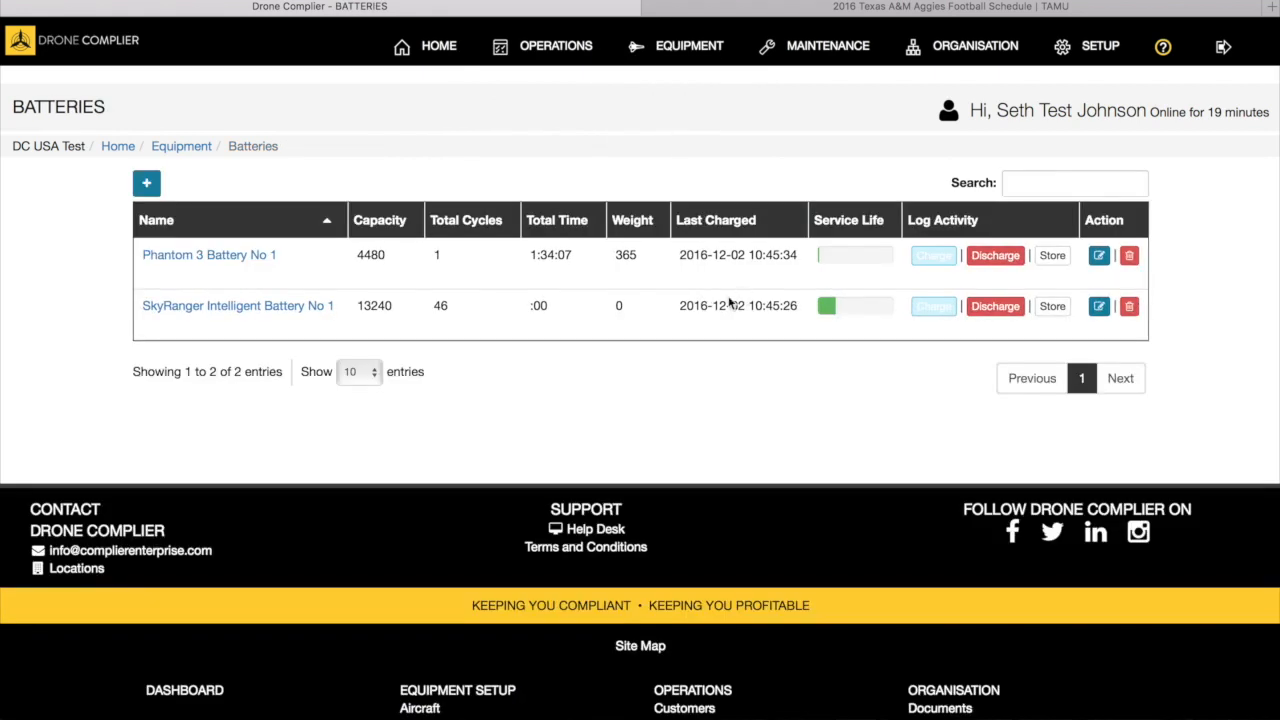
mouse_move(773, 345)
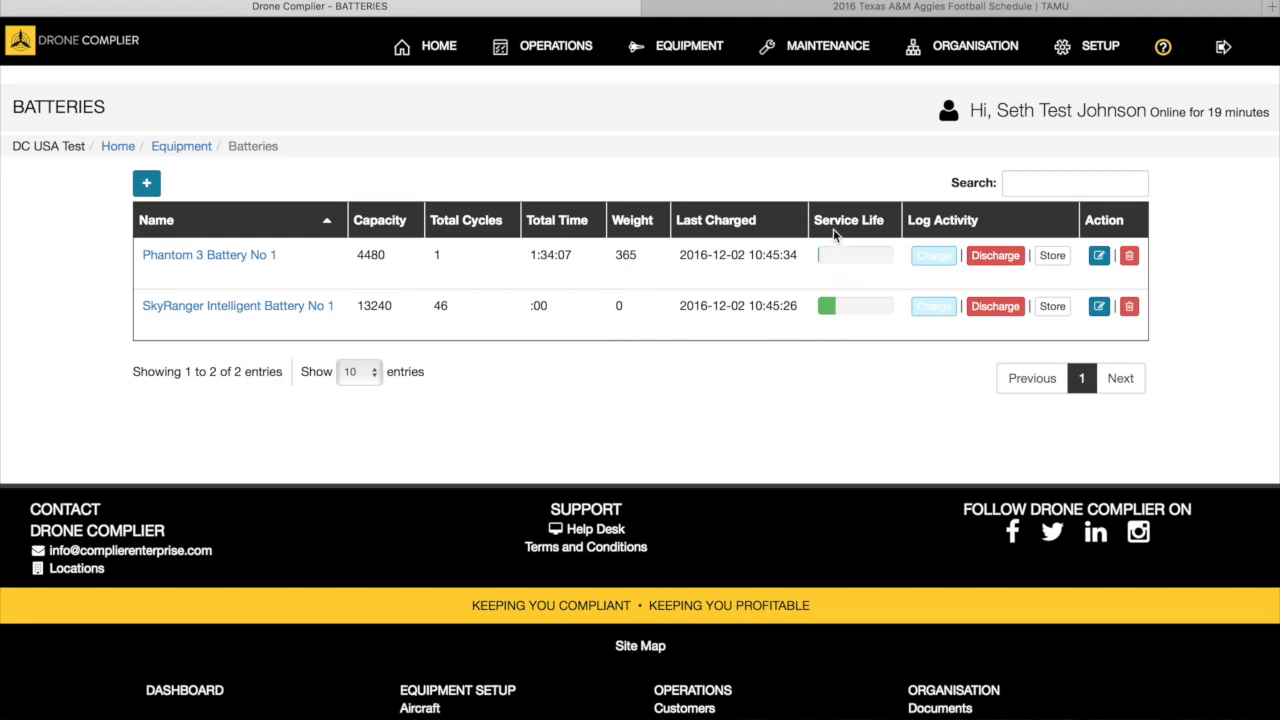
mouse_move(824, 266)
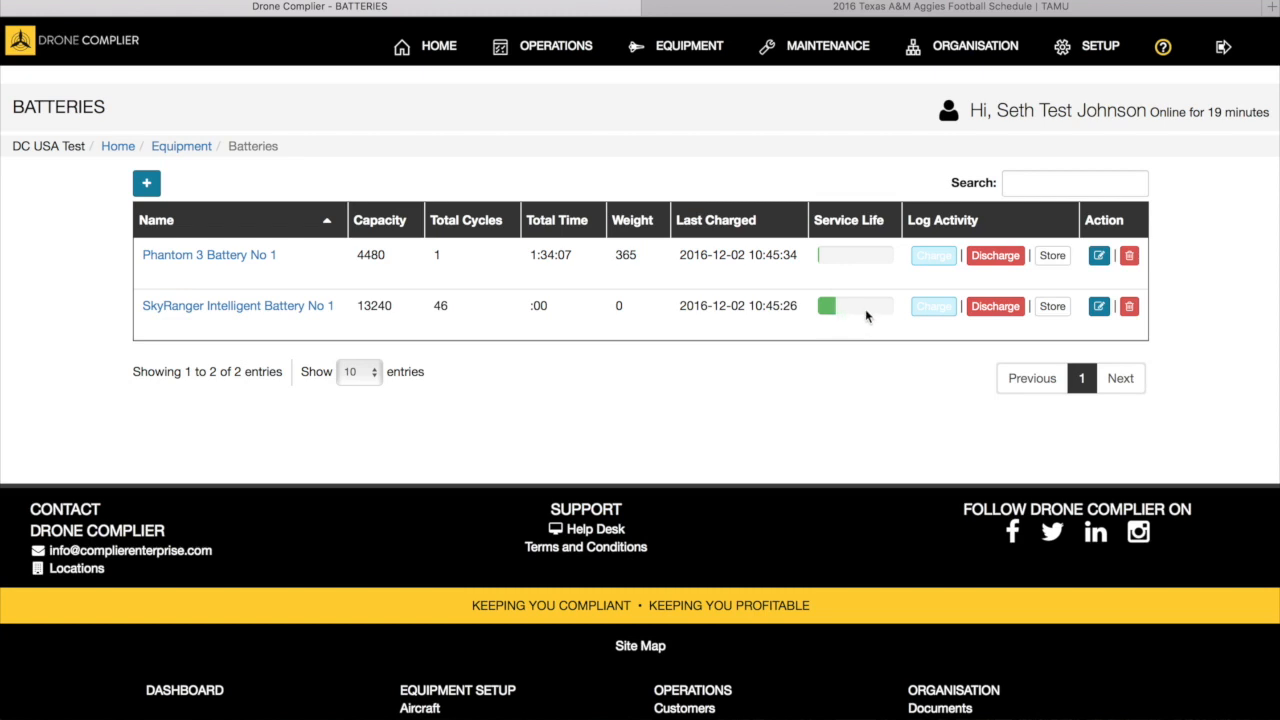
mouse_move(881, 313)
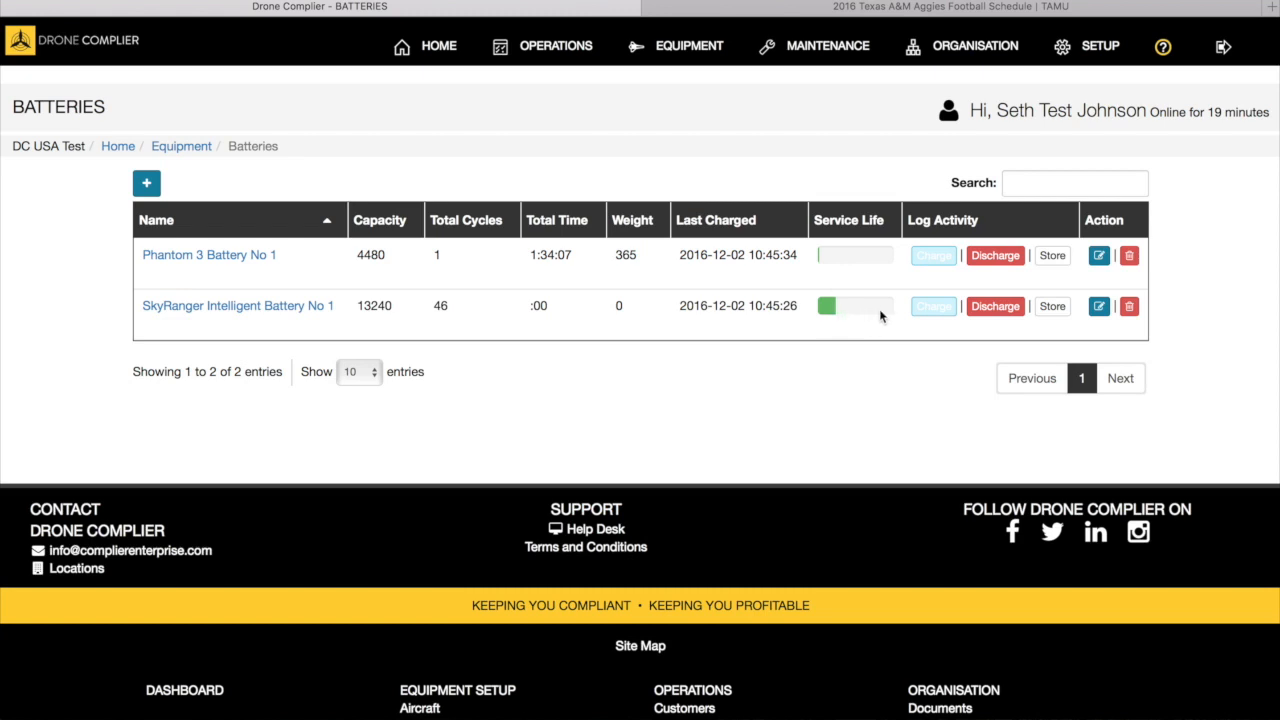
mouse_move(866, 318)
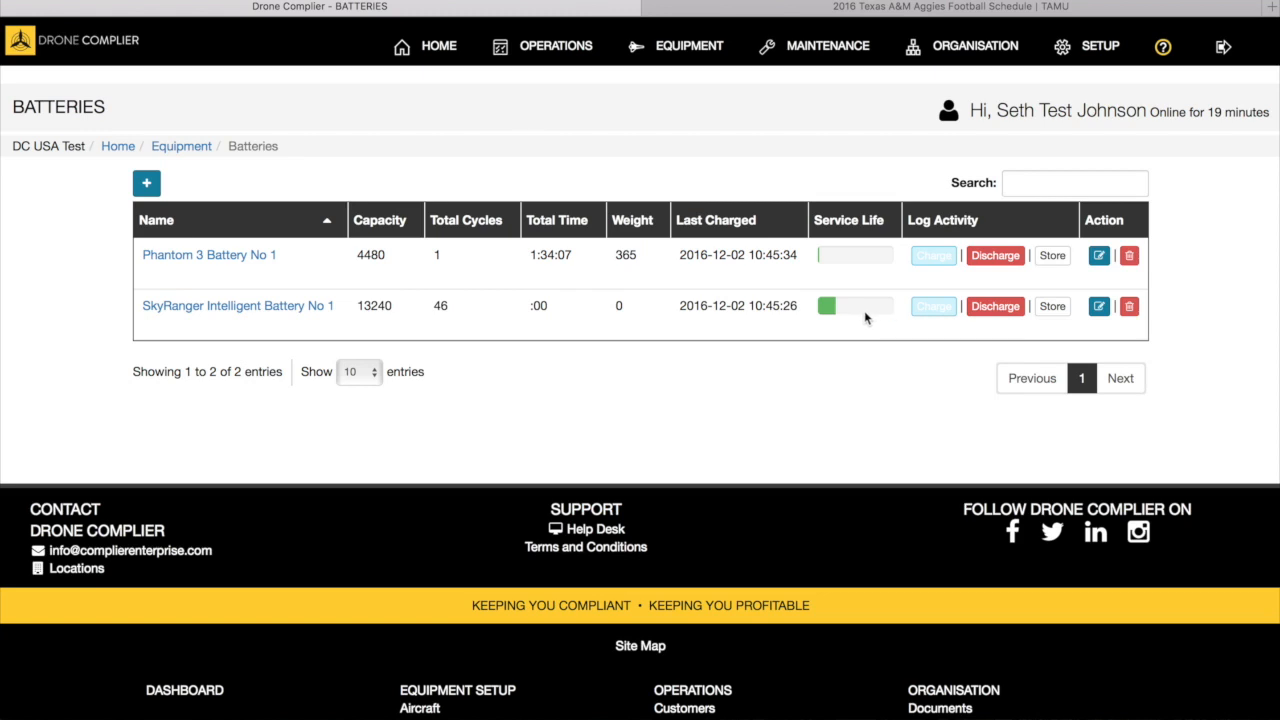
mouse_move(884, 320)
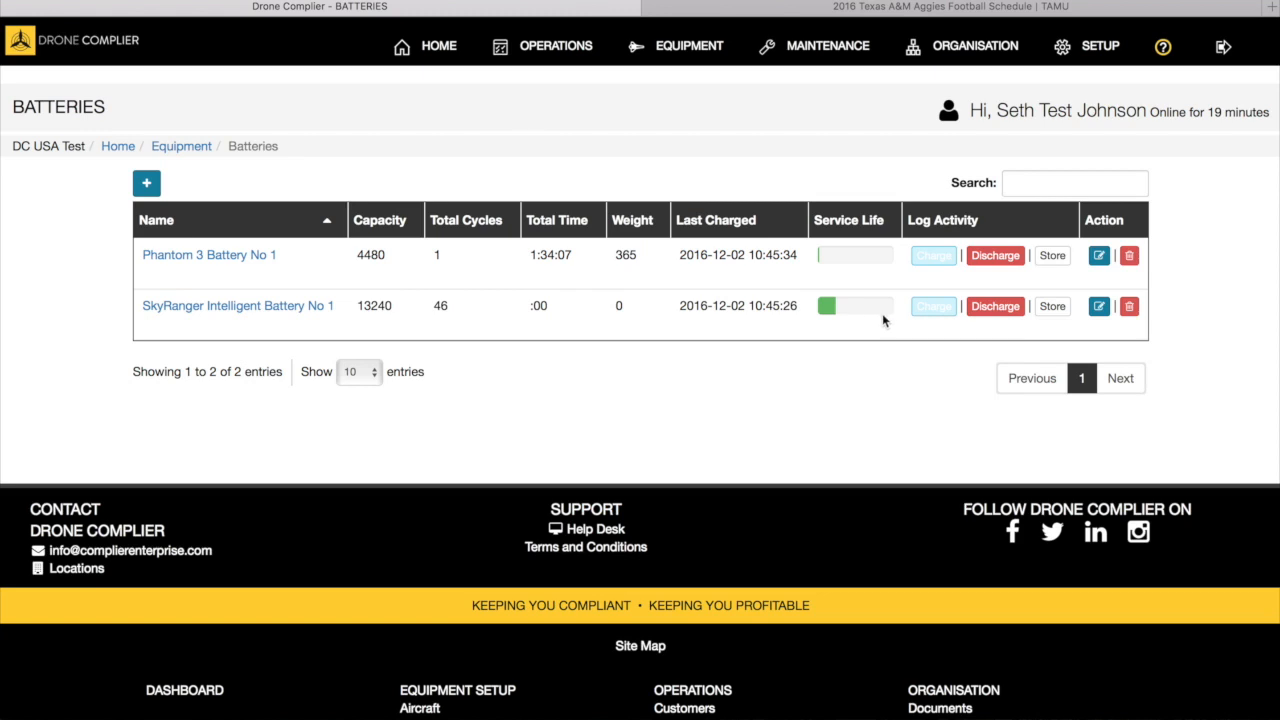
mouse_move(543, 295)
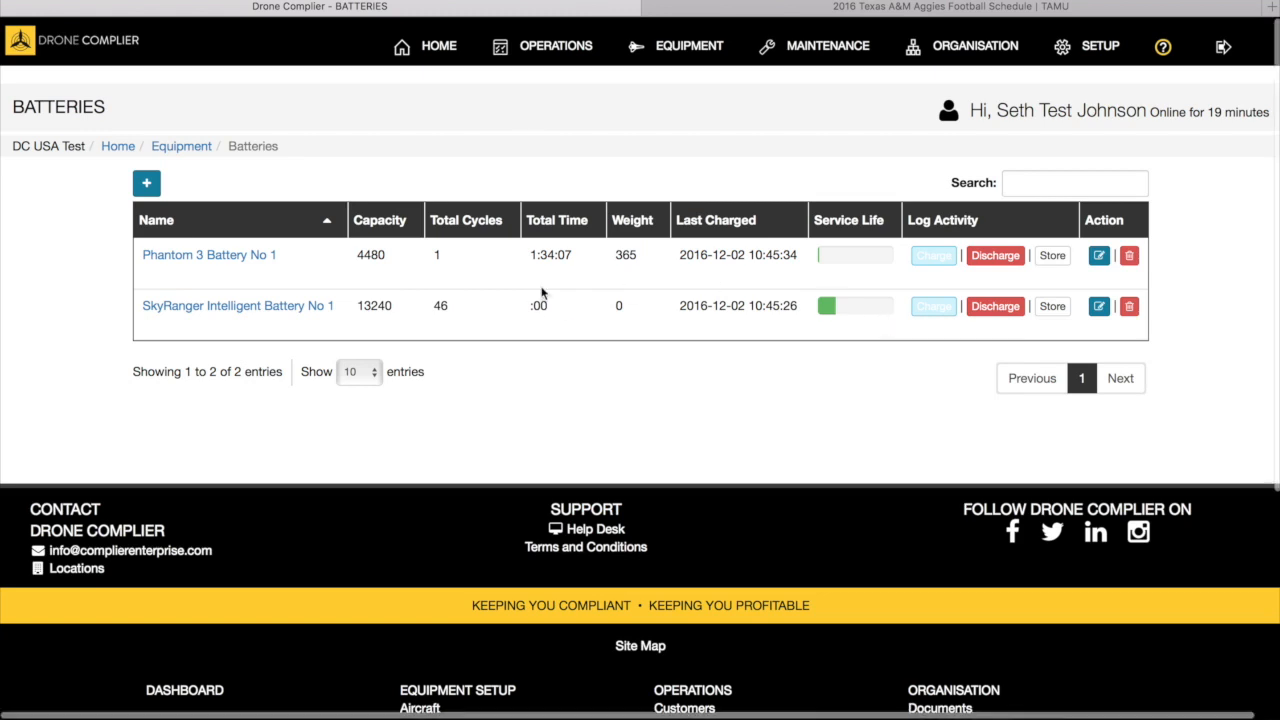
left_click(689, 45)
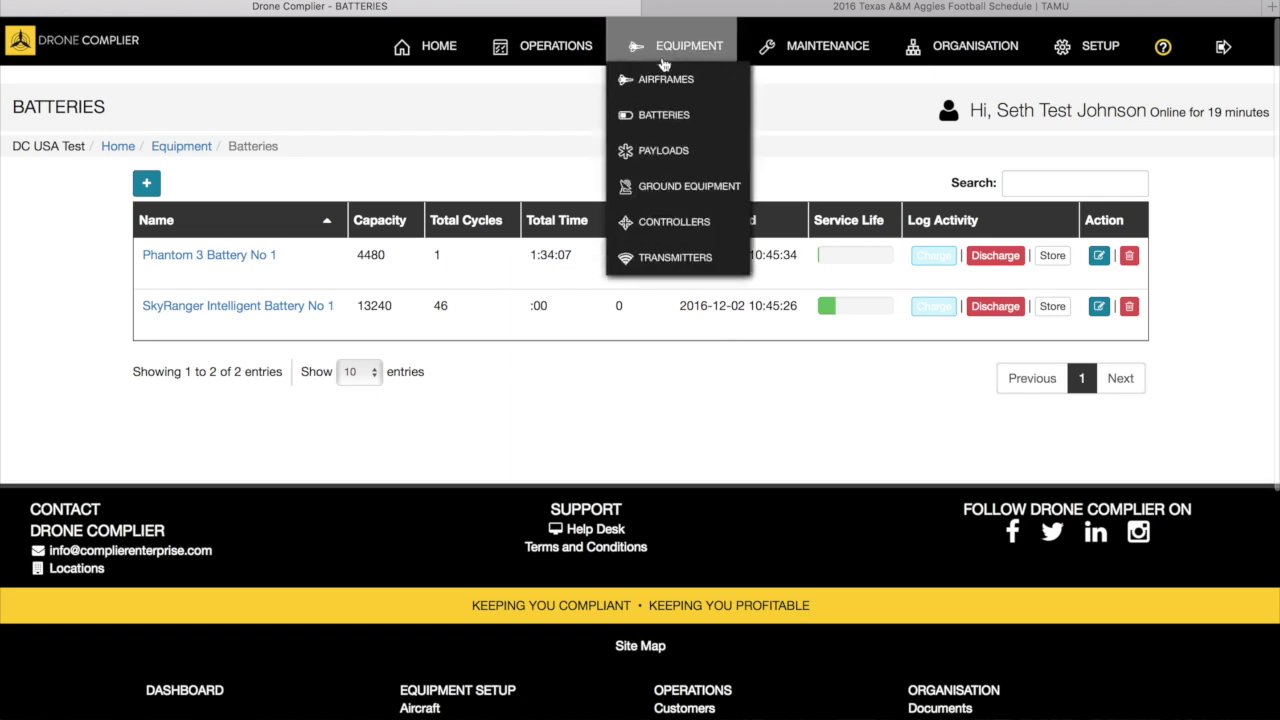
View the airframes list, then look over the organisation profile's specifications.
left_click(665, 79)
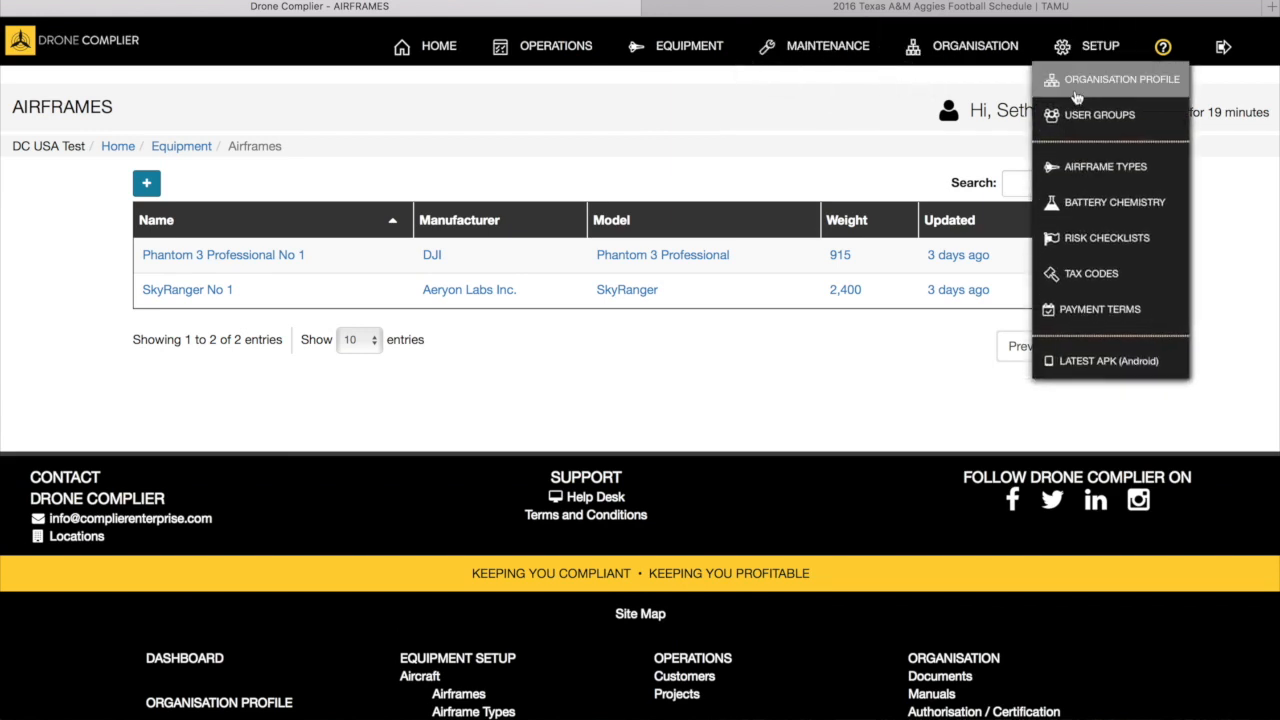
mouse_move(1105, 166)
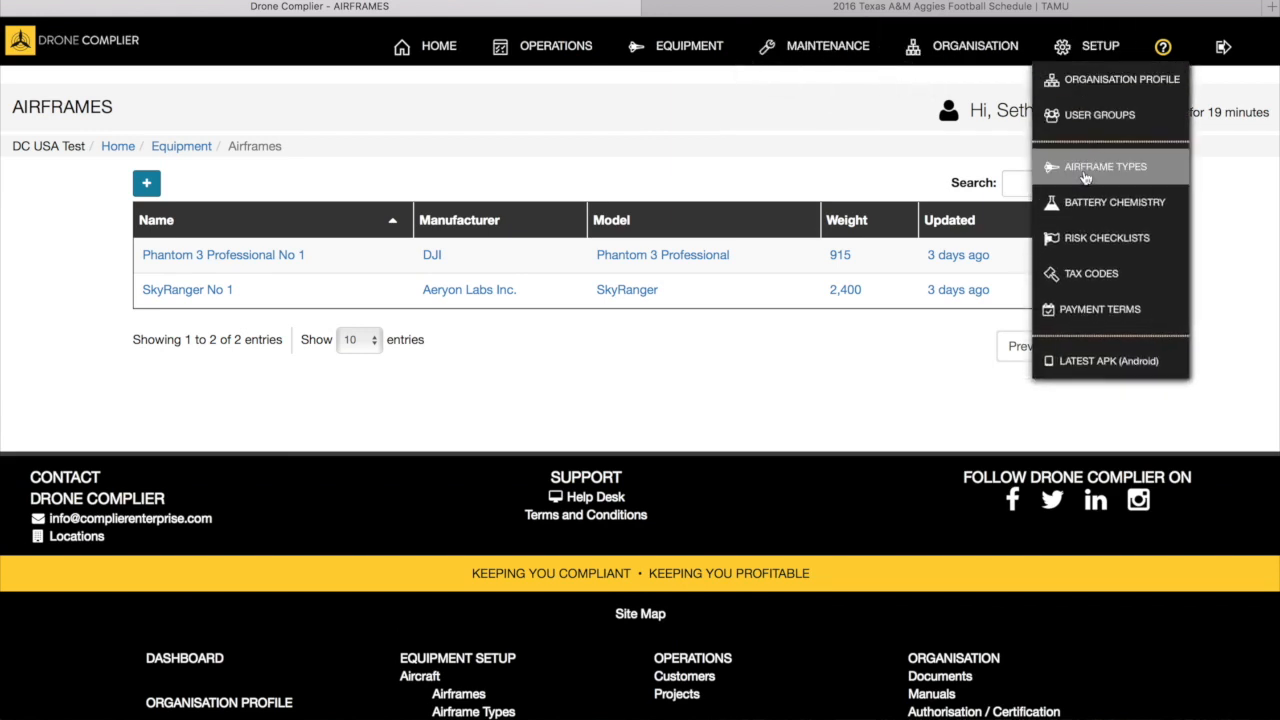
left_click(1121, 79)
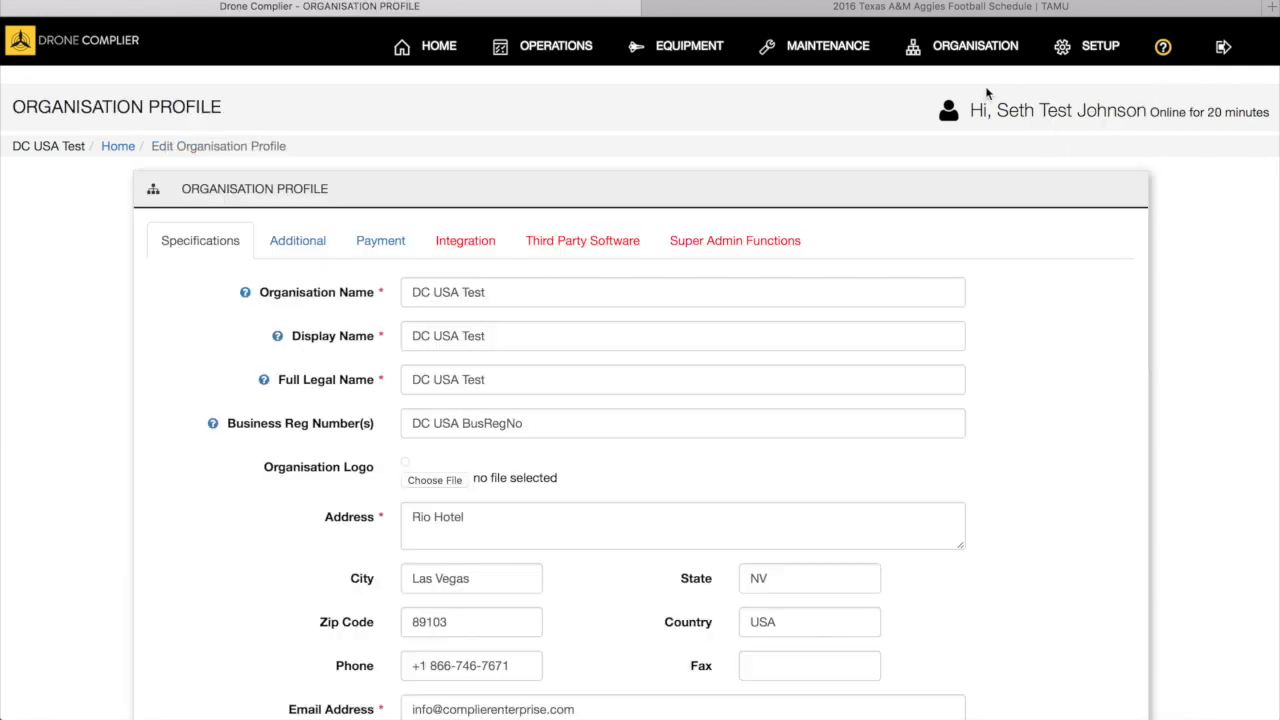
scroll("down", 3)
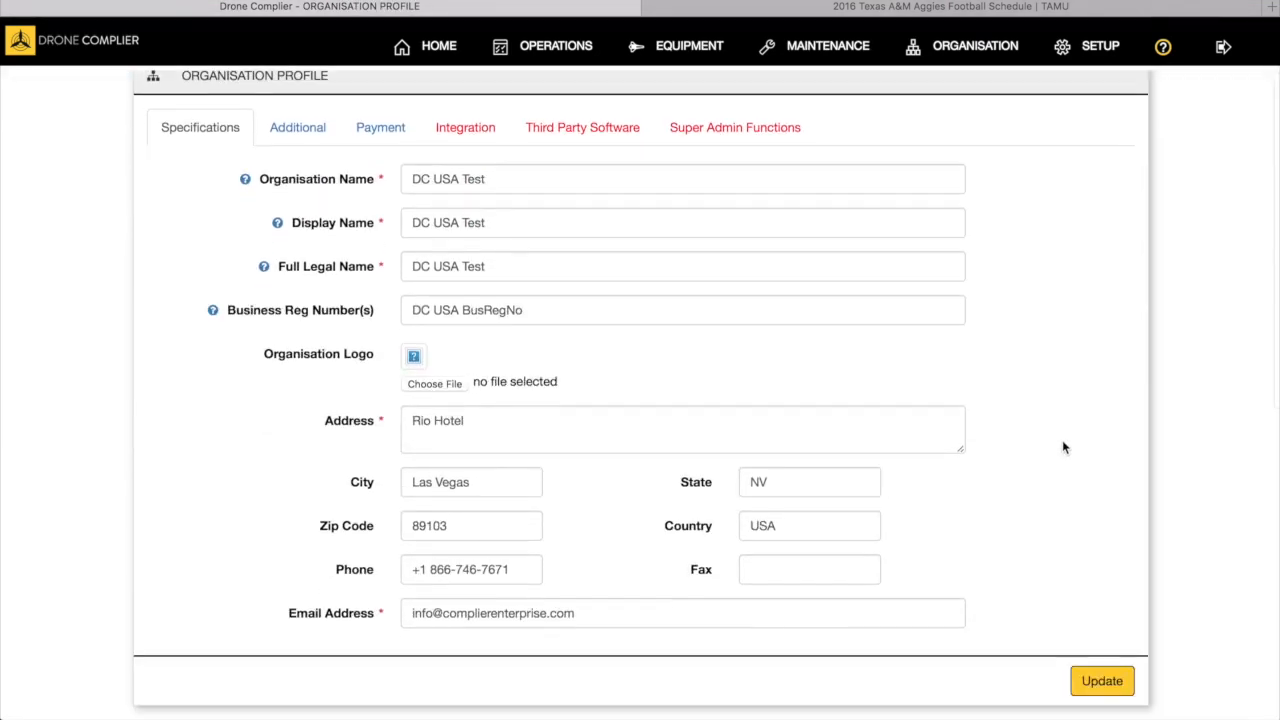
scroll("up", 3)
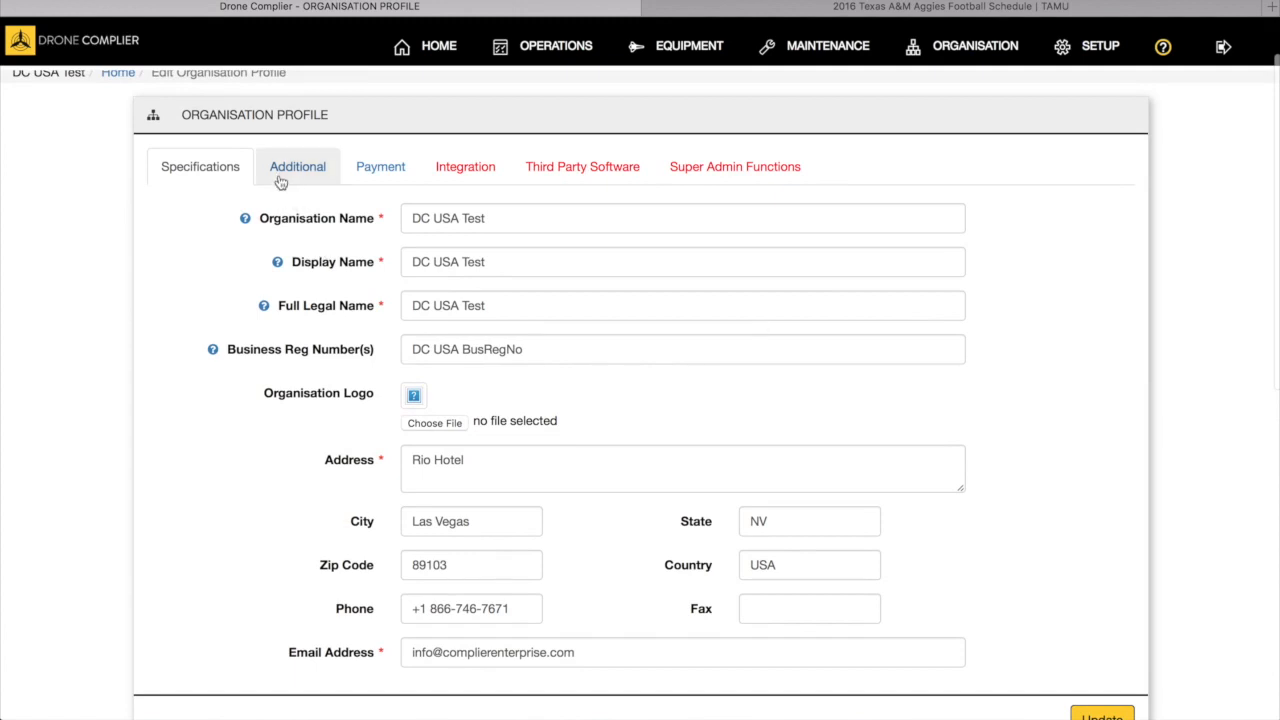
Review the Additional, Payment and Integration tabs, ending on Third Party Software settings.
left_click(297, 166)
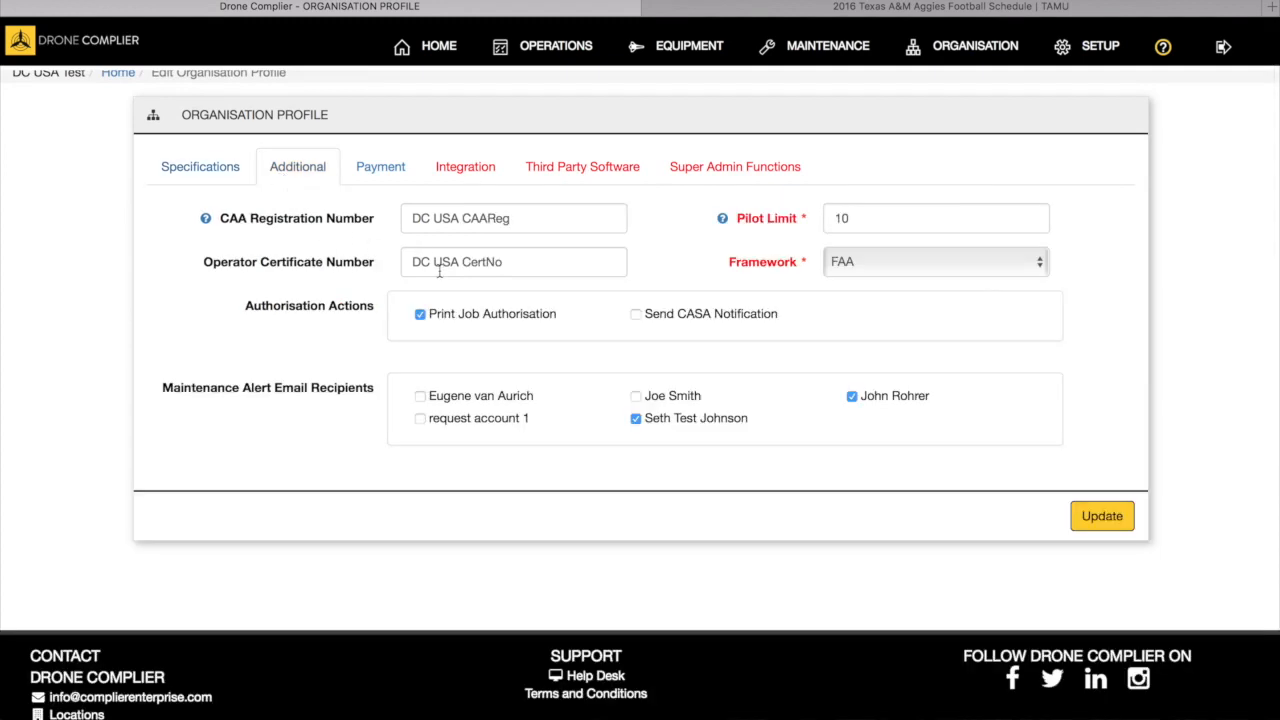
mouse_move(851, 262)
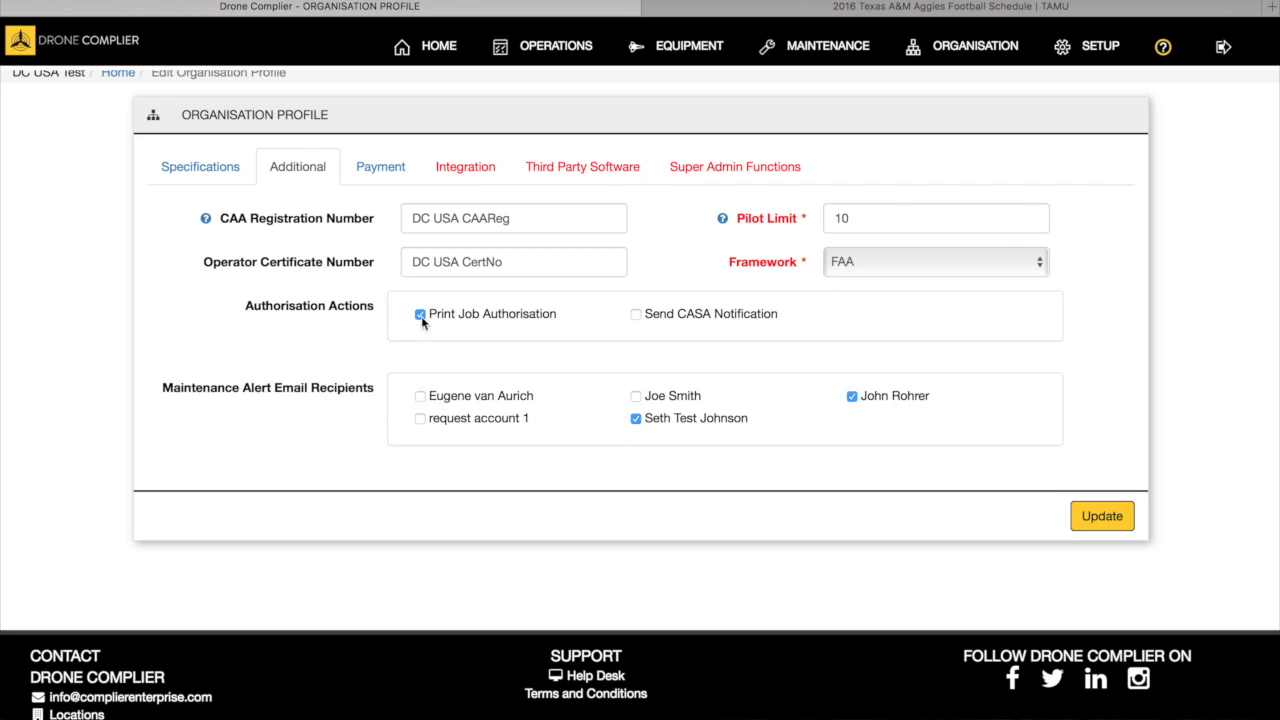
left_click(380, 166)
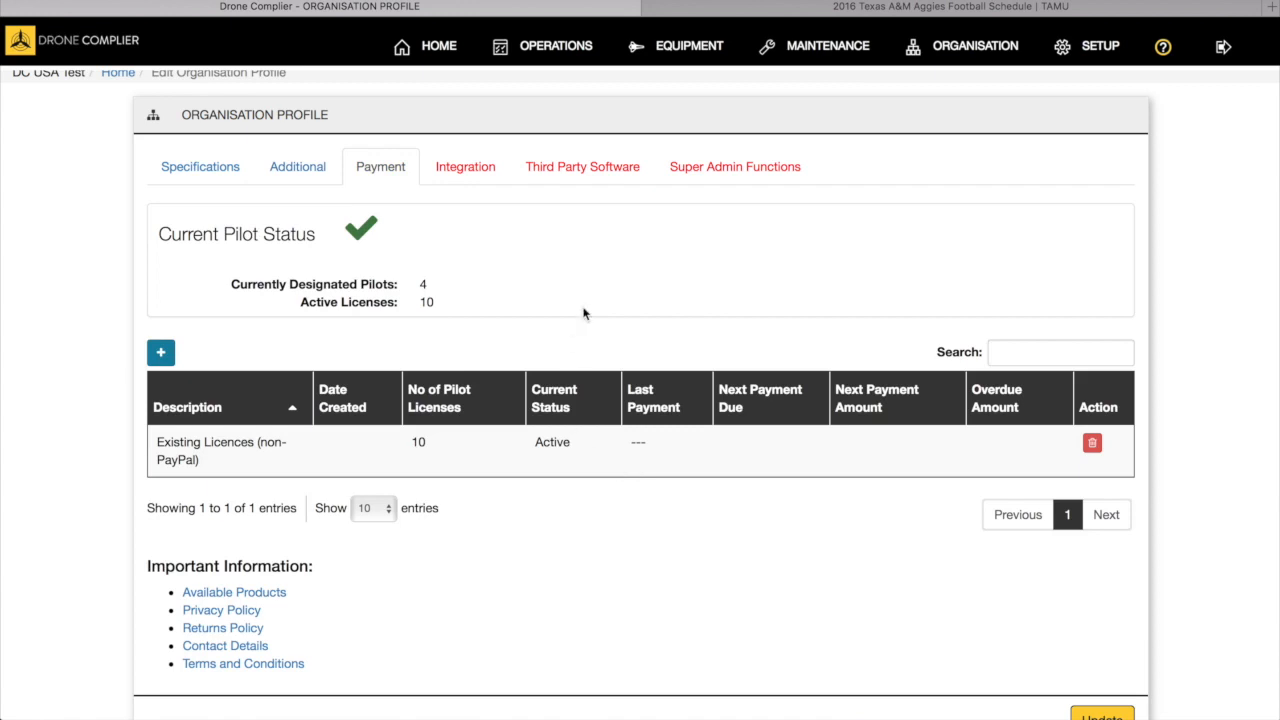
left_click(465, 166)
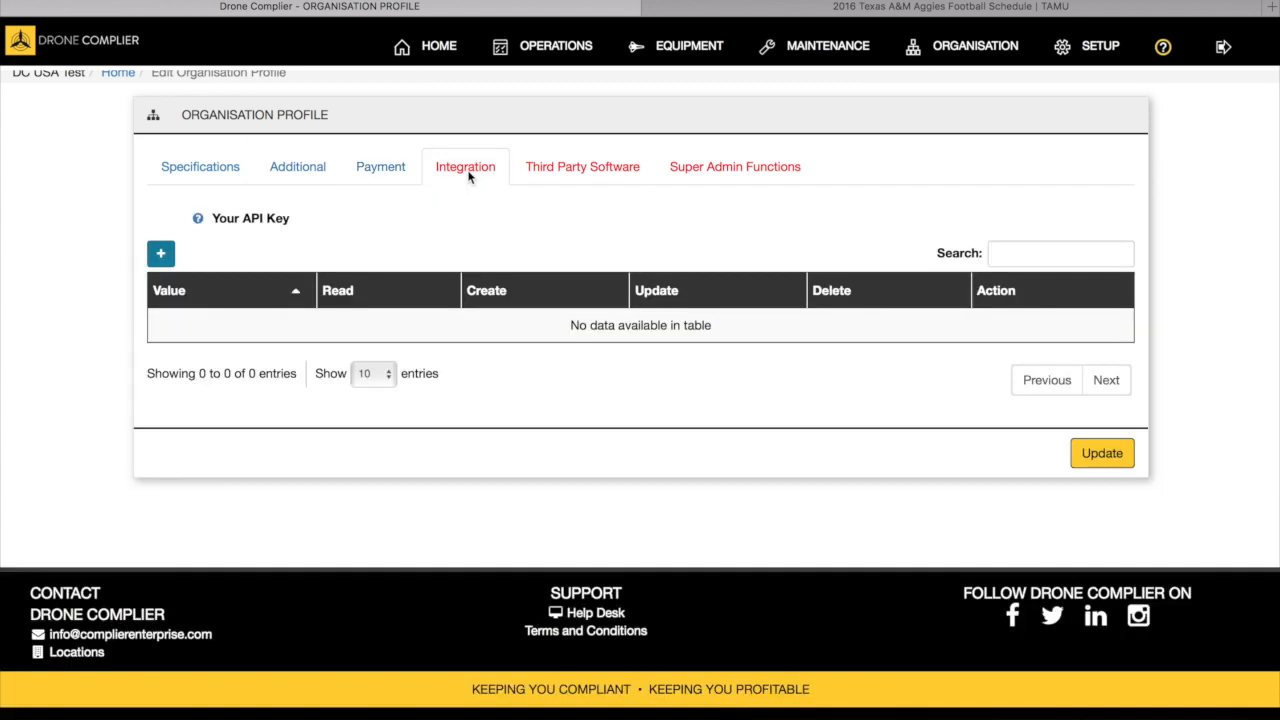
mouse_move(426, 223)
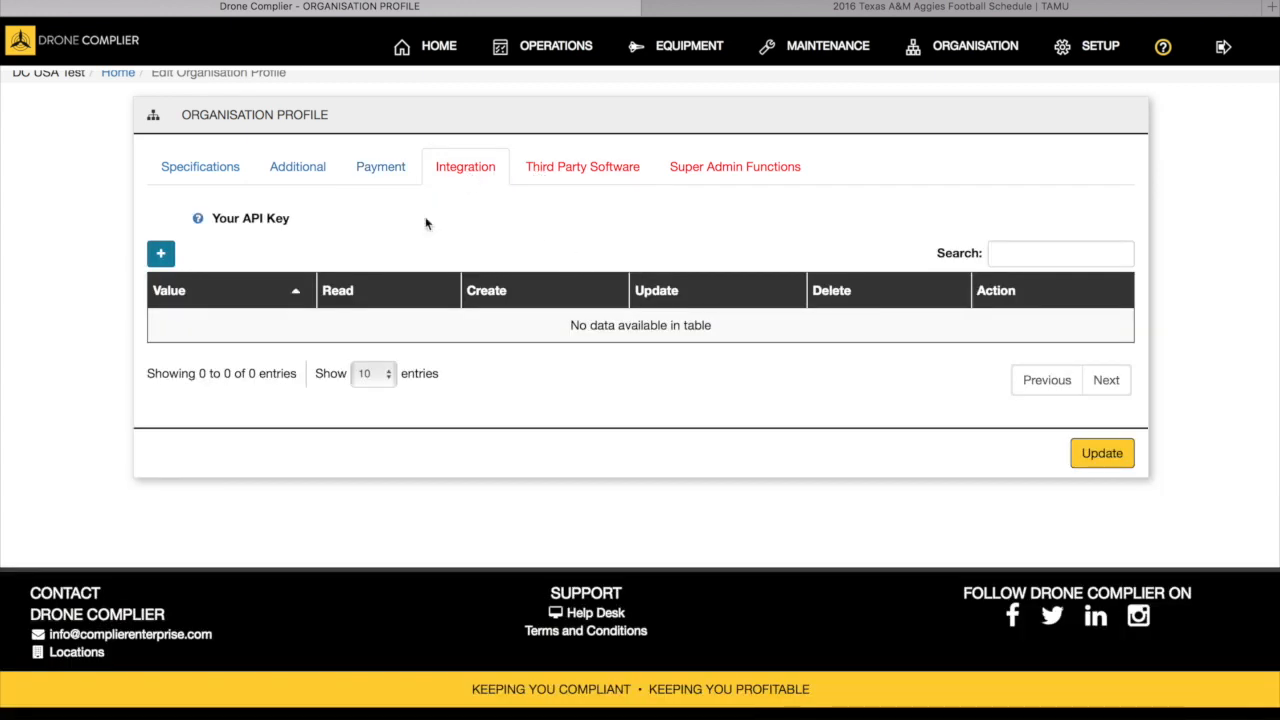
mouse_move(238, 230)
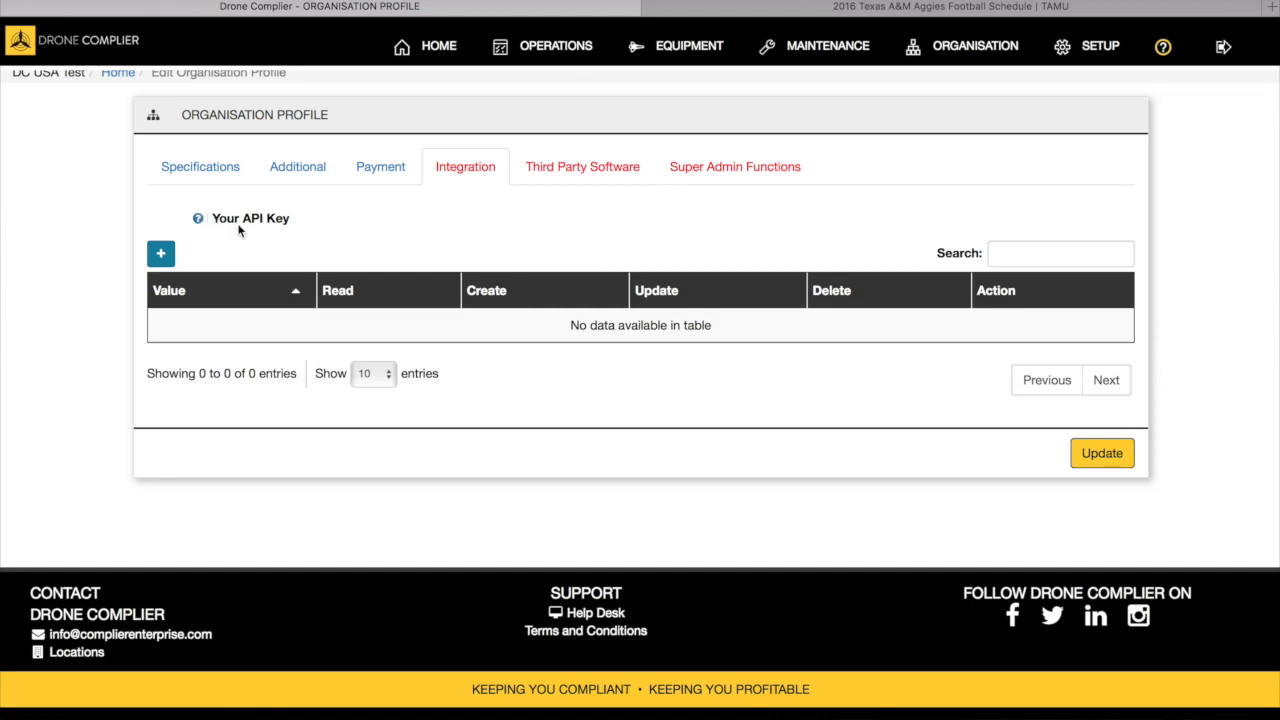
left_click(582, 166)
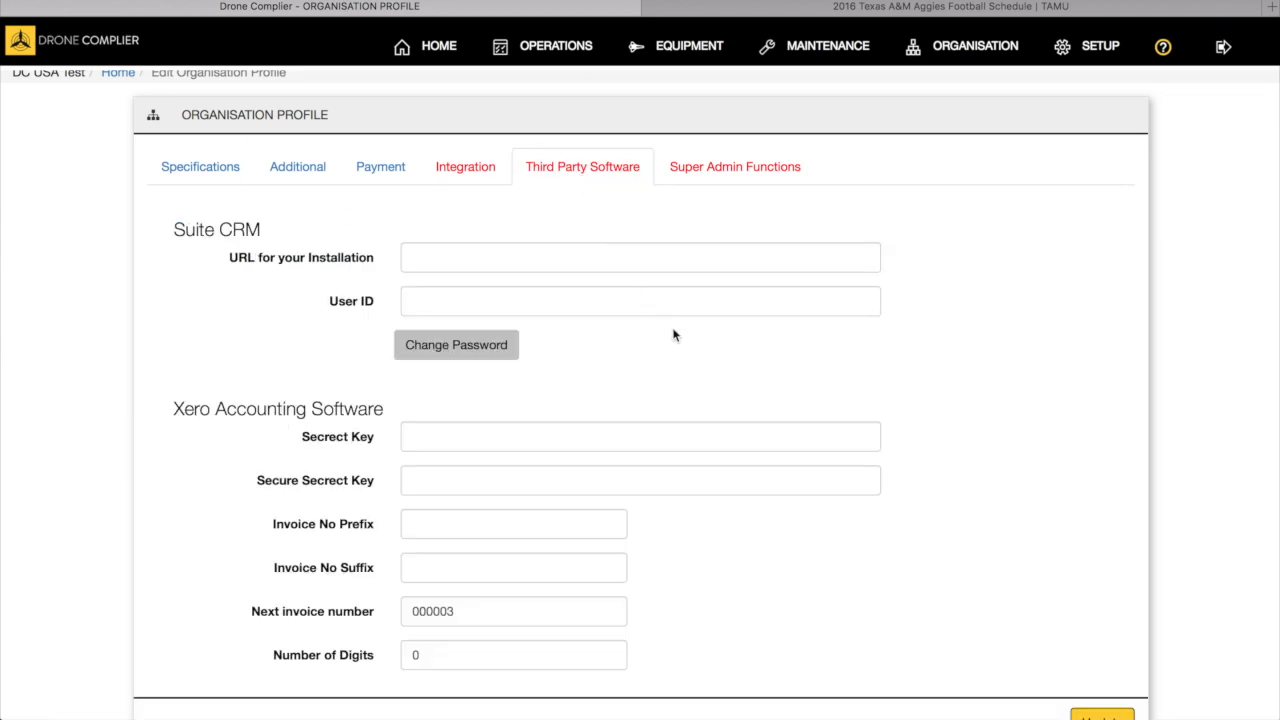
Check the Super Admin Functions tab, then go back to the profile's Specifications tab.
scroll("down", 3)
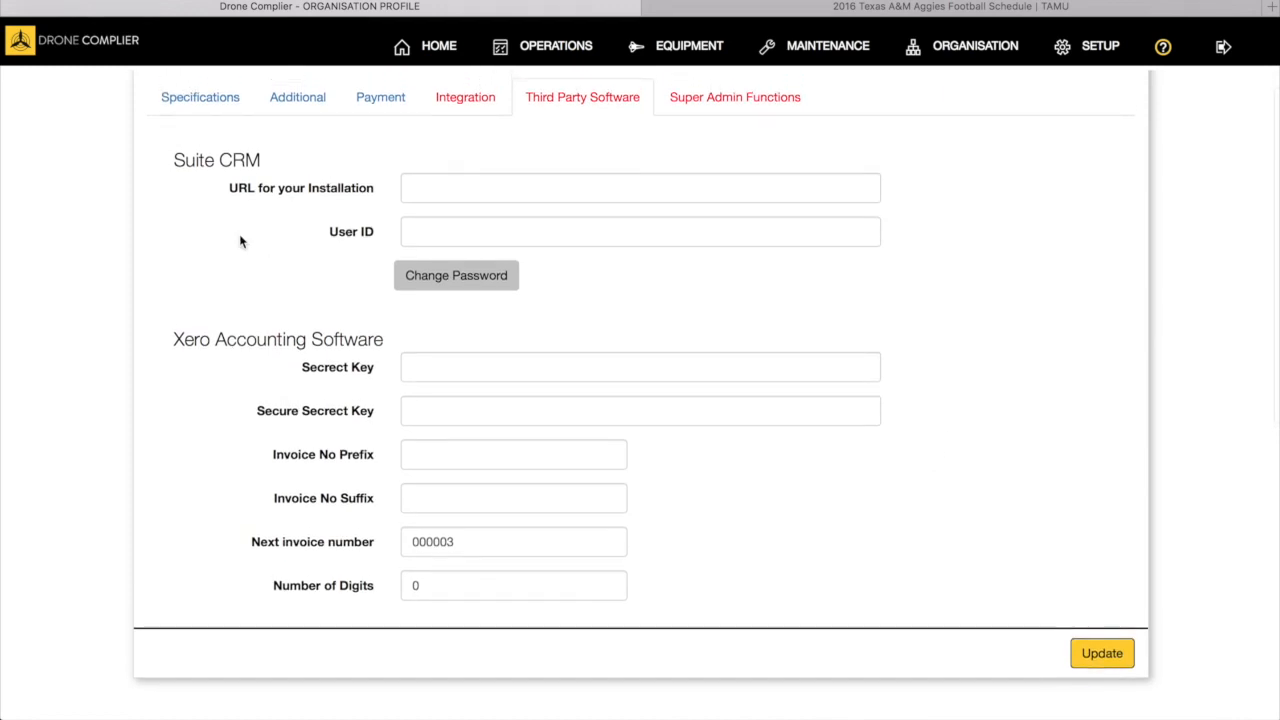
mouse_move(225, 398)
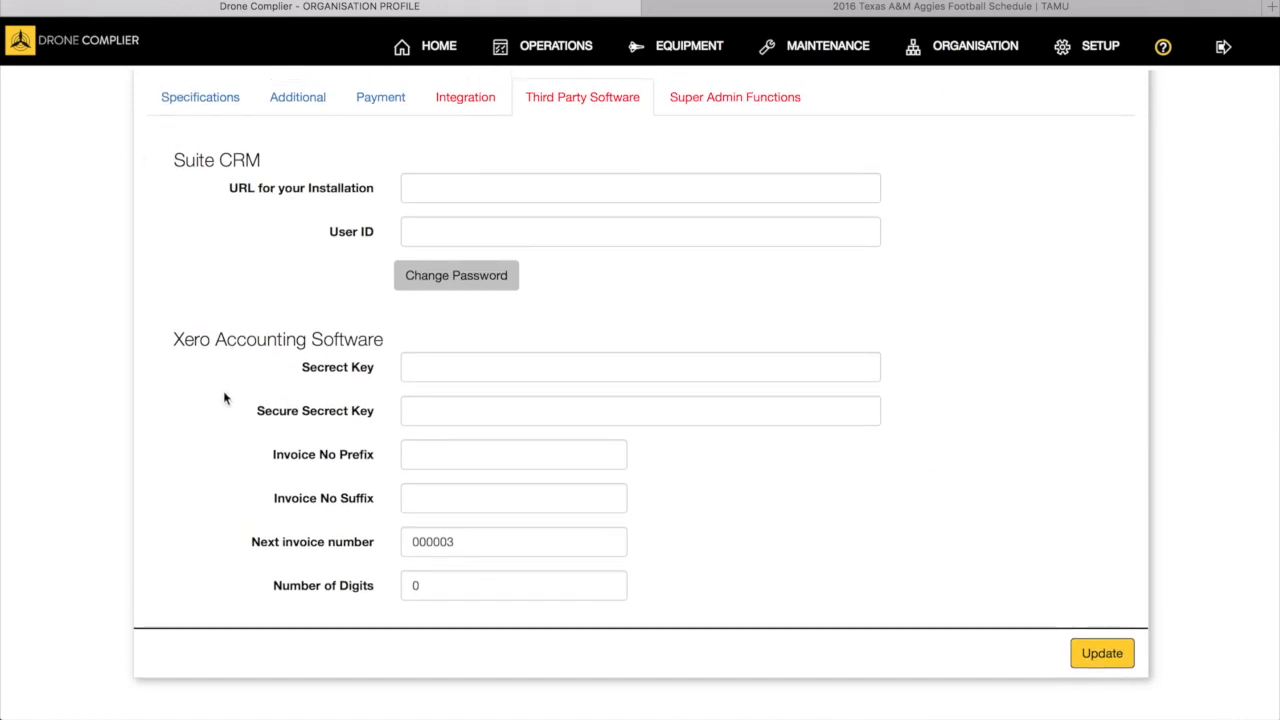
mouse_move(190, 361)
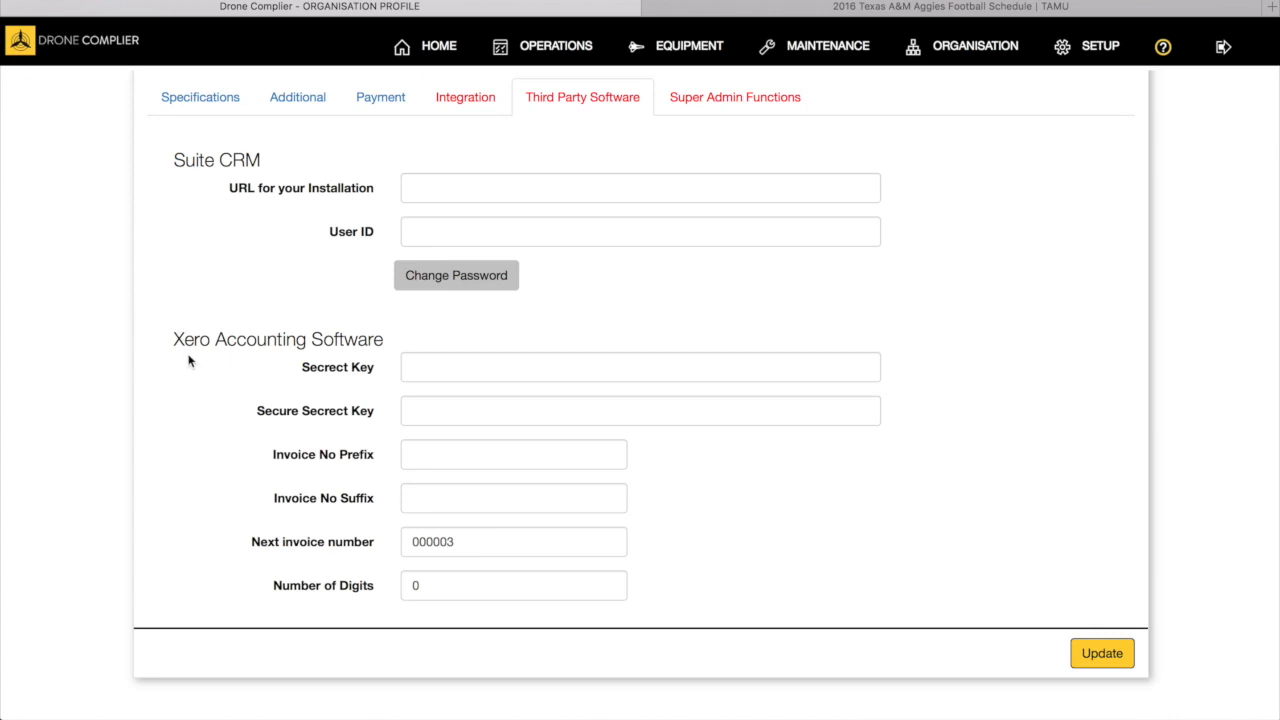
mouse_move(193, 388)
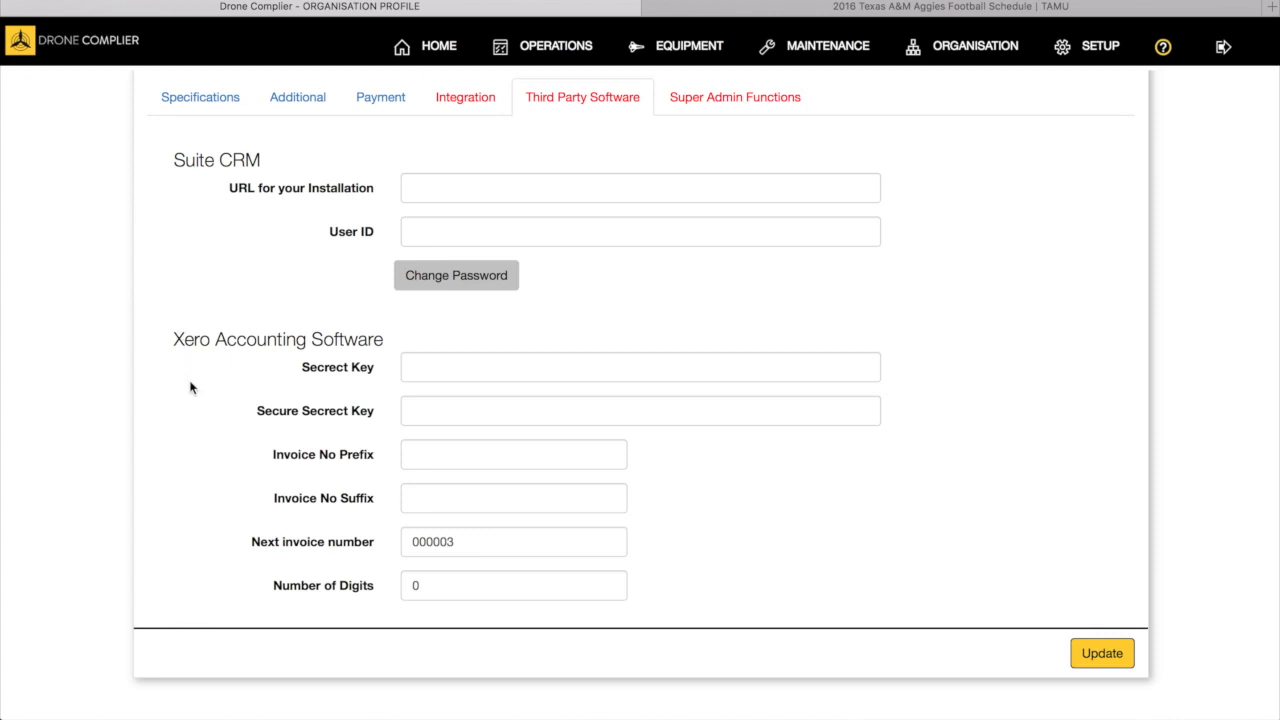
mouse_move(303, 180)
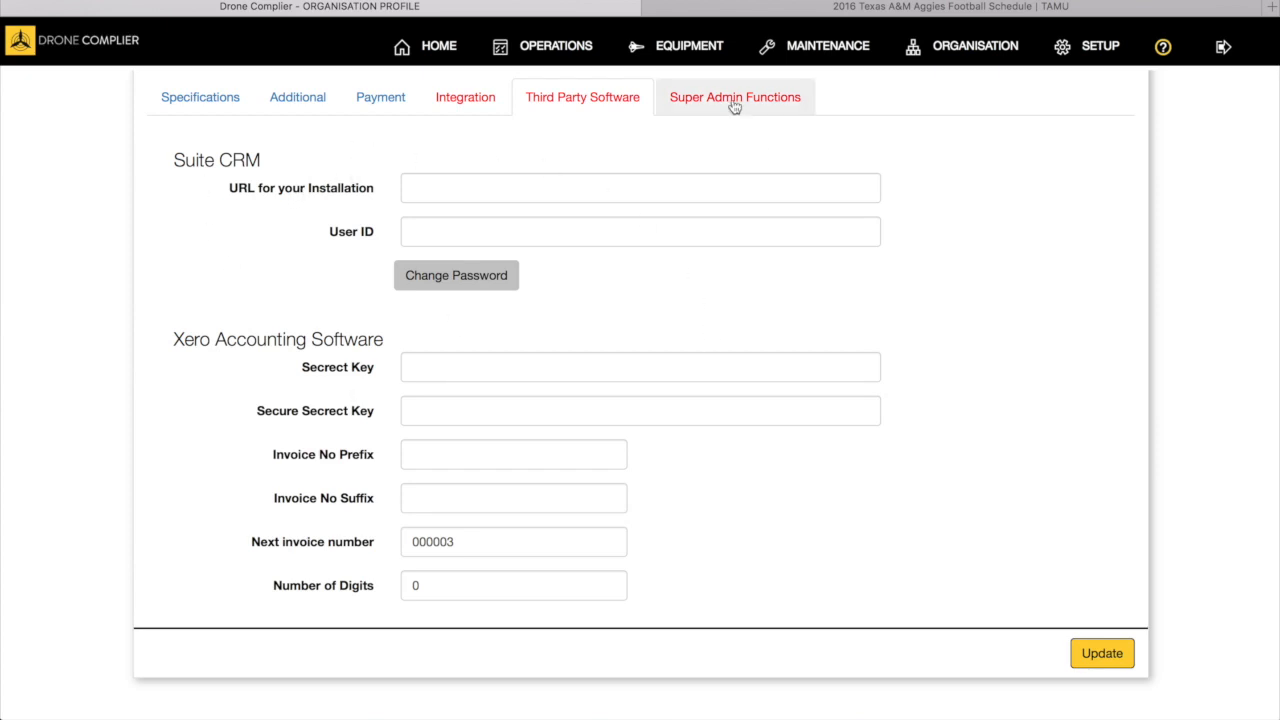
left_click(735, 97)
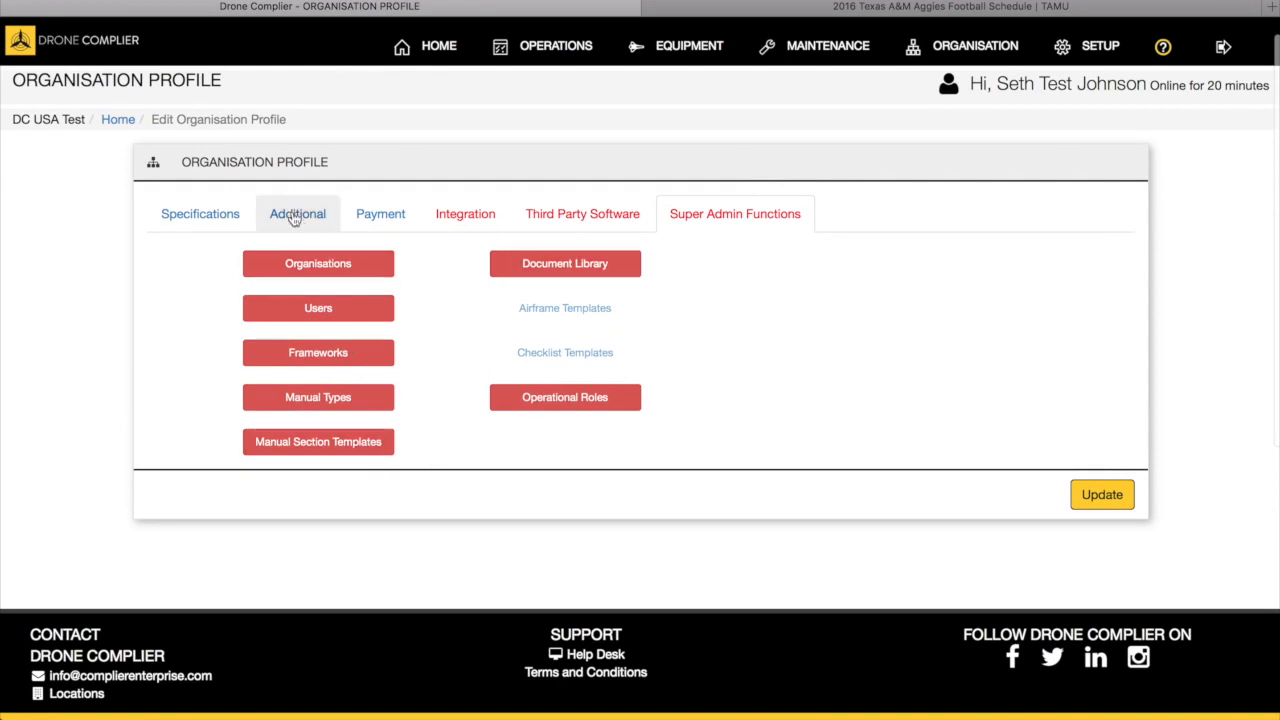
left_click(200, 213)
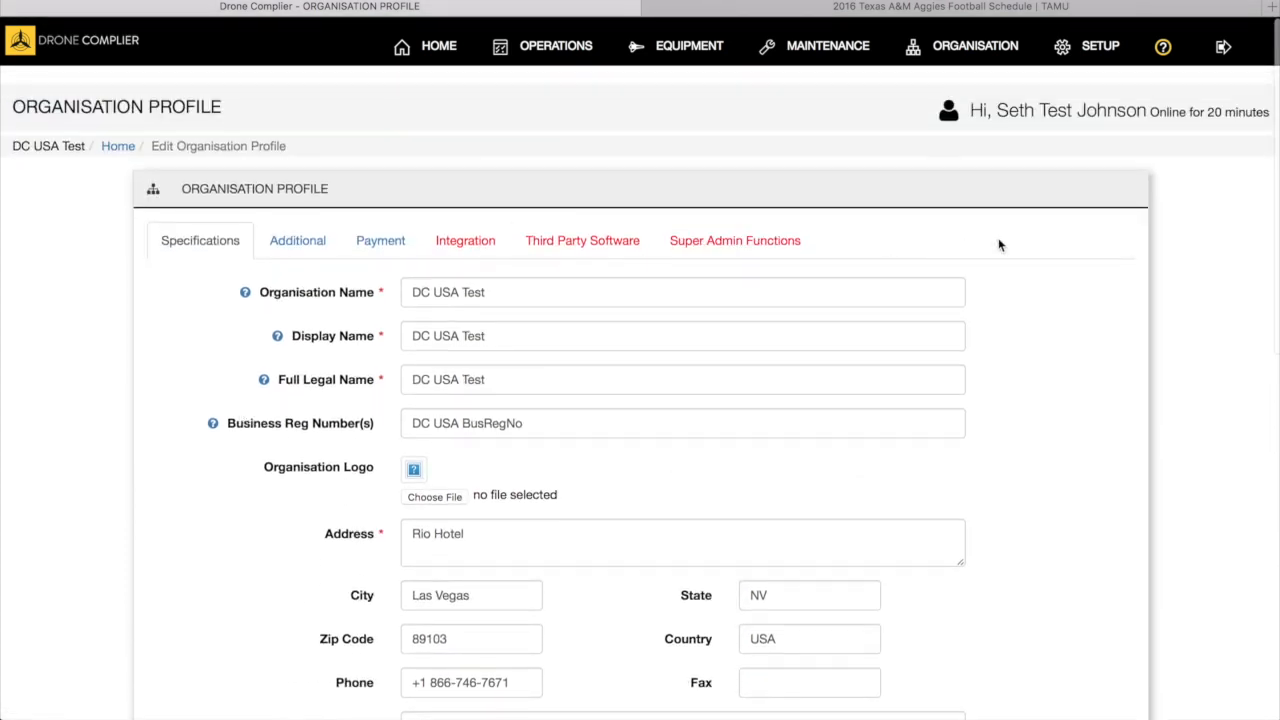
left_click(1100, 45)
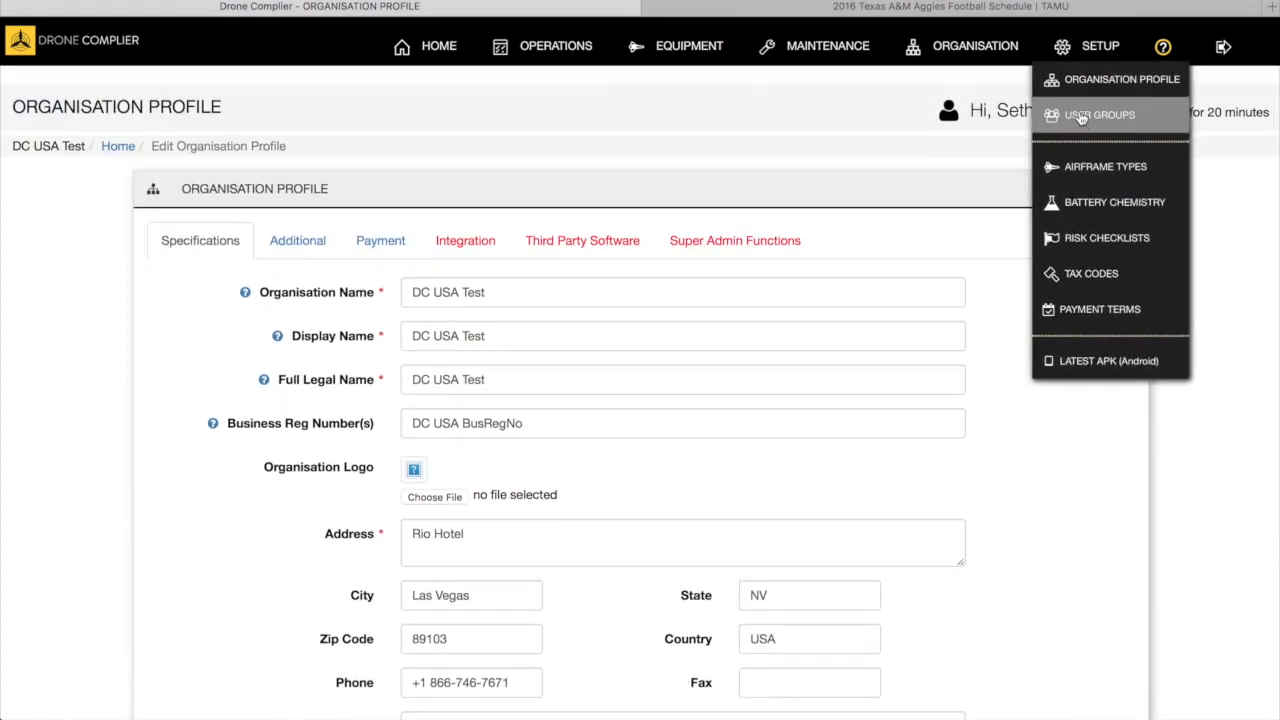
Open the User Groups list with ACME Operations, Bug Test, test group and West Coast.
left_click(1099, 114)
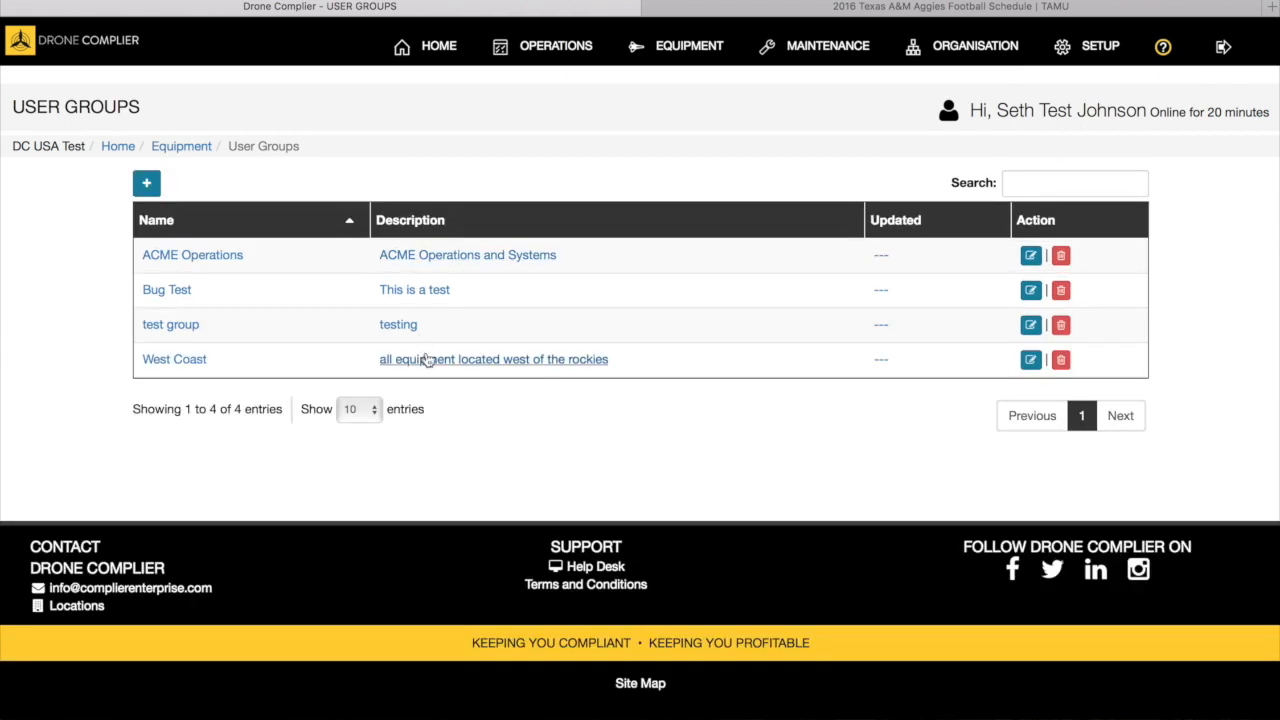
left_click(1099, 46)
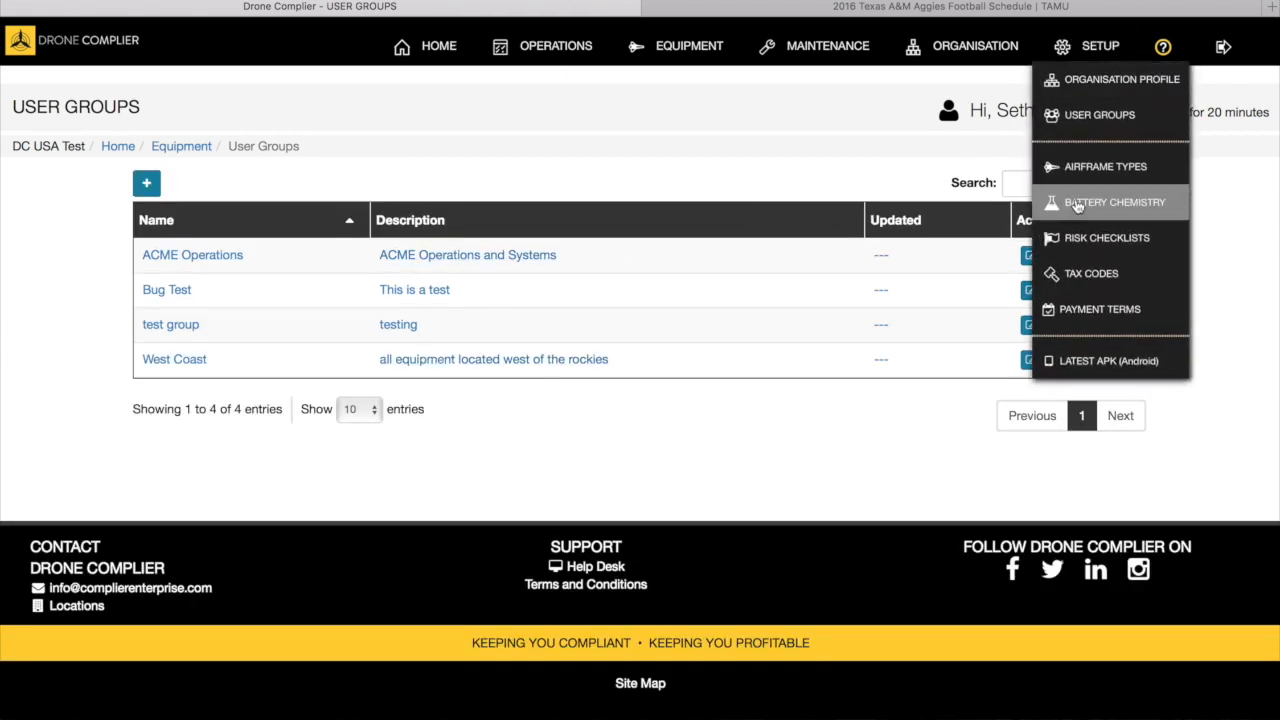
mouse_move(1106, 238)
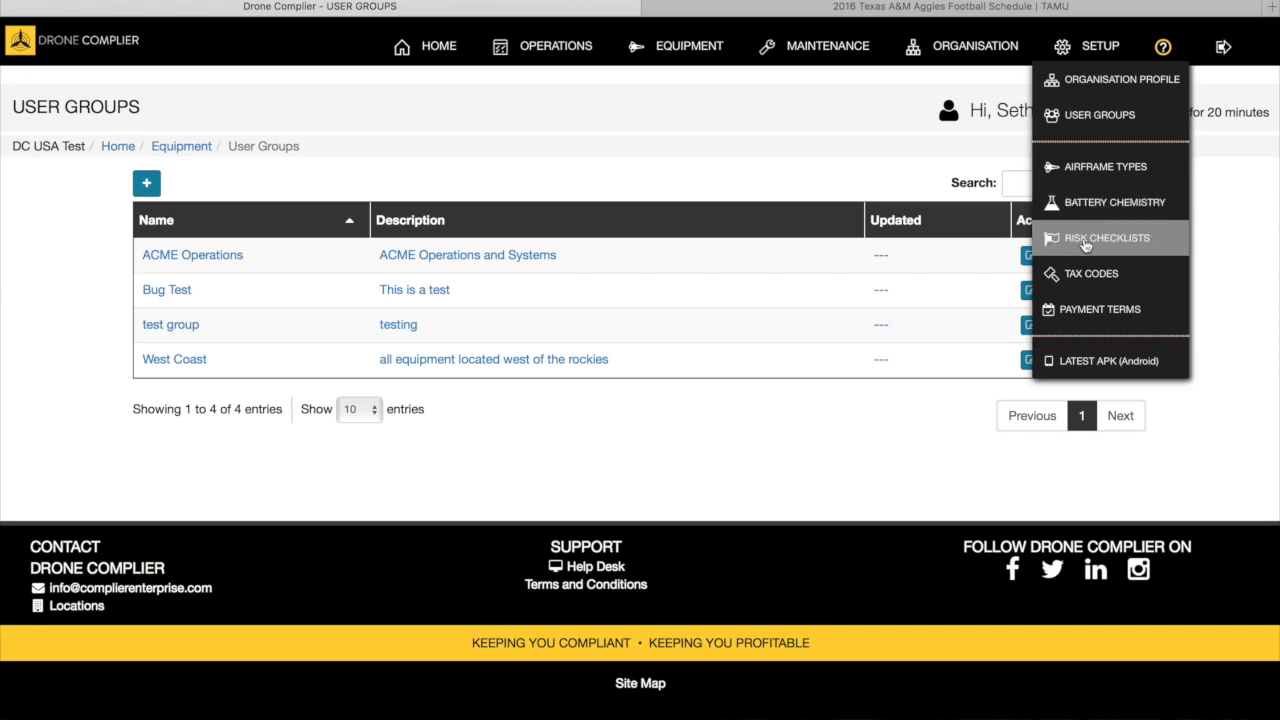
mouse_move(1090, 273)
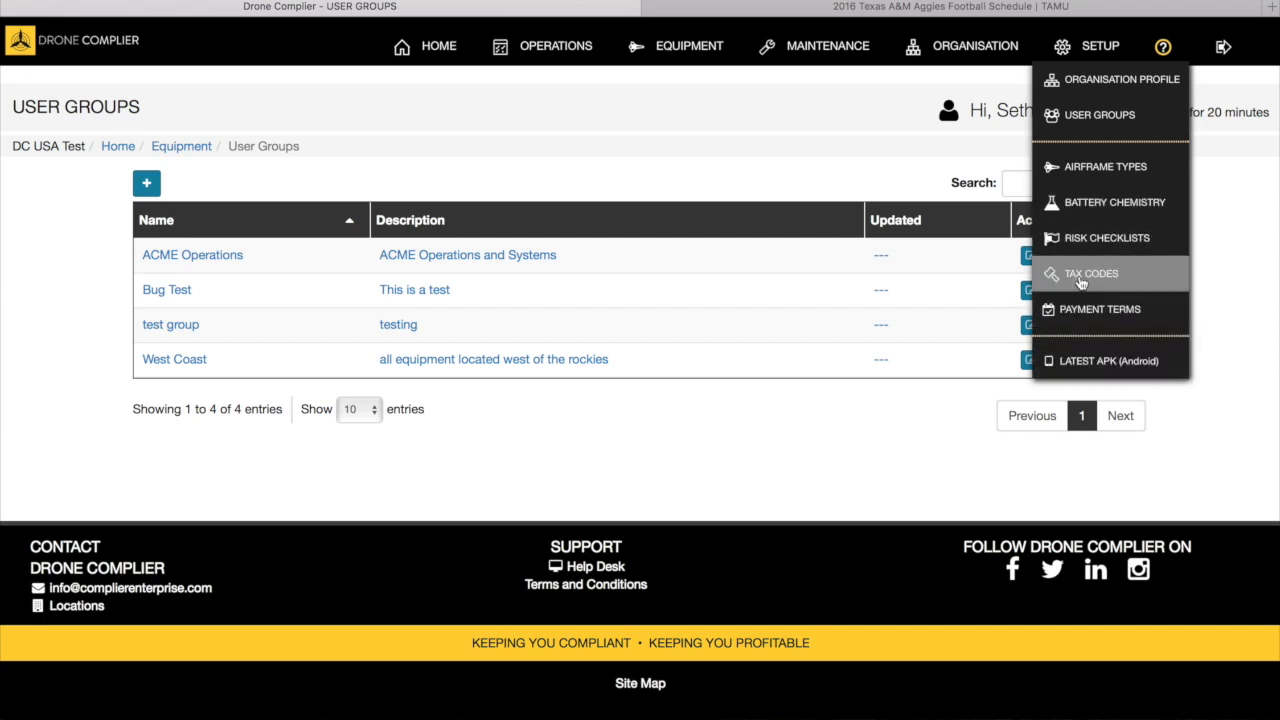
left_click(974, 46)
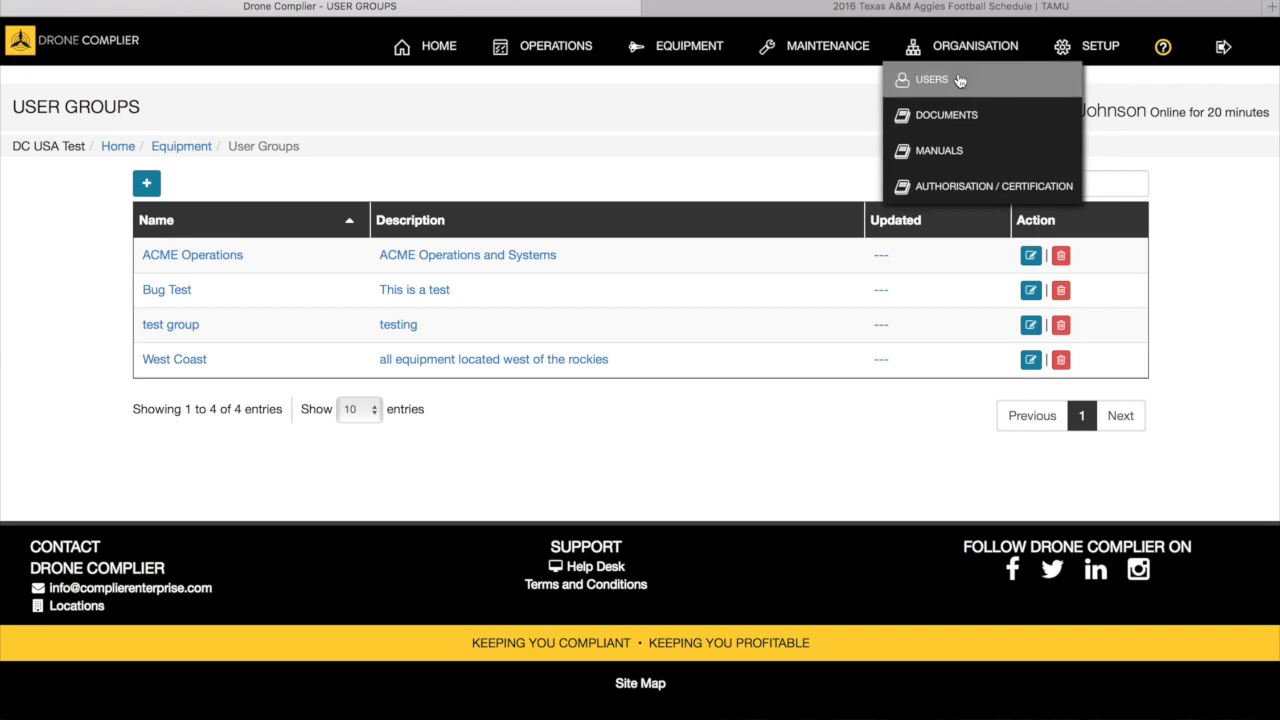
mouse_move(985, 186)
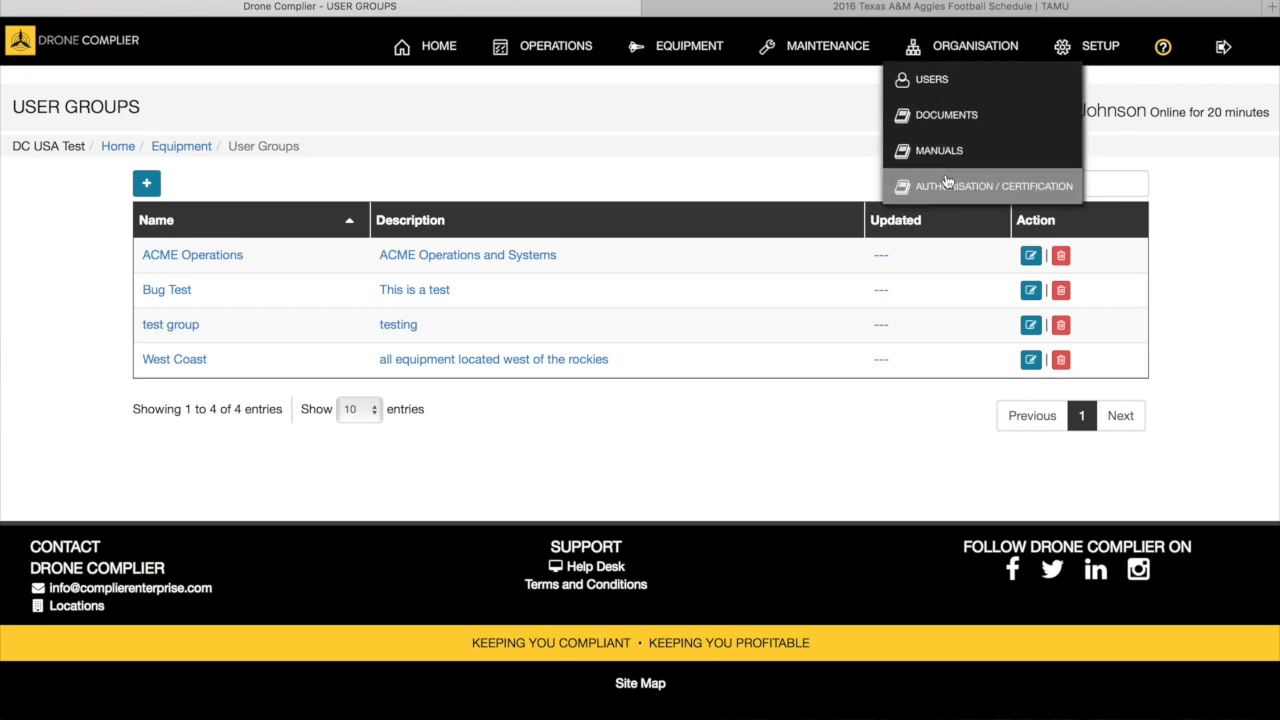
mouse_move(938, 150)
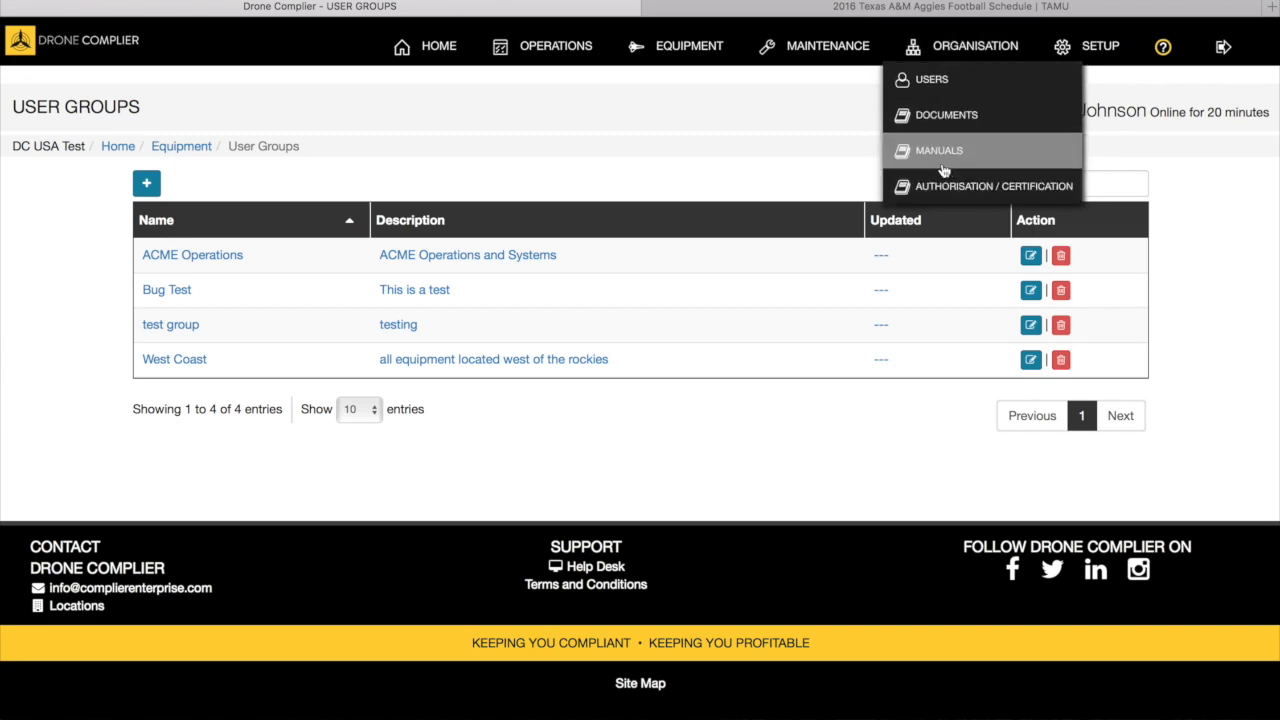
mouse_move(950, 82)
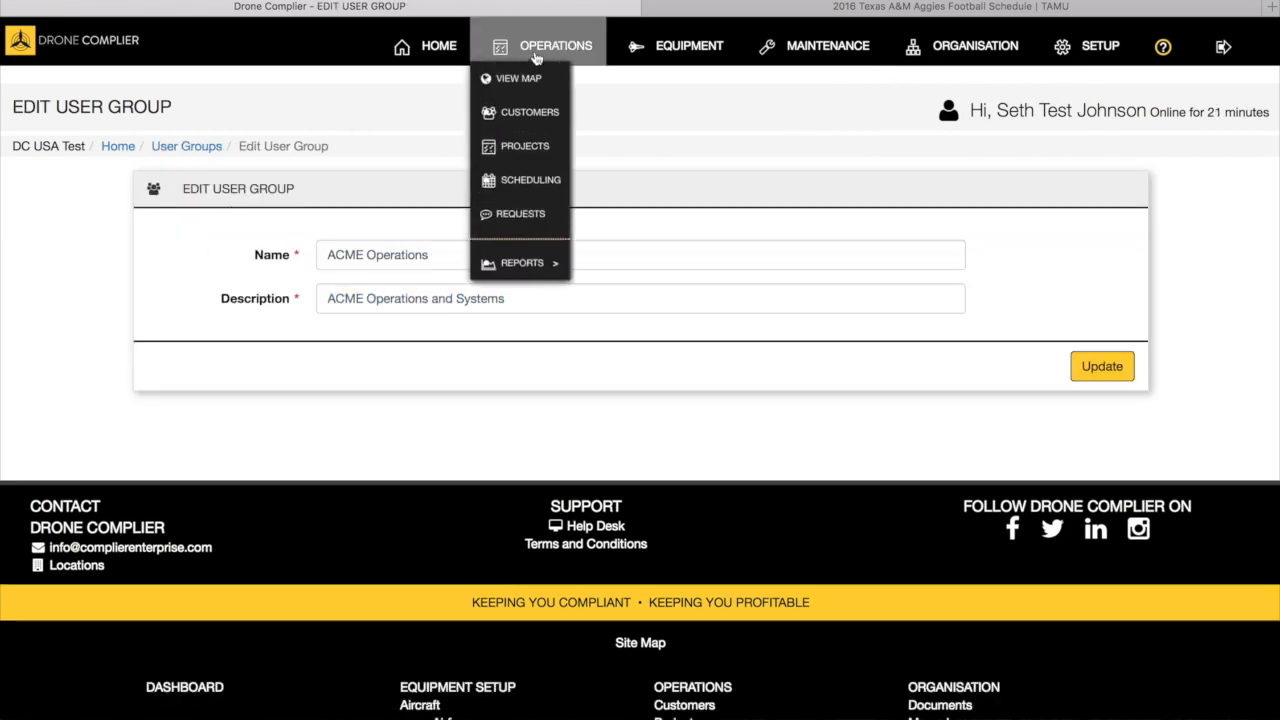
Go to customer ACME Oil's ACME Plant 1 project and show its In Progress missions.
left_click(531, 112)
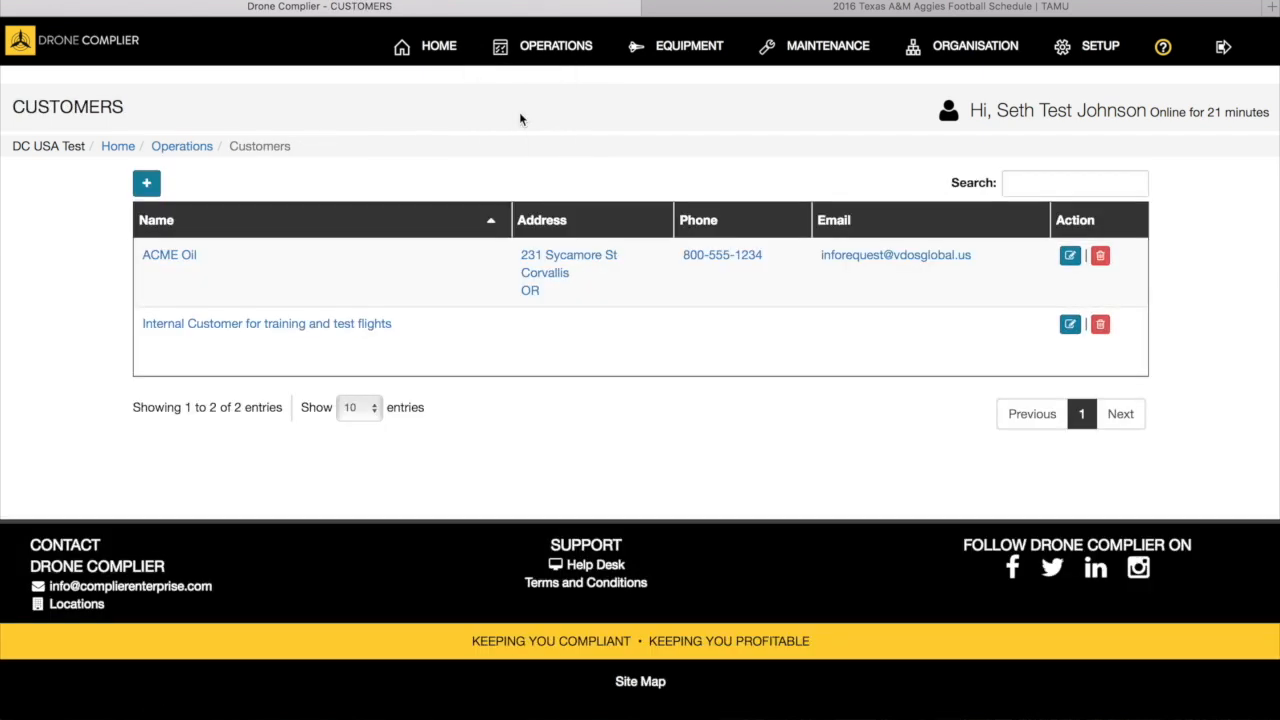
left_click(1069, 255)
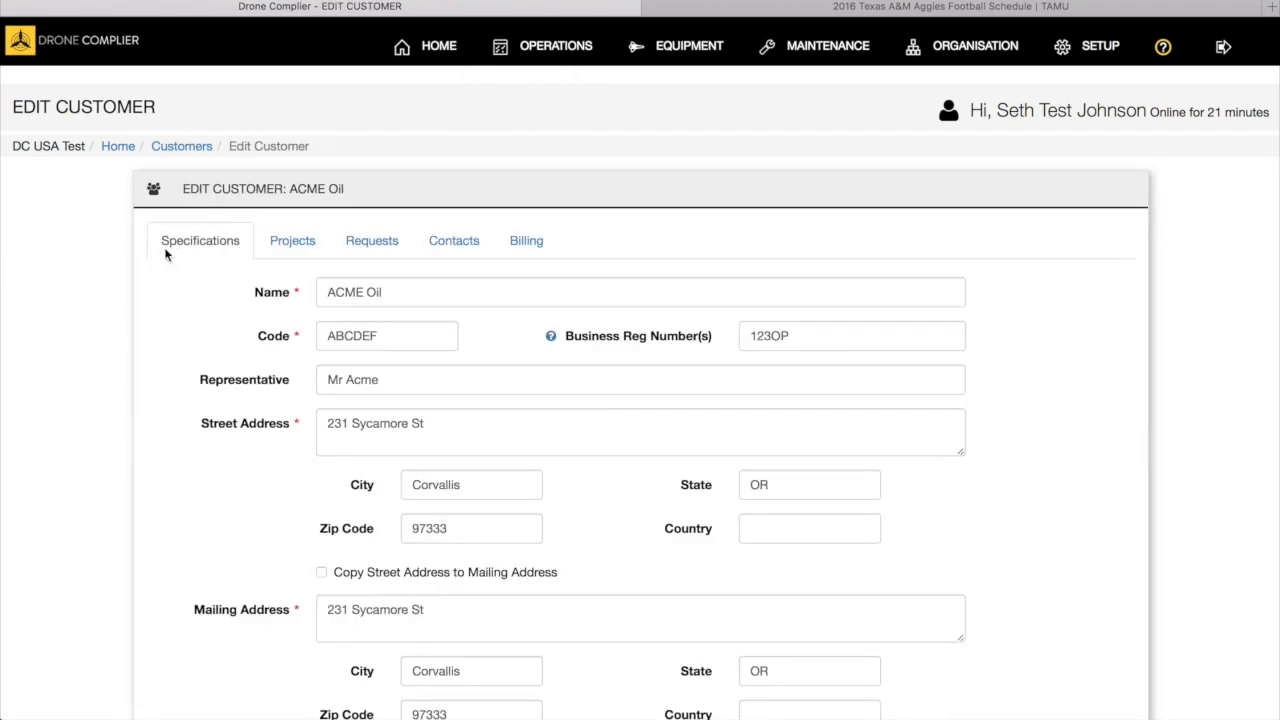
left_click(292, 240)
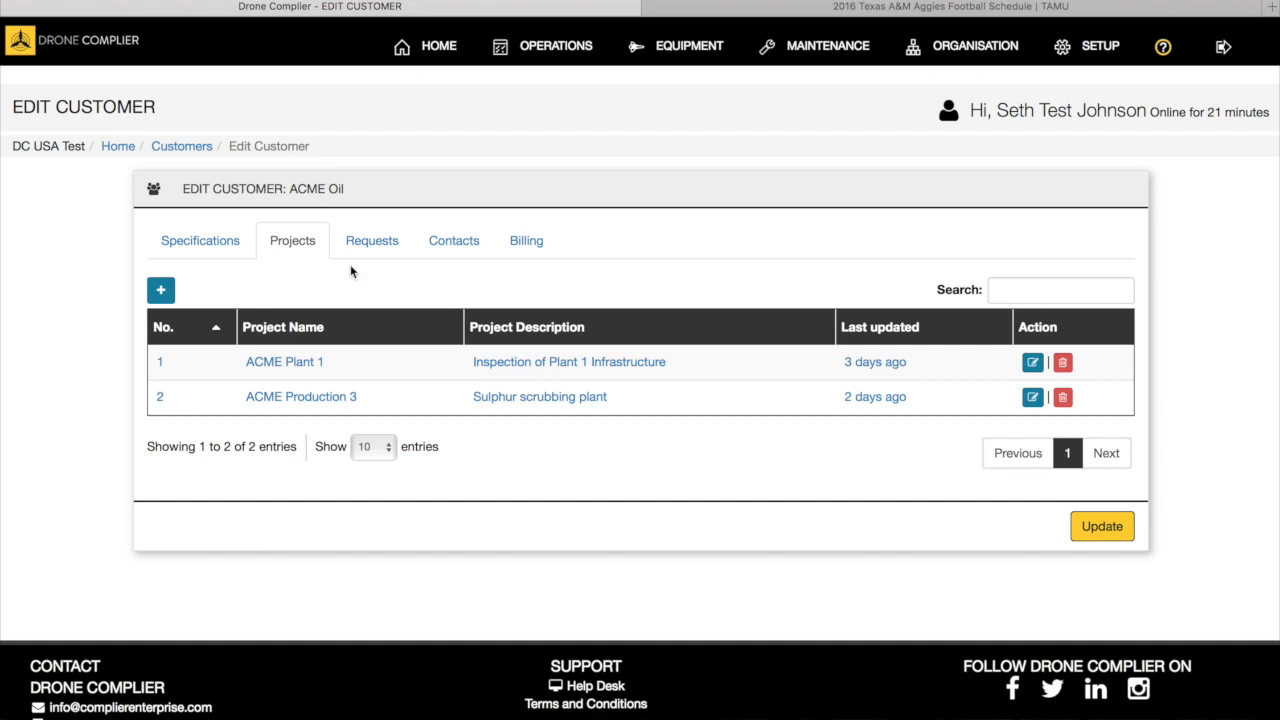
left_click(1032, 362)
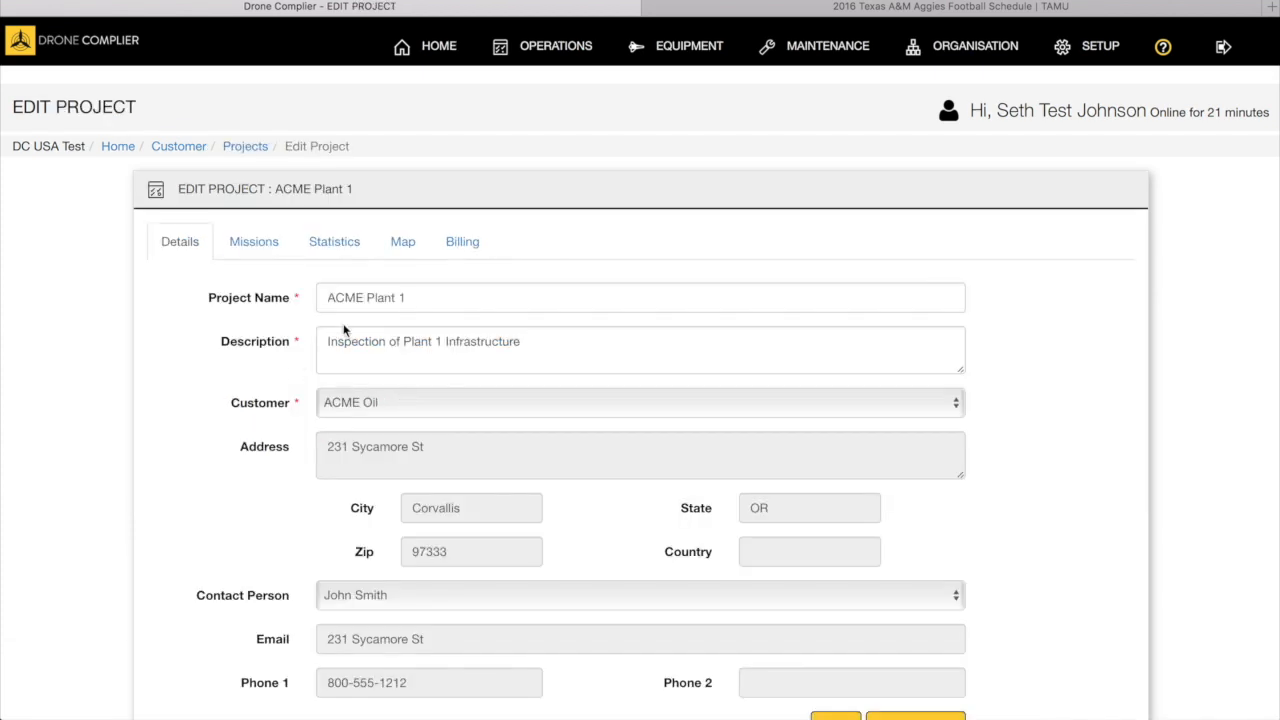
mouse_move(580, 252)
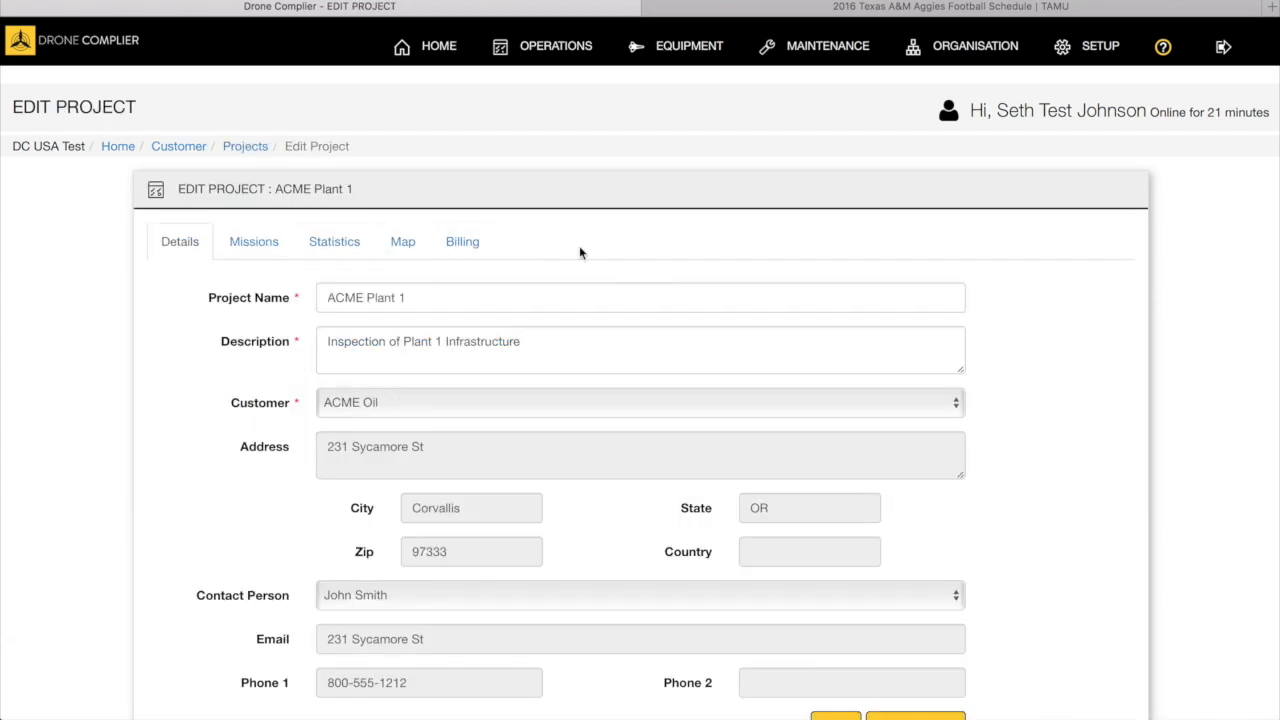
scroll("down", 3)
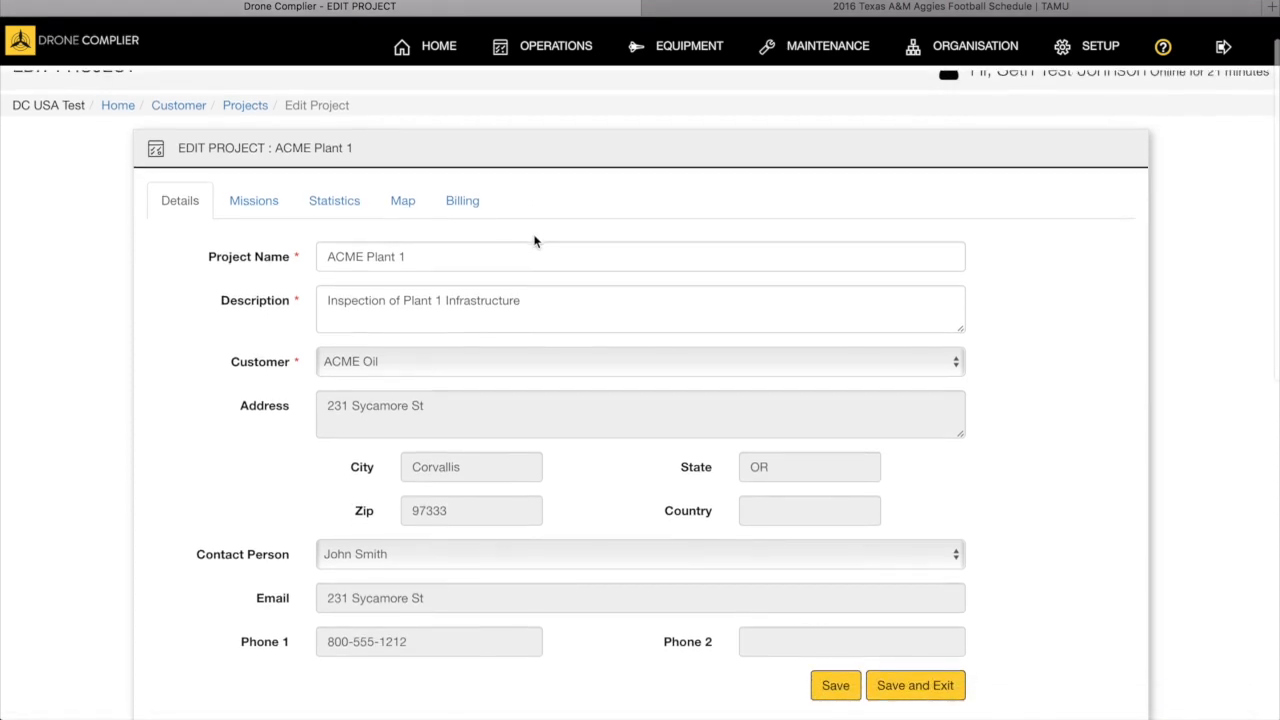
mouse_move(536, 204)
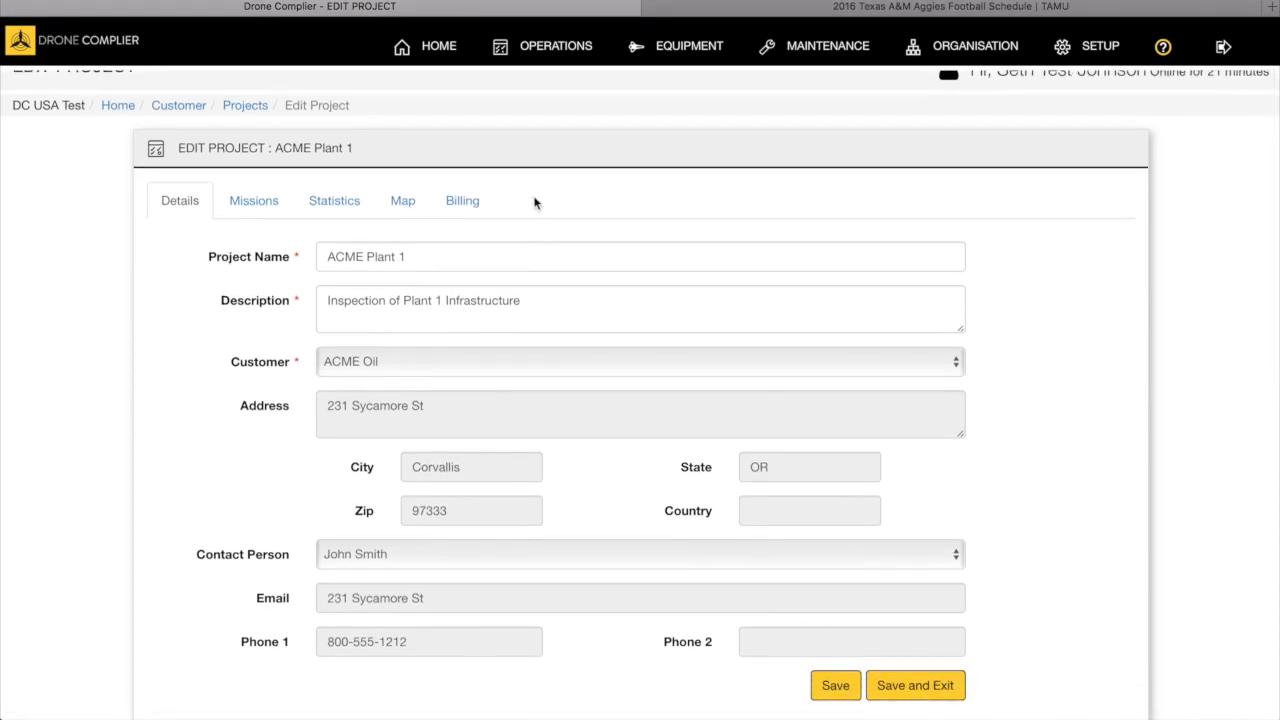
mouse_move(530, 205)
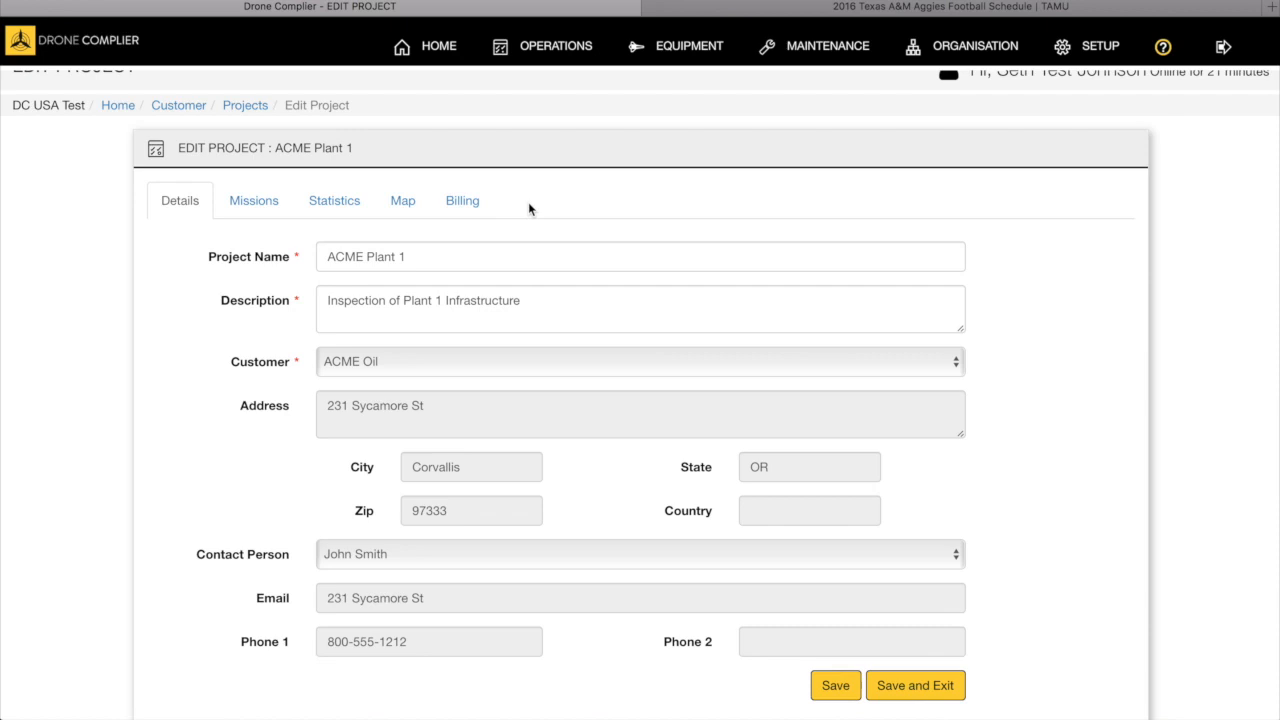
mouse_move(272, 234)
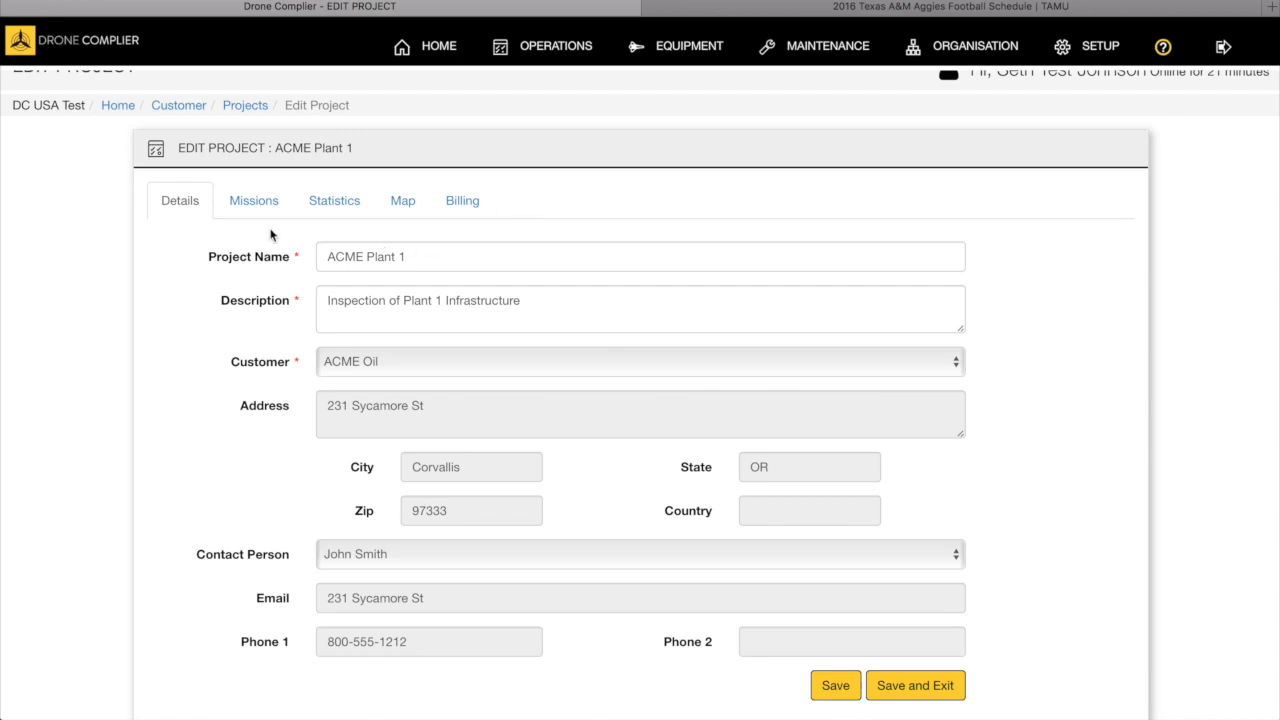
left_click(253, 200)
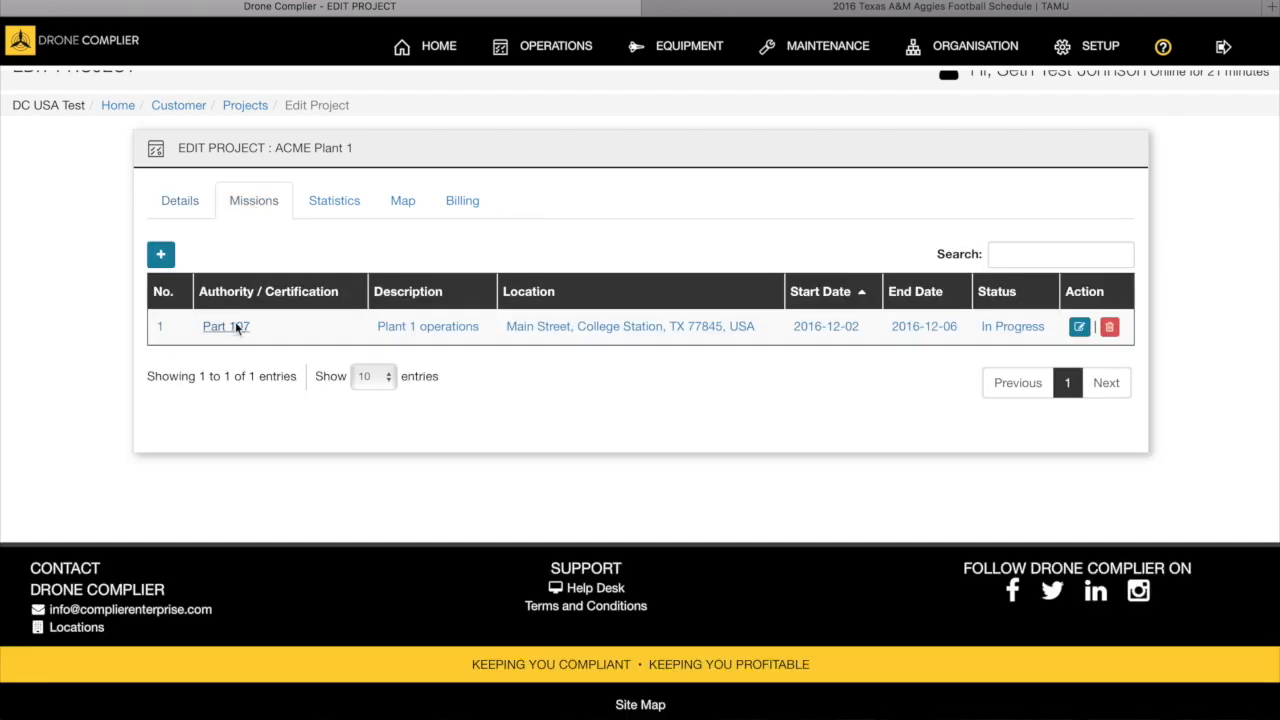
Open the Part 107 mission planning page for Plant 1 operations.
left_click(225, 326)
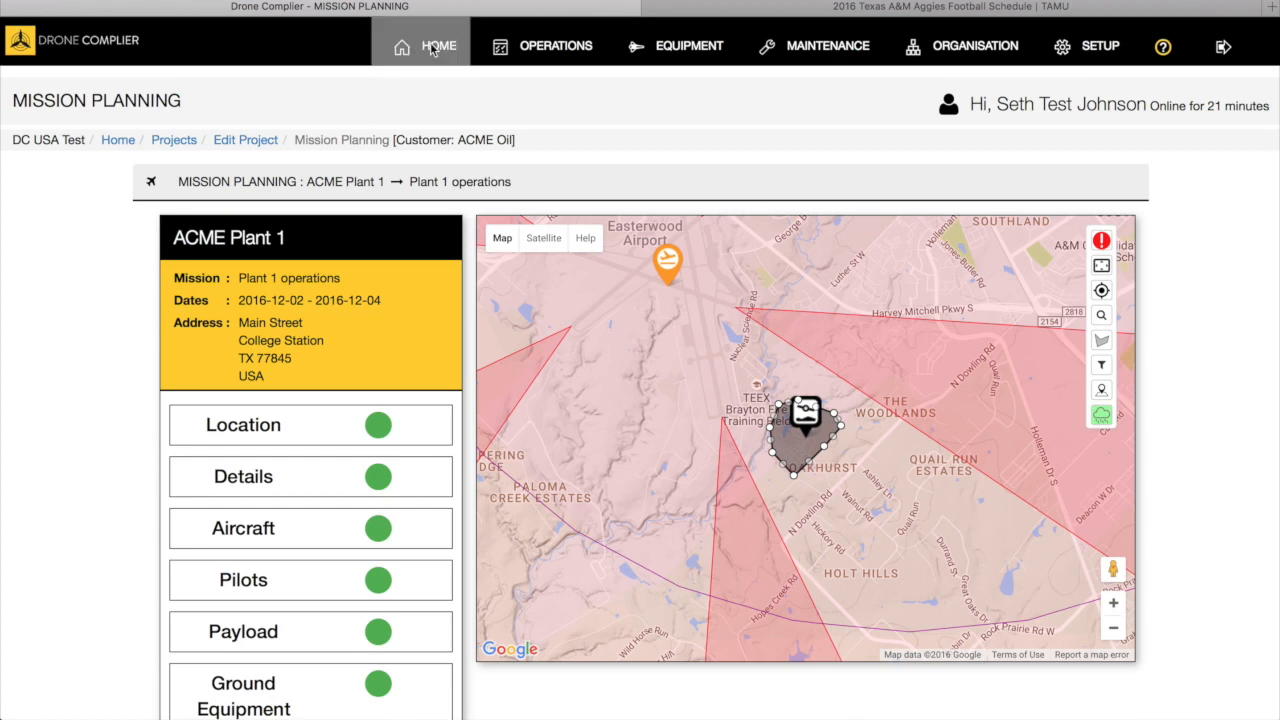
Return to the HOME dashboard with recent customers, projects and equipment.
left_click(438, 46)
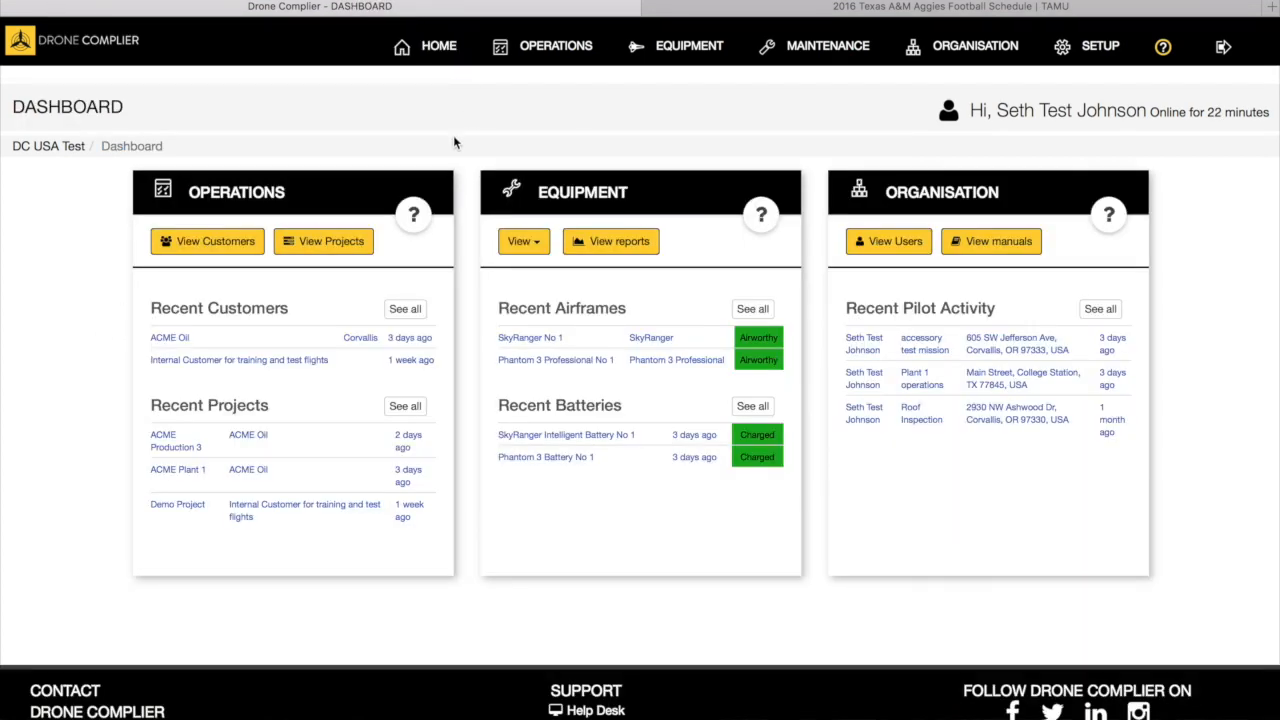
mouse_move(468, 156)
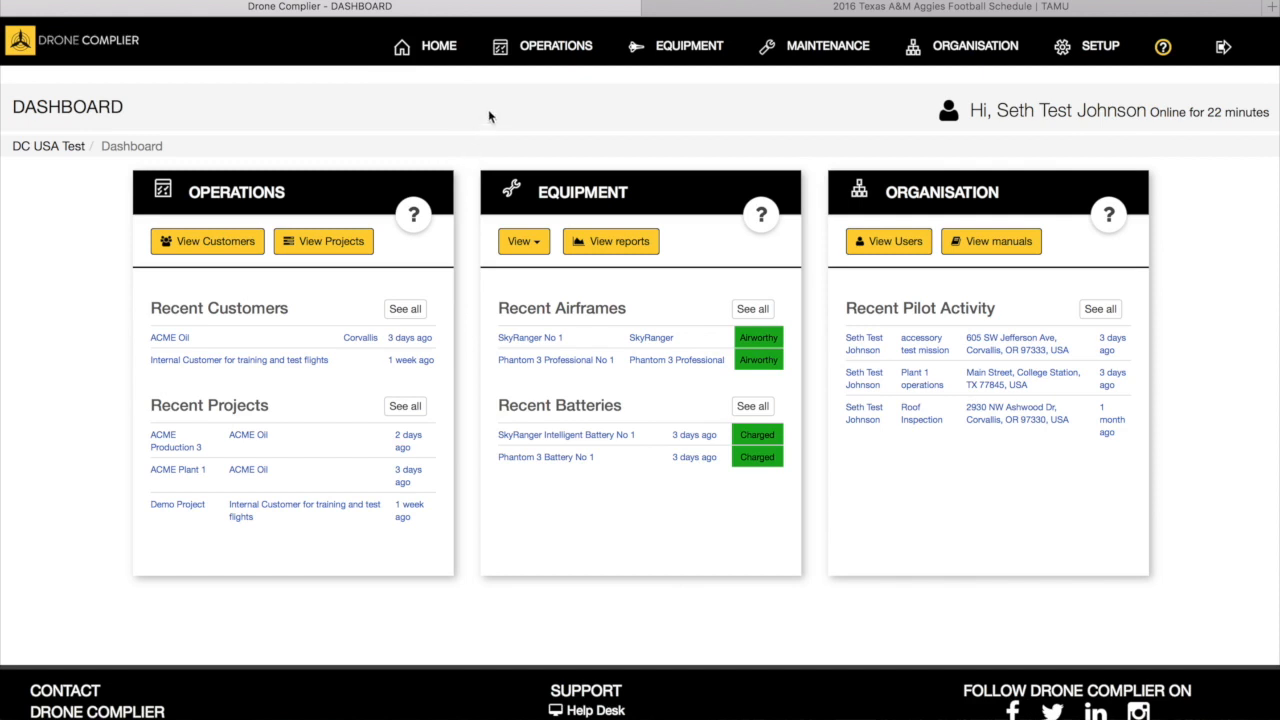
mouse_move(75, 188)
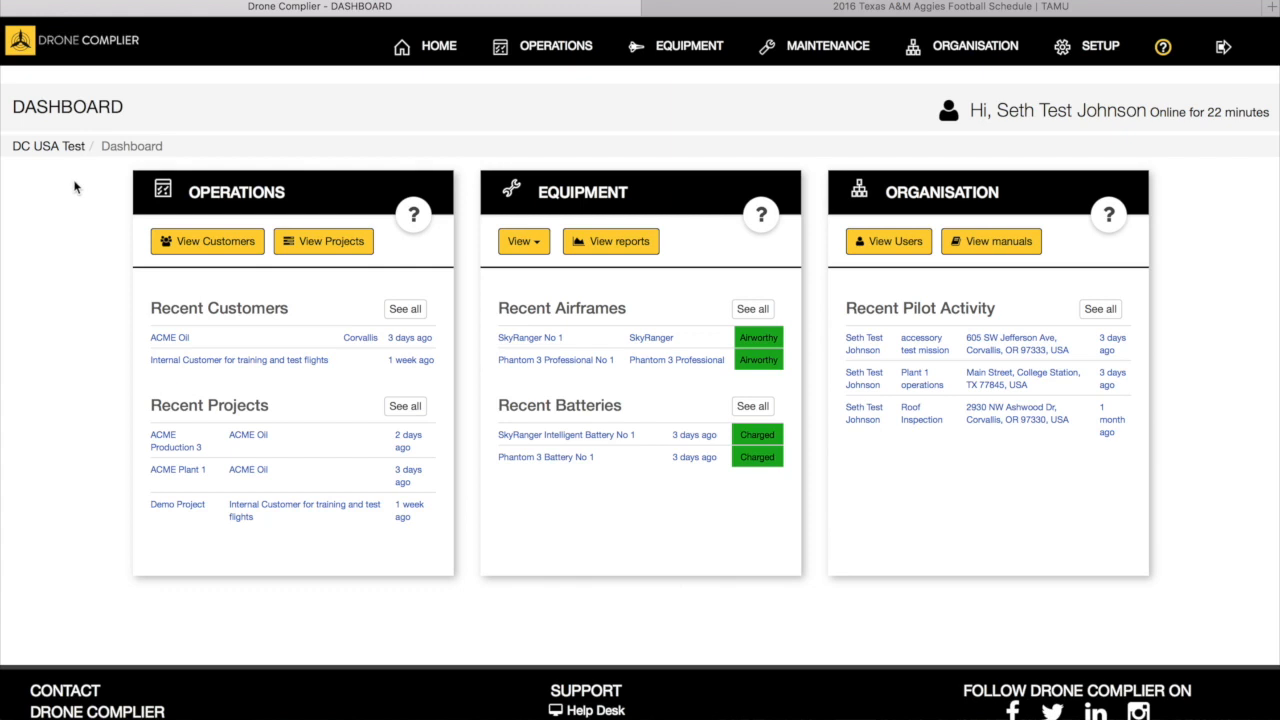